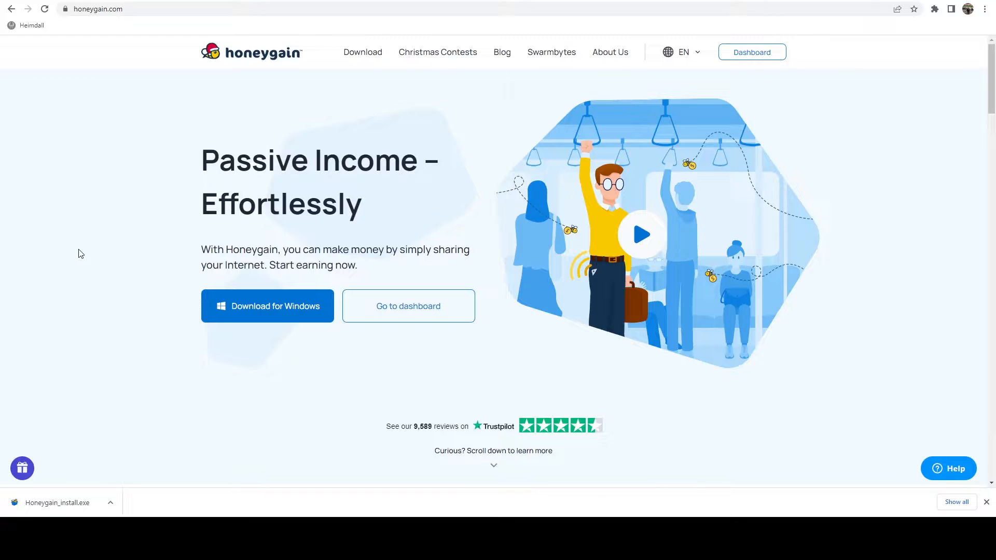
pyautogui.moveTo(95, 265)
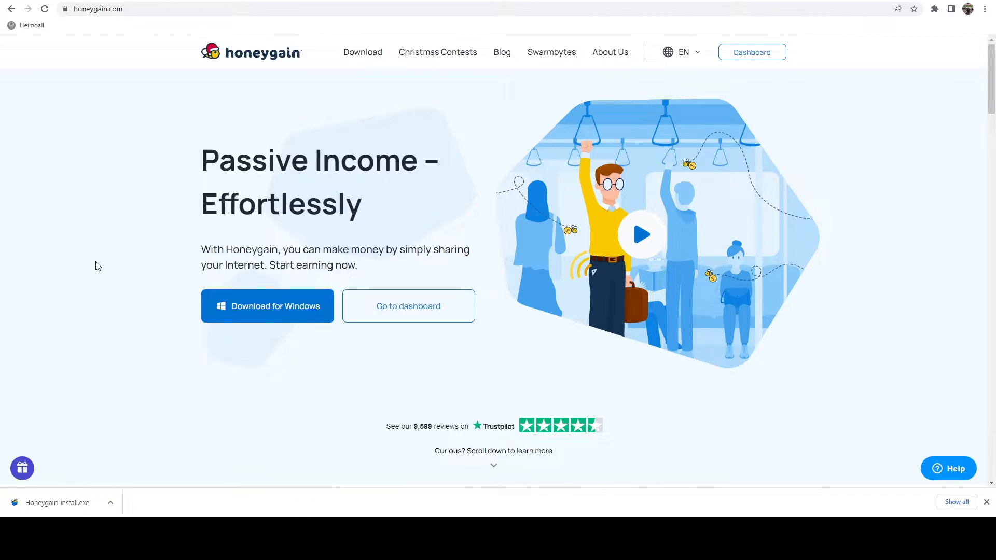
pyautogui.moveTo(108, 263)
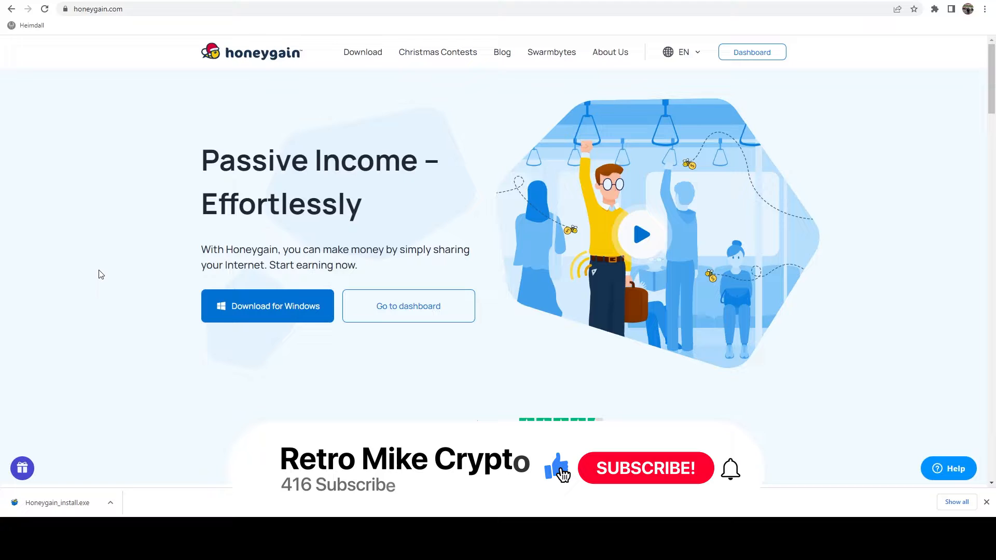
# Show the Honeygain dashboard with the JumpTask wallet balance and the 30-day Earnings chart
pyautogui.click(645, 468)
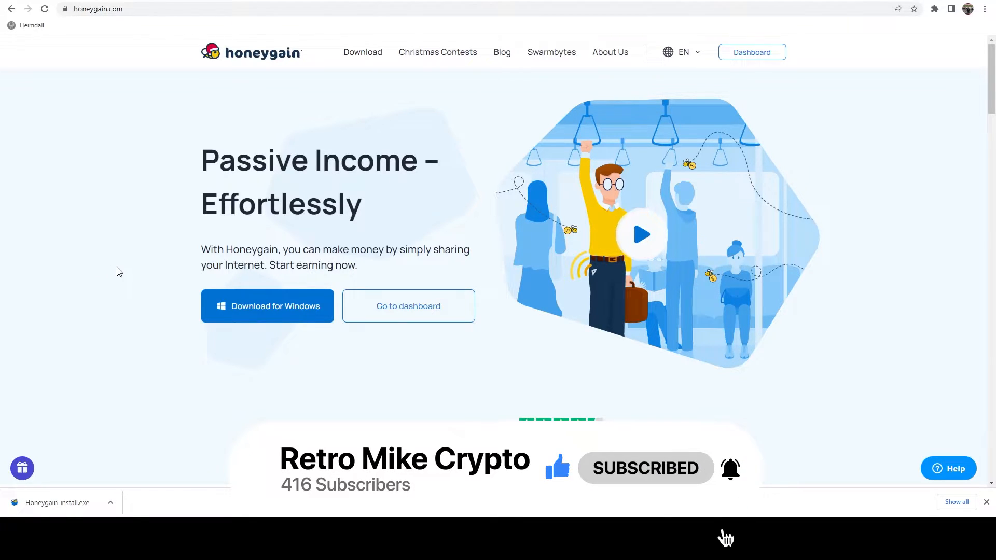
pyautogui.moveTo(129, 273)
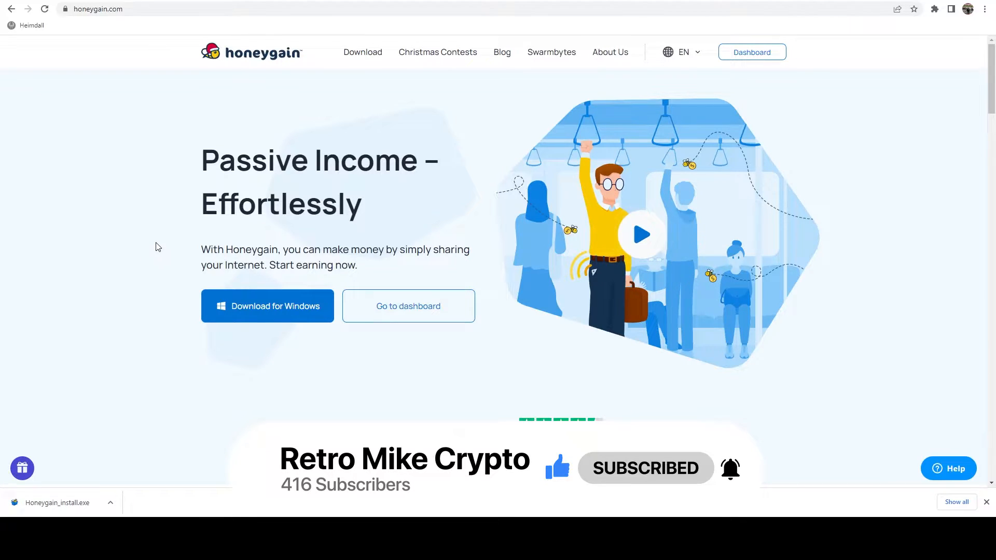
pyautogui.moveTo(140, 268)
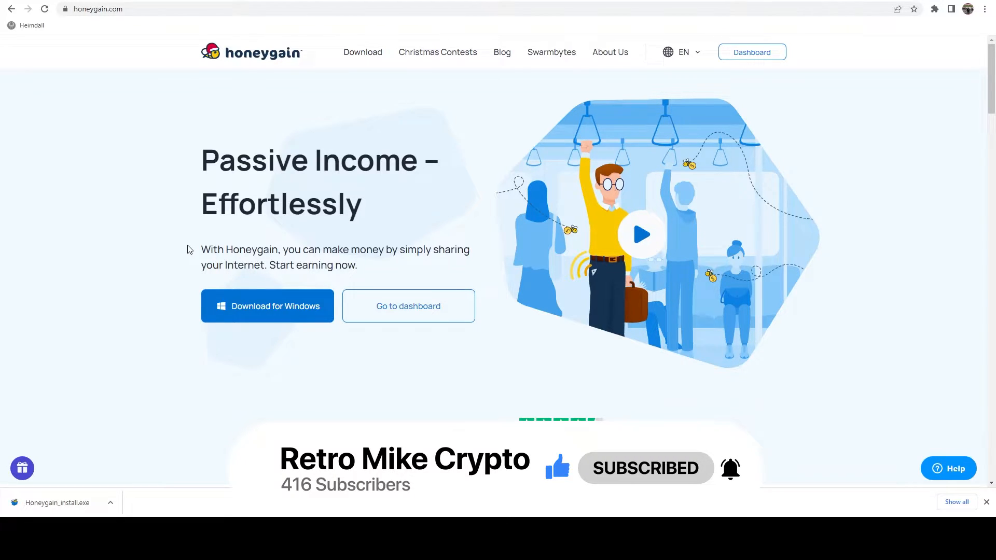
pyautogui.moveTo(210, 236)
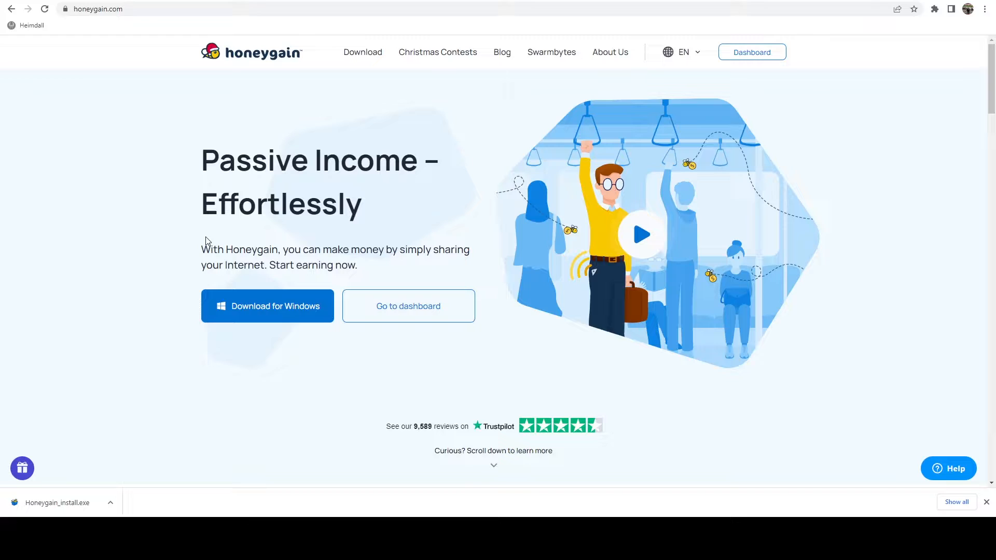
pyautogui.moveTo(152, 245)
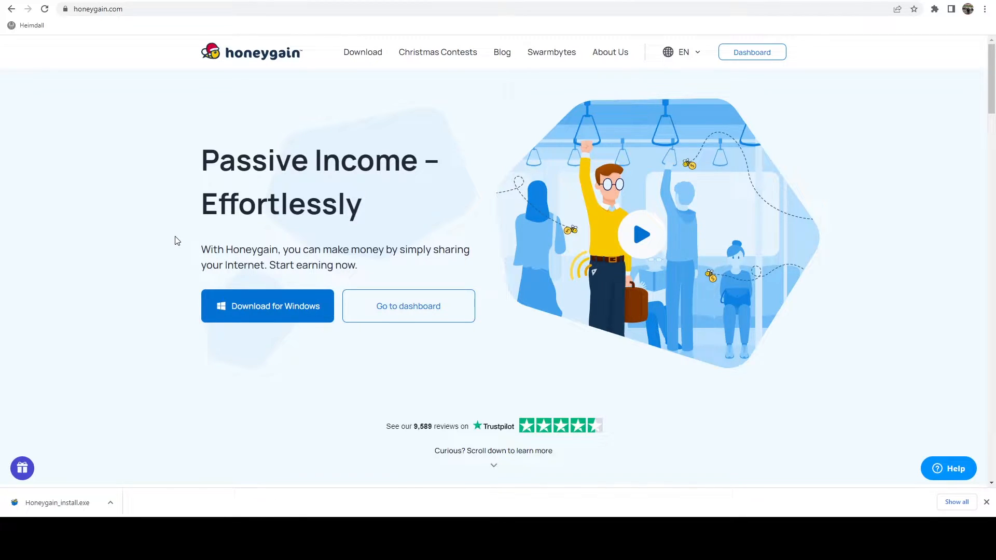
pyautogui.moveTo(161, 233)
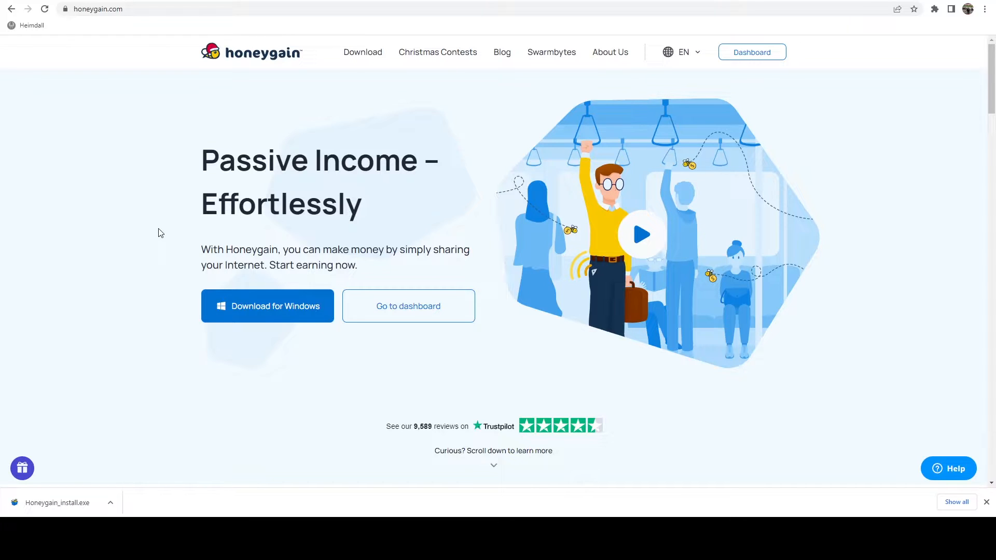
pyautogui.moveTo(200, 115)
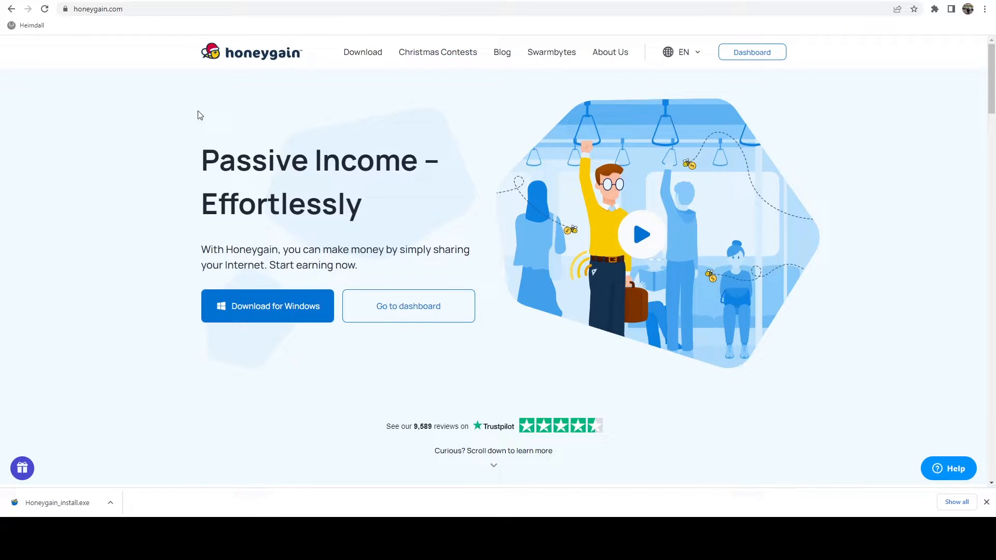
pyautogui.click(407, 305)
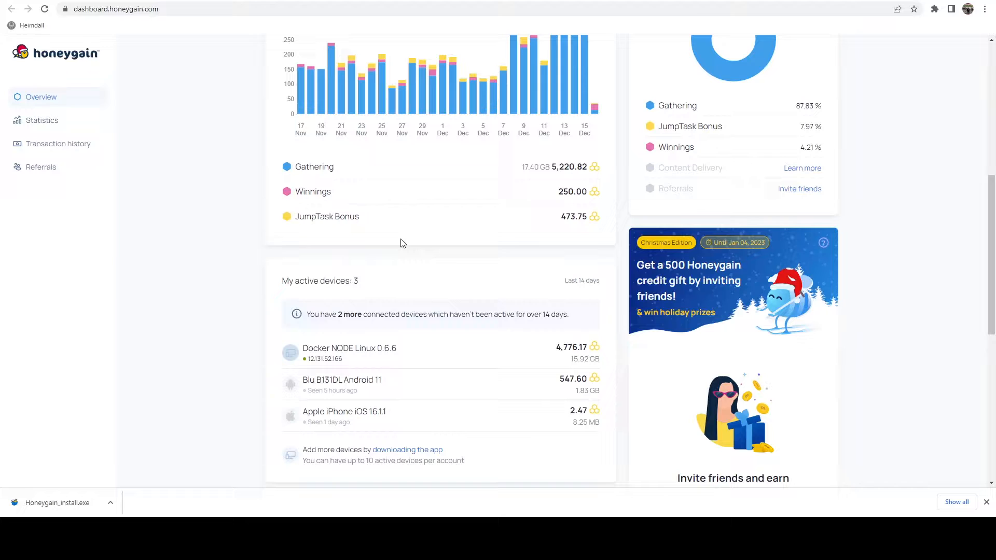
pyautogui.scroll(3)
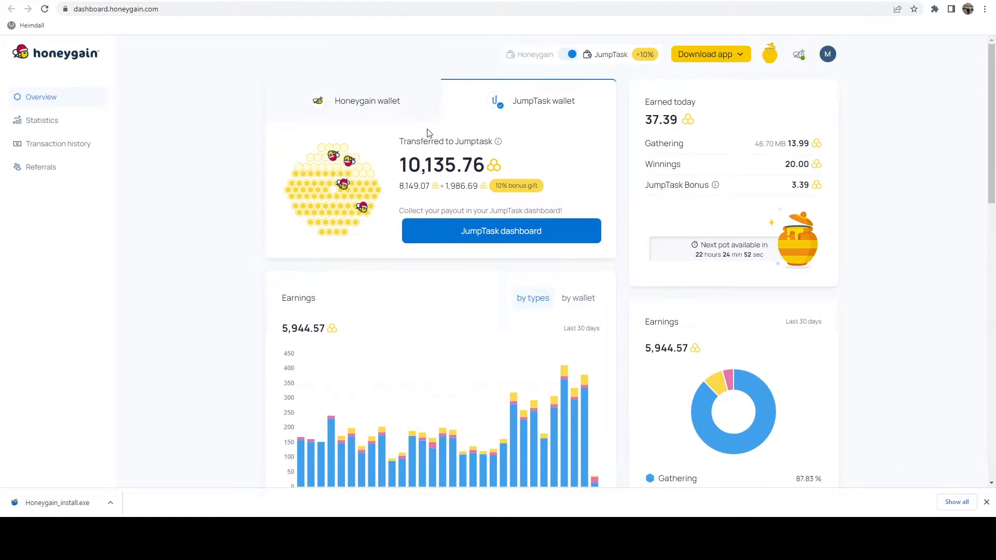
pyautogui.moveTo(371, 196)
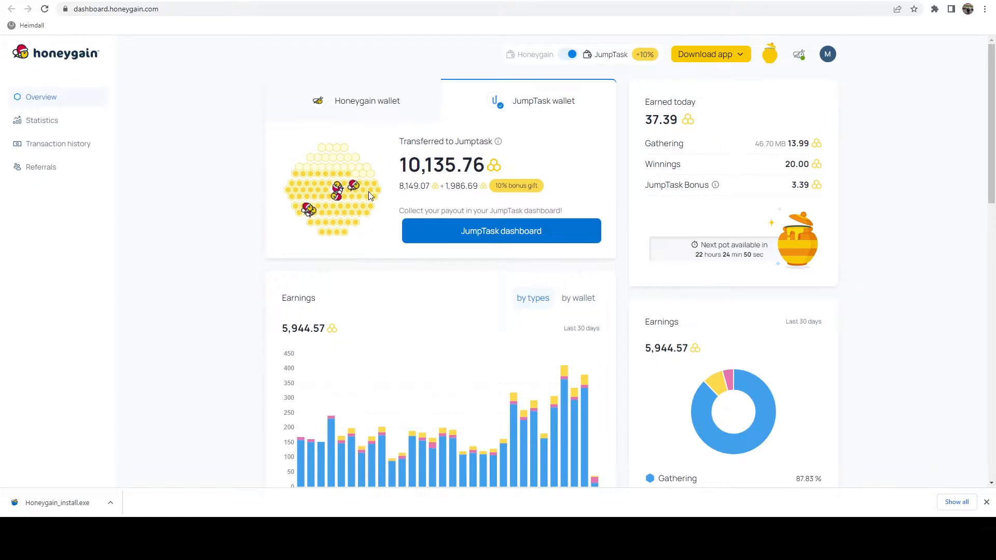
pyautogui.scroll(-3)
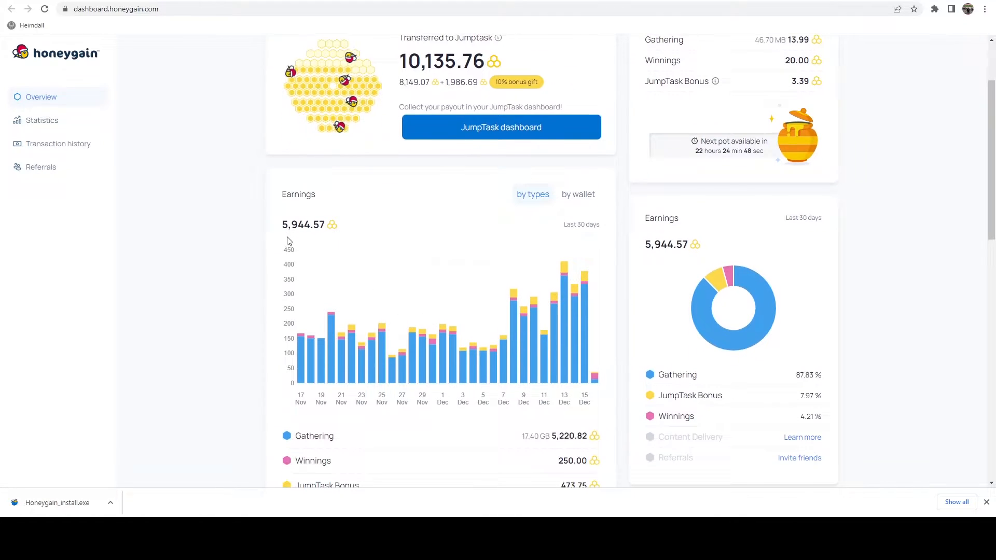
pyautogui.moveTo(407, 370)
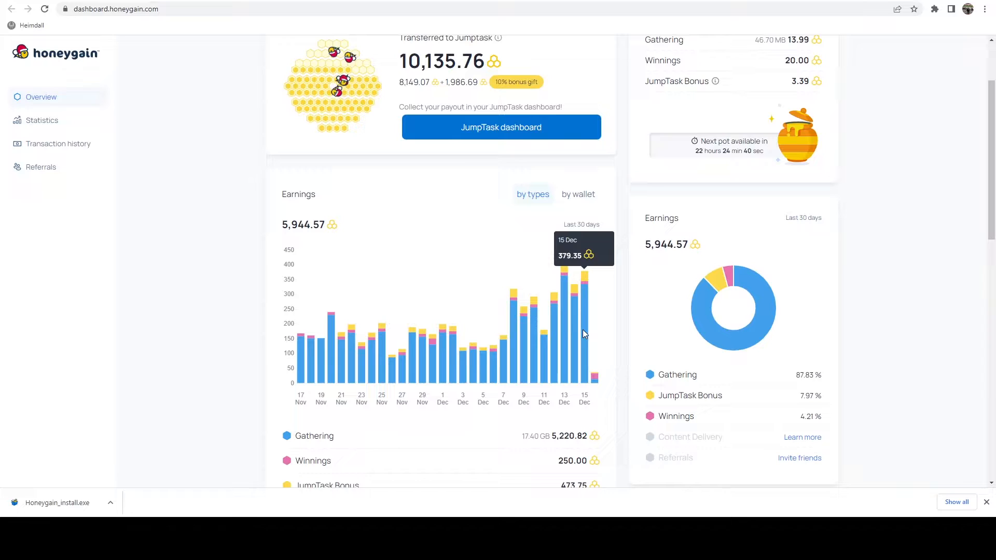
pyautogui.moveTo(575, 364)
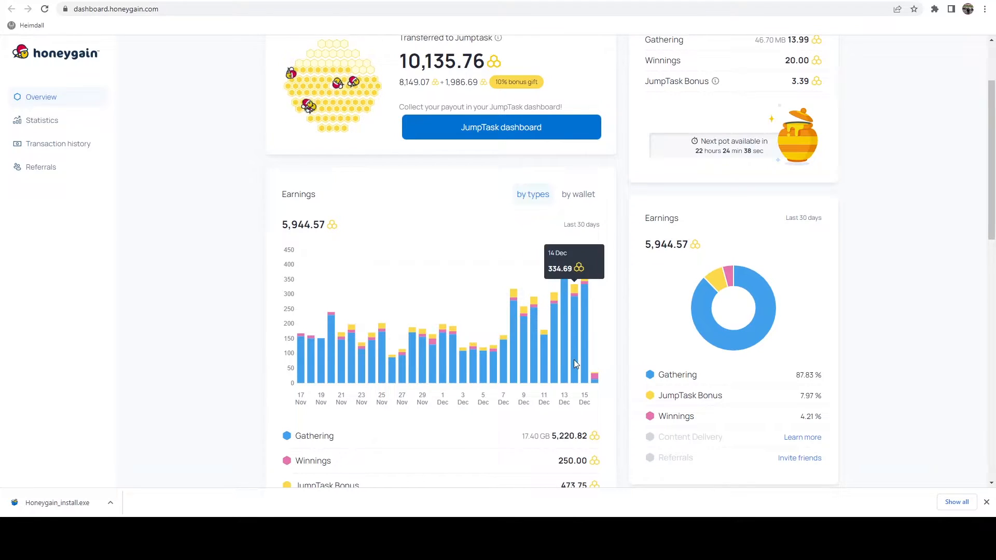
pyautogui.moveTo(310, 374)
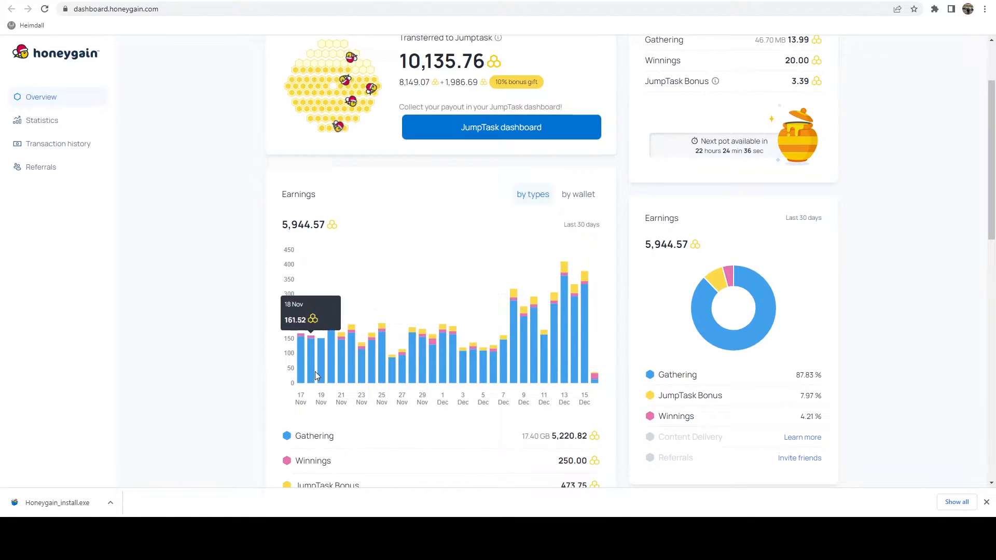
pyautogui.moveTo(361, 362)
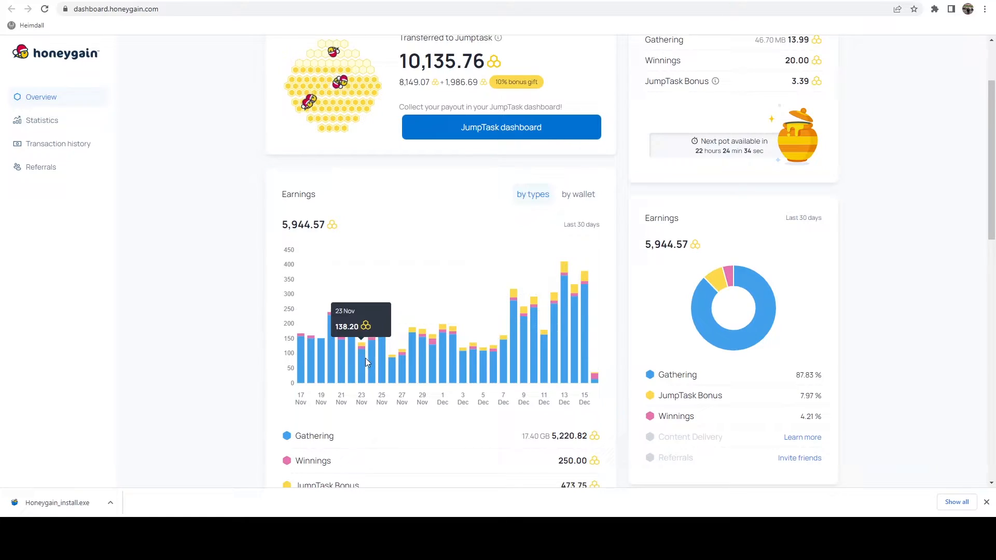
pyautogui.moveTo(416, 366)
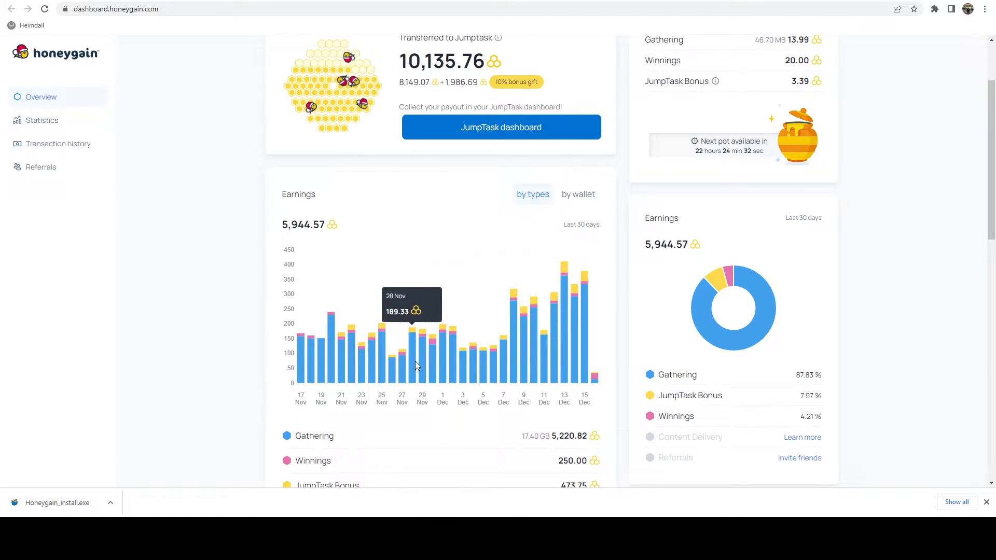
pyautogui.moveTo(485, 358)
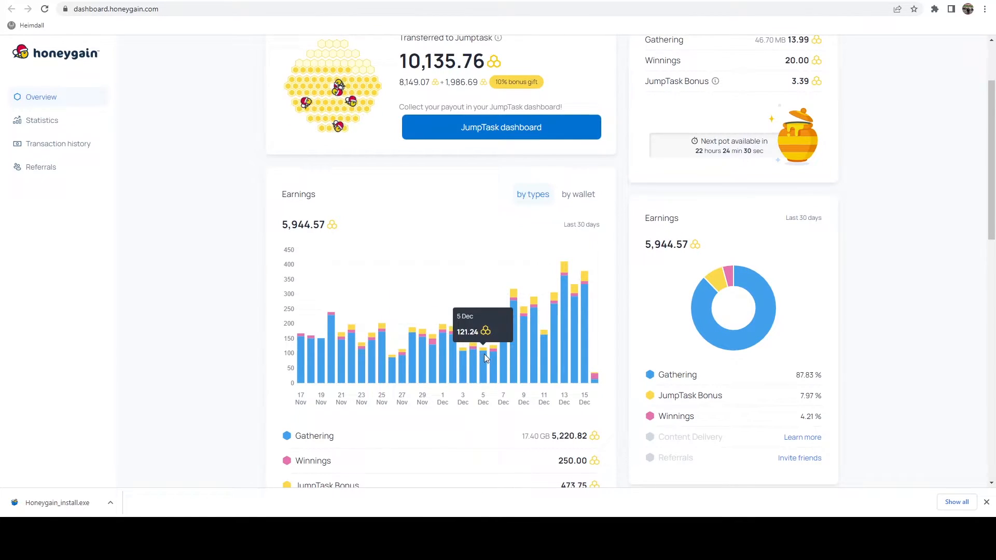
pyautogui.moveTo(514, 361)
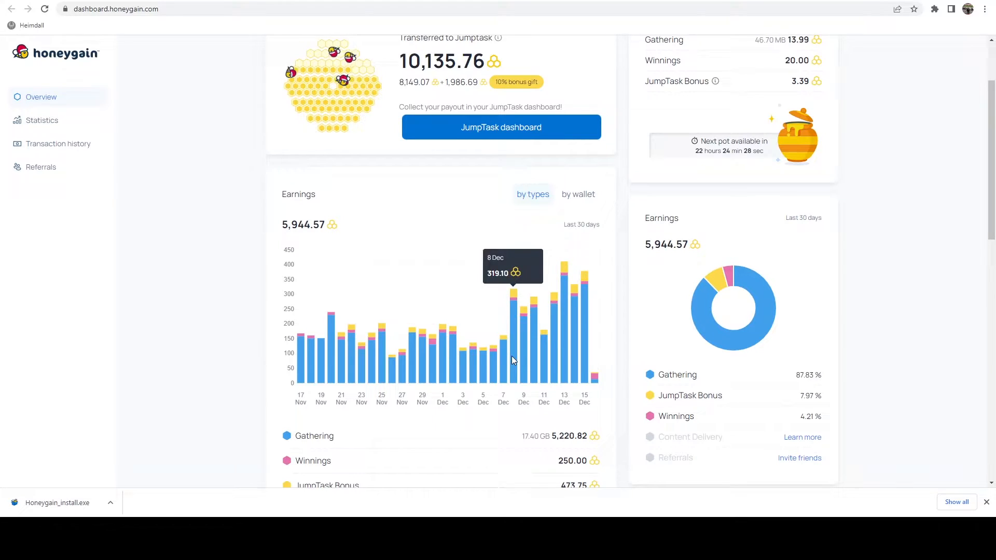
pyautogui.moveTo(459, 366)
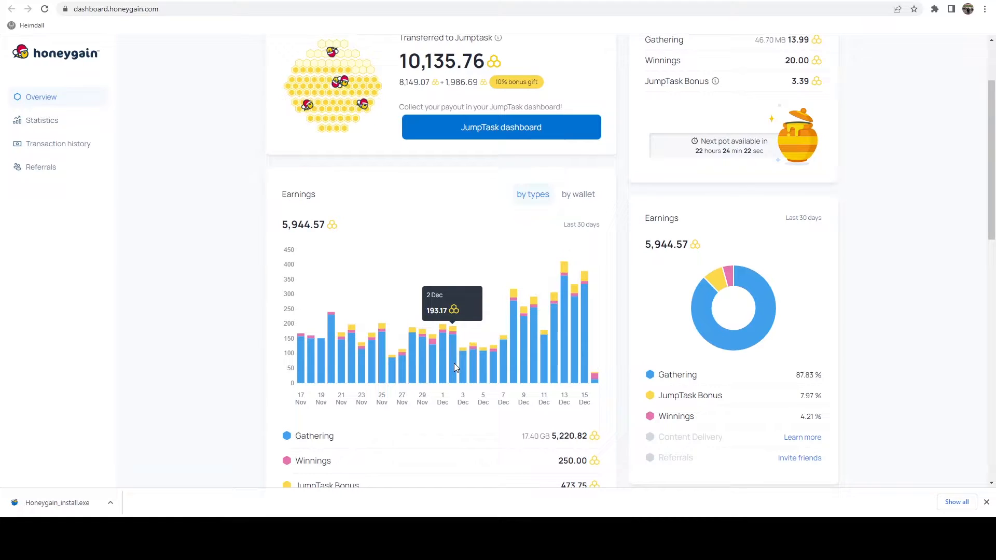
pyautogui.moveTo(462, 367)
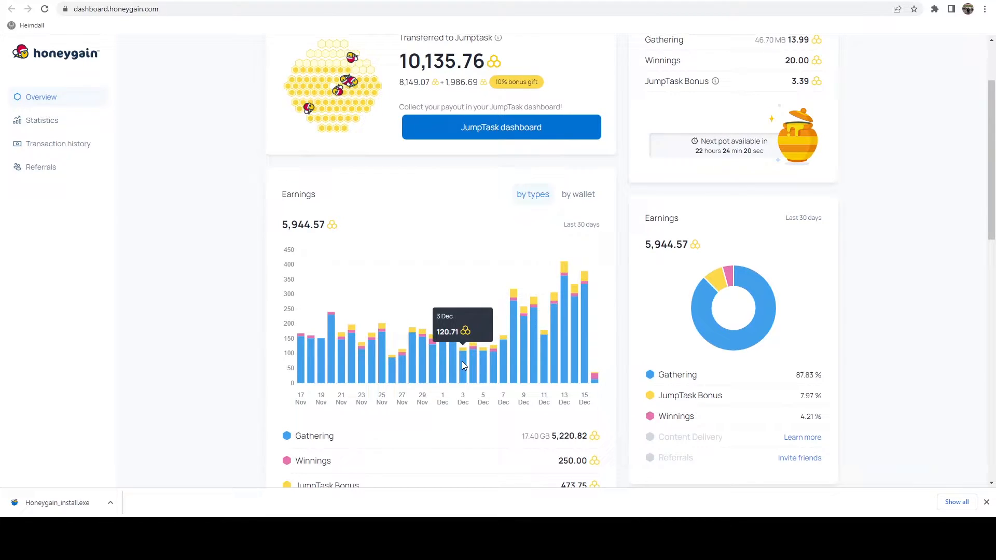
pyautogui.moveTo(474, 364)
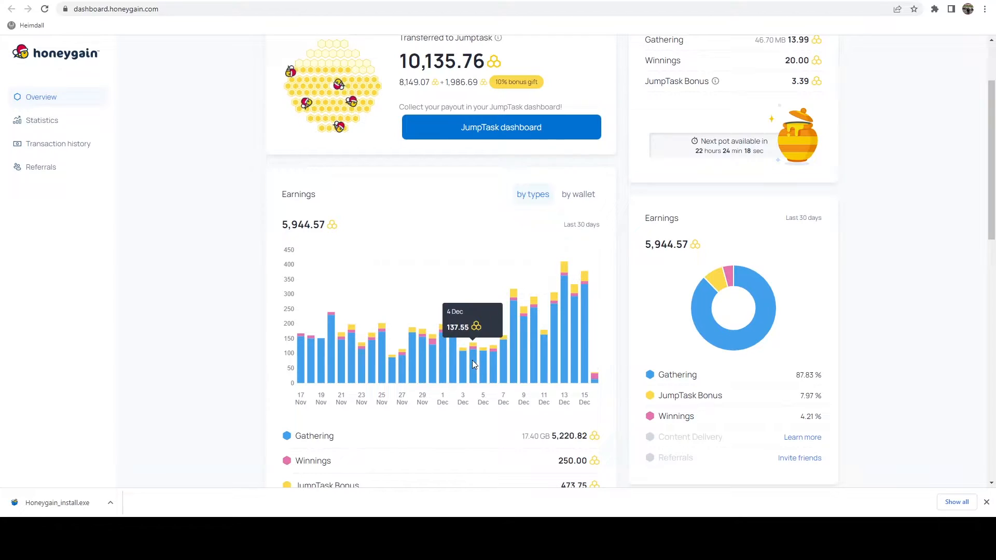
pyautogui.moveTo(514, 340)
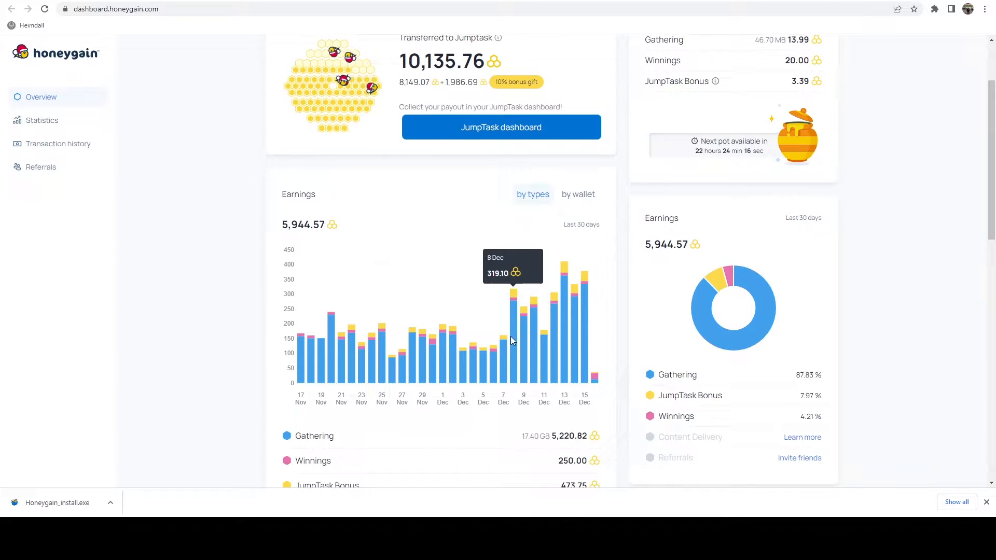
pyautogui.moveTo(564, 304)
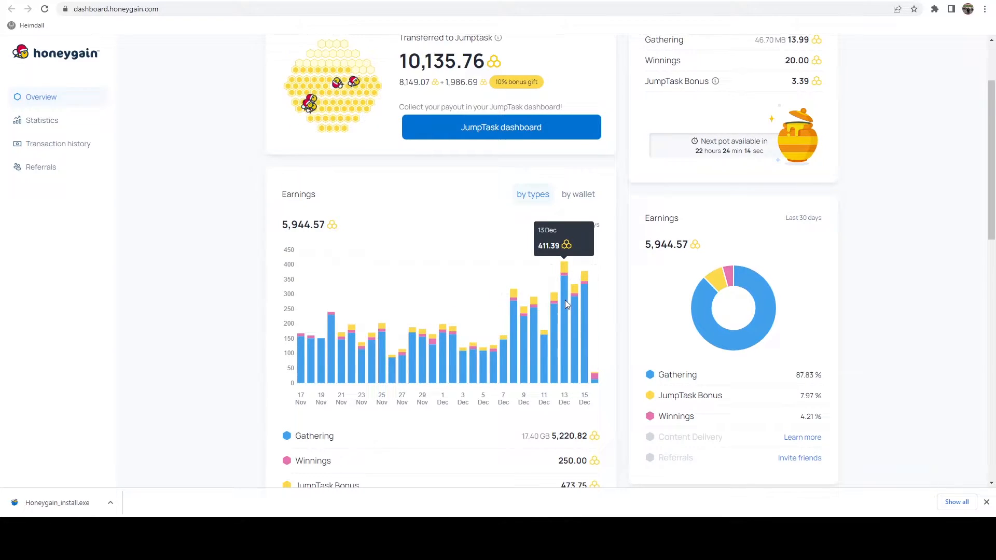
pyautogui.moveTo(566, 298)
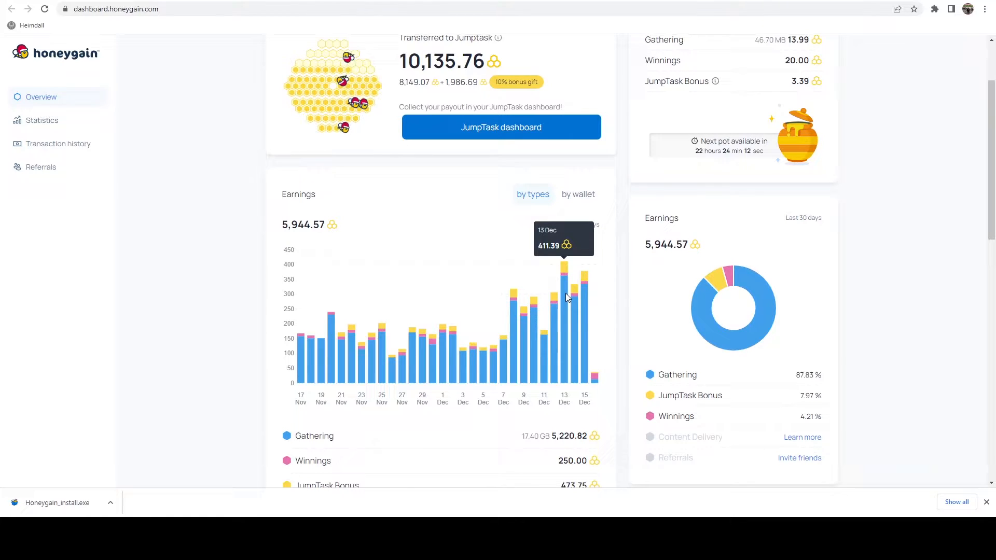
pyautogui.moveTo(582, 310)
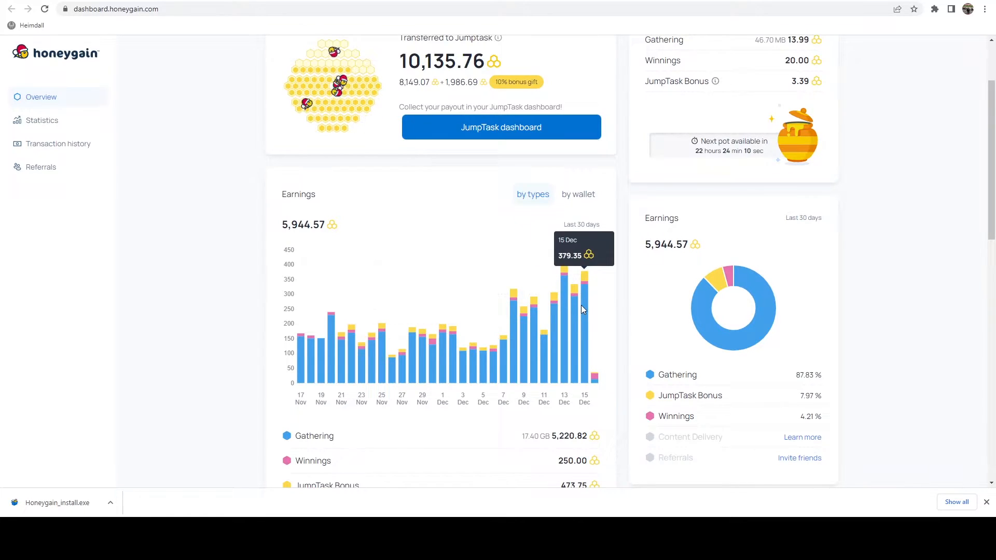
pyautogui.moveTo(623, 259)
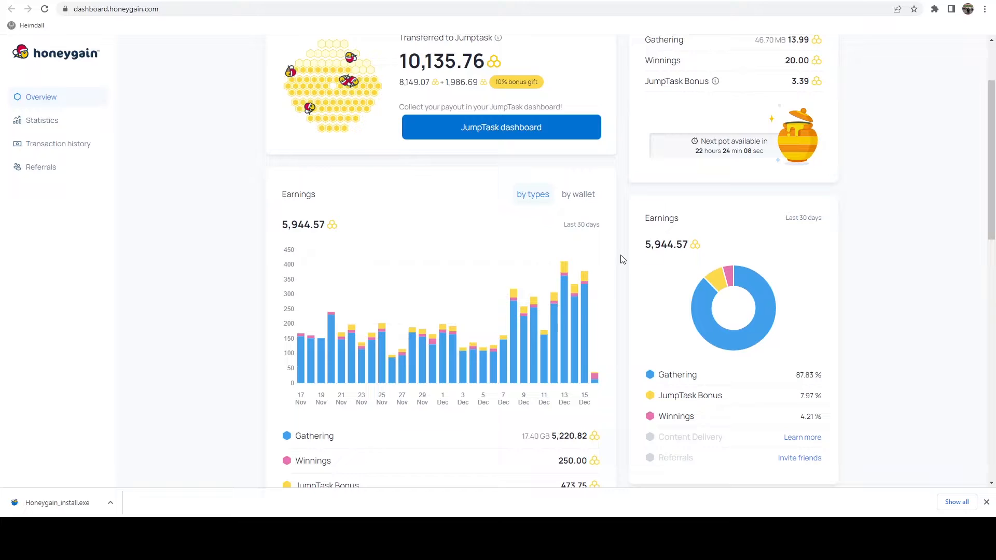
pyautogui.scroll(-3)
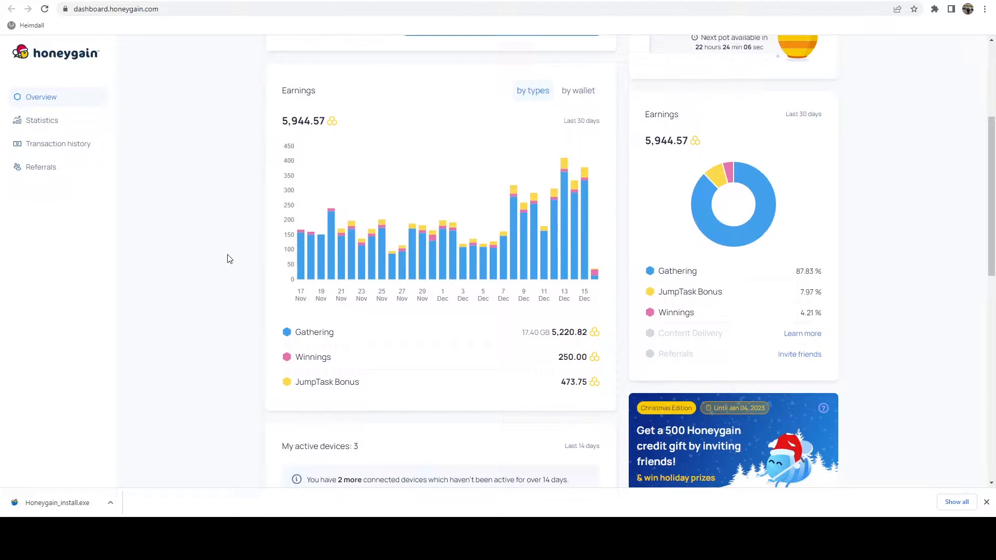
pyautogui.moveTo(185, 233)
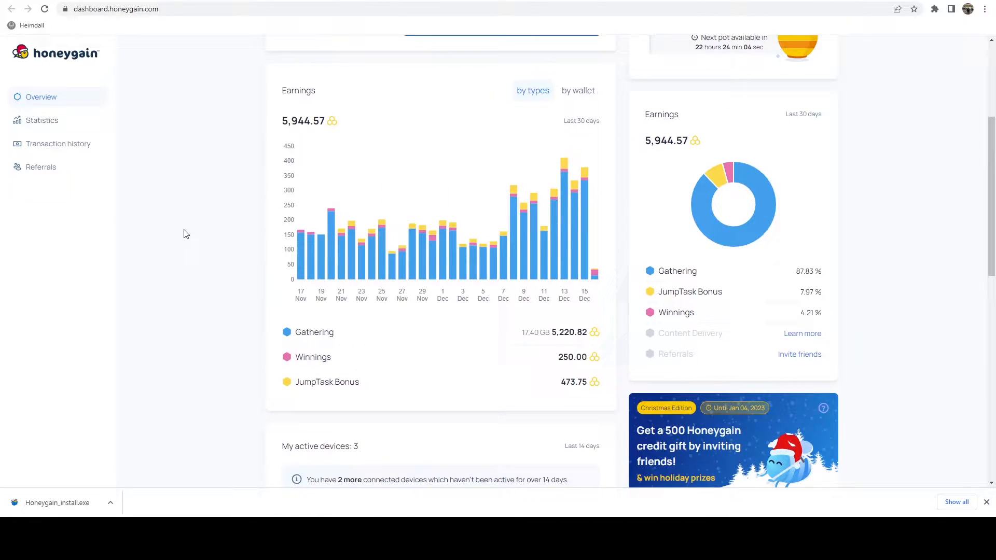
pyautogui.scroll(-3)
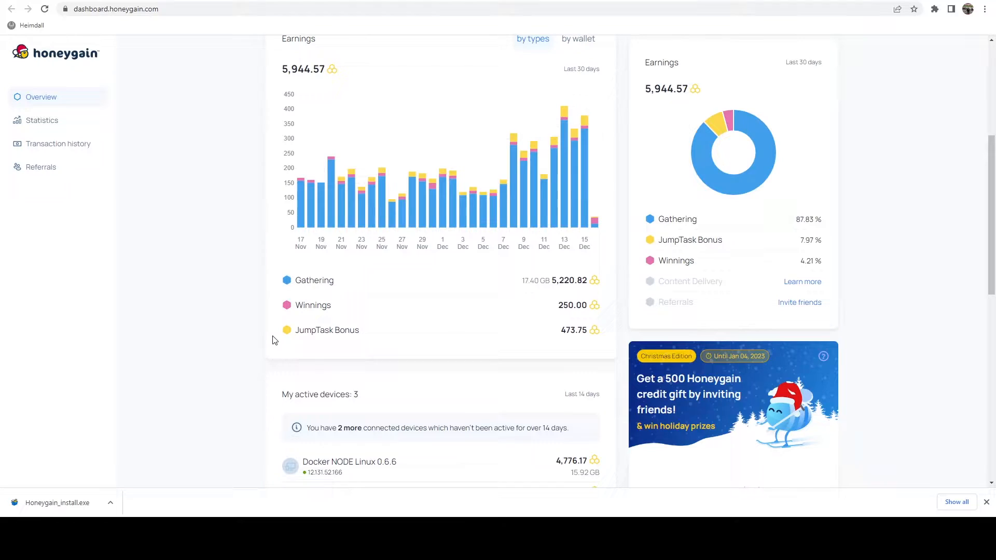
pyautogui.scroll(3)
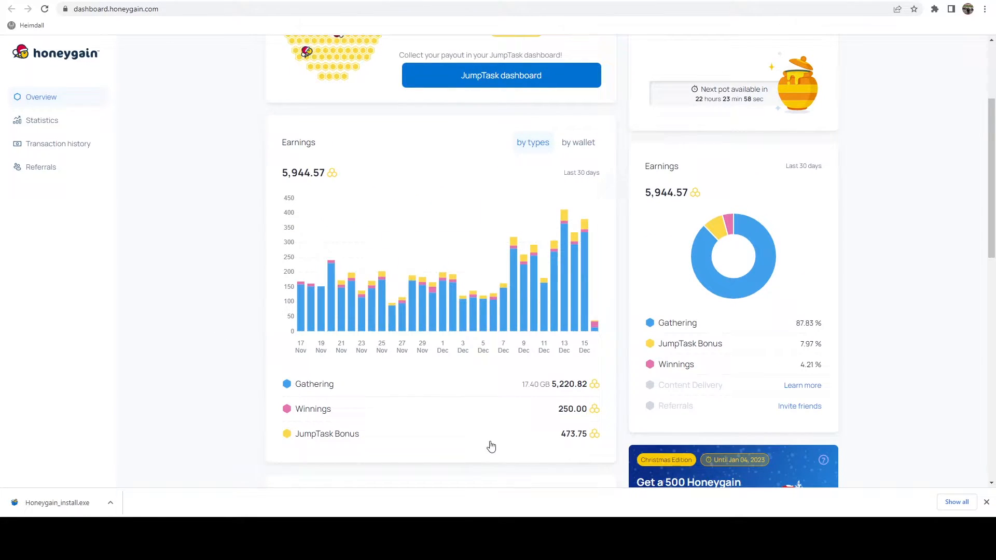
pyautogui.moveTo(536, 389)
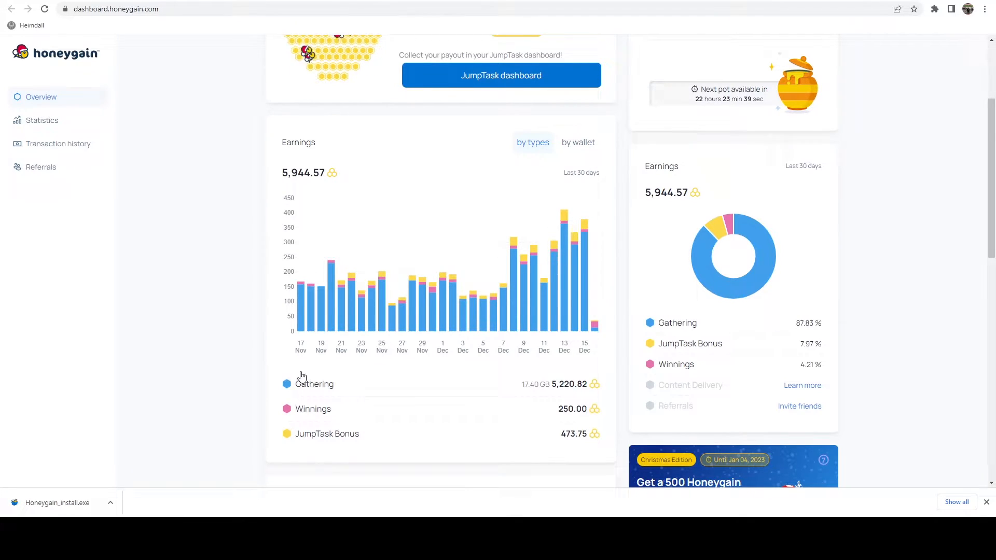
pyautogui.scroll(-3)
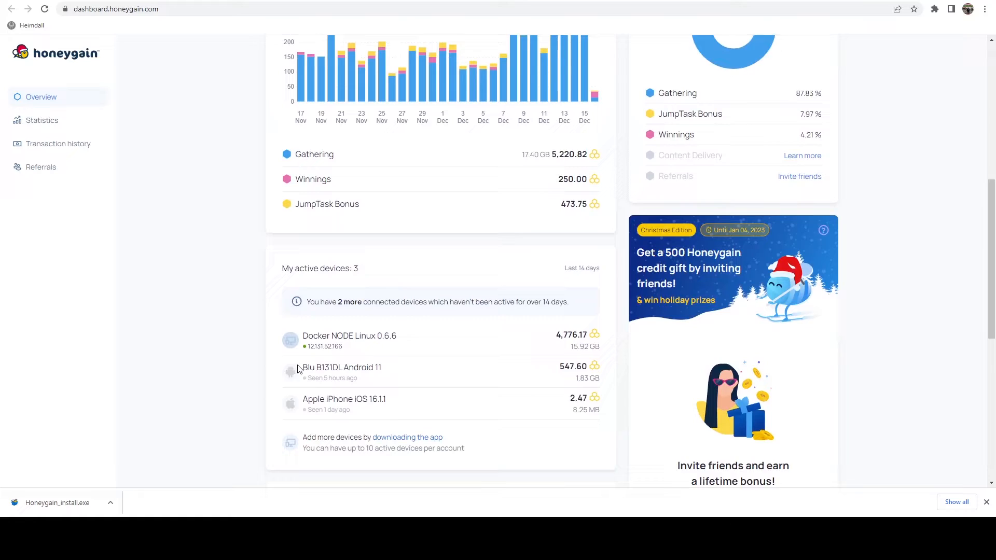
pyautogui.scroll(-3)
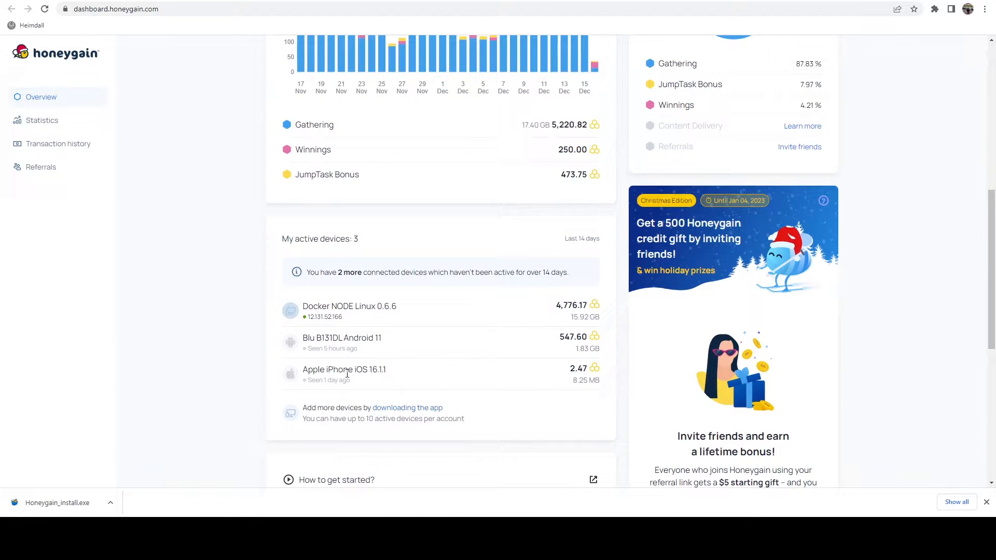
pyautogui.moveTo(344, 369)
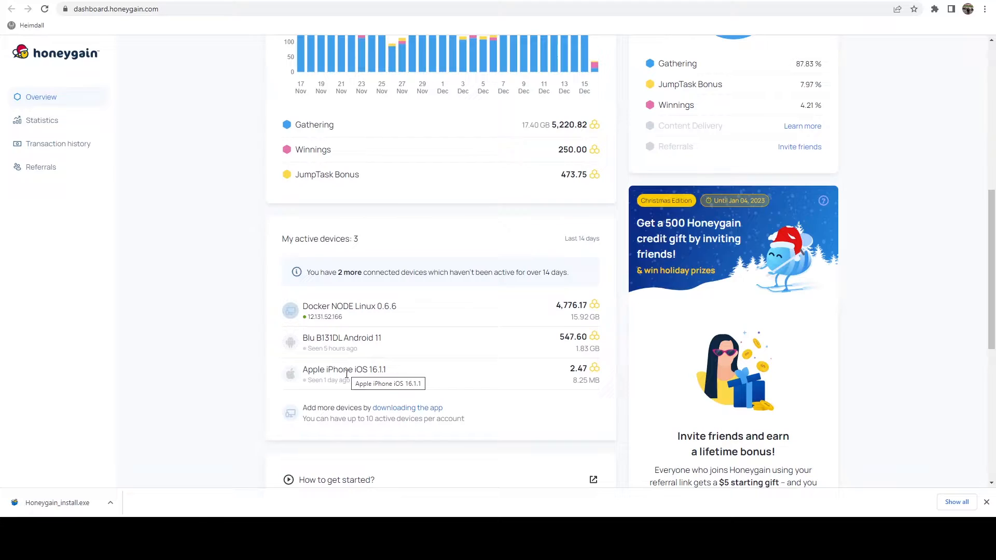
pyautogui.moveTo(412, 371)
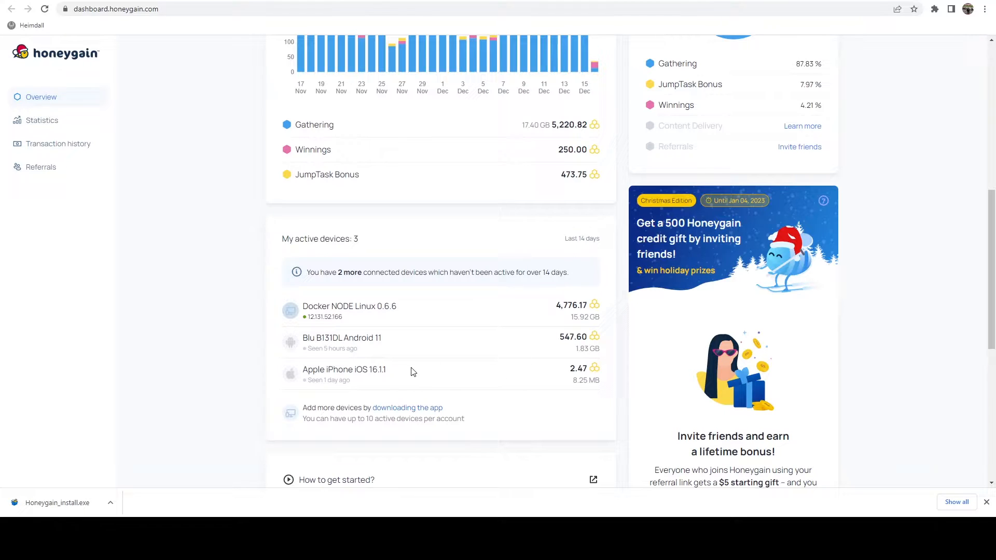
pyautogui.moveTo(525, 384)
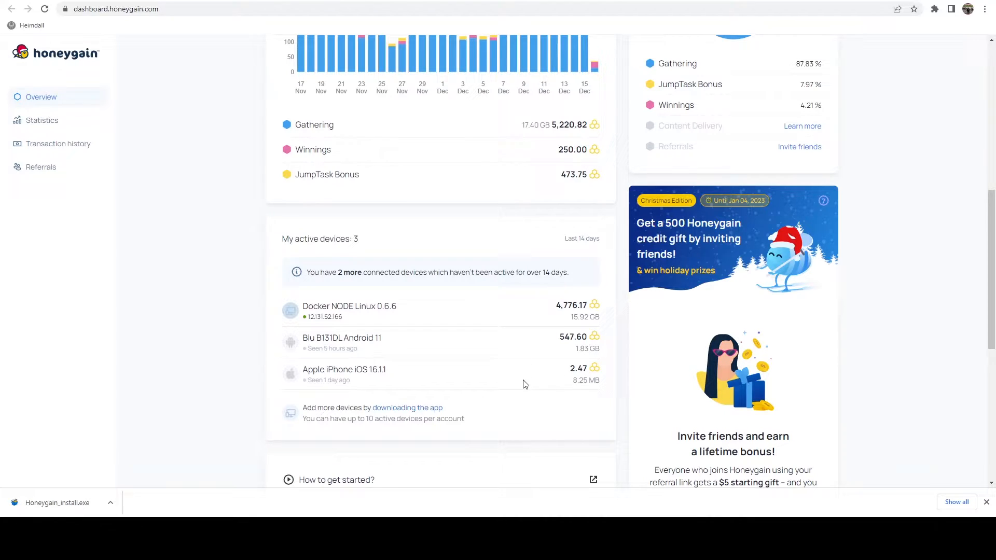
pyautogui.moveTo(338, 347)
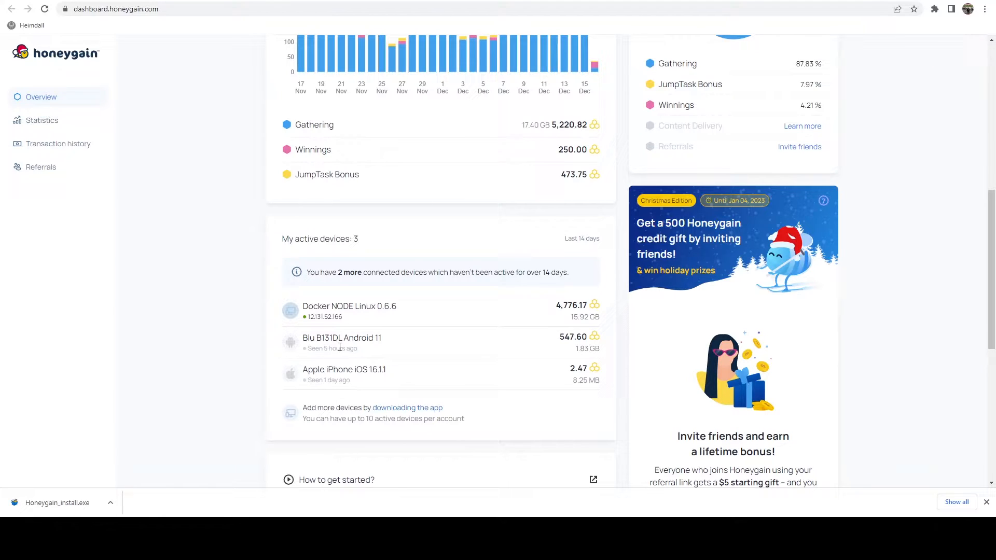
pyautogui.moveTo(341, 337)
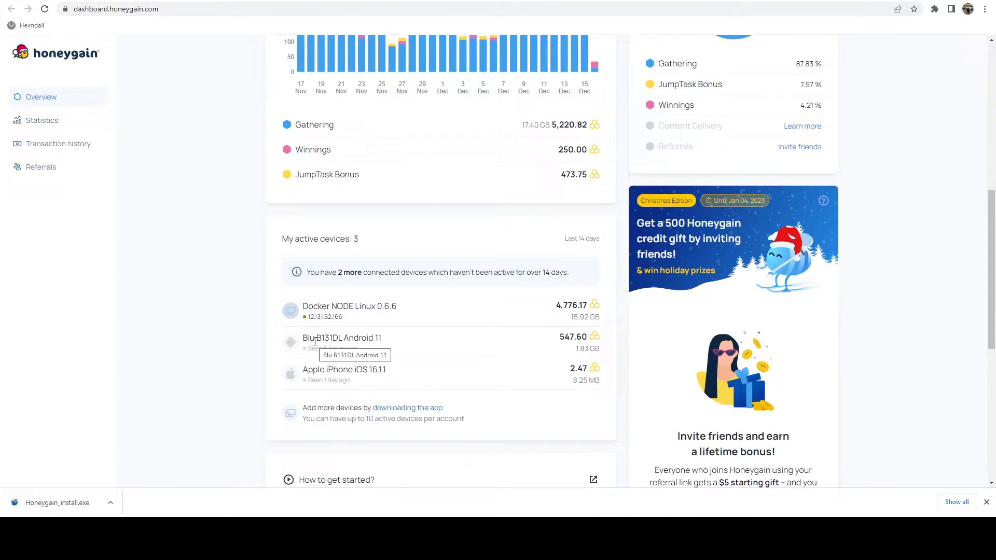
pyautogui.moveTo(349, 353)
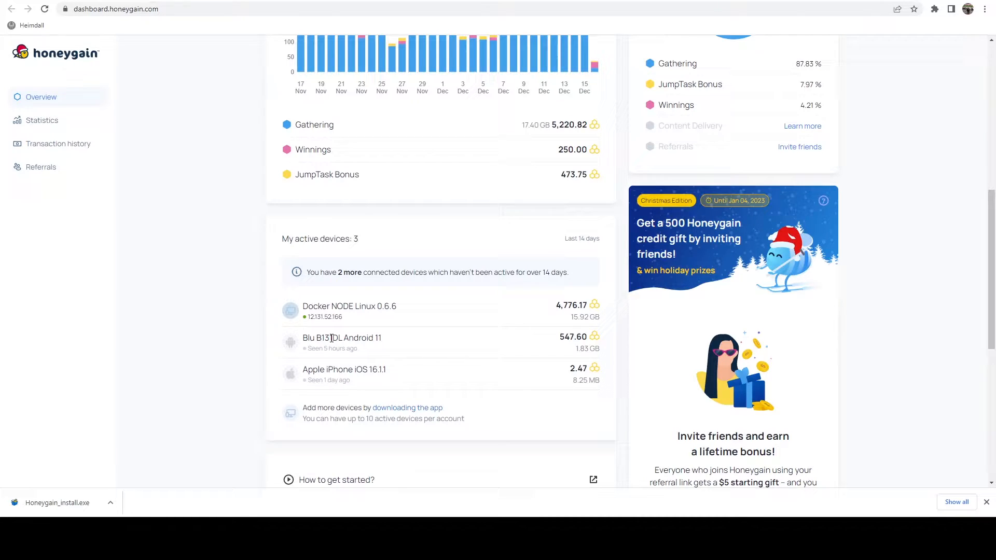
pyautogui.moveTo(343, 370)
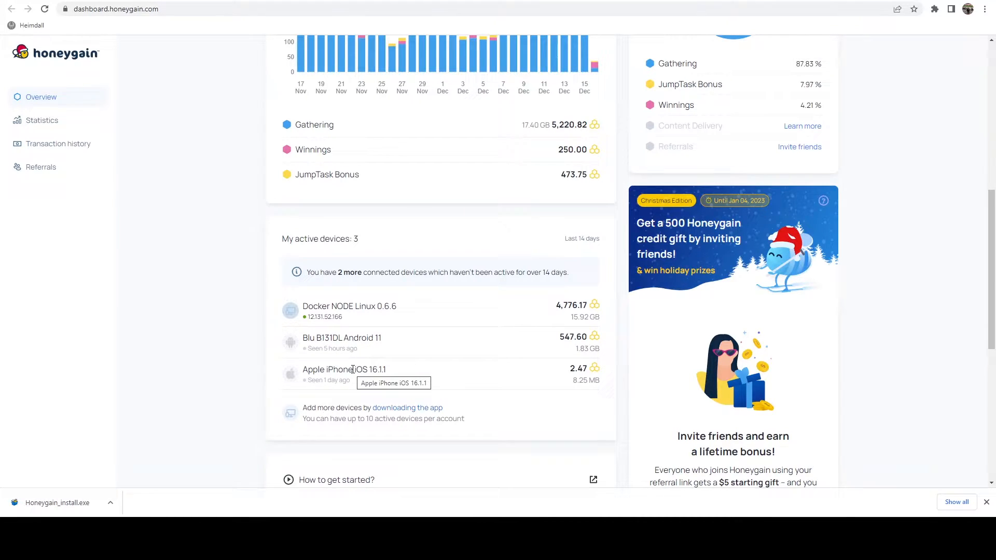
pyautogui.moveTo(593, 347)
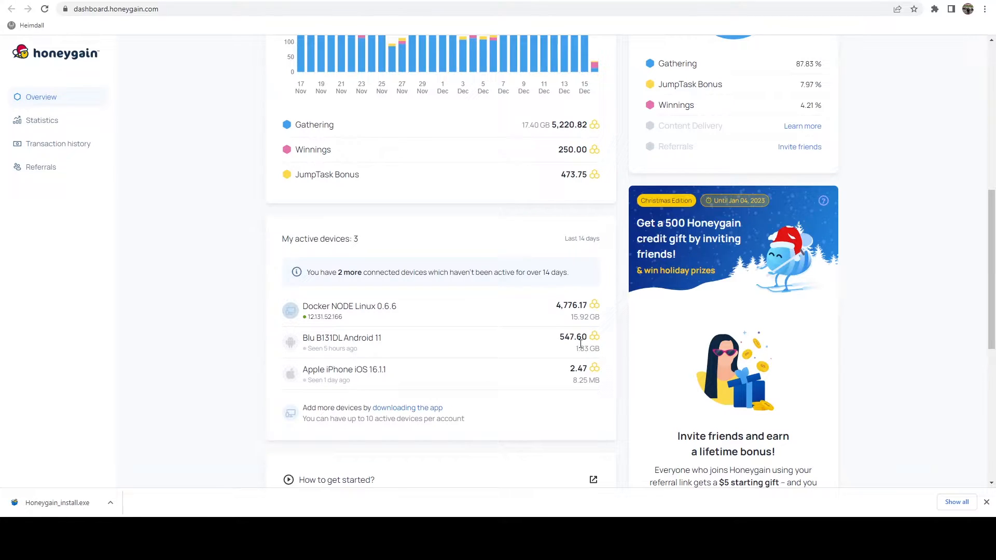
pyautogui.moveTo(575, 350)
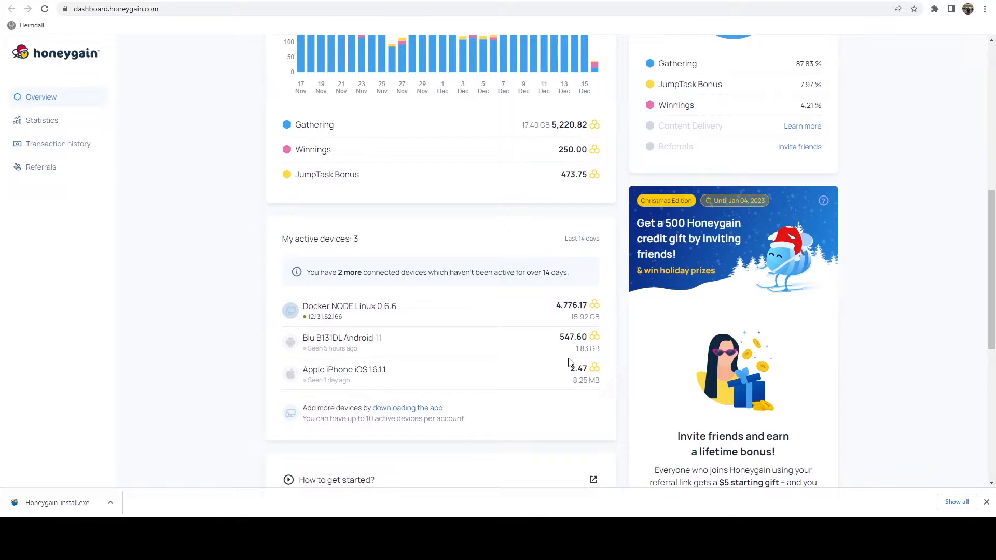
pyautogui.moveTo(361, 310)
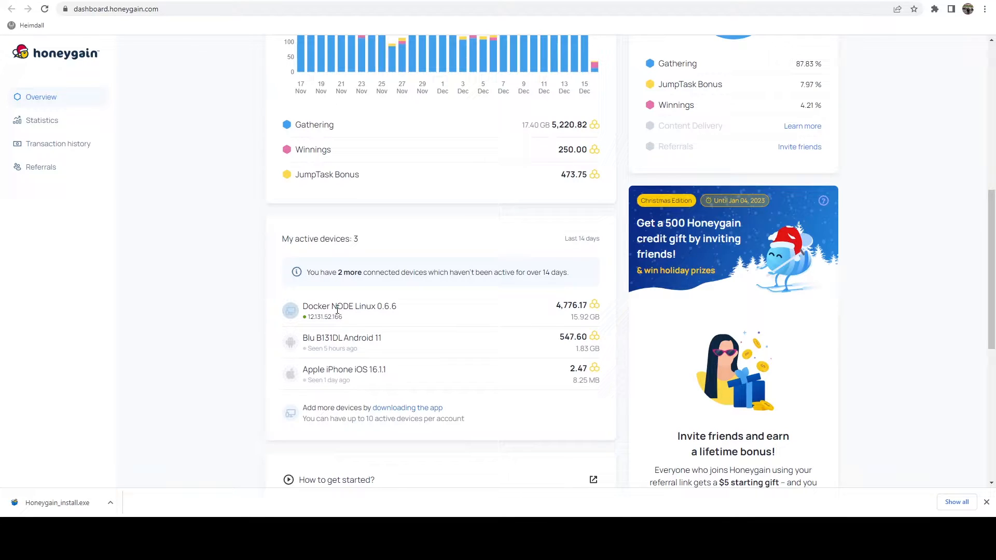
pyautogui.moveTo(349, 305)
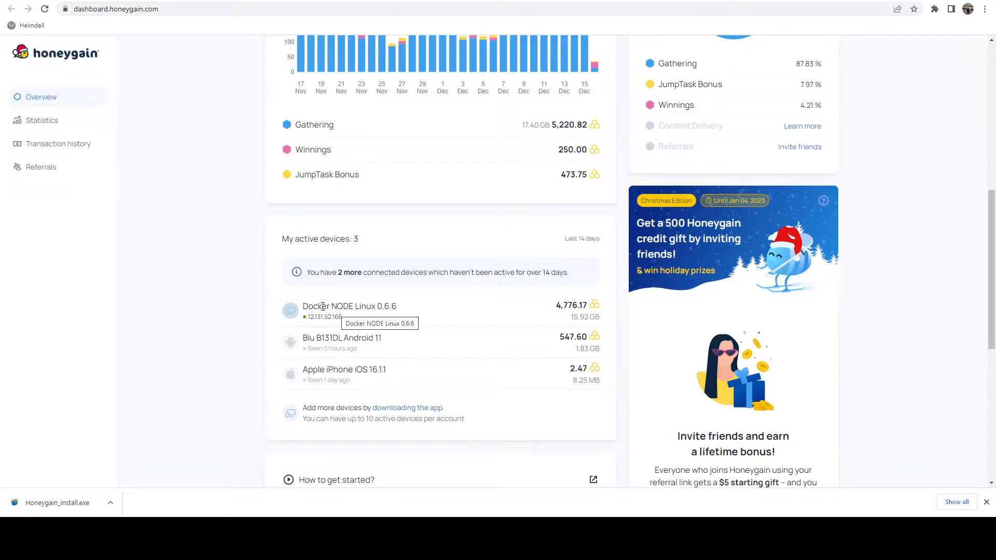
pyautogui.moveTo(496, 313)
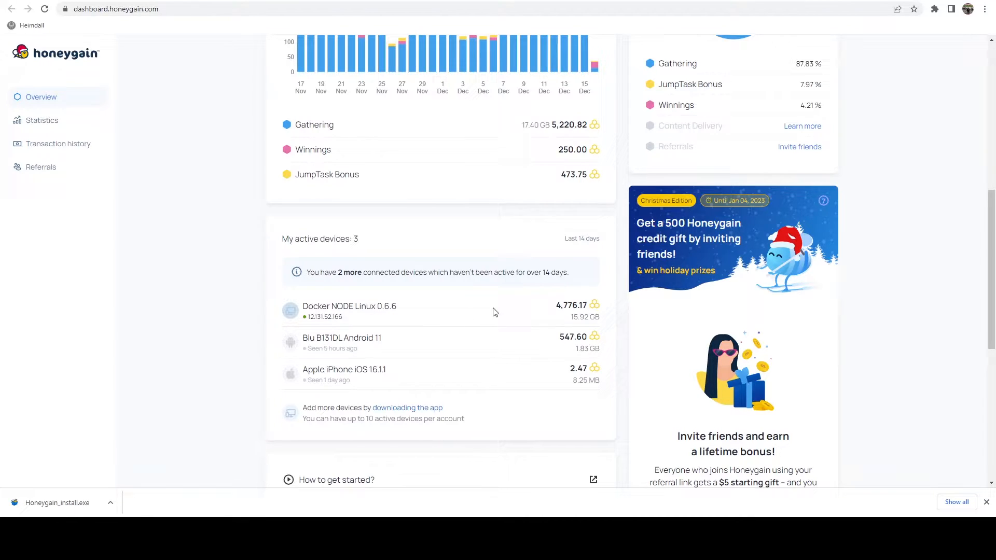
pyautogui.moveTo(571, 239)
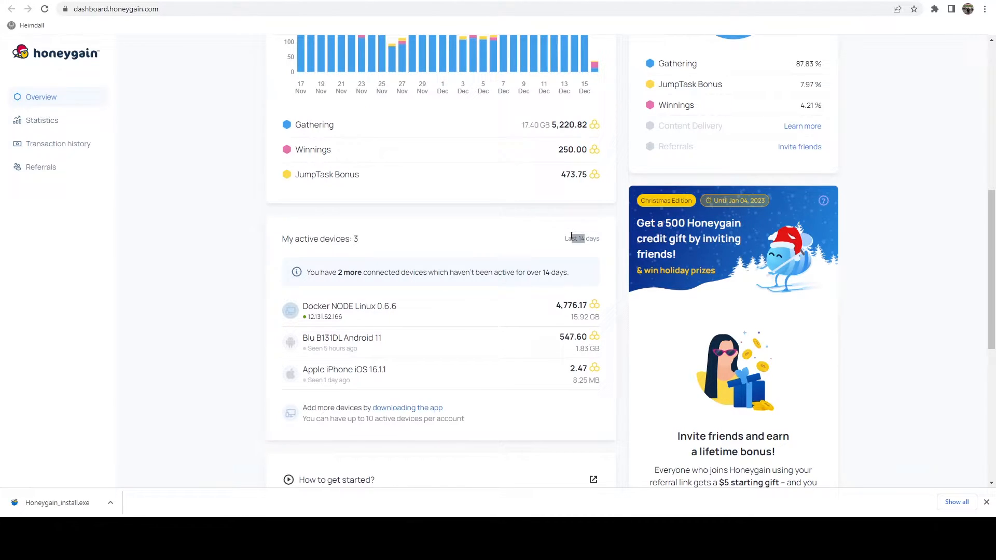
pyautogui.moveTo(593, 317)
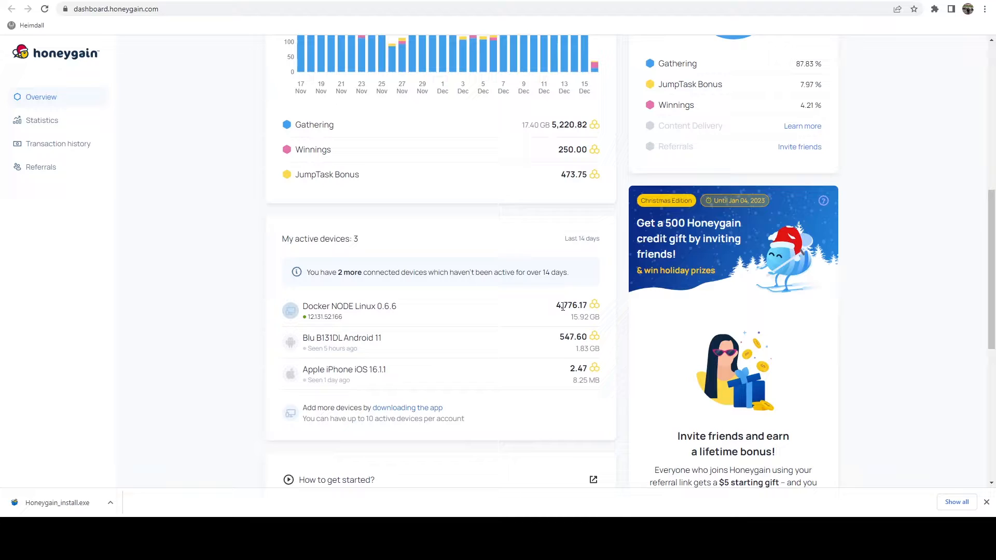
pyautogui.moveTo(496, 332)
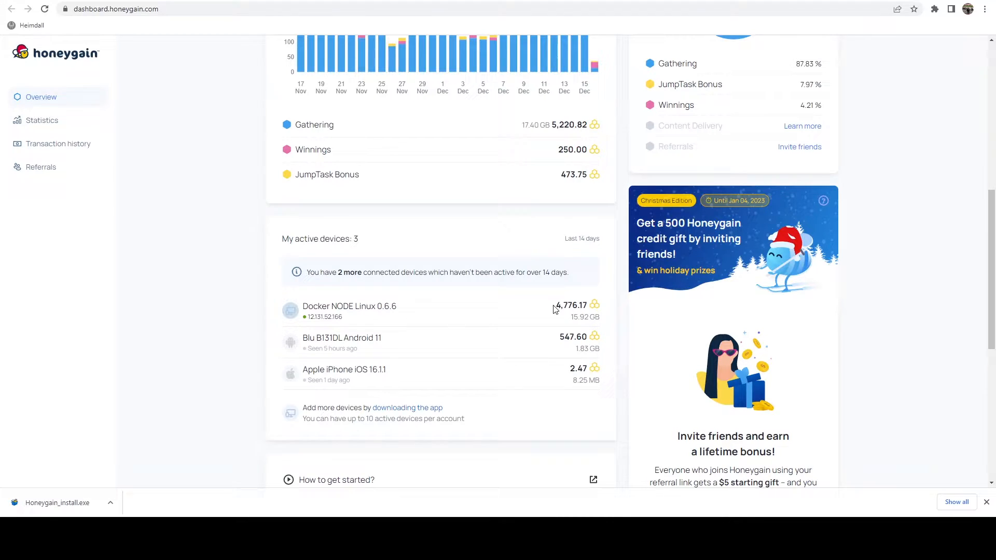
pyautogui.scroll(3)
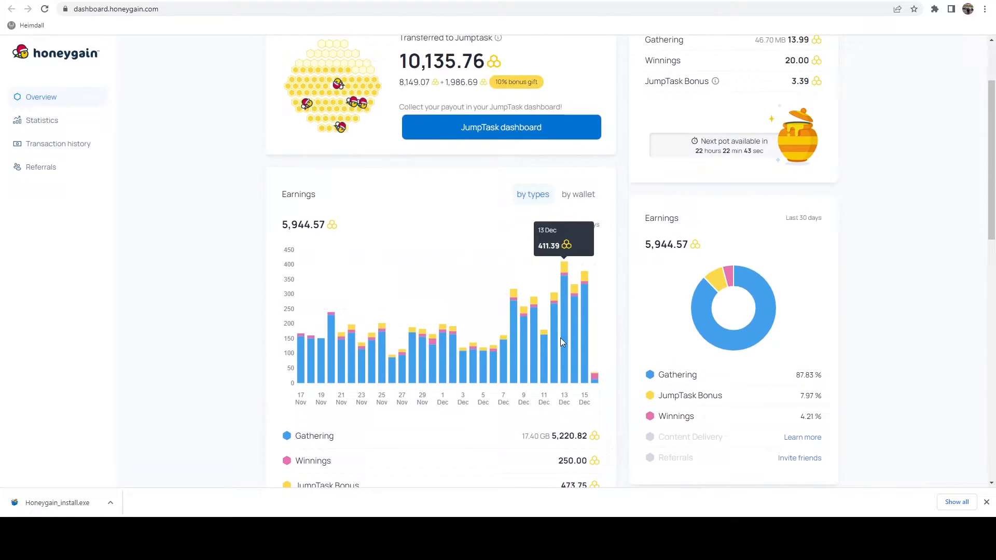
pyautogui.scroll(3)
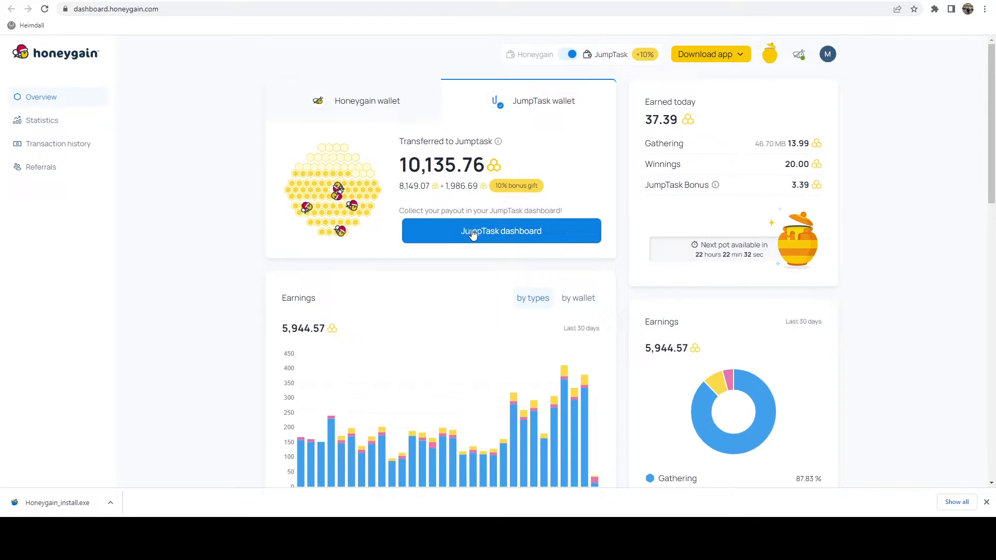
# Bring up the JumpTask Home dashboard's Available earnings of 2.30025 JMPT (about $5.00)
pyautogui.click(500, 230)
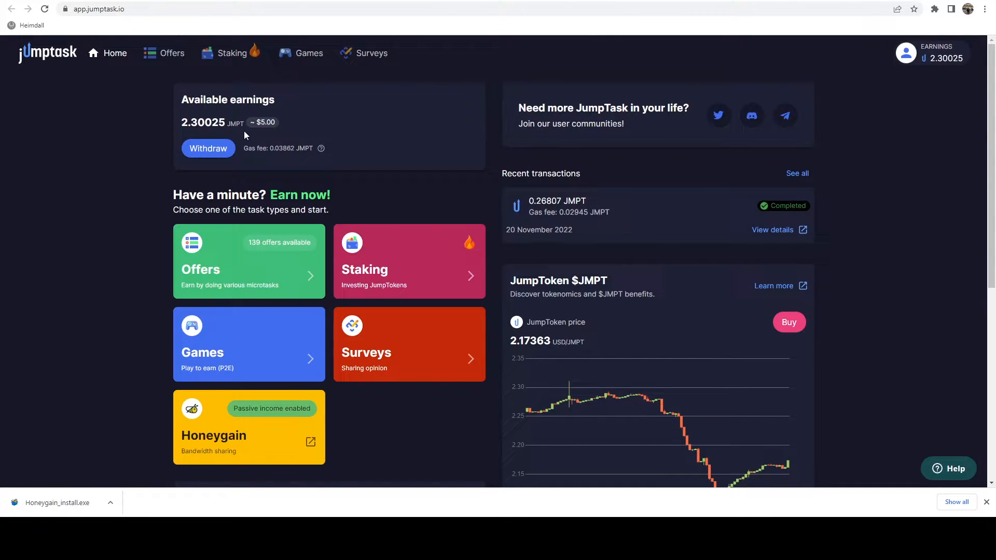
pyautogui.scroll(-3)
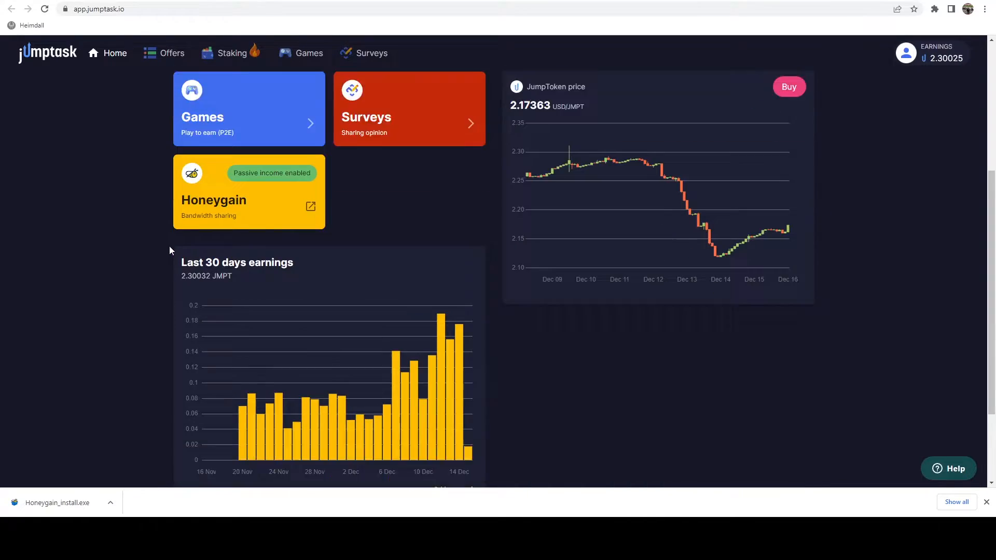
pyautogui.scroll(3)
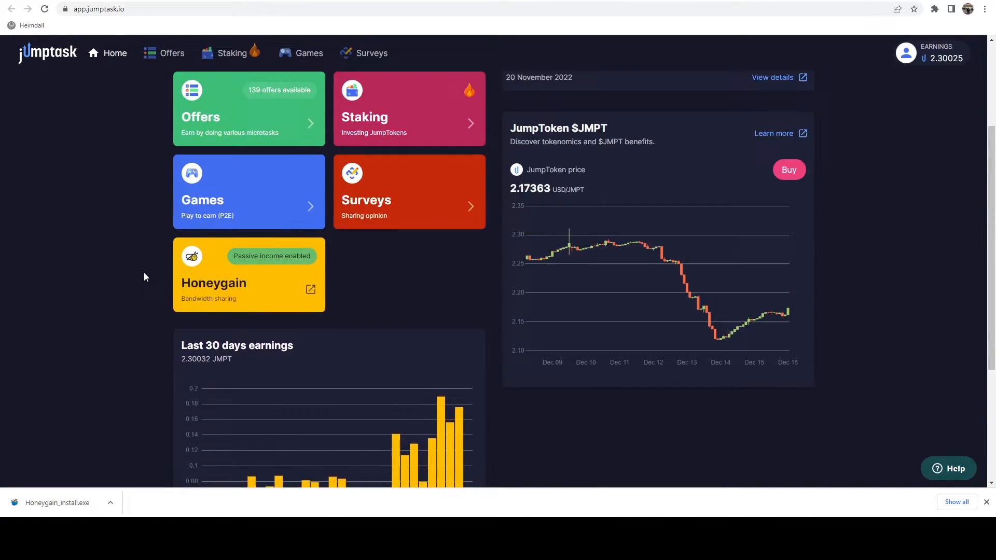
pyautogui.scroll(3)
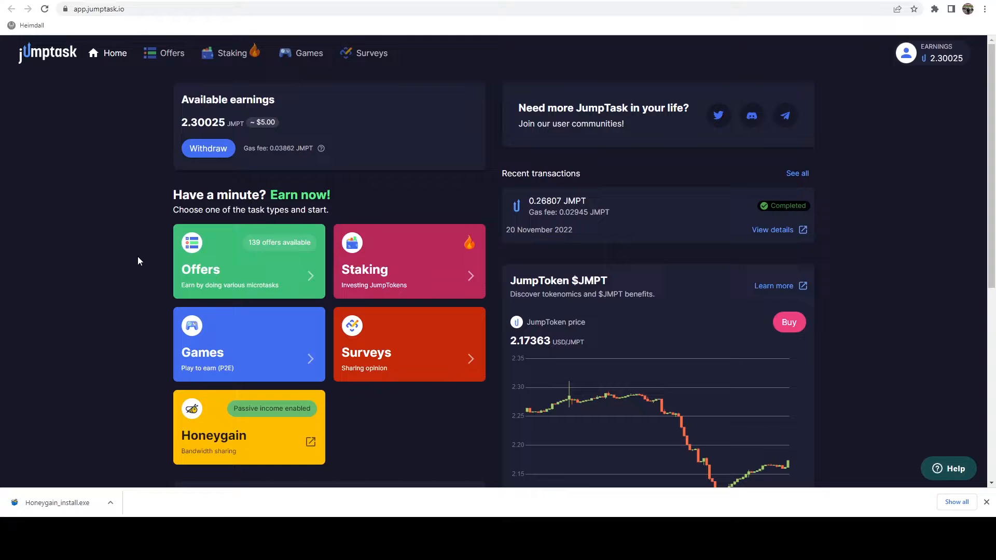
pyautogui.moveTo(125, 260)
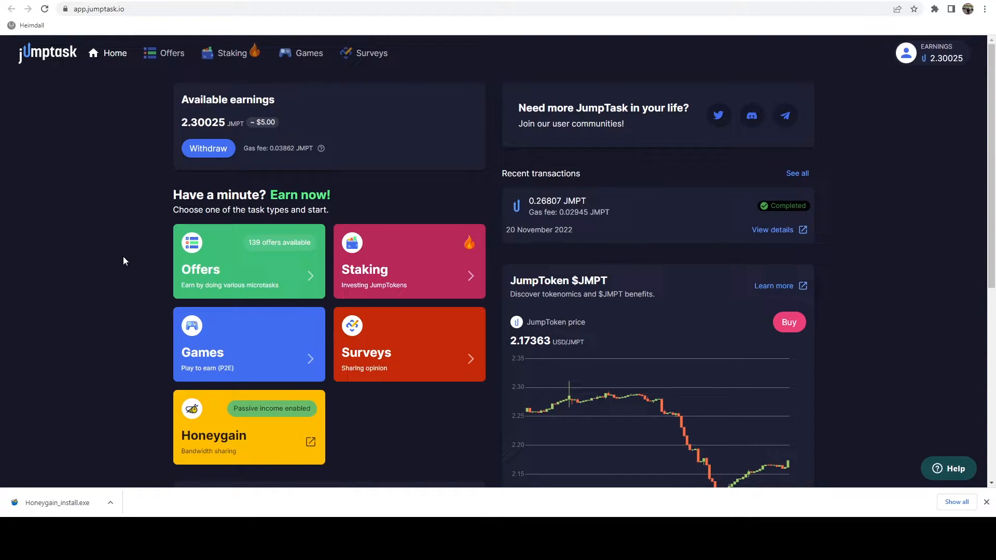
pyautogui.moveTo(115, 266)
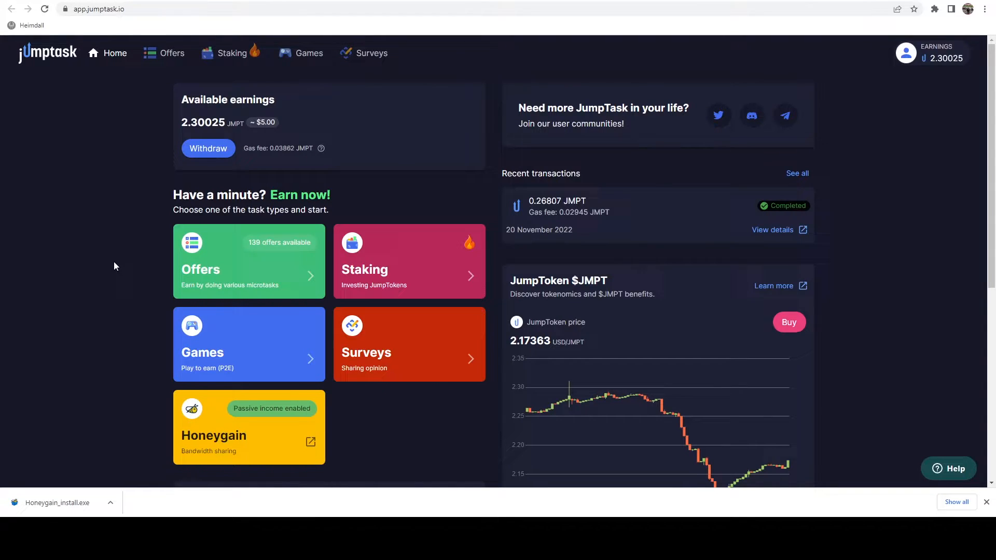
pyautogui.moveTo(148, 236)
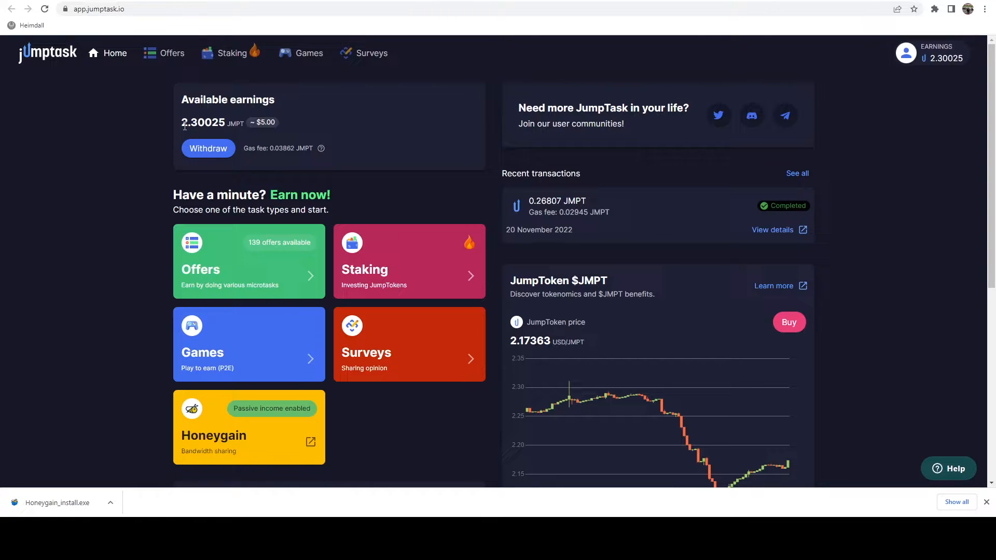
pyautogui.moveTo(252, 131)
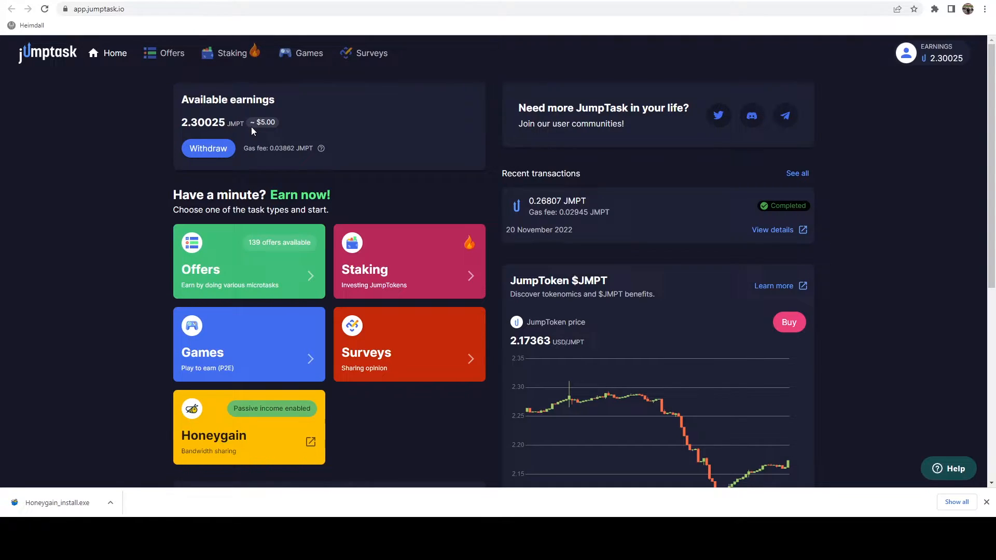
pyautogui.moveTo(79, 232)
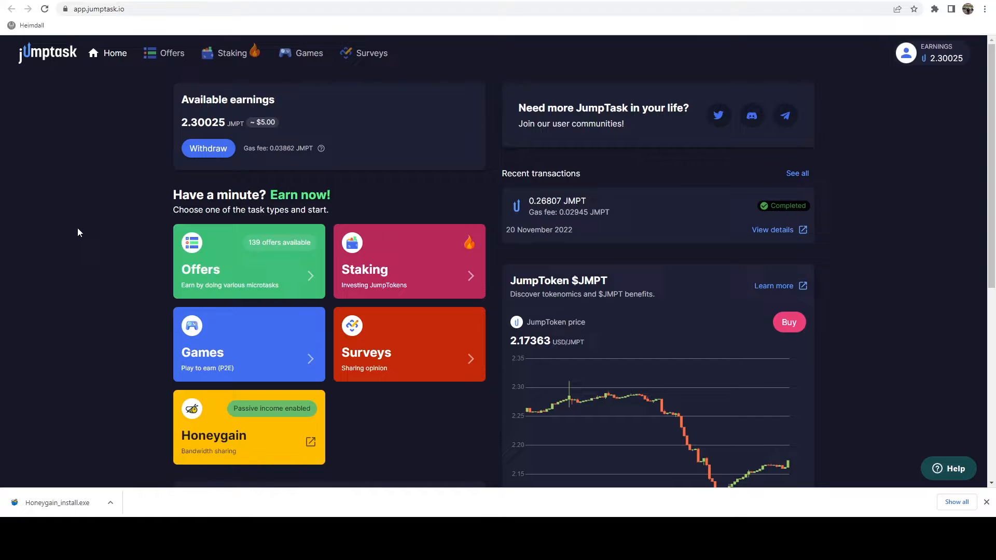
pyautogui.moveTo(73, 212)
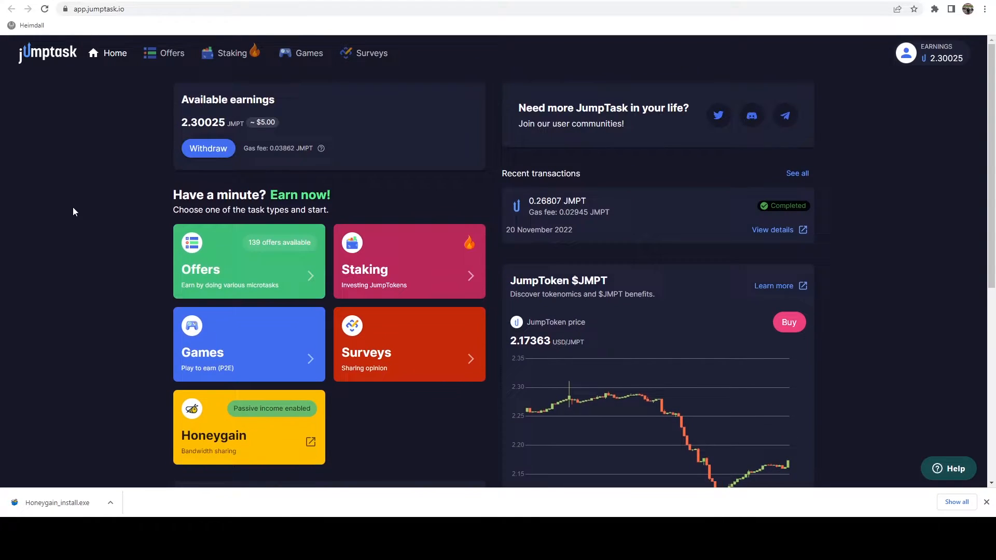
pyautogui.moveTo(133, 127)
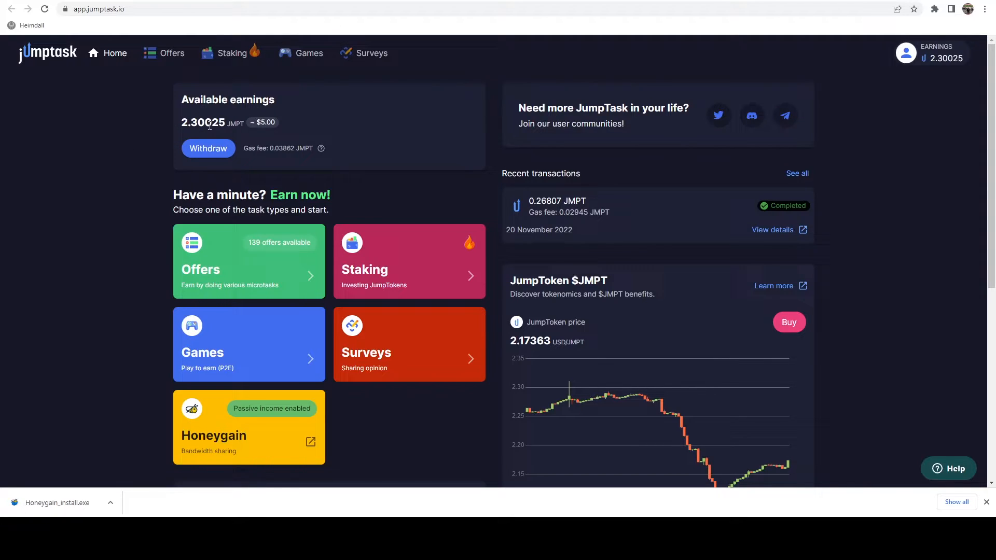
pyautogui.moveTo(212, 138)
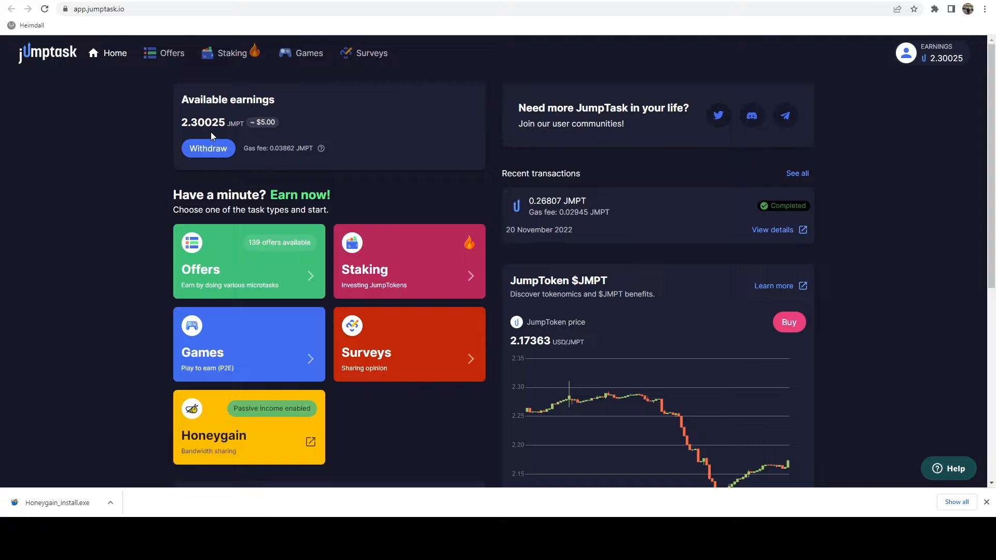
pyautogui.moveTo(248, 136)
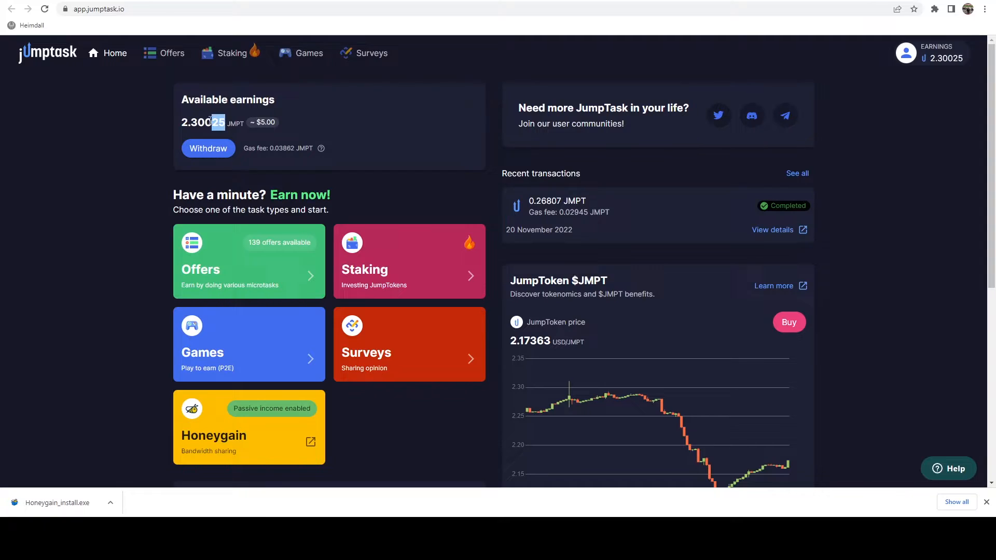
pyautogui.doubleClick(202, 122)
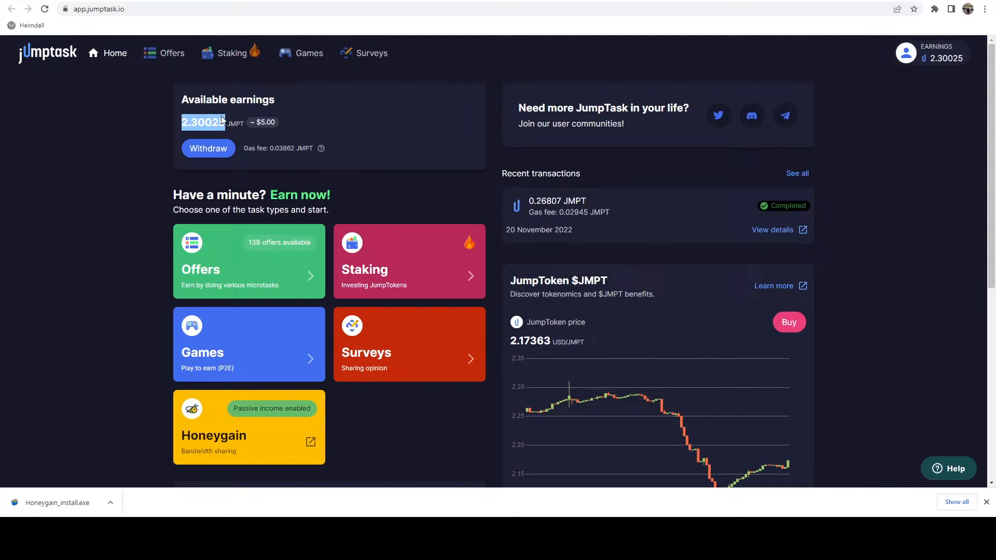
pyautogui.moveTo(265, 145)
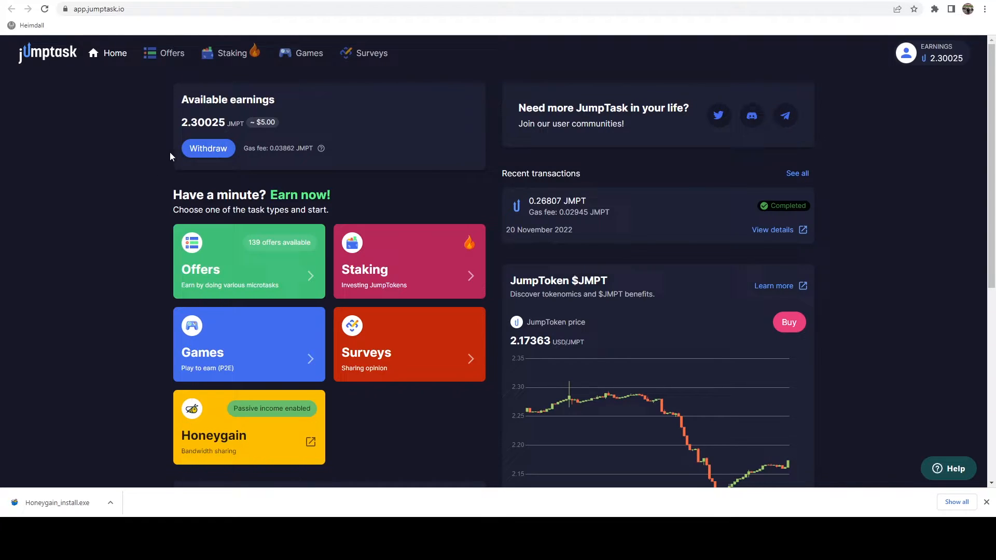
pyautogui.moveTo(245, 160)
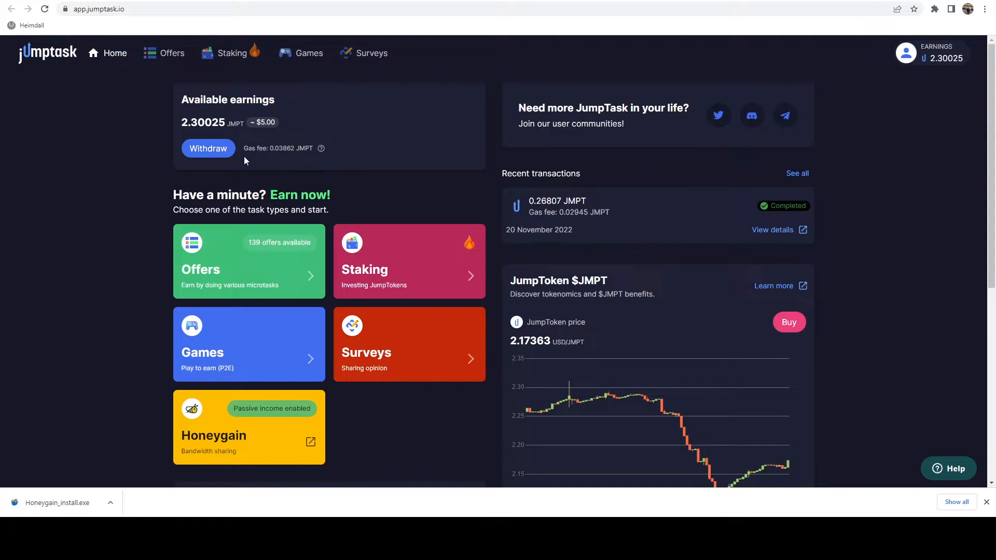
pyautogui.moveTo(278, 142)
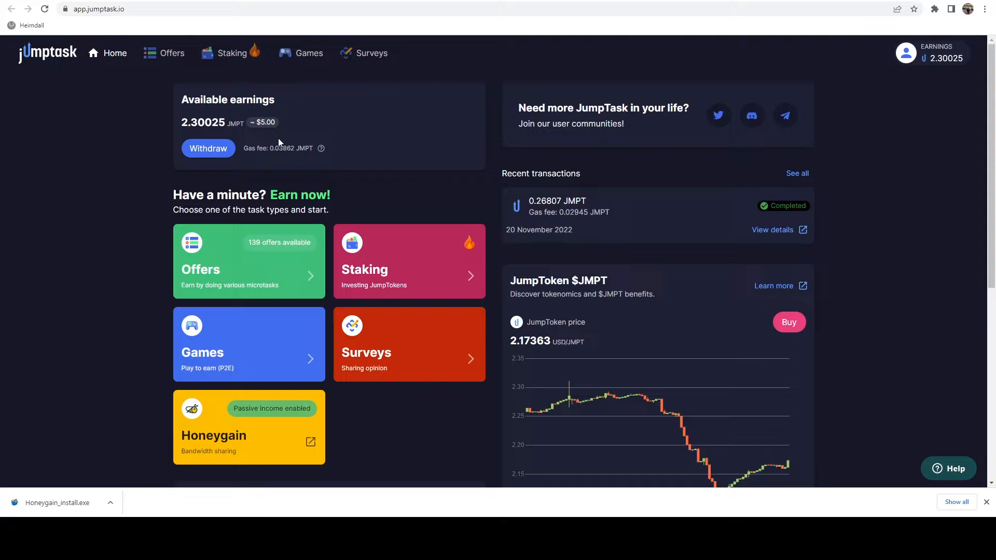
pyautogui.moveTo(275, 165)
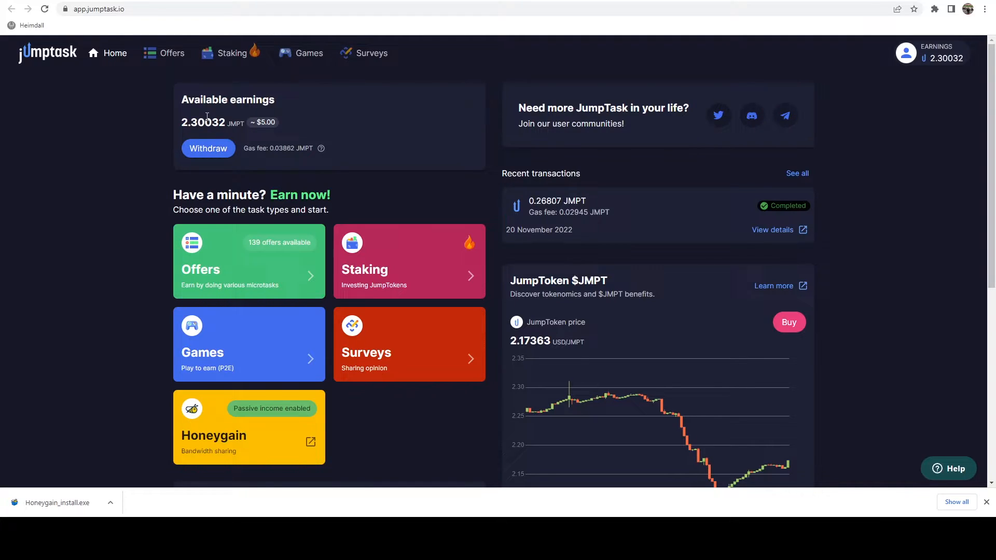
pyautogui.moveTo(216, 134)
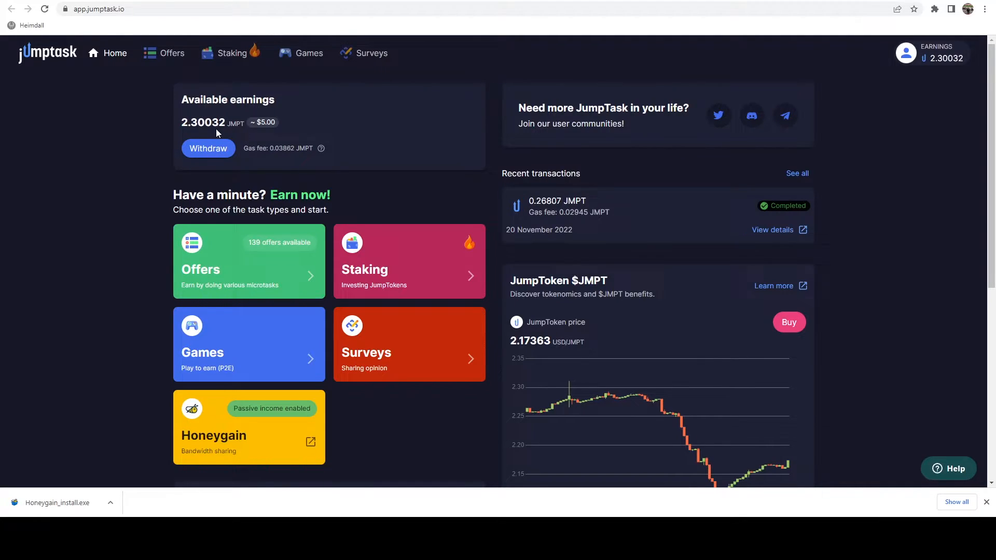
pyautogui.moveTo(268, 145)
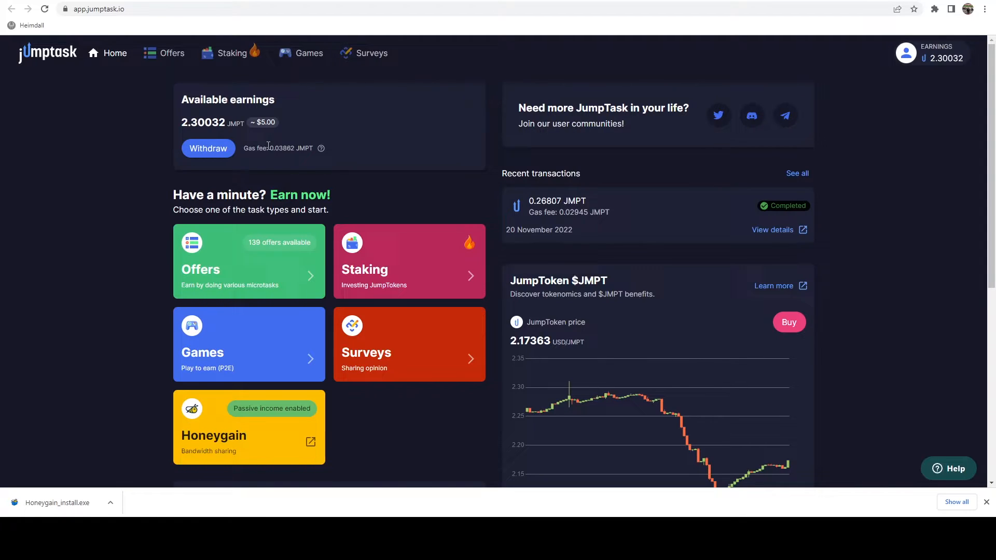
pyautogui.moveTo(260, 157)
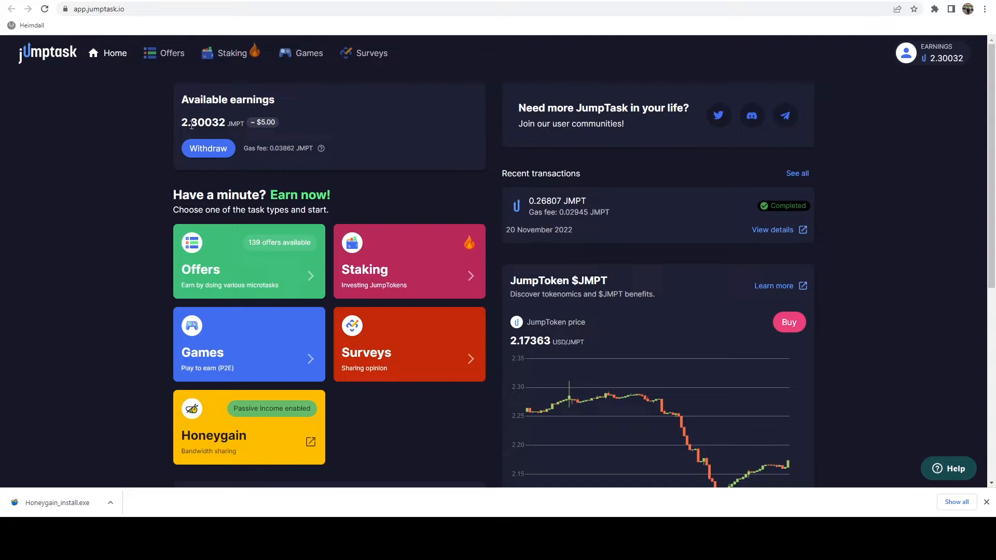
pyautogui.moveTo(253, 230)
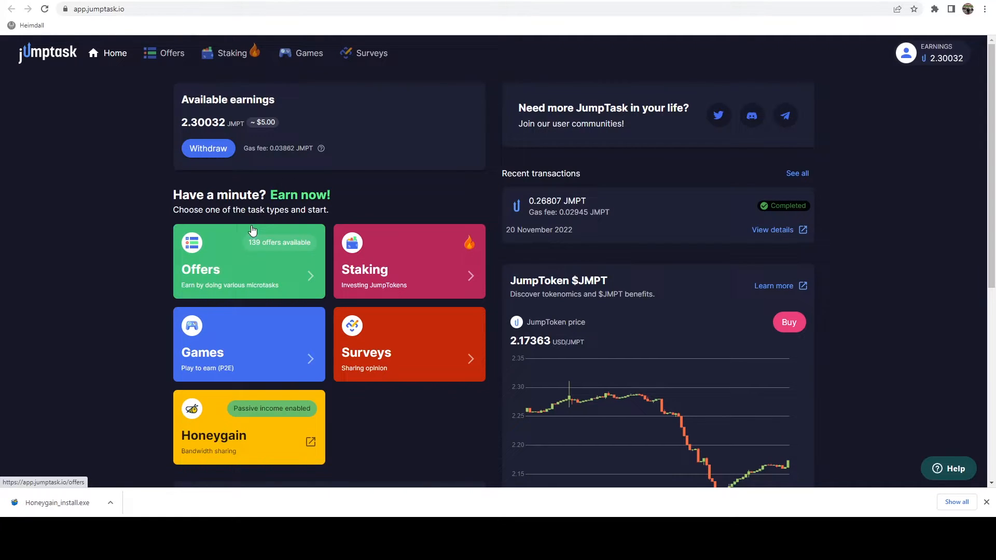
# Scroll the JumpTask Home page to the Last 30 days Honeygain earnings chart totalling 2.30032 JMPT
pyautogui.scroll(-3)
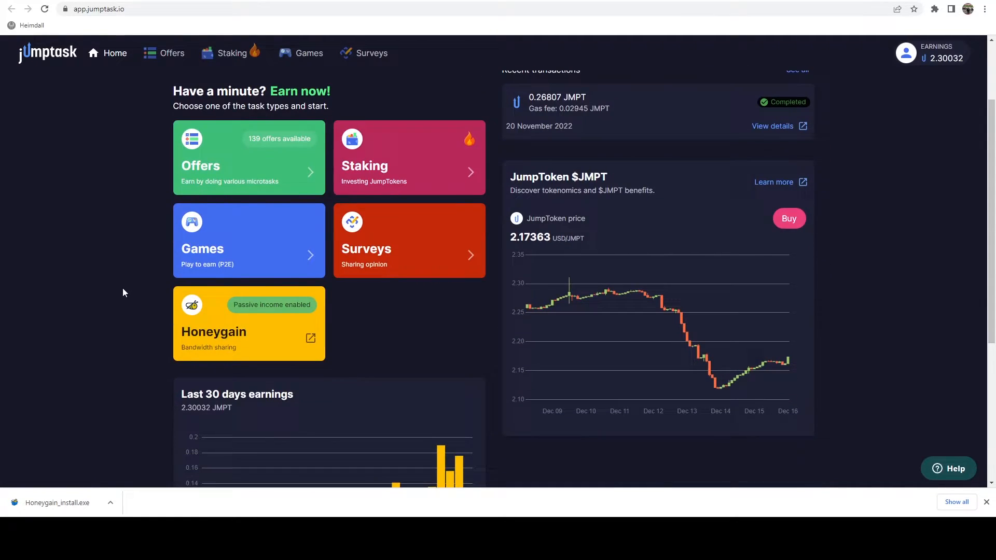
pyautogui.scroll(-3)
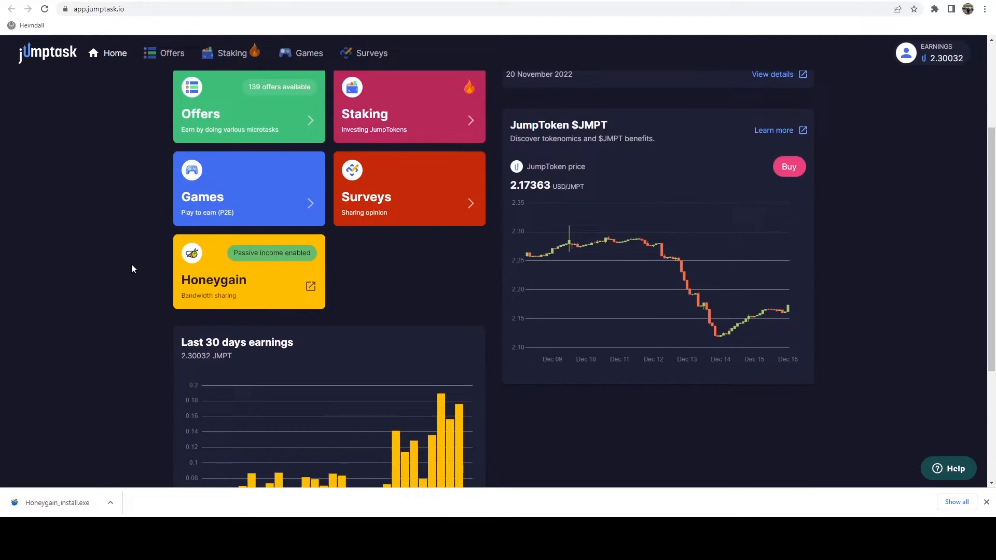
pyautogui.scroll(3)
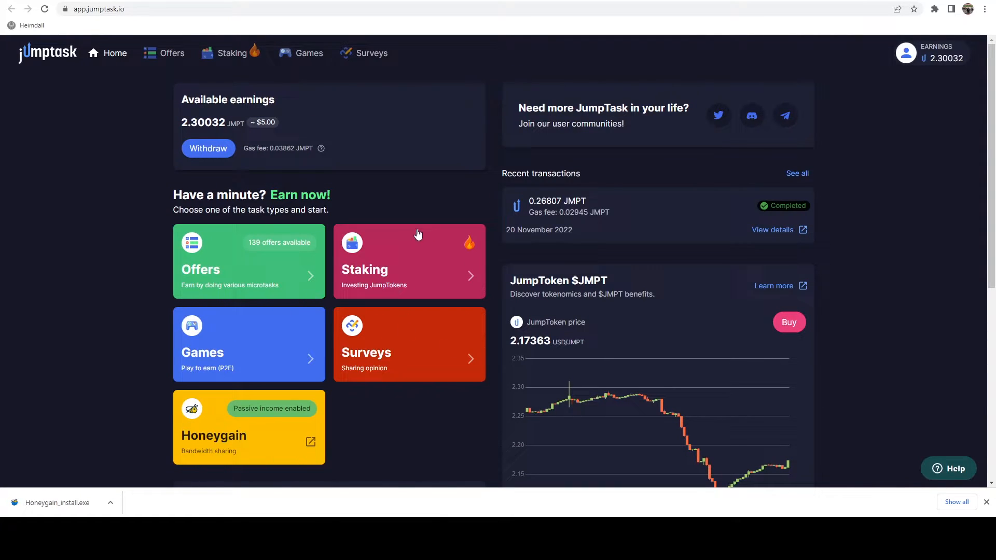
pyautogui.moveTo(341, 287)
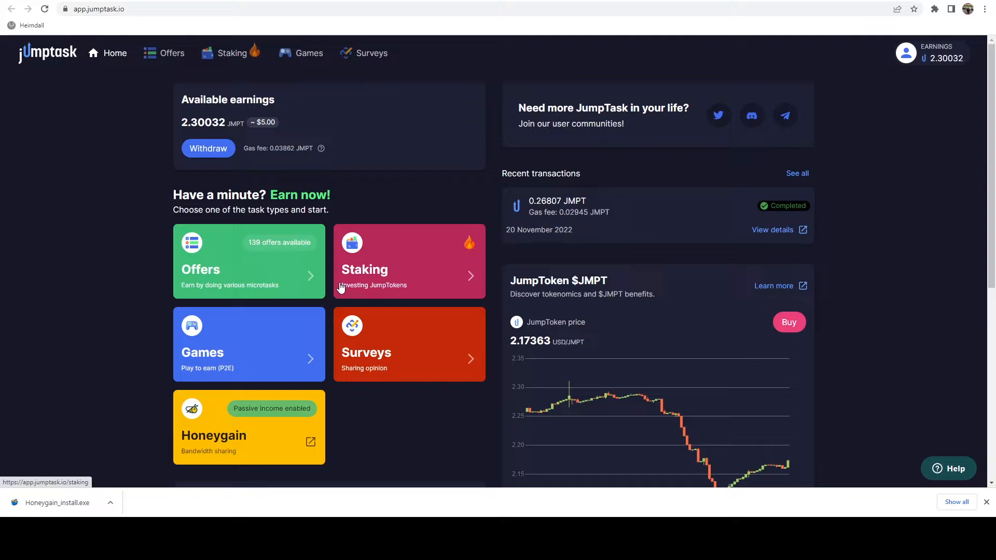
pyautogui.moveTo(381, 288)
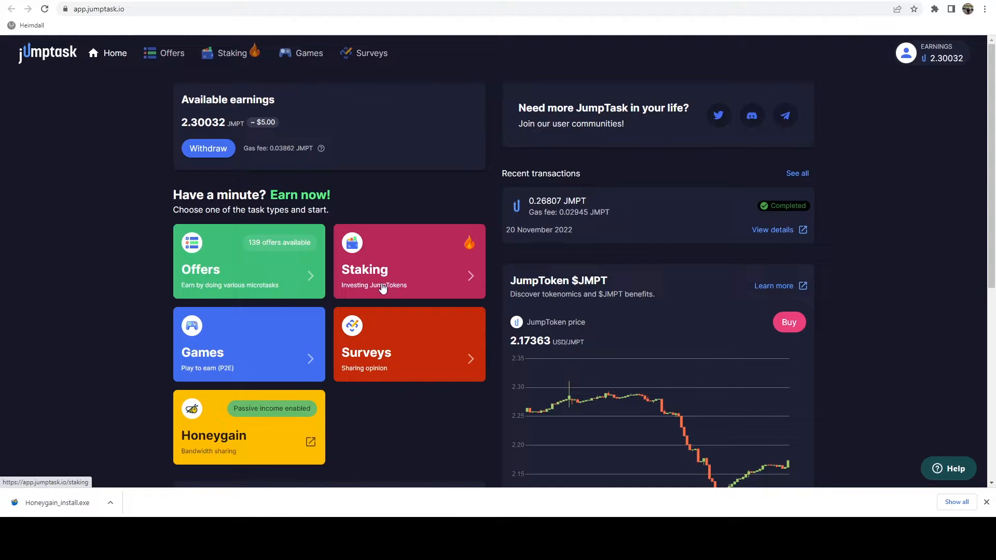
pyautogui.moveTo(182, 83)
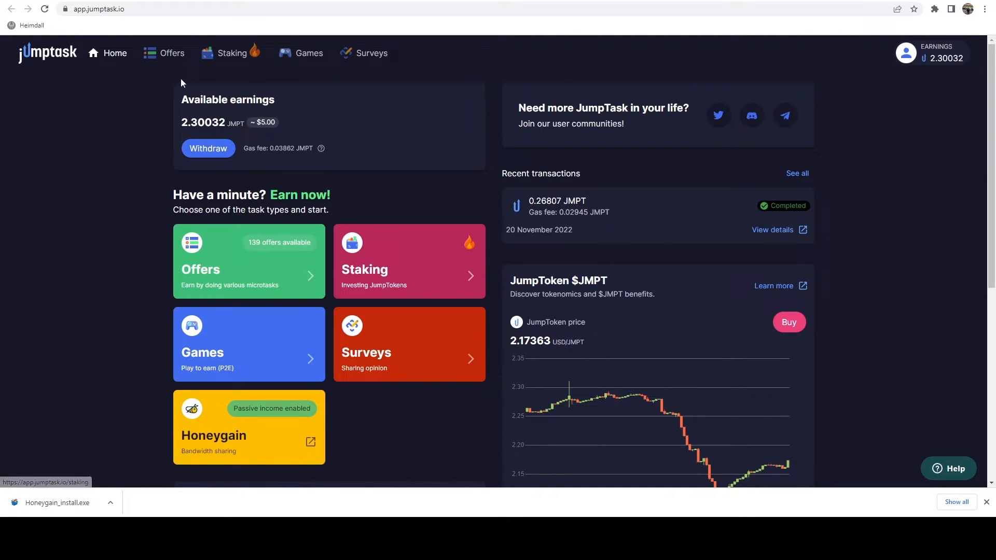
pyautogui.scroll(-3)
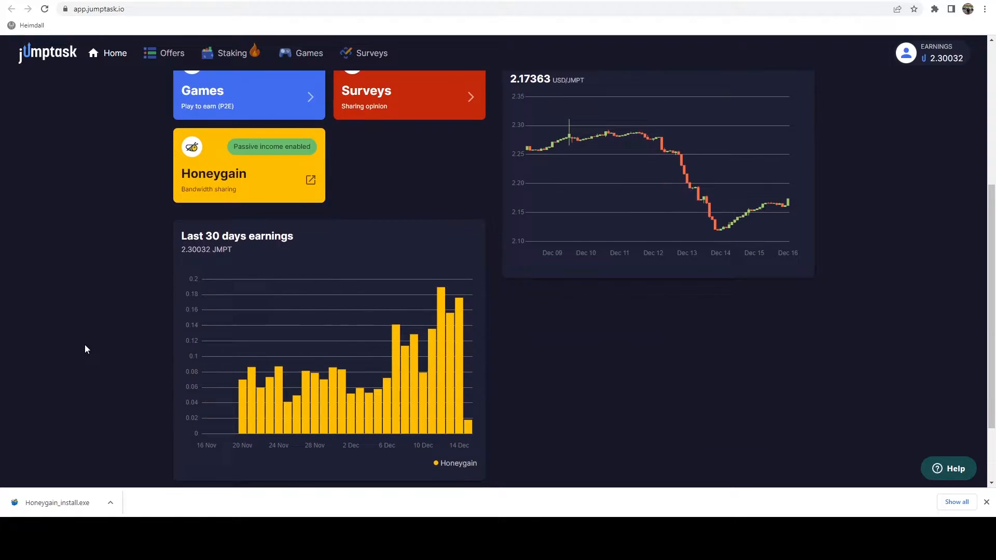
pyautogui.scroll(-3)
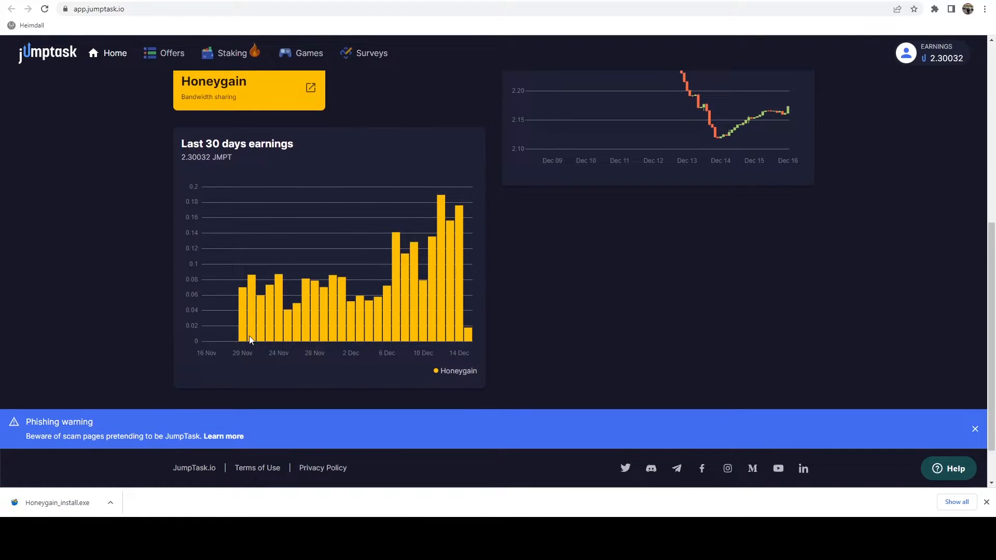
pyautogui.moveTo(236, 335)
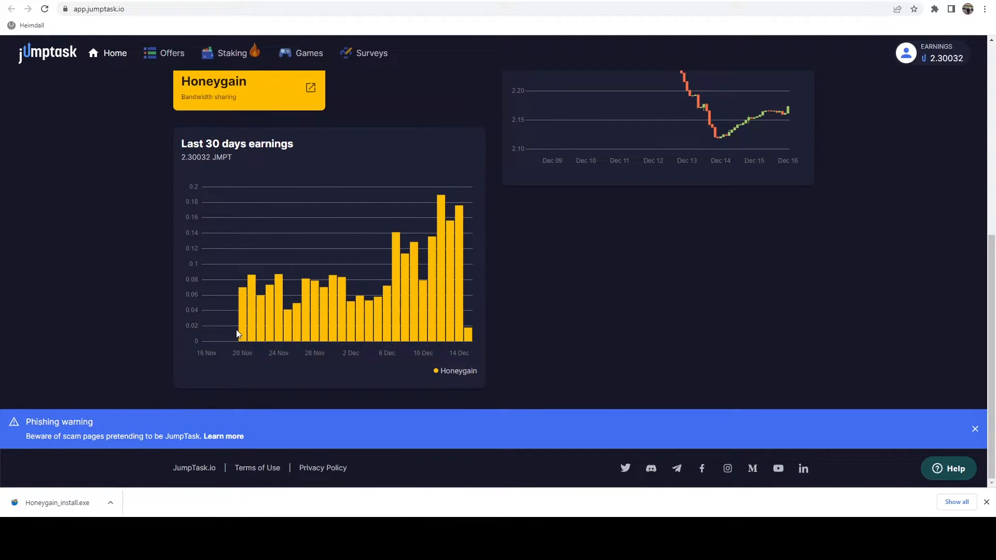
pyautogui.moveTo(207, 338)
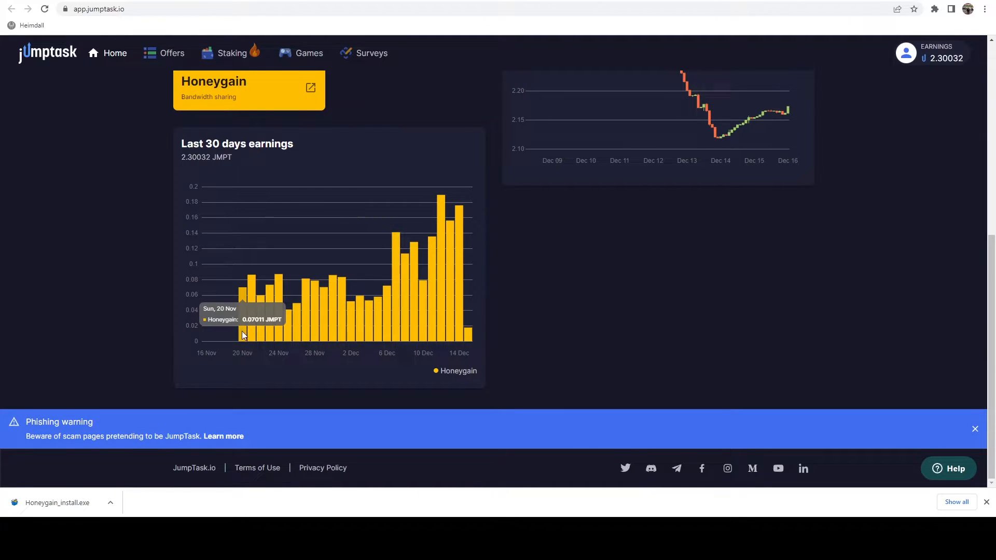
pyautogui.moveTo(461, 224)
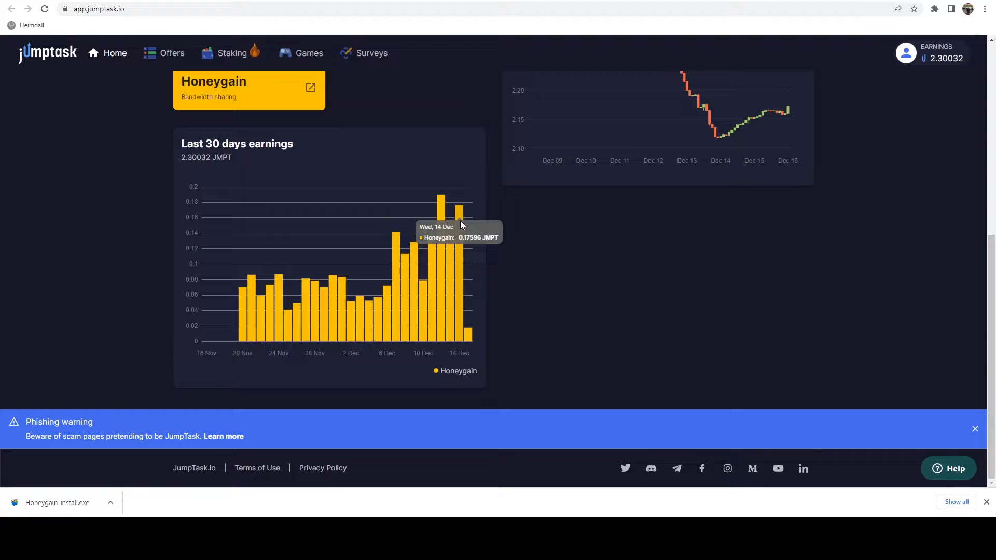
pyautogui.moveTo(406, 298)
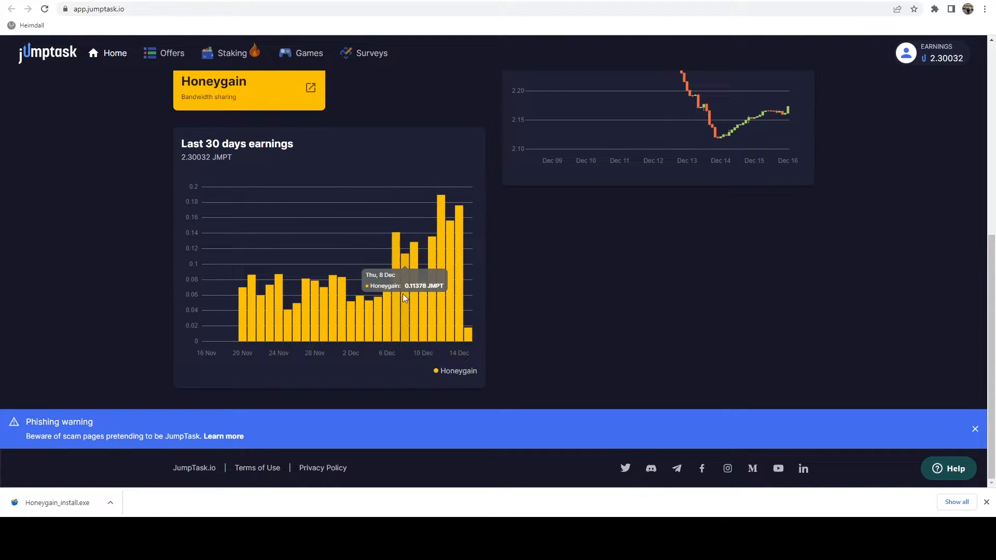
pyautogui.moveTo(413, 298)
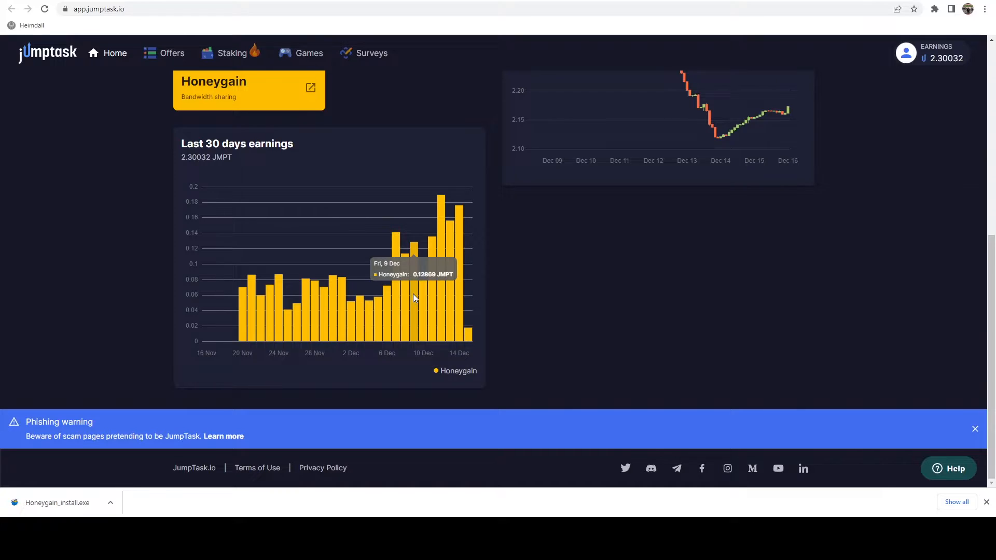
pyautogui.moveTo(418, 294)
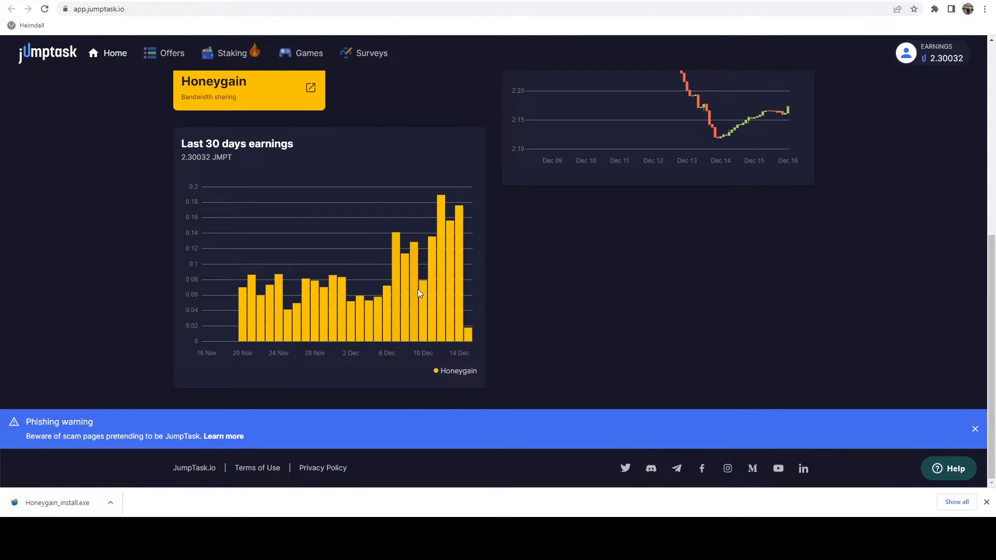
pyautogui.moveTo(441, 290)
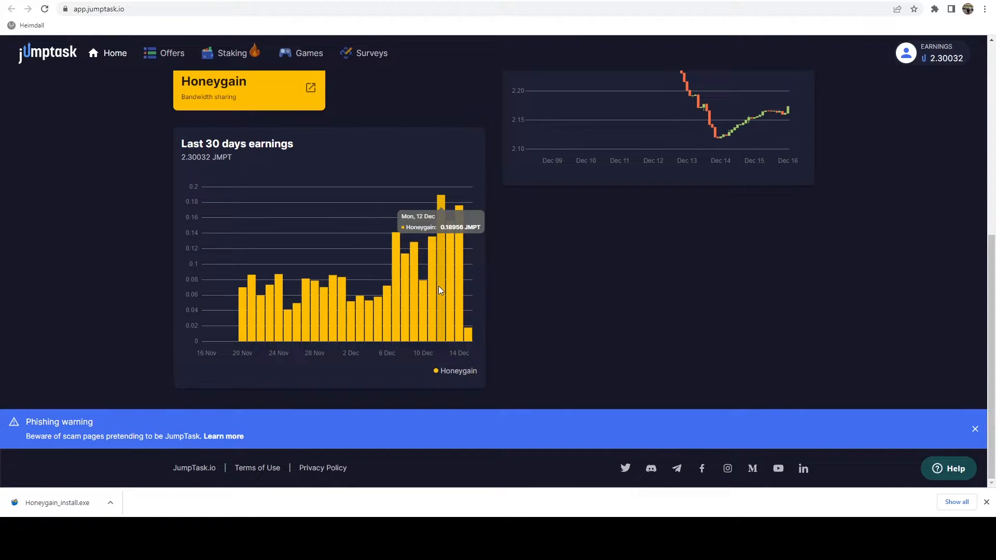
pyautogui.moveTo(440, 274)
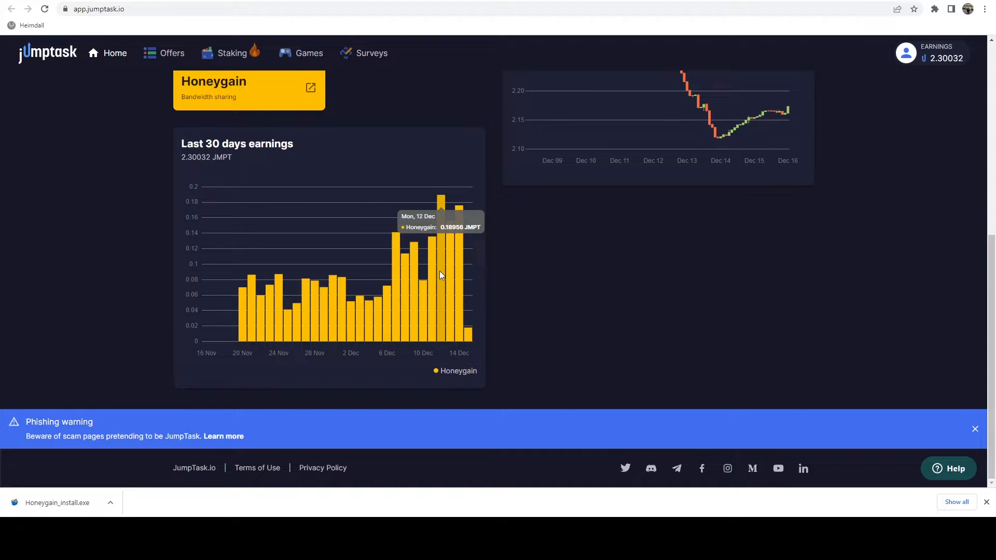
pyautogui.moveTo(457, 273)
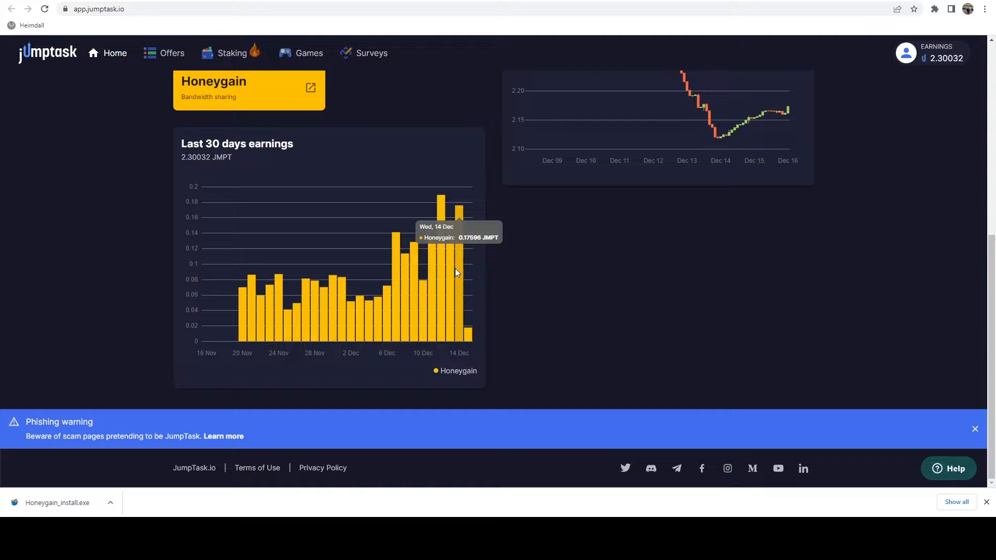
pyautogui.moveTo(765, 363)
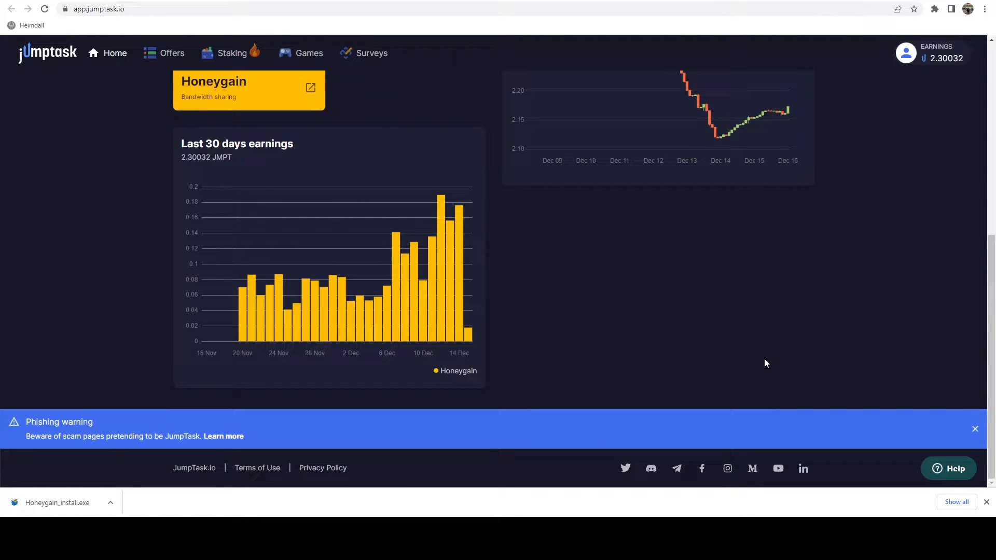
pyautogui.scroll(3)
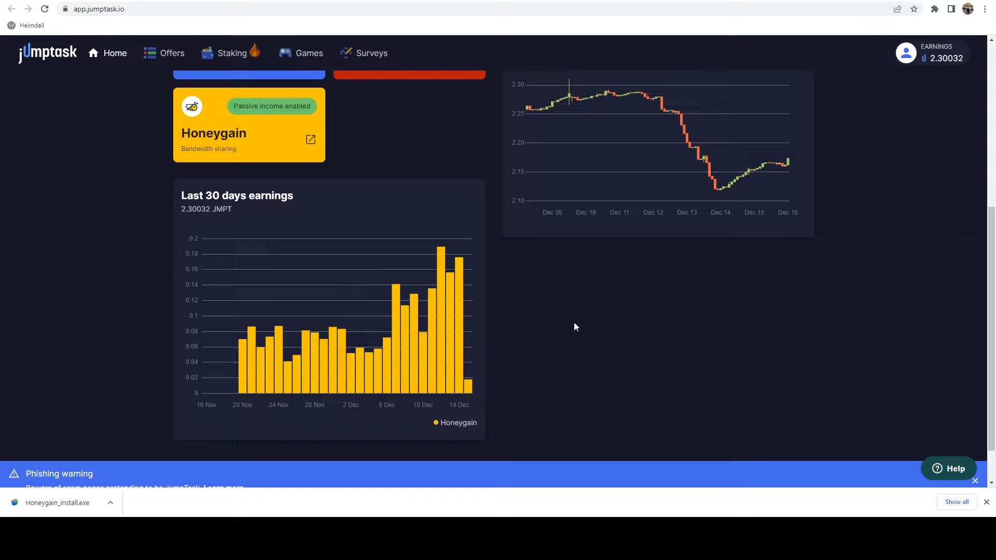
pyautogui.moveTo(265, 271)
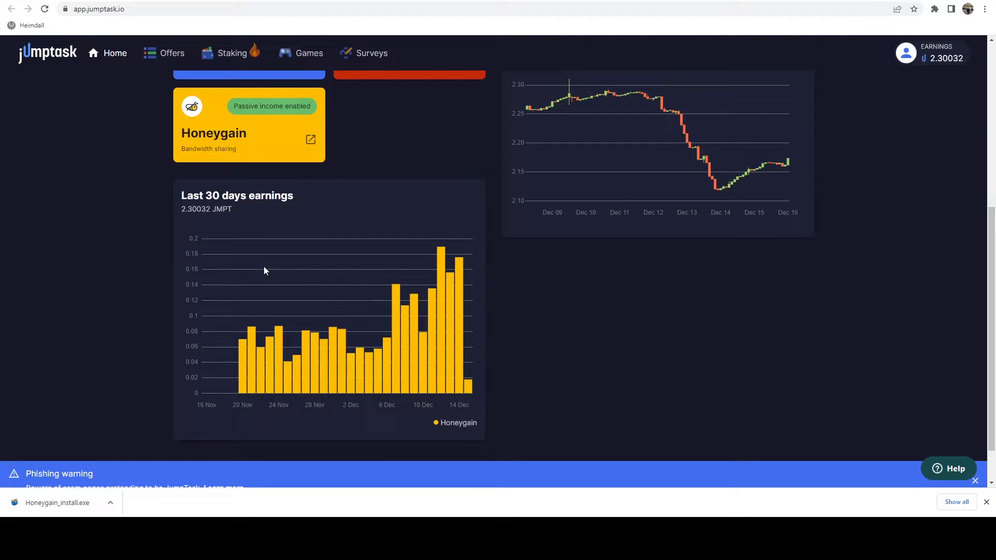
pyautogui.moveTo(520, 283)
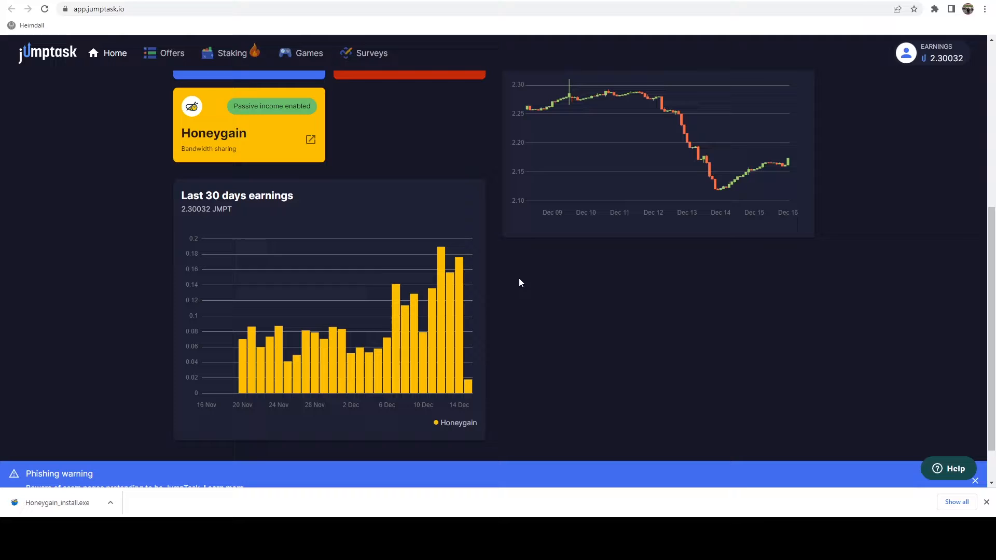
pyautogui.moveTo(443, 436)
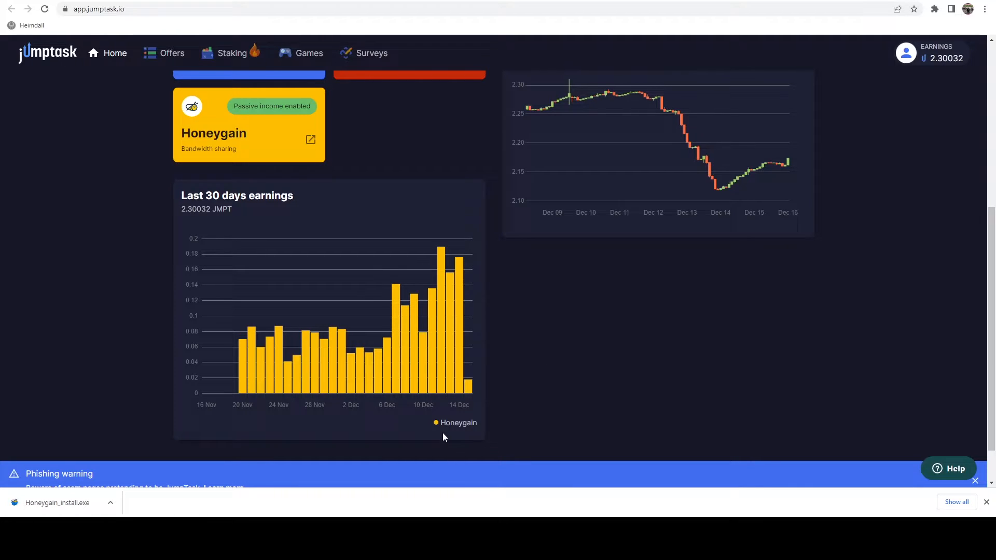
pyautogui.moveTo(936, 314)
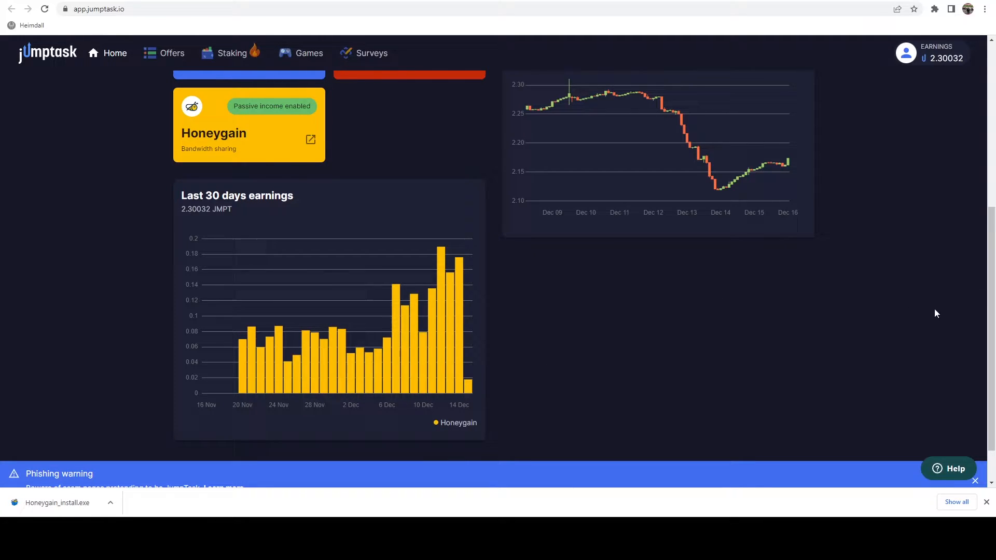
pyautogui.scroll(3)
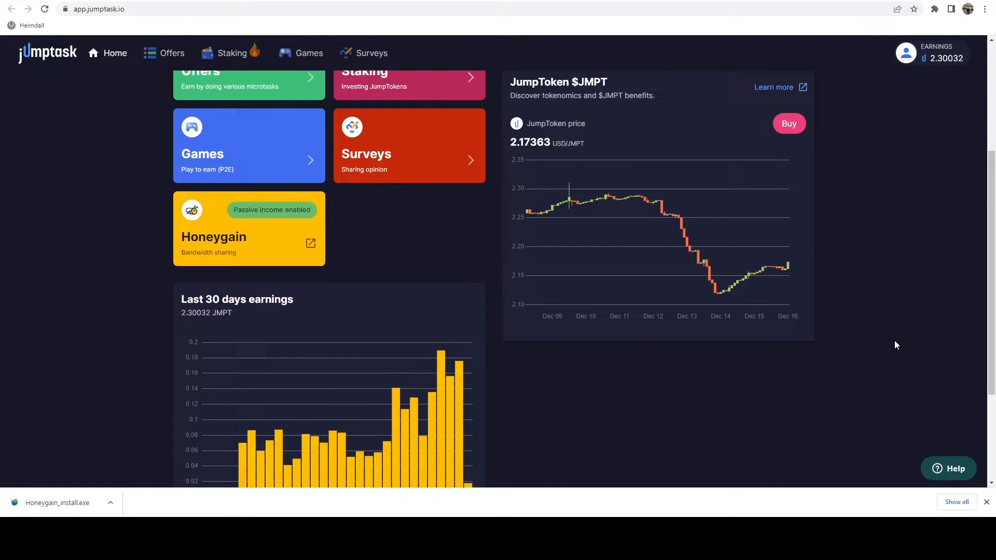
pyautogui.moveTo(844, 336)
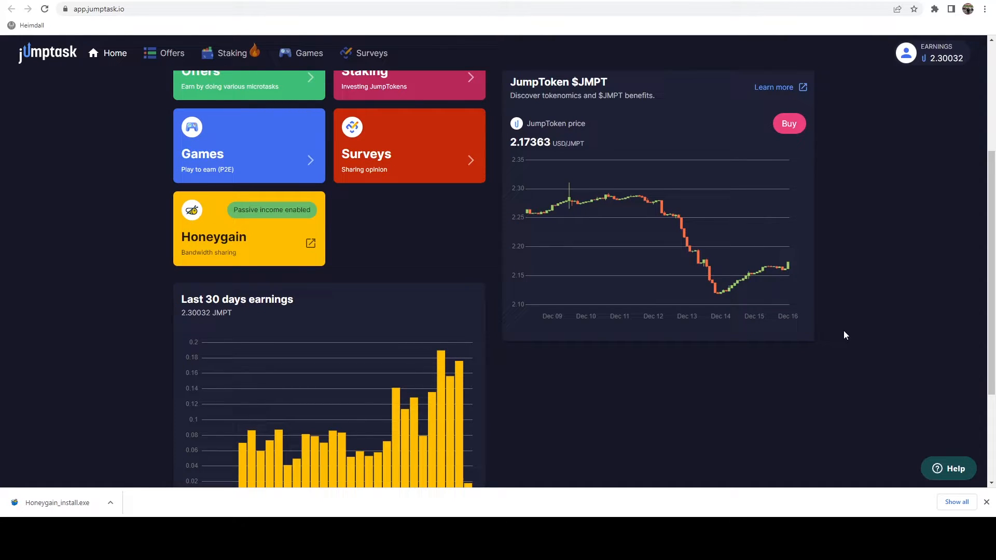
pyautogui.moveTo(783, 380)
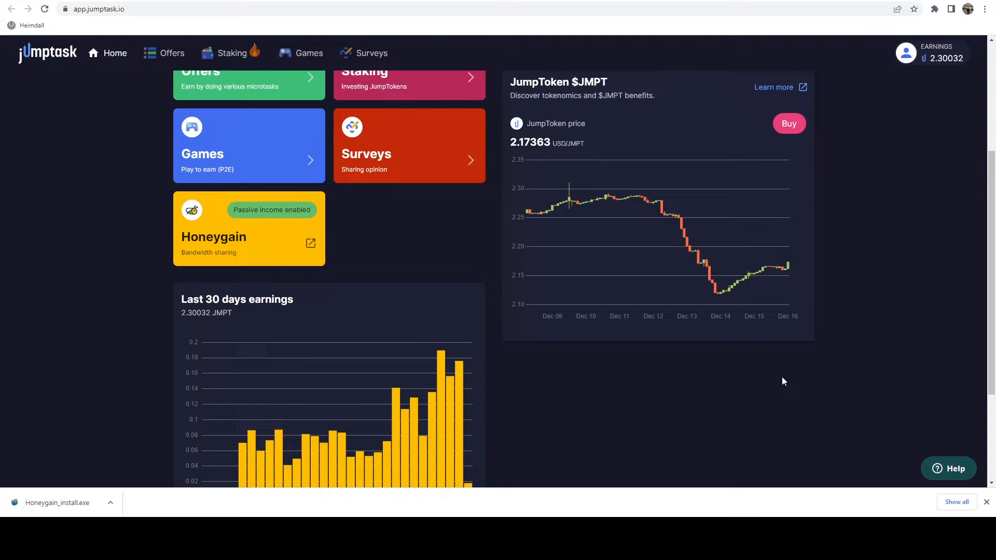
pyautogui.scroll(3)
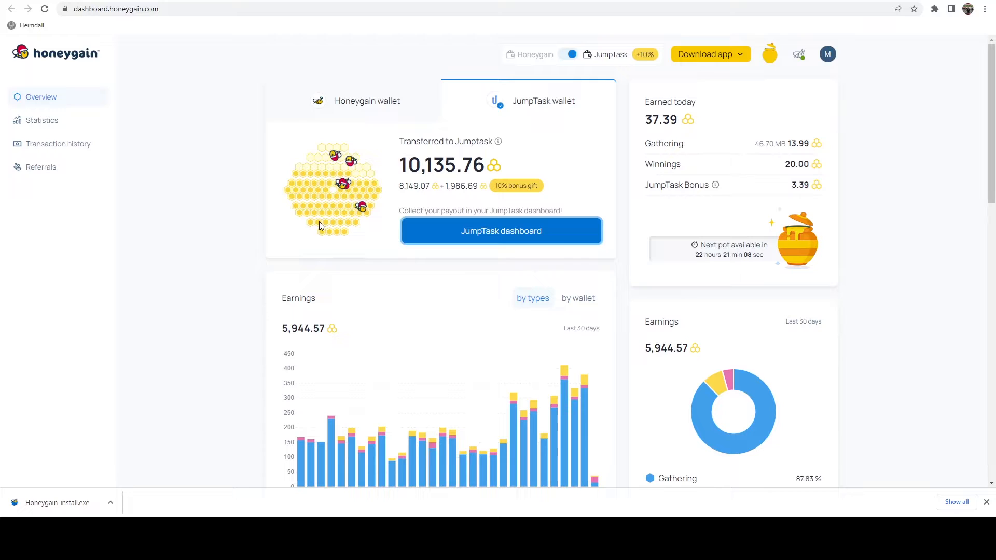
pyautogui.moveTo(906, 207)
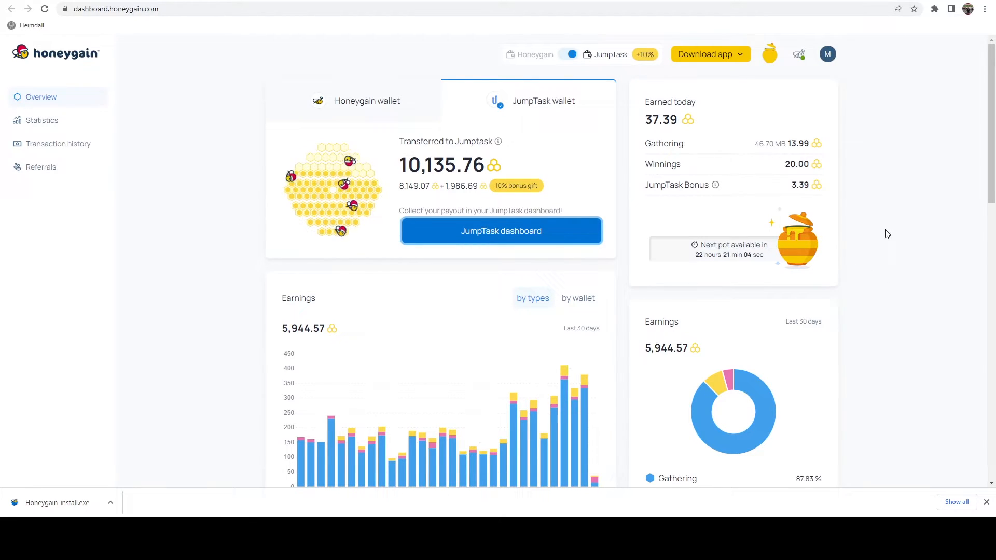
pyautogui.moveTo(871, 242)
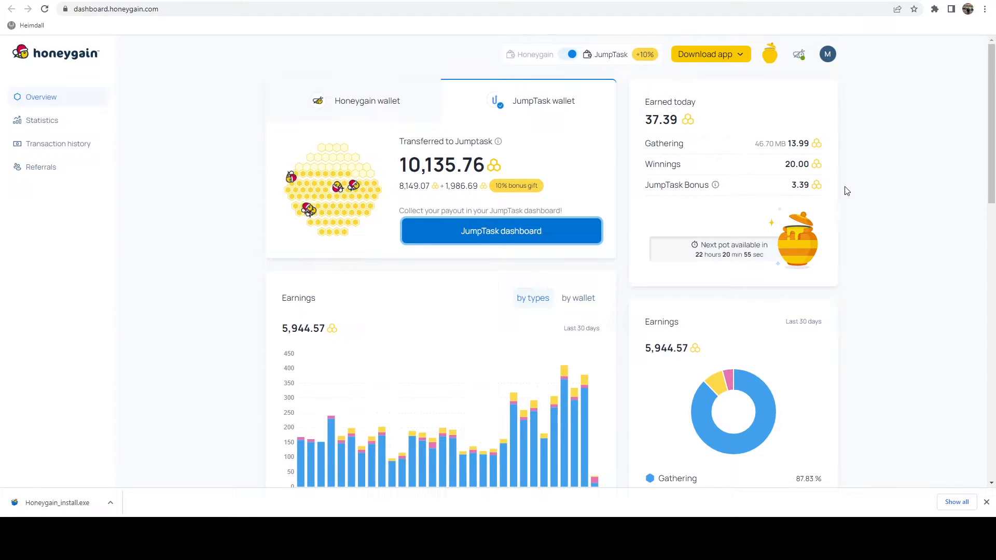
pyautogui.moveTo(895, 156)
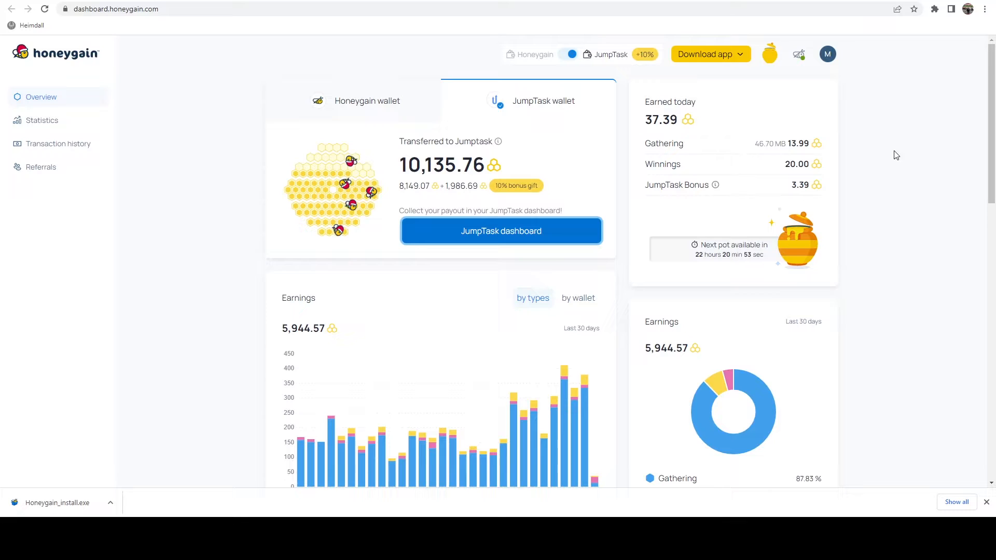
pyautogui.moveTo(918, 190)
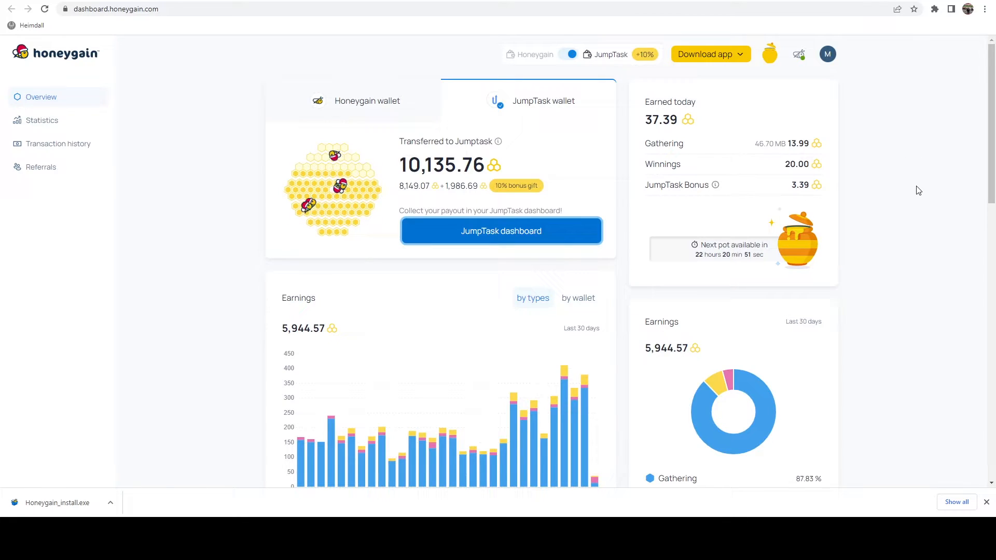
pyautogui.moveTo(888, 209)
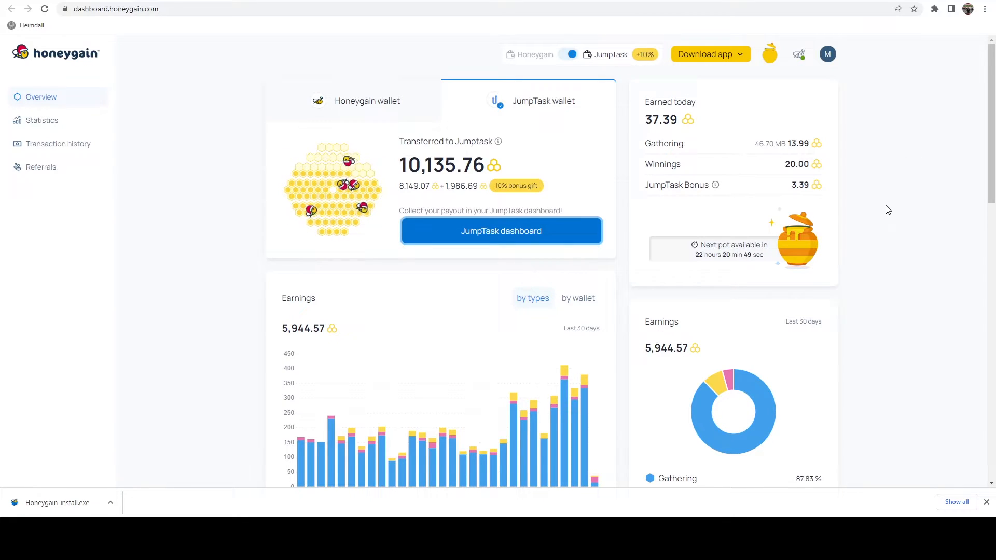
pyautogui.moveTo(554, 130)
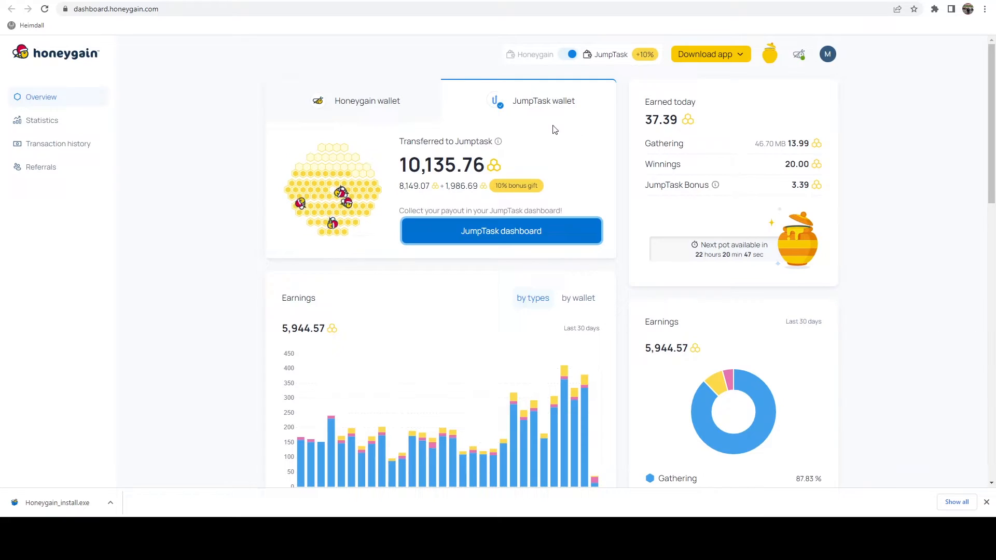
pyautogui.moveTo(832, 316)
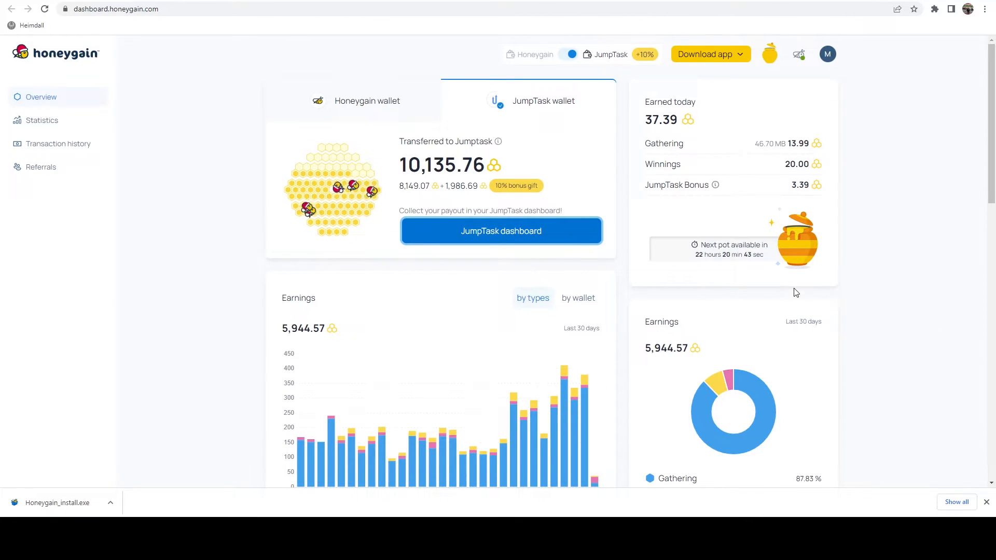
pyautogui.moveTo(448, 354)
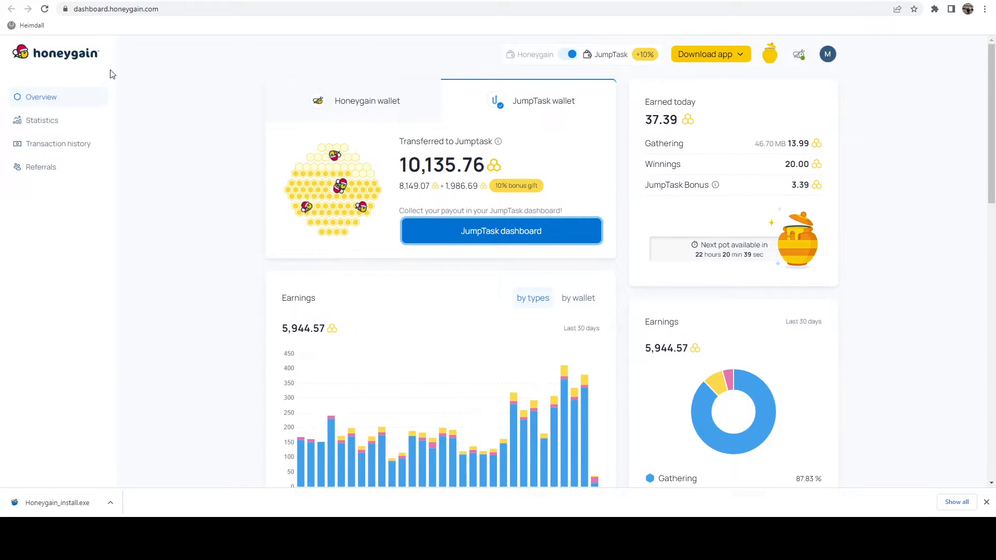
pyautogui.moveTo(162, 146)
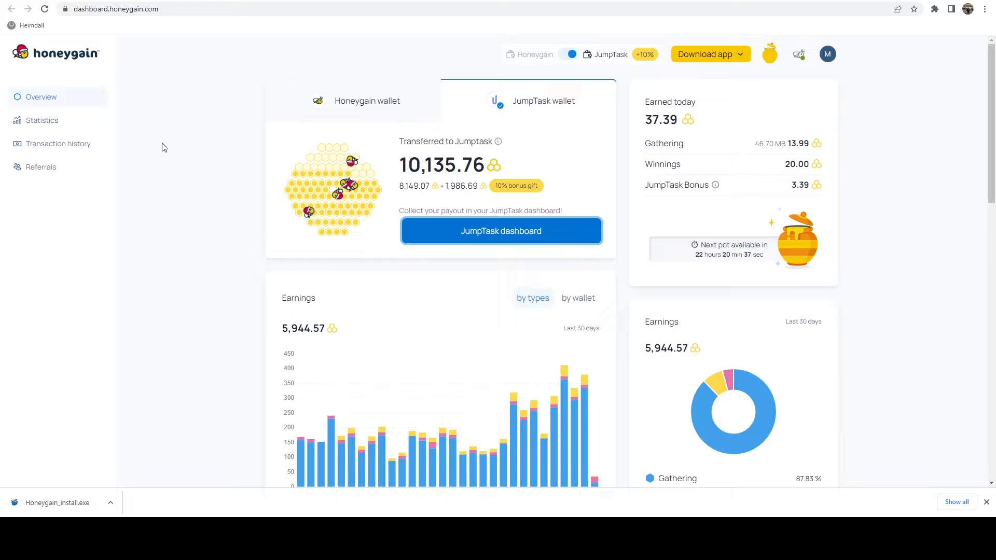
pyautogui.moveTo(827, 54)
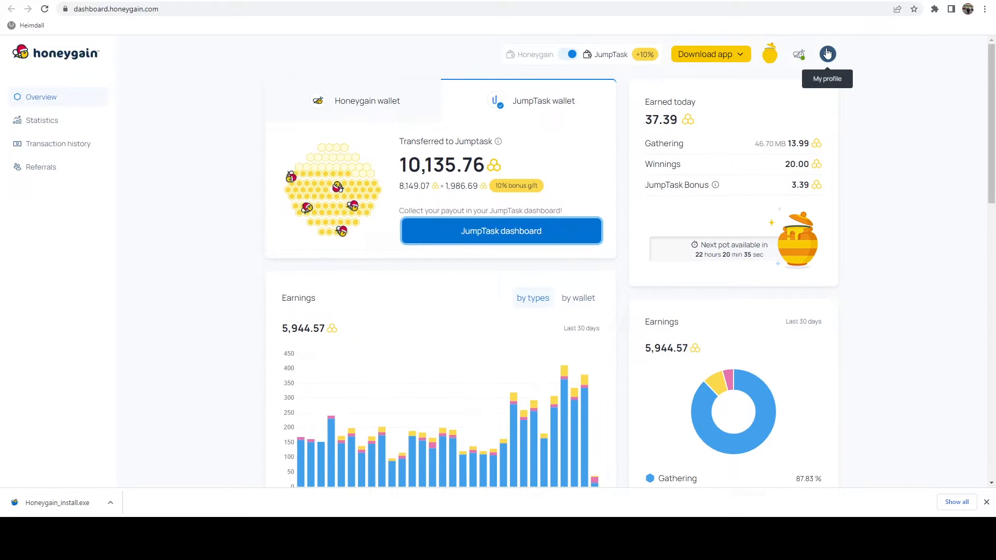
pyautogui.moveTo(876, 210)
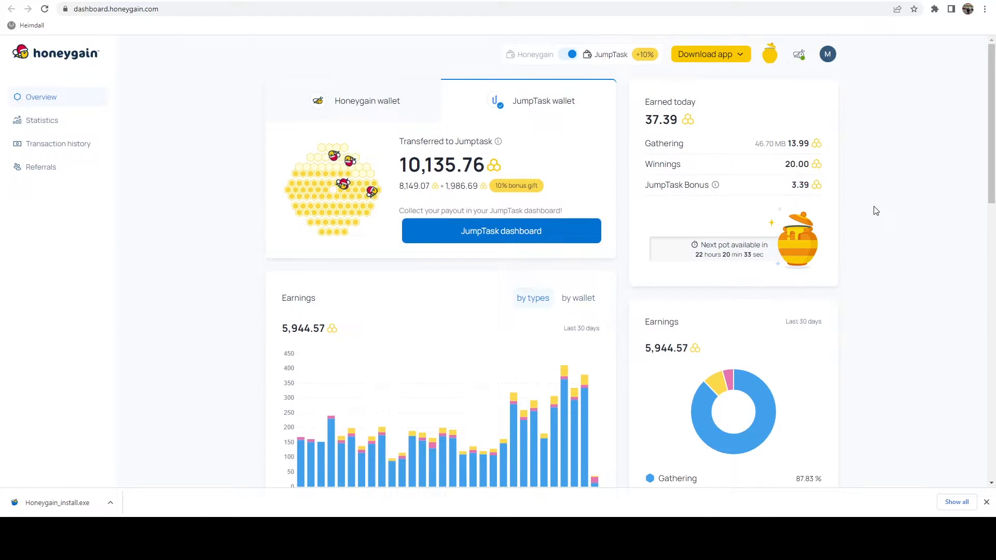
pyautogui.moveTo(152, 89)
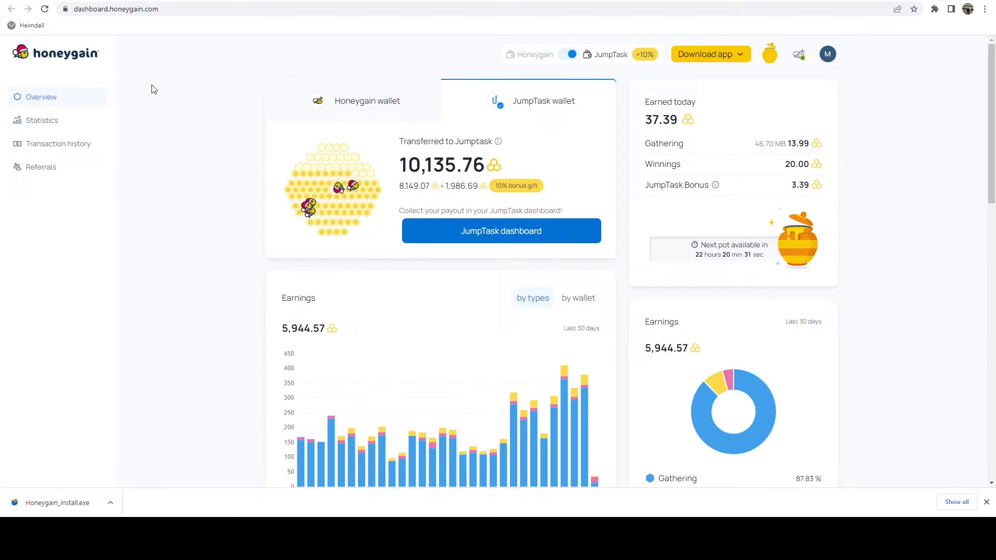
pyautogui.moveTo(40, 96)
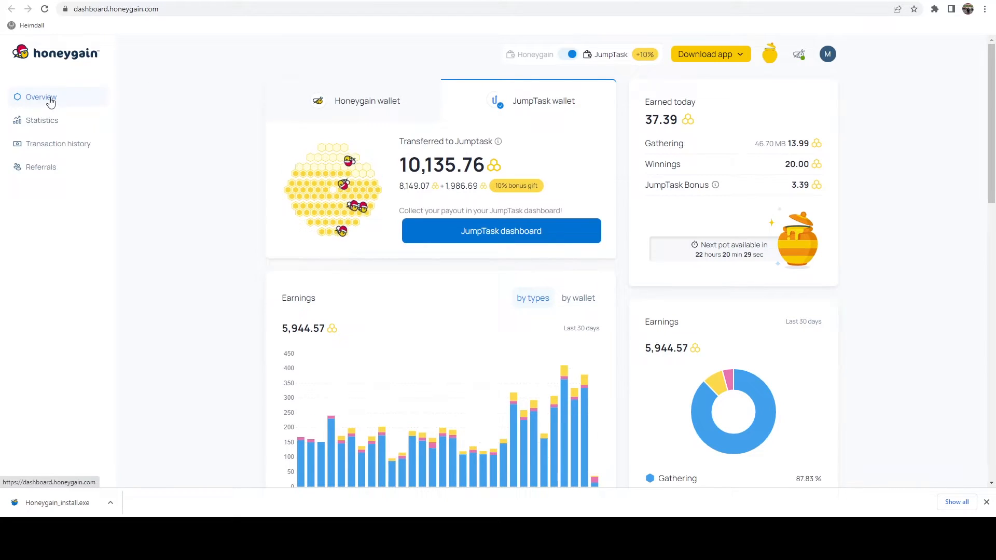
pyautogui.moveTo(240, 102)
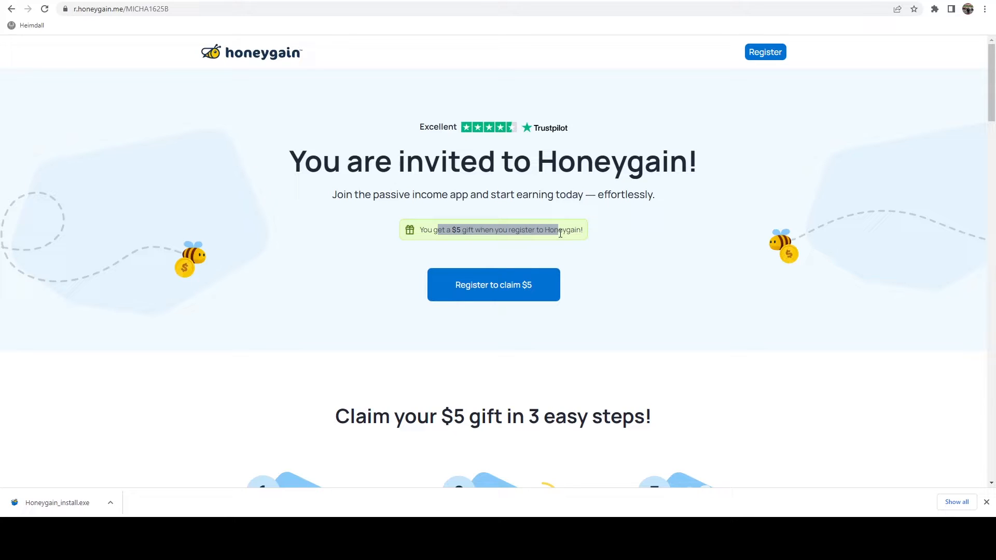
pyautogui.moveTo(494, 284)
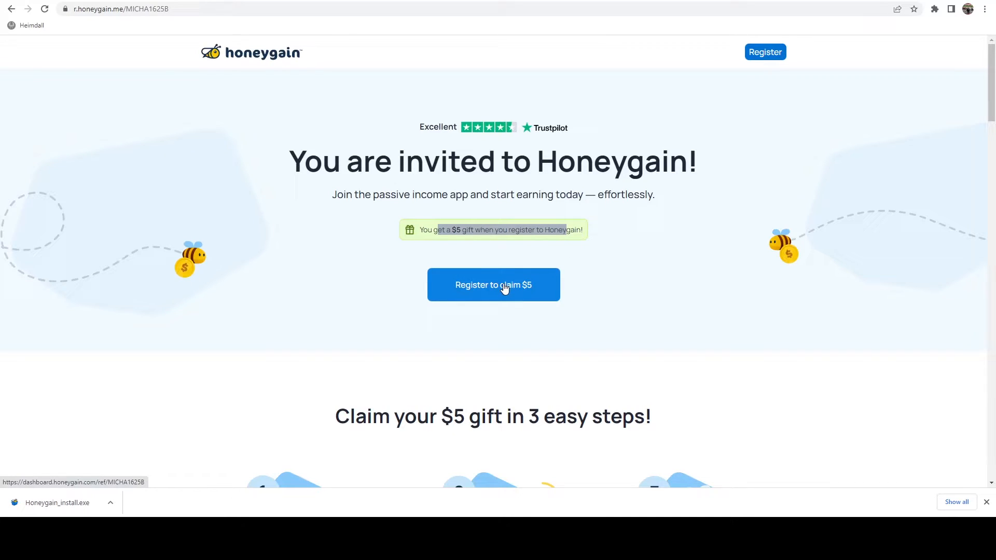
# Start a Honeygain sign-up with the $5 referral, then launch a remote shell on the Hive OS VM_HOST worker
pyautogui.click(493, 284)
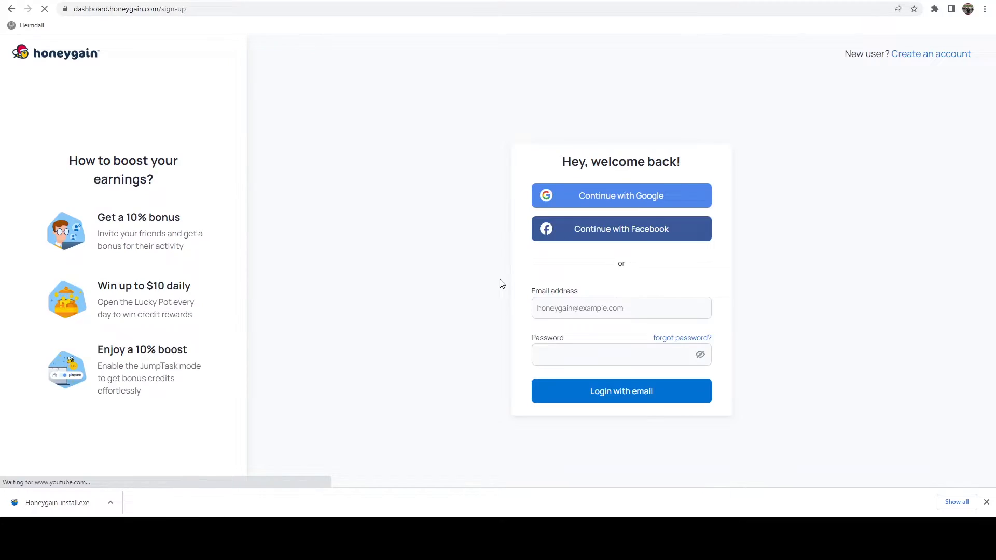
pyautogui.click(929, 53)
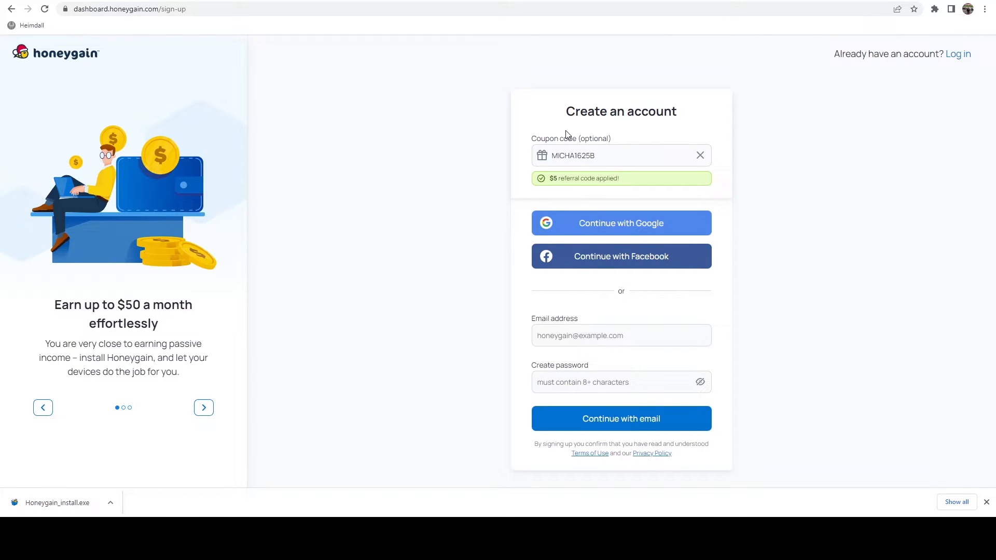
pyautogui.moveTo(598, 392)
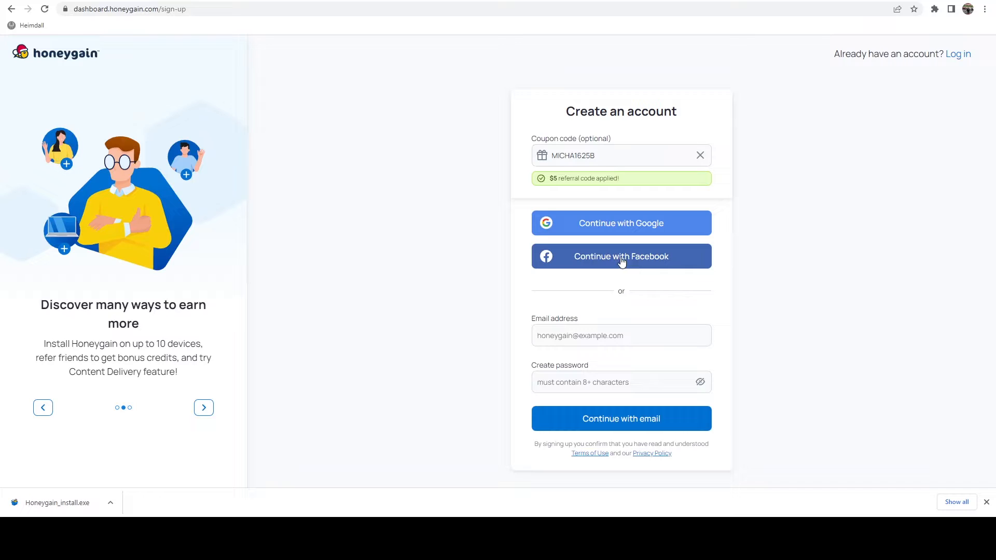
pyautogui.moveTo(585, 326)
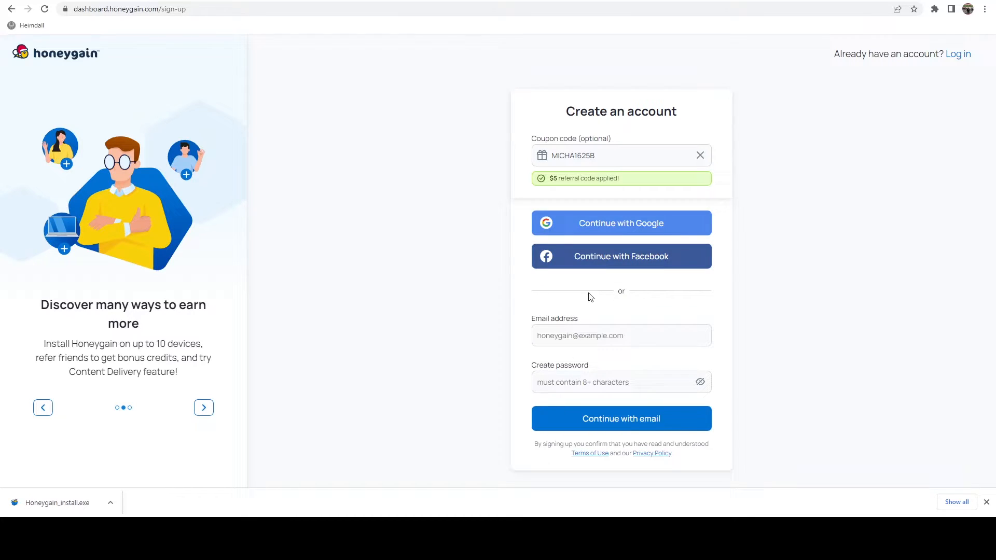
pyautogui.moveTo(288, 140)
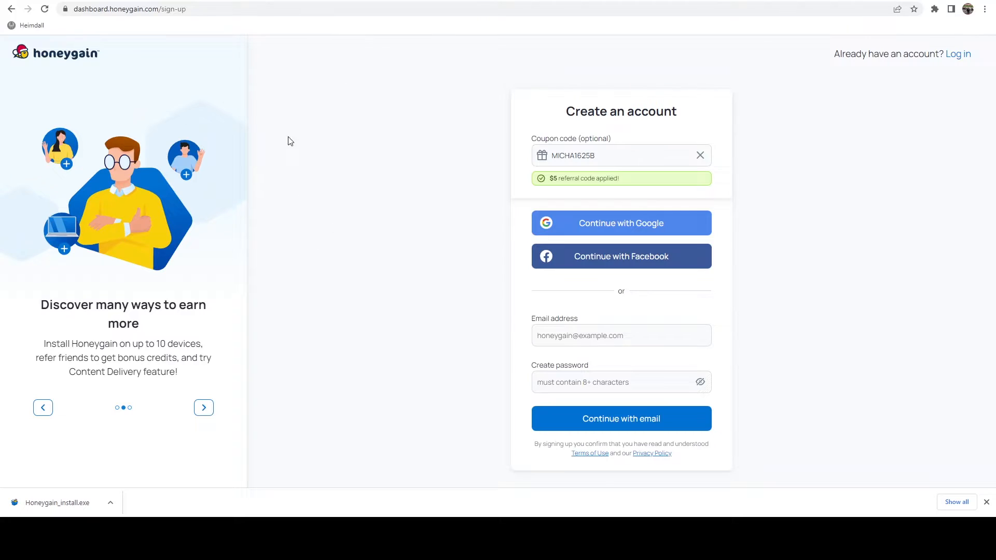
pyautogui.click(127, 10)
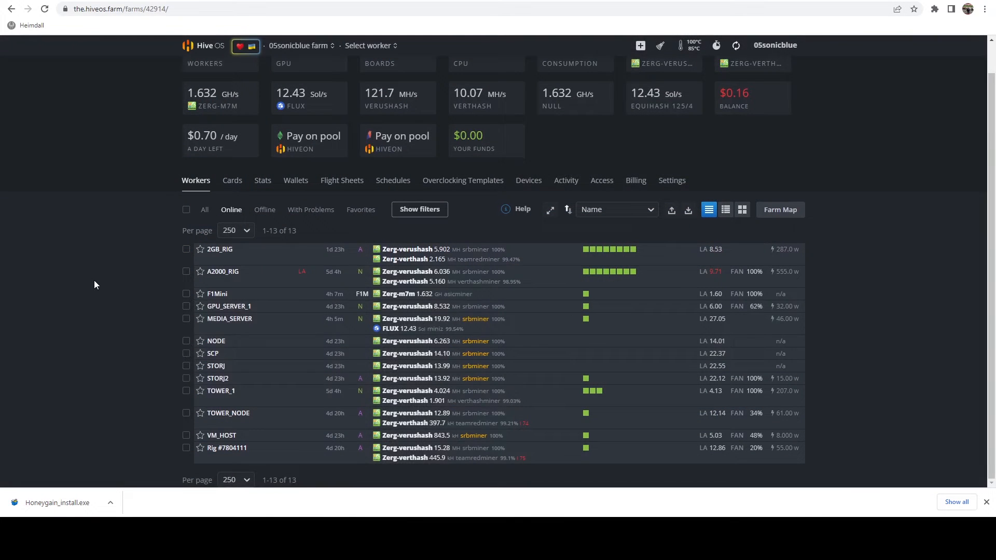
pyautogui.moveTo(89, 420)
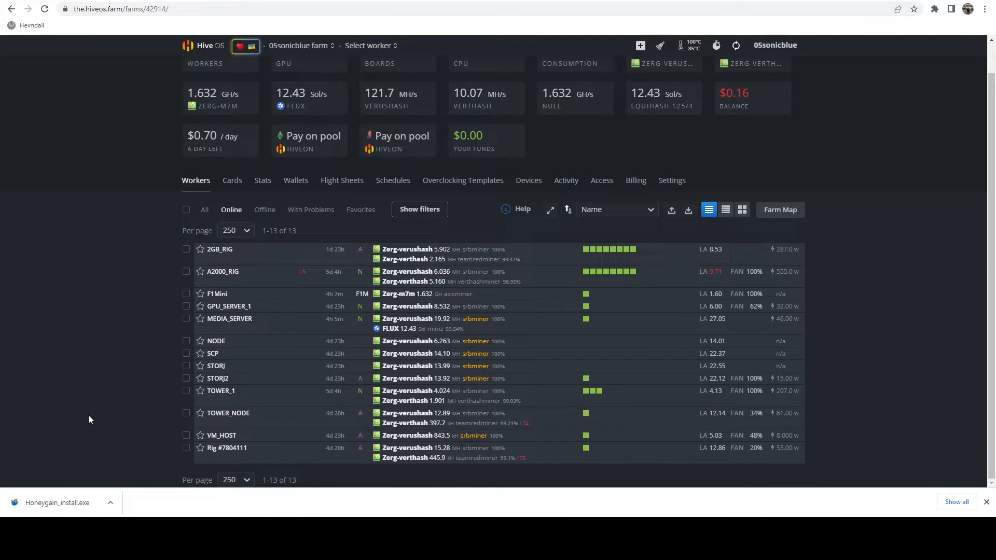
pyautogui.moveTo(151, 469)
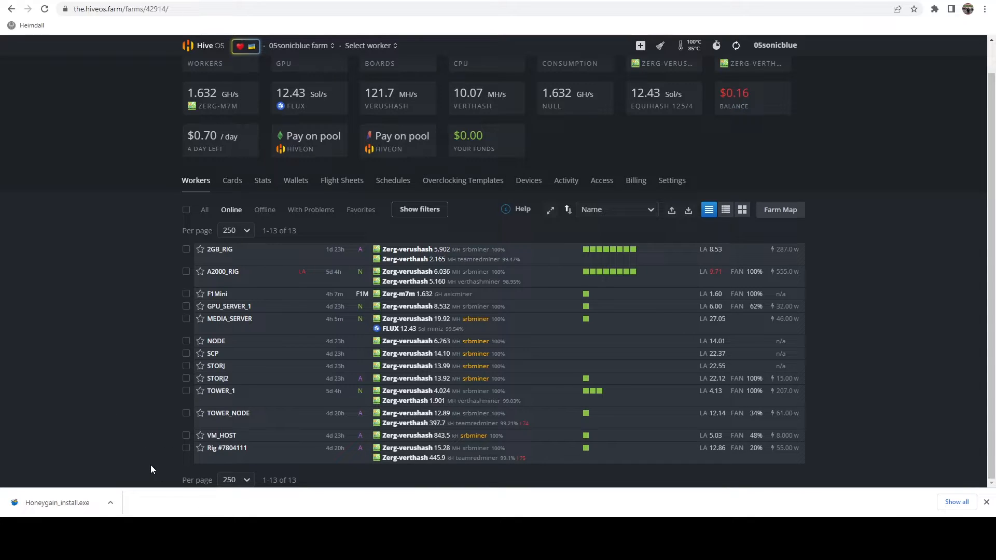
pyautogui.click(222, 435)
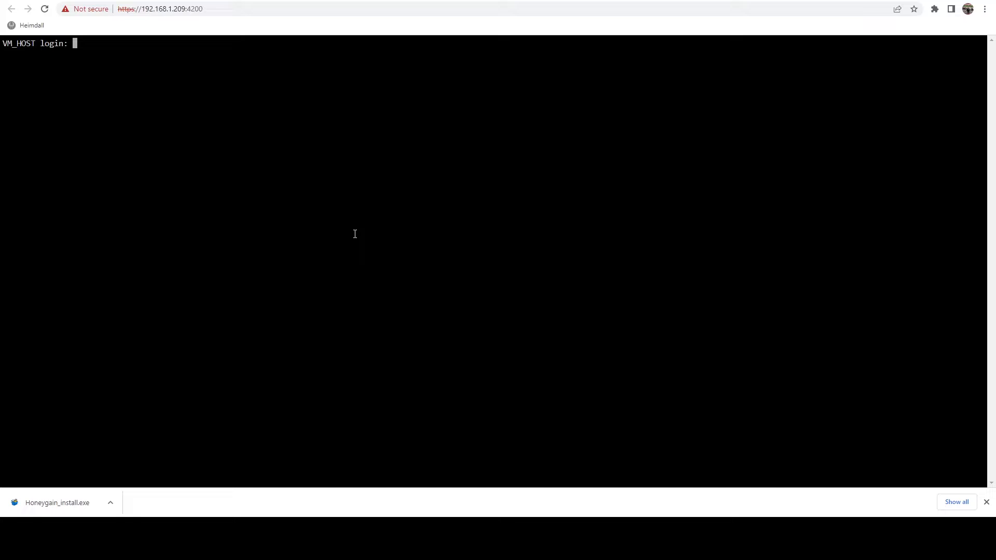
# Log into the VM_HOST shell as user and reach the root prompt with the Hive OS commands FAQ
pyautogui.write('user')
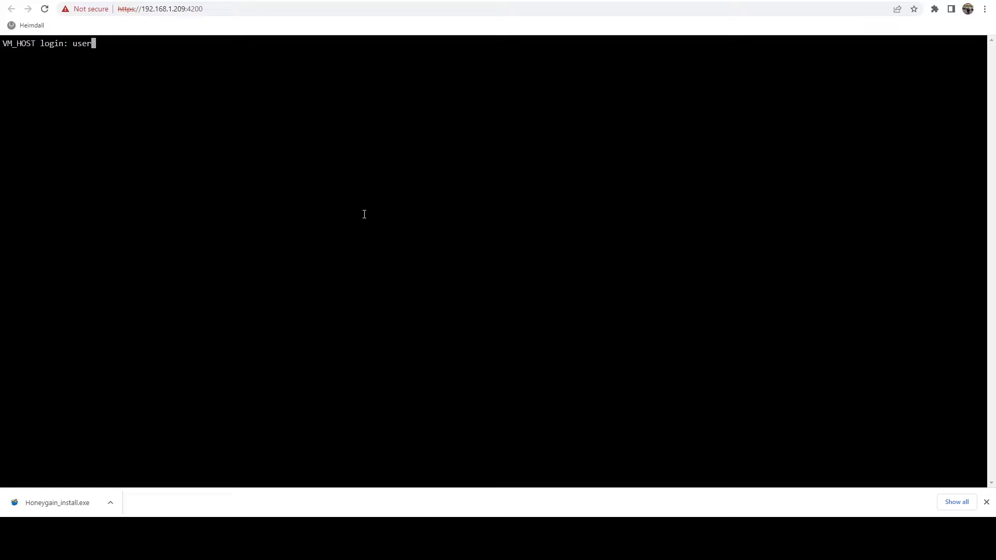
pyautogui.press('Return')
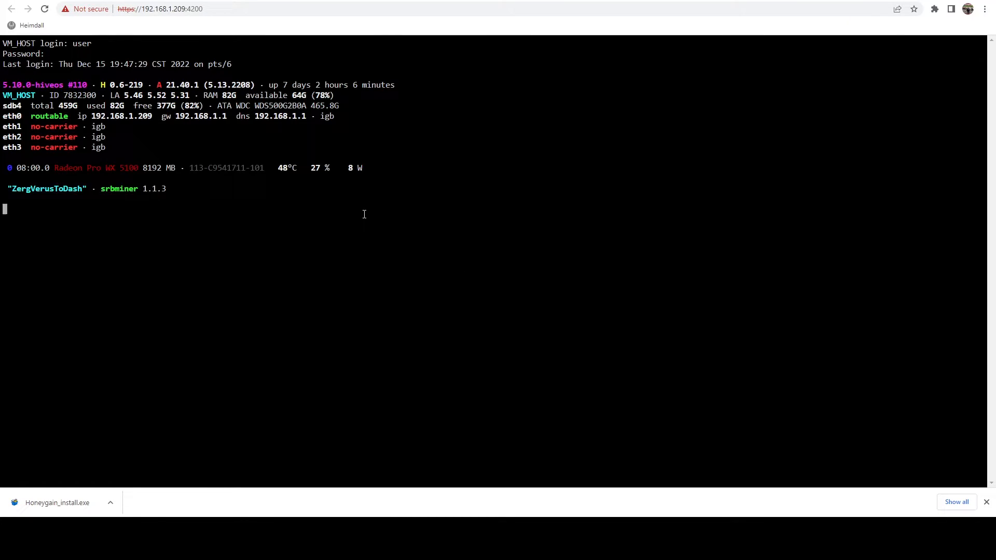
pyautogui.press('Return')
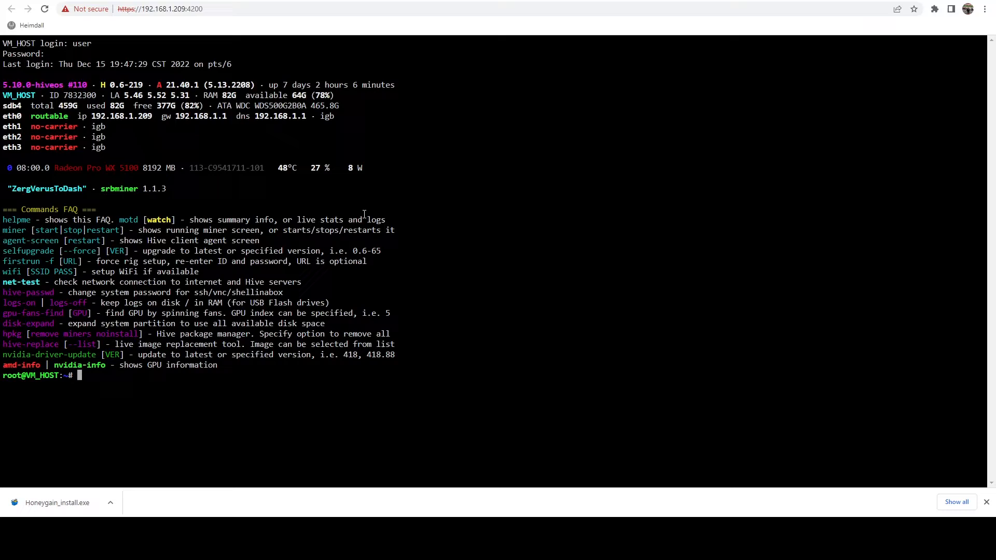
pyautogui.write('apt upda')
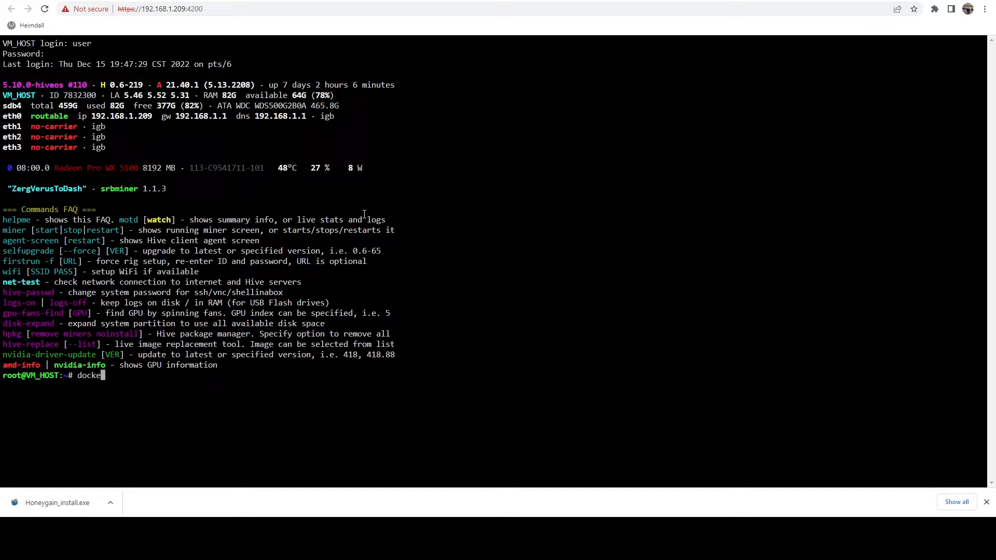
# Check docker is missing, then run apt update -y && apt install docker.io, answering Y to install
pyautogui.press('Return')
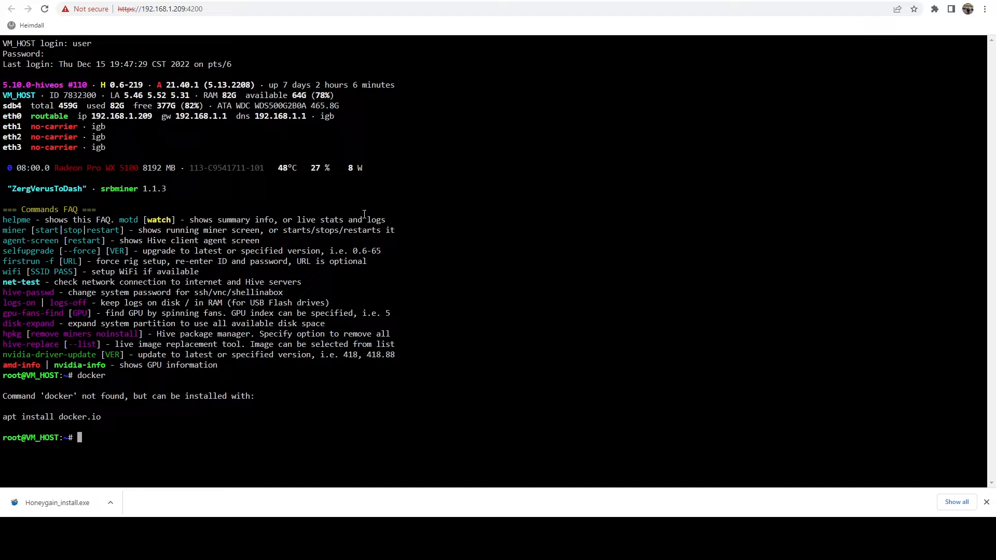
pyautogui.write('apt update')
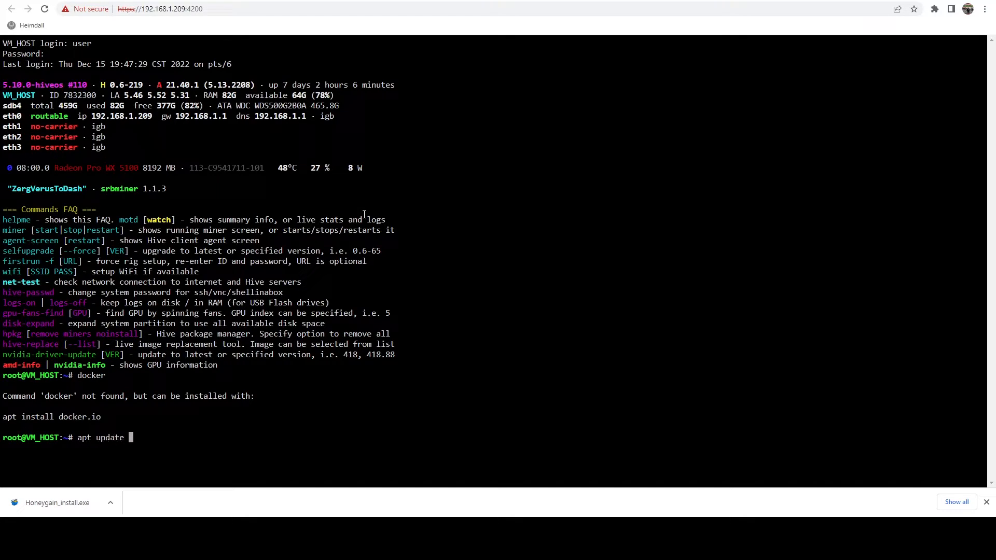
pyautogui.write('-y &&')
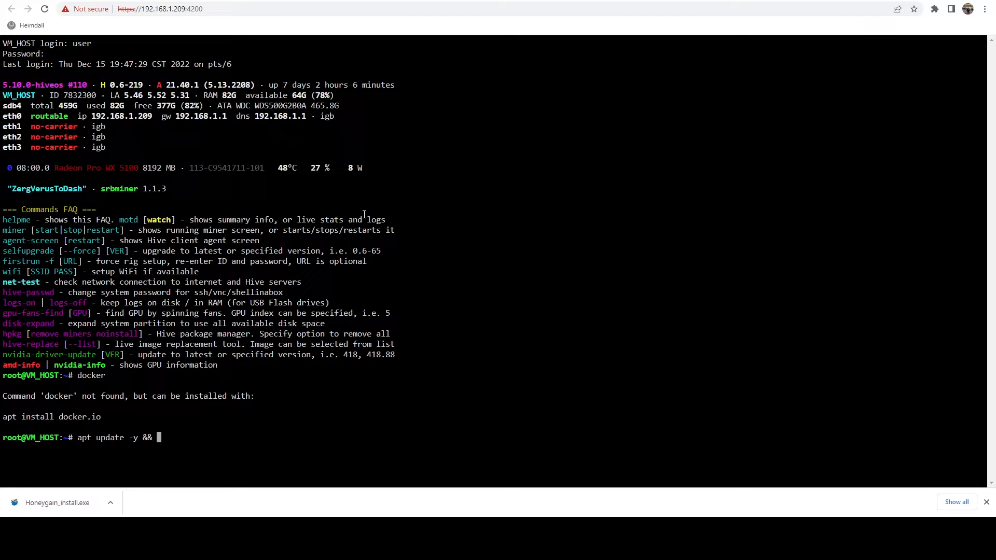
pyautogui.write('apt')
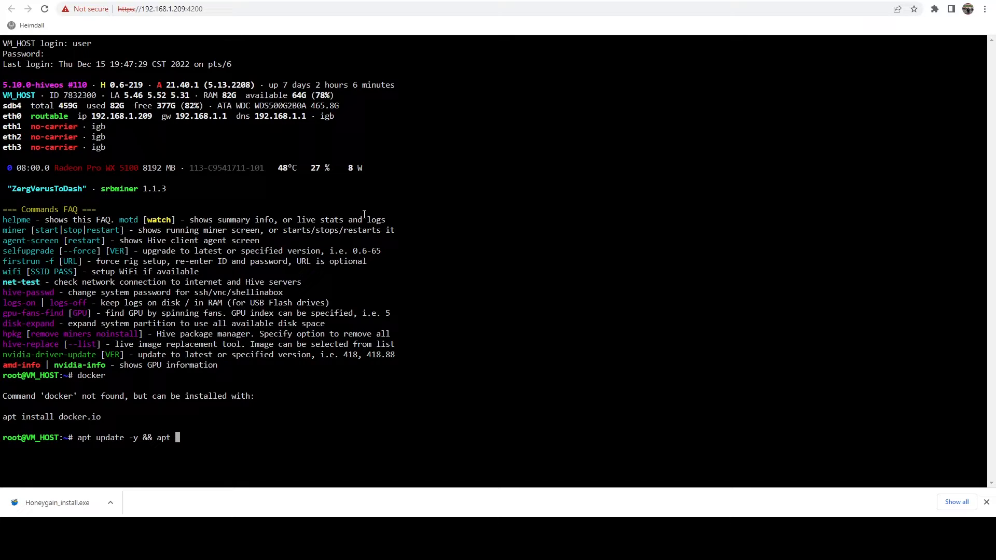
pyautogui.write('install')
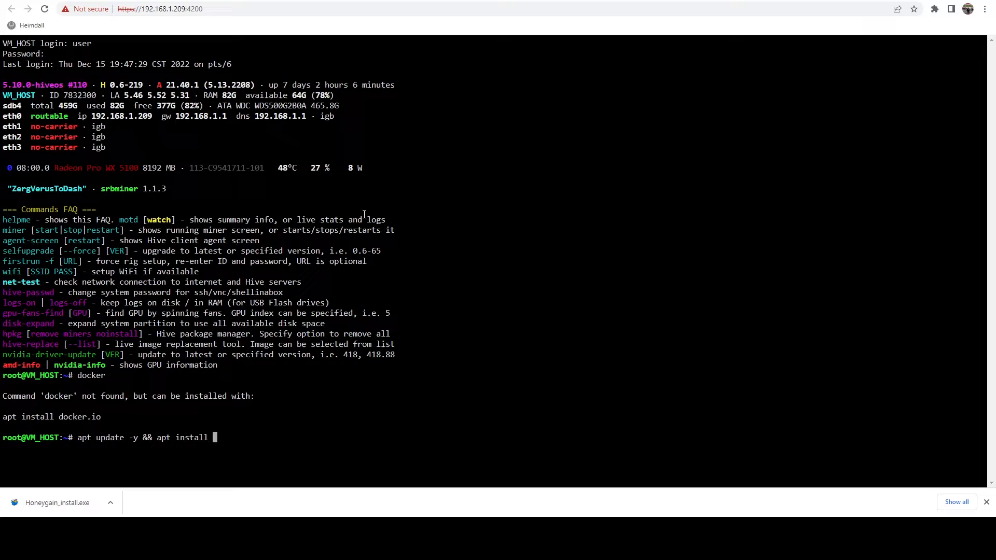
pyautogui.press('Return')
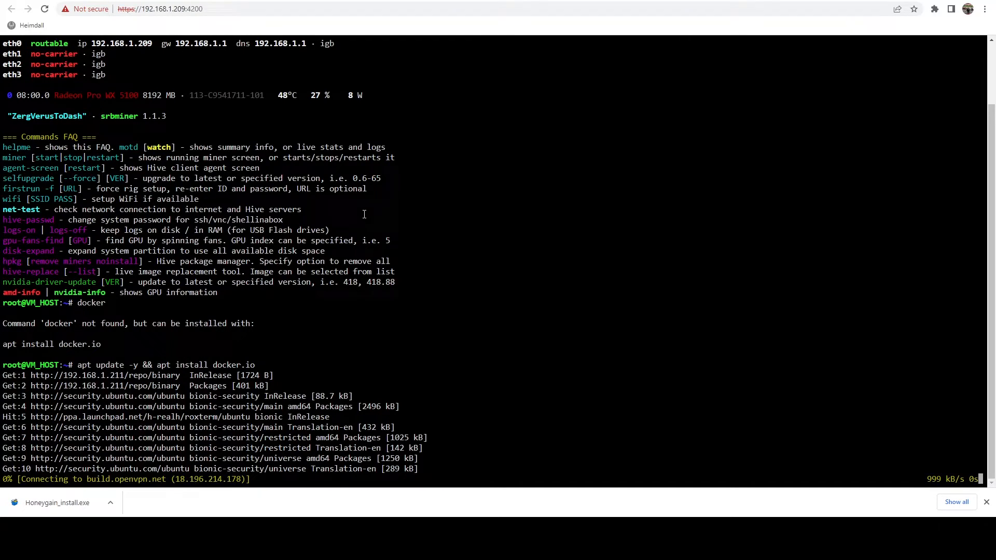
pyautogui.scroll(-3)
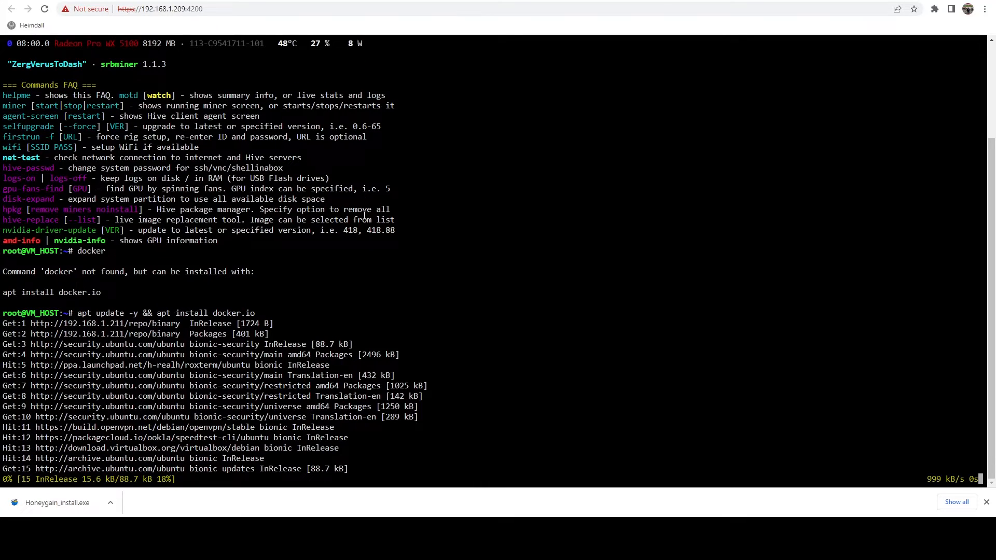
pyautogui.scroll(-3)
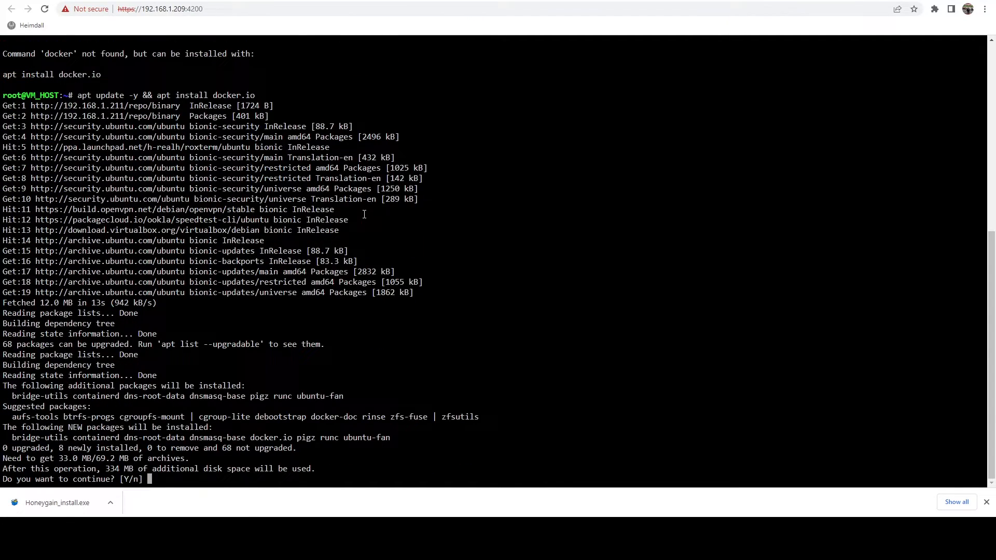
pyautogui.write('Y')
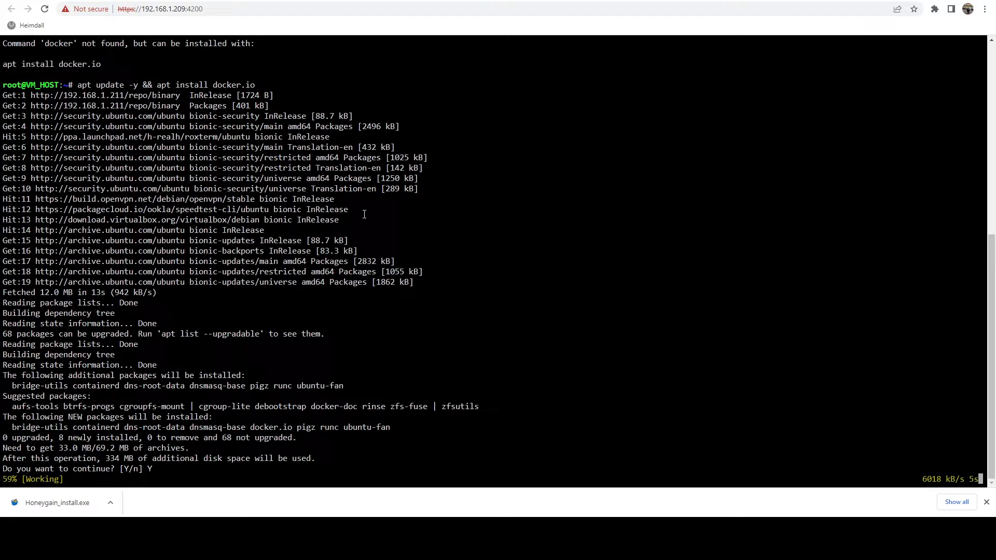
pyautogui.scroll(-3)
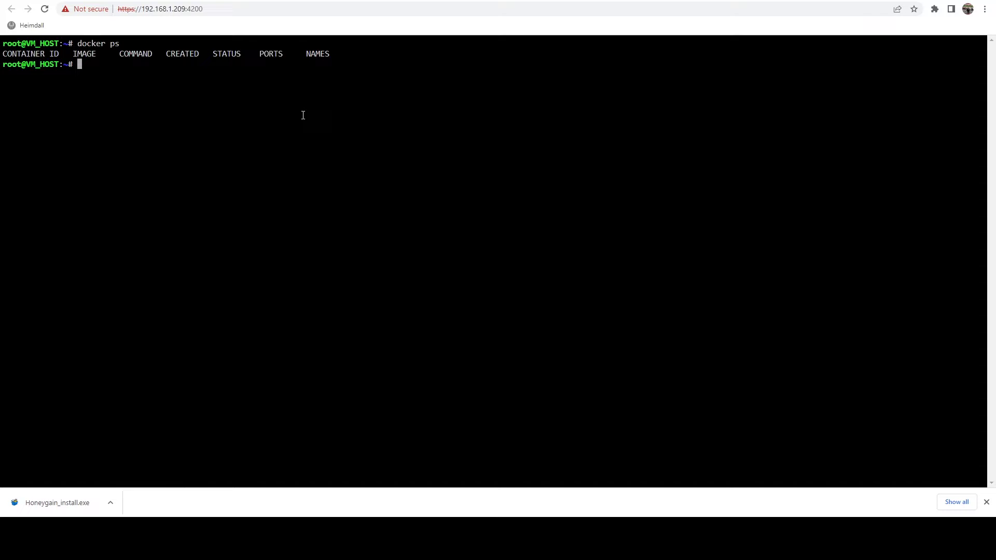
pyautogui.moveTo(473, 171)
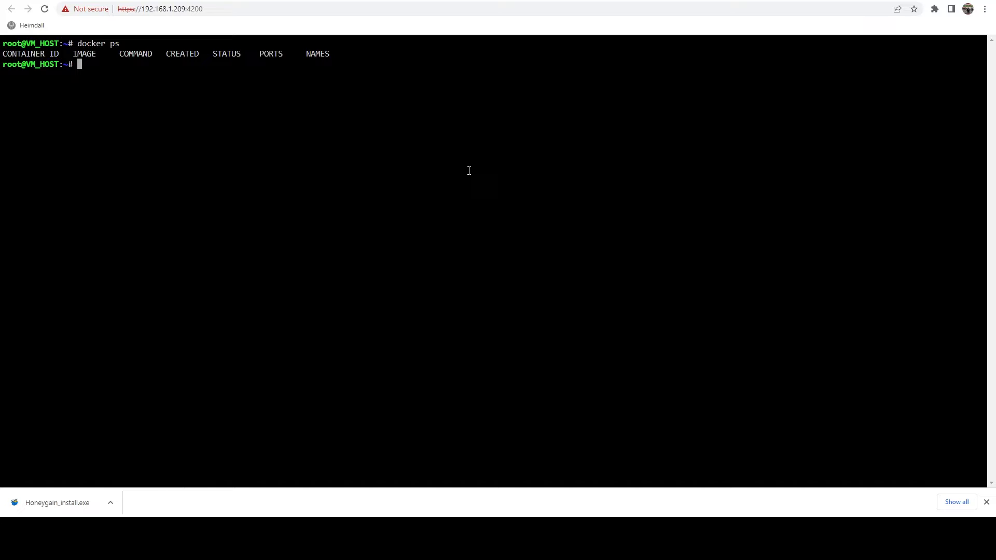
pyautogui.moveTo(464, 171)
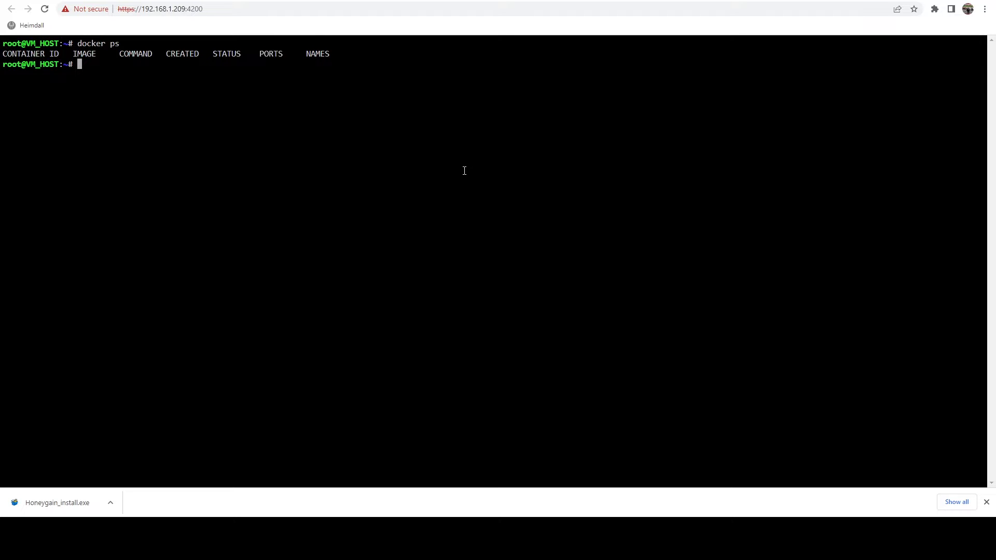
# Compose docker run -d --restart always --name honeygain honeygain/honeygain -tou-accept
pyautogui.write('do')
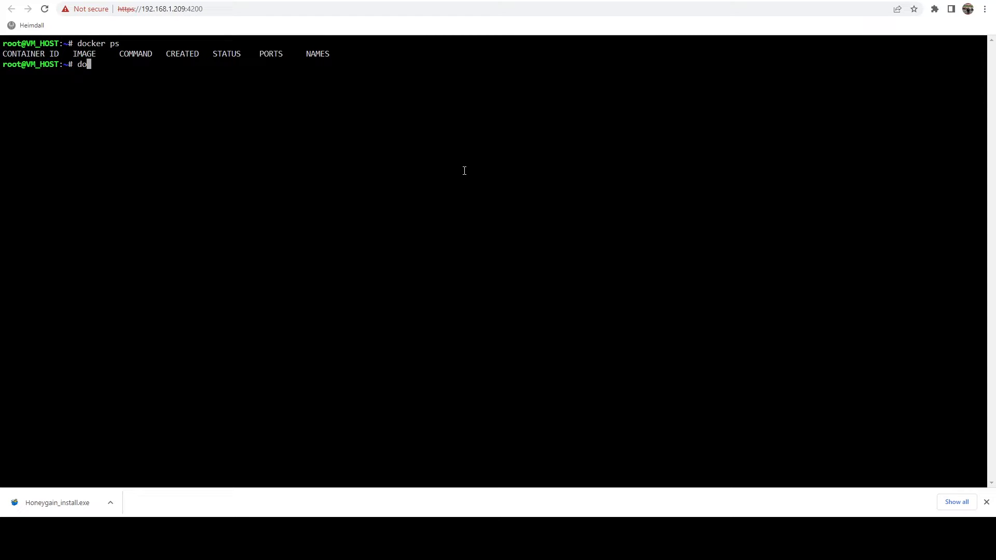
pyautogui.write('cker run -d')
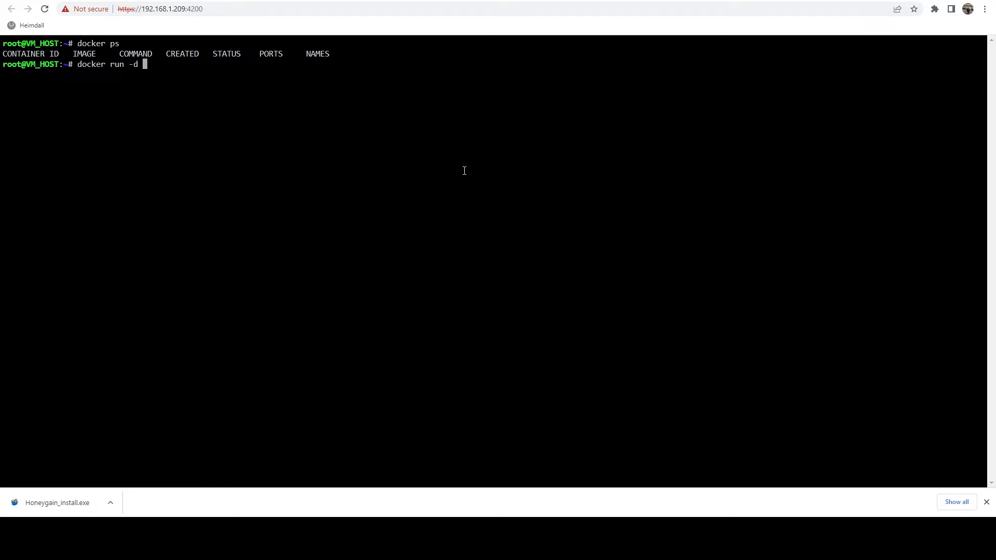
pyautogui.write('--')
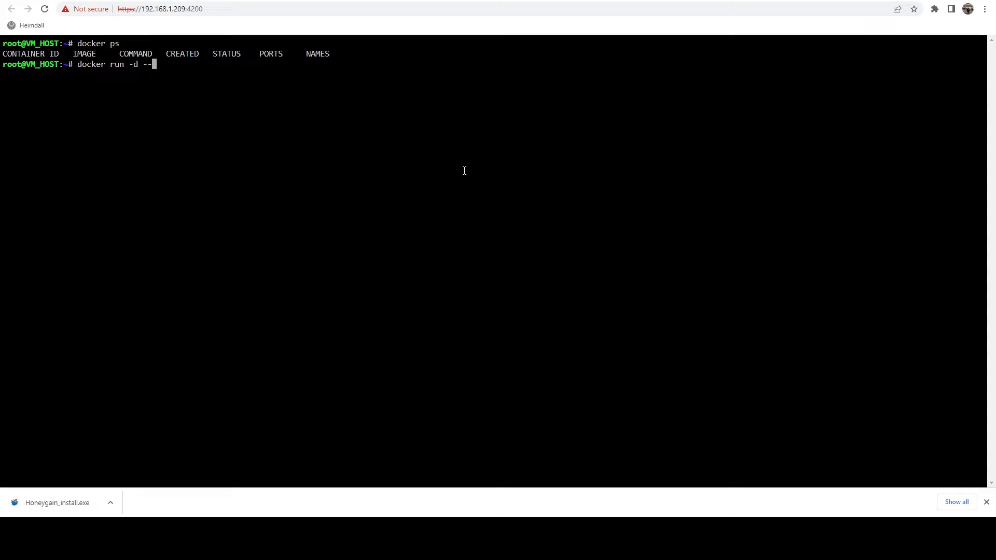
pyautogui.write('restart alwa')
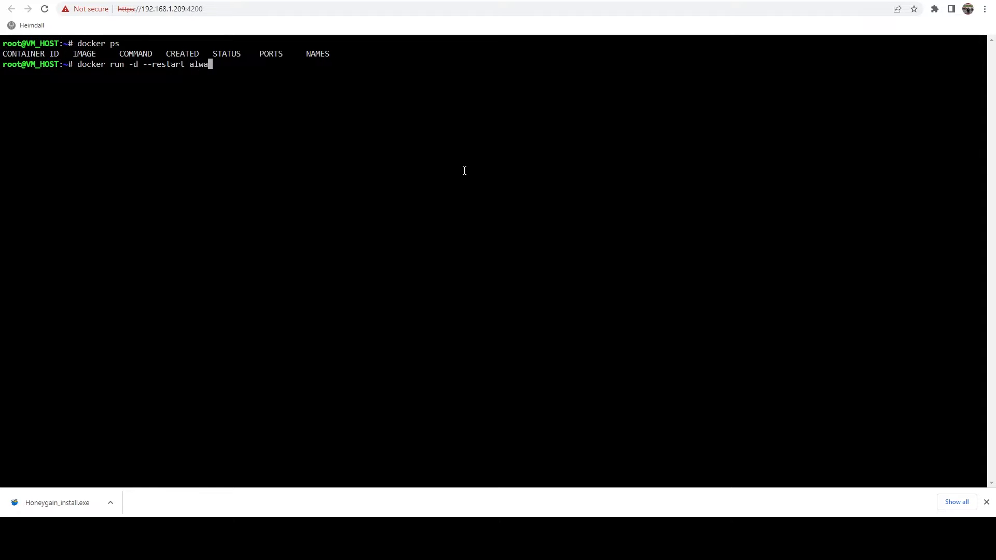
pyautogui.write('ys --')
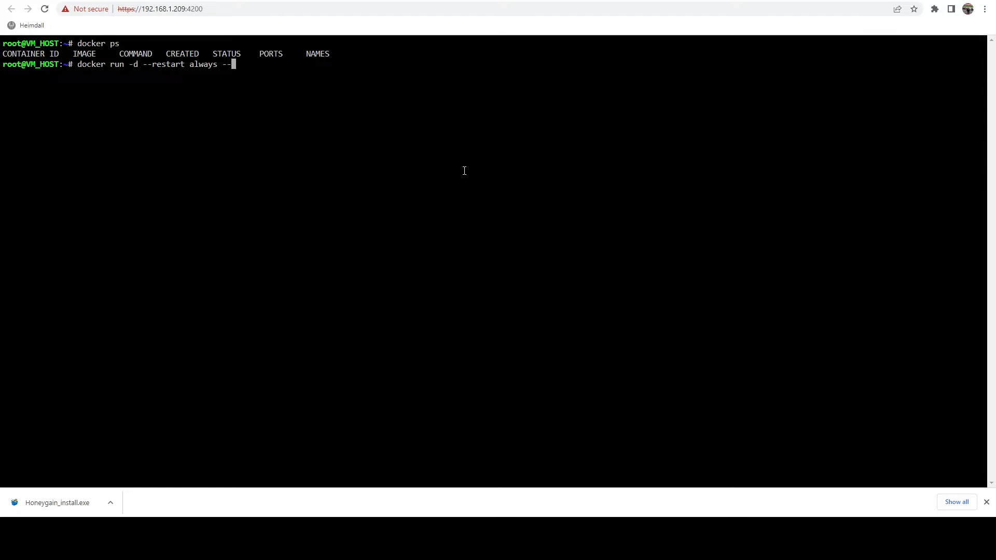
pyautogui.write('name')
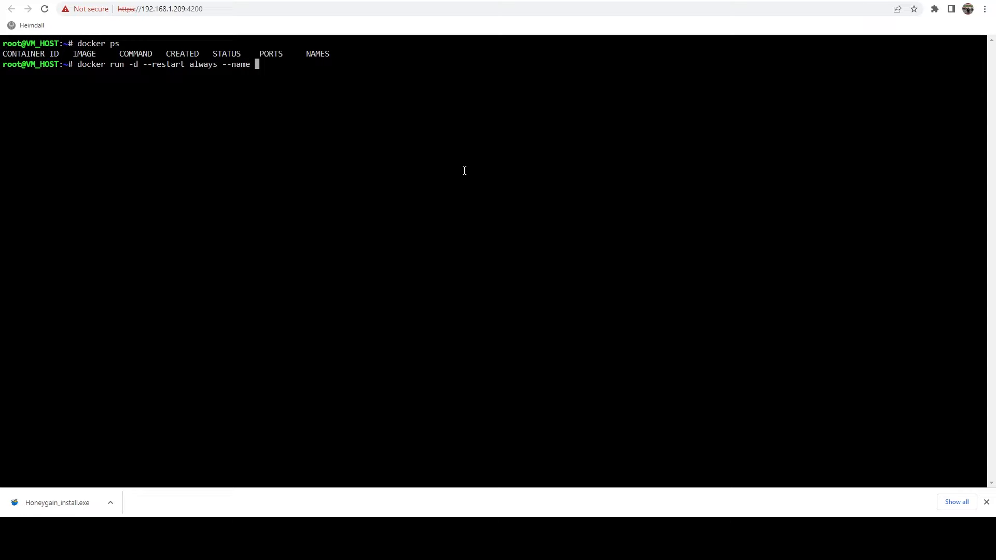
pyautogui.write('honeygain')
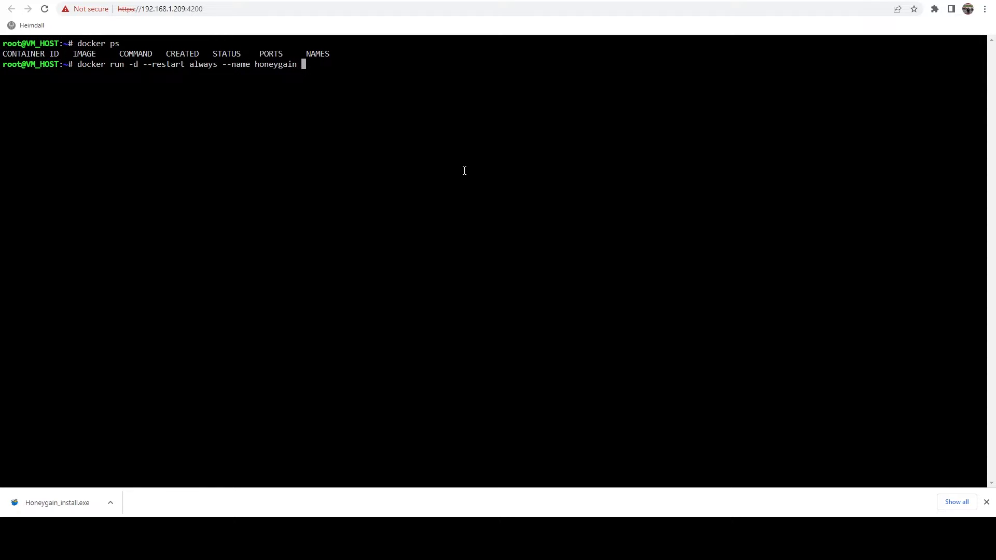
pyautogui.write('honeygain')
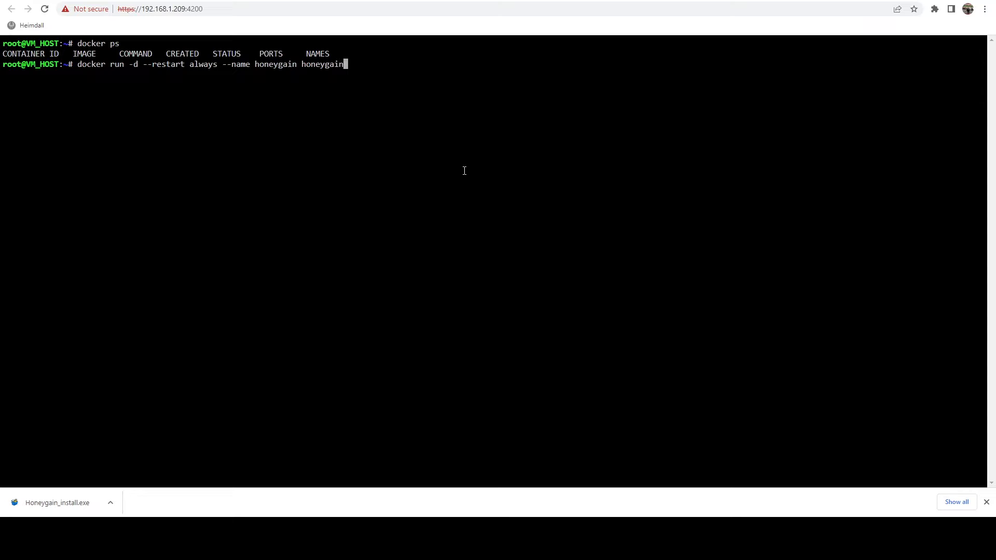
pyautogui.write('/honeygai')
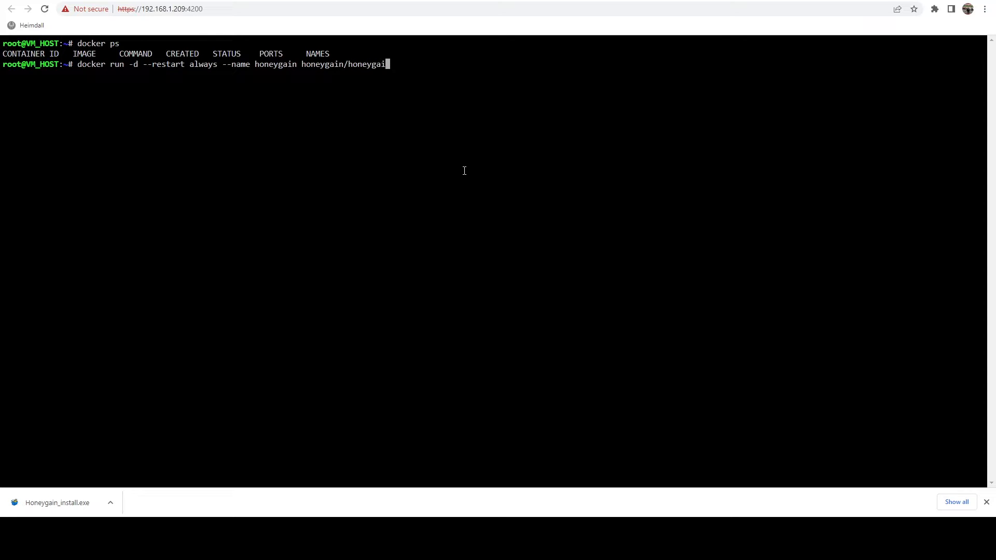
pyautogui.write('-')
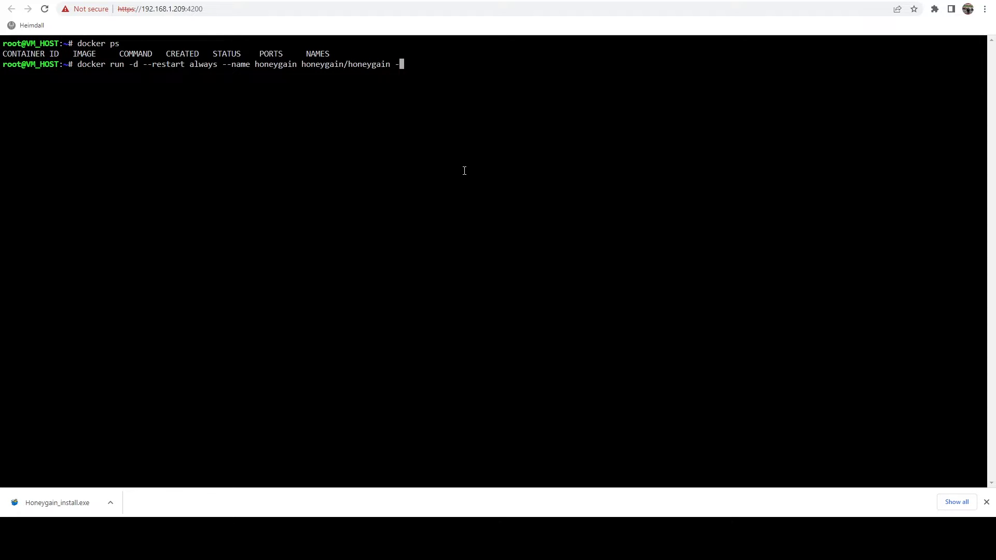
pyautogui.write('tou-ac')
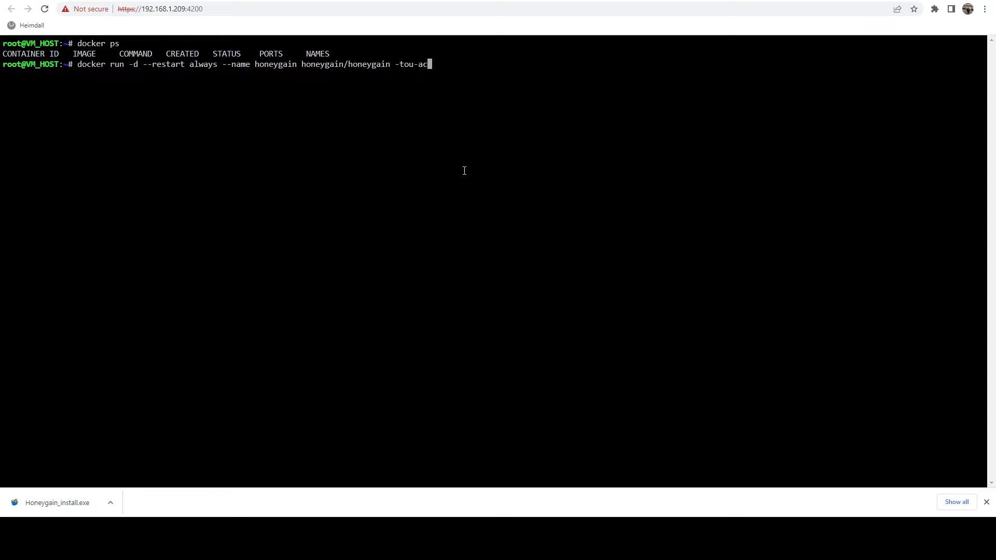
pyautogui.write('cept')
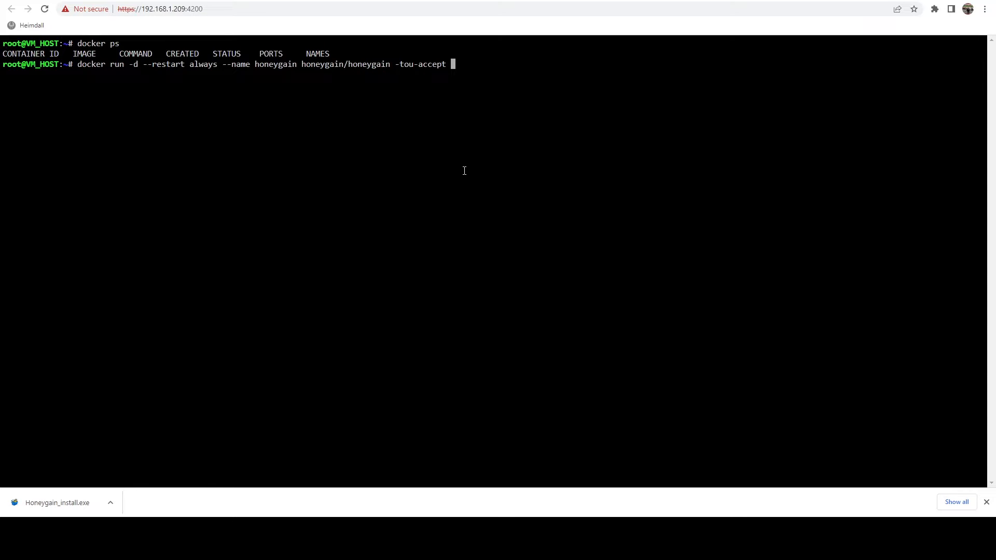
# Add the account -email and -pass with -device VM_HOST and launch the Honeygain container
pyautogui.write('-email')
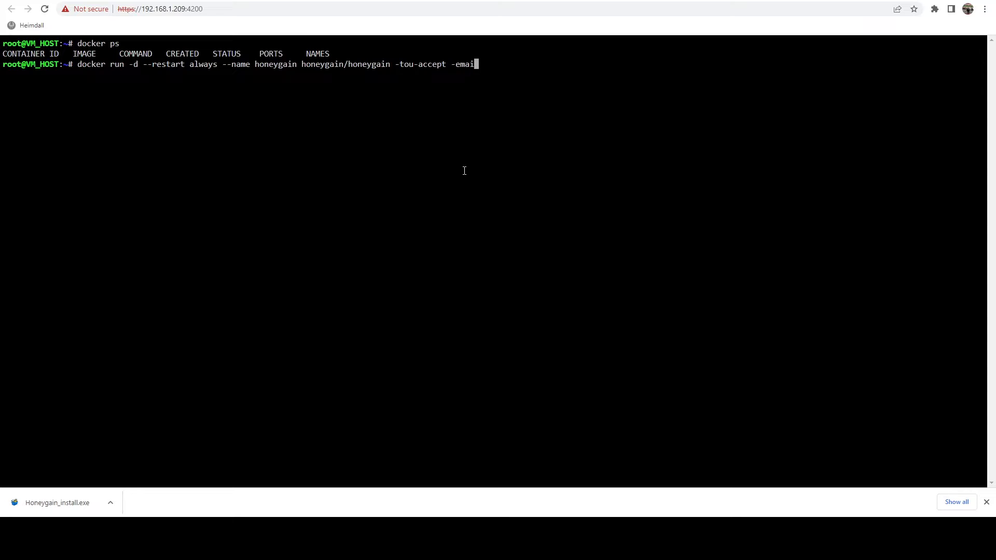
pyautogui.write('xxx@gm')
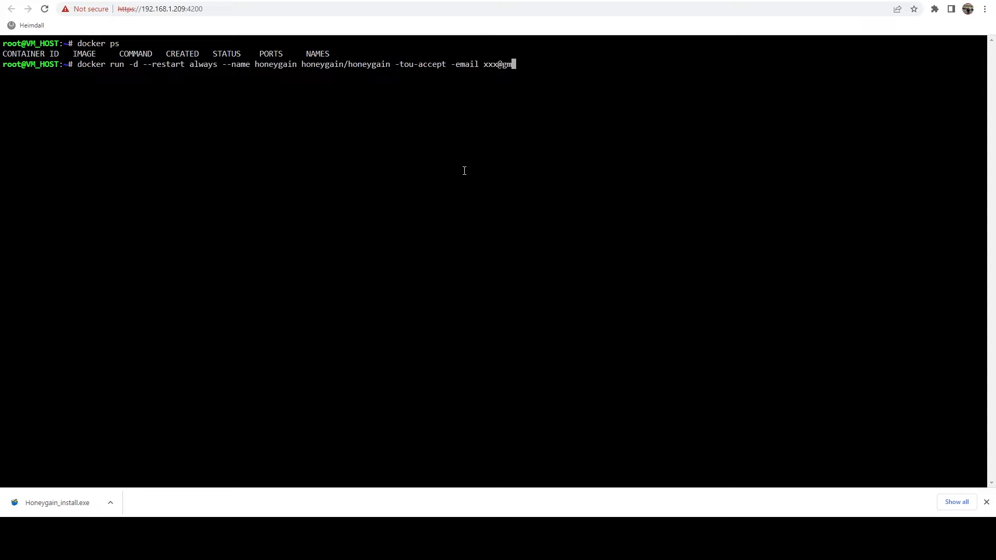
pyautogui.write('xx.')
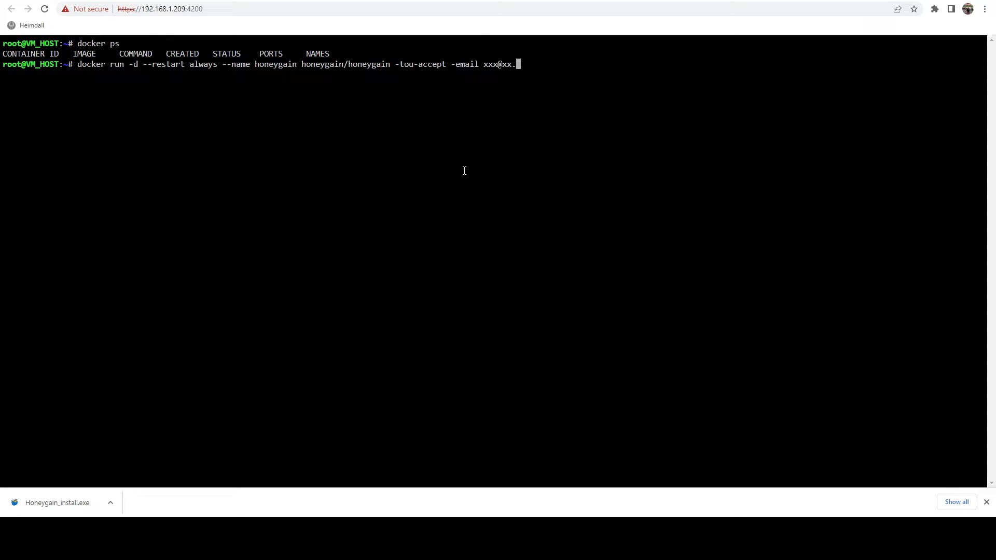
pyautogui.write('xx.com')
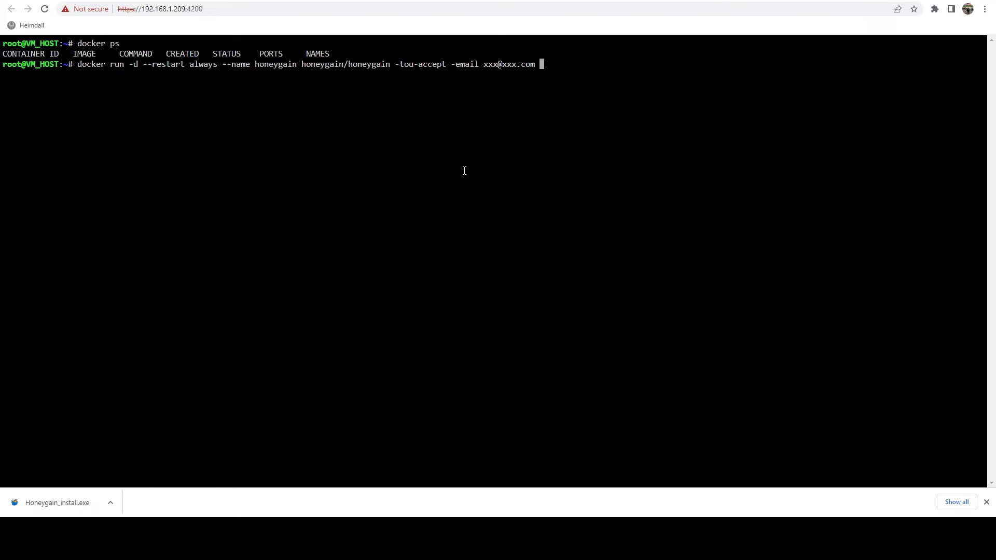
pyautogui.write('-pass')
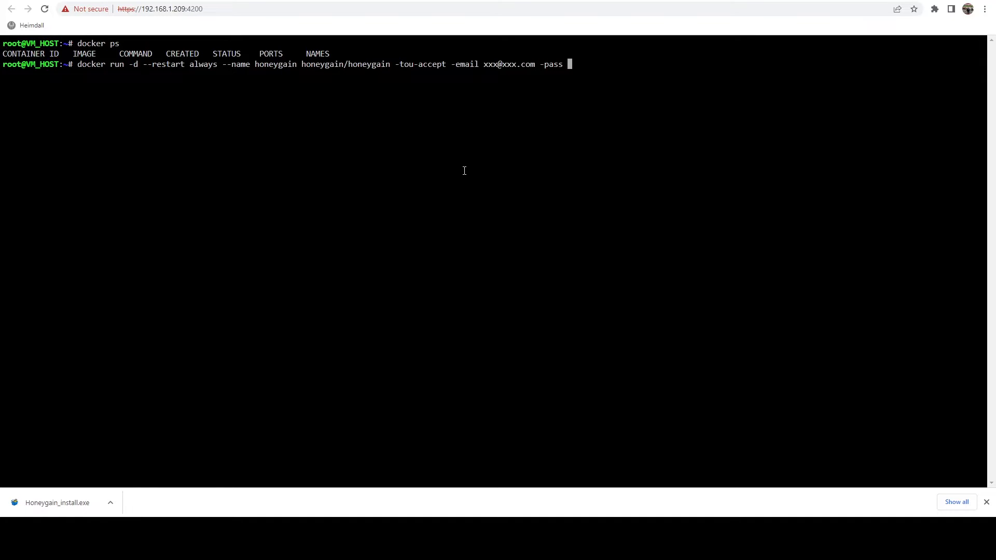
pyautogui.write('xxx')
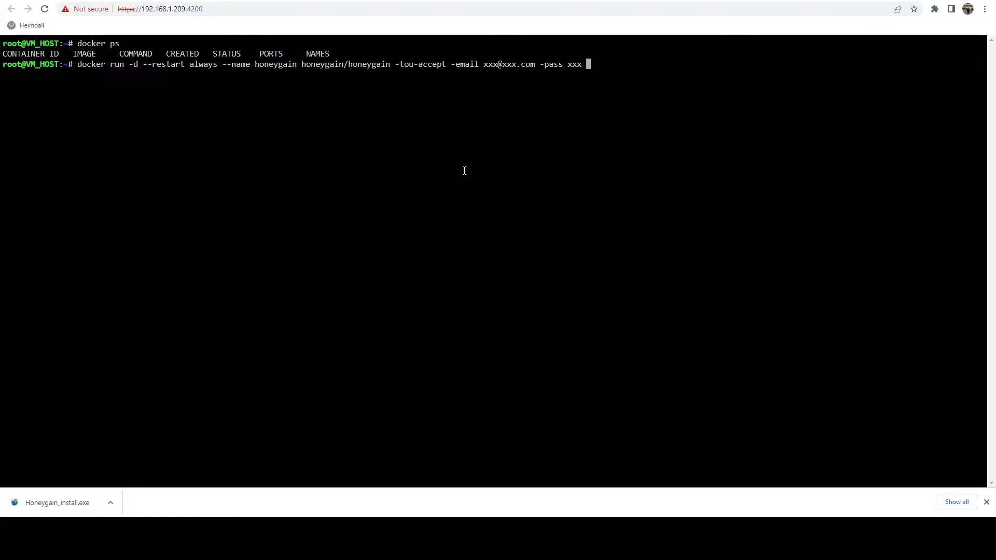
pyautogui.write('-devic')
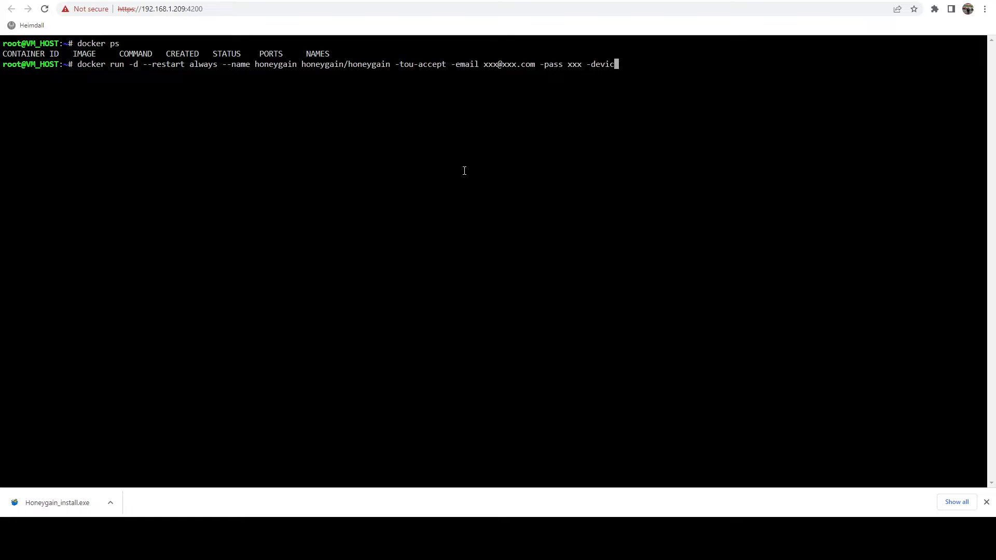
pyautogui.write('e')
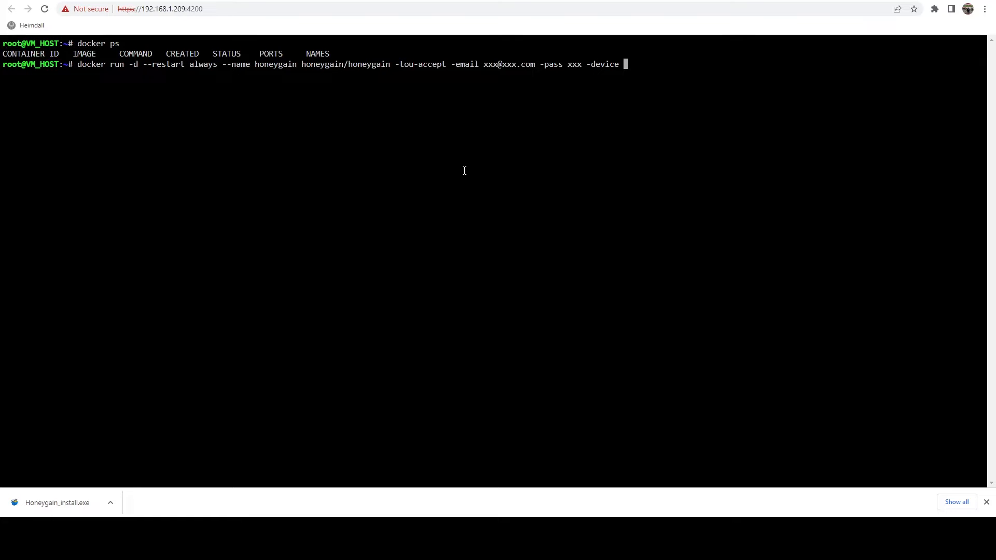
pyautogui.write('VM_H')
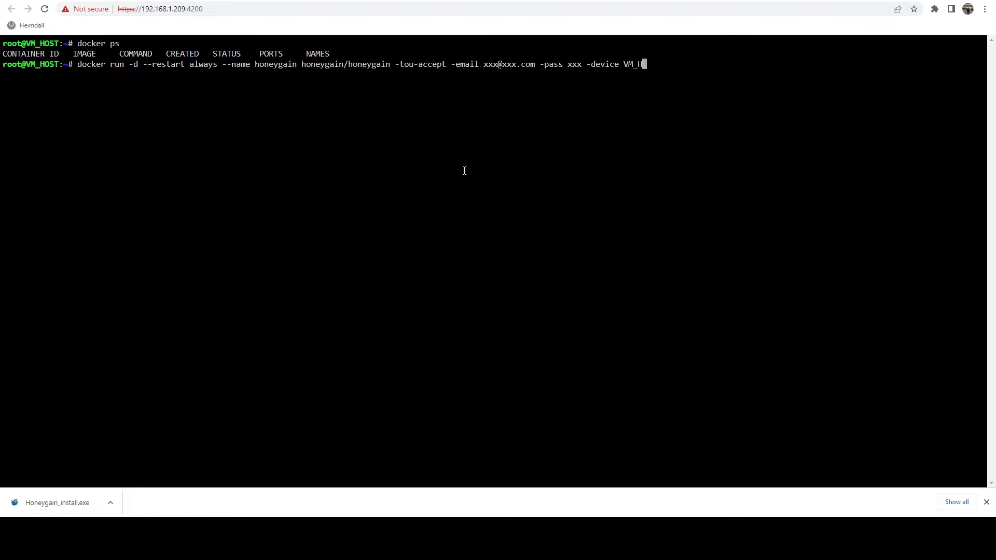
pyautogui.write('OST')
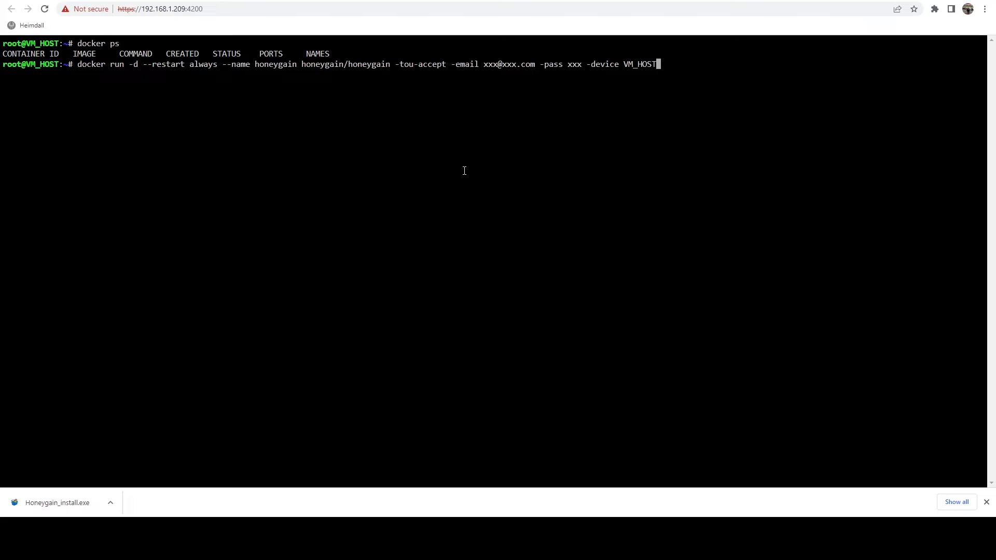
pyautogui.press('Return')
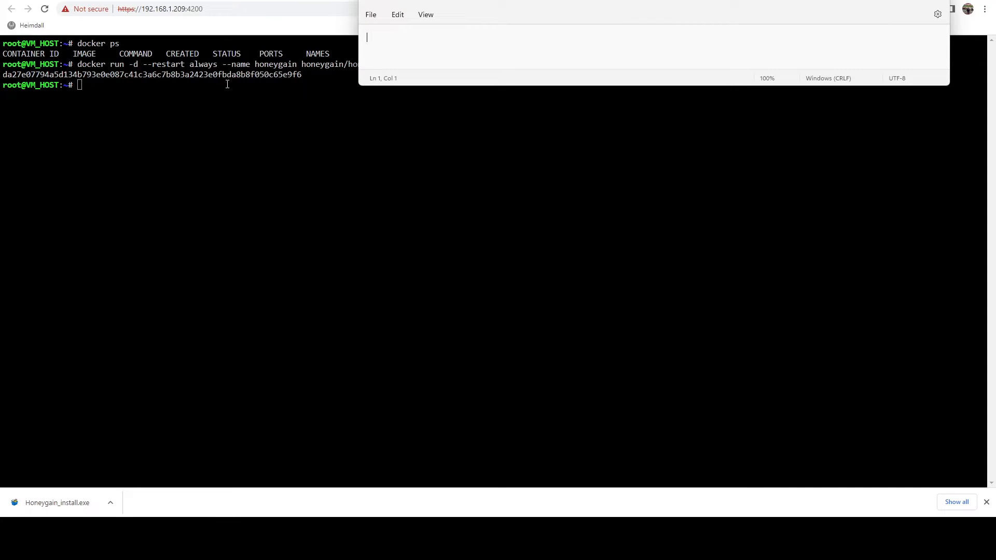
pyautogui.moveTo(149, 89)
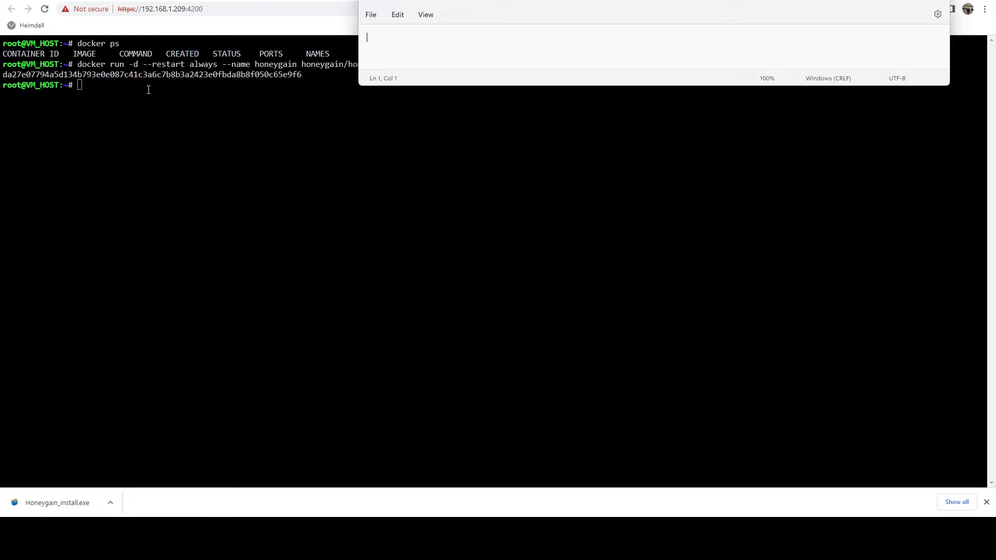
pyautogui.moveTo(169, 71)
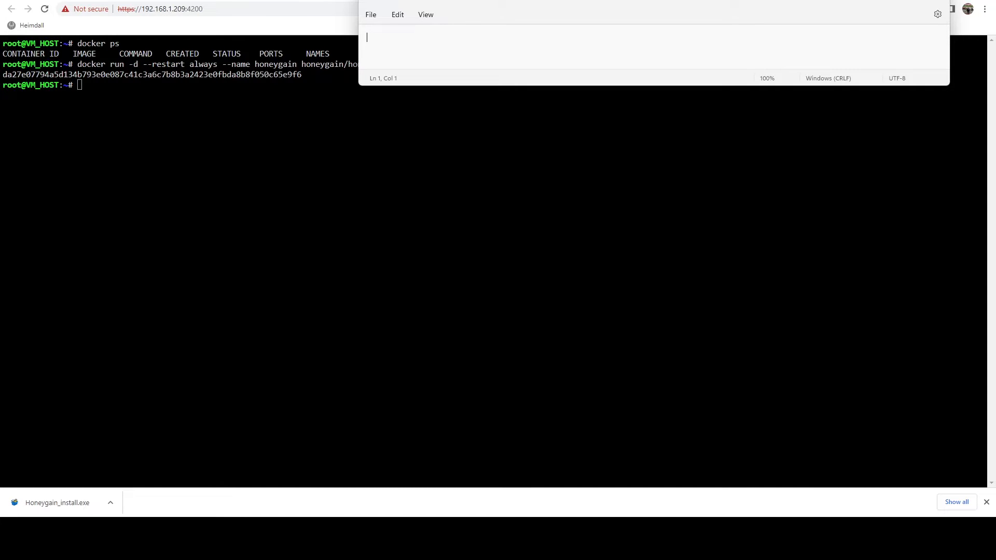
pyautogui.moveTo(100, 109)
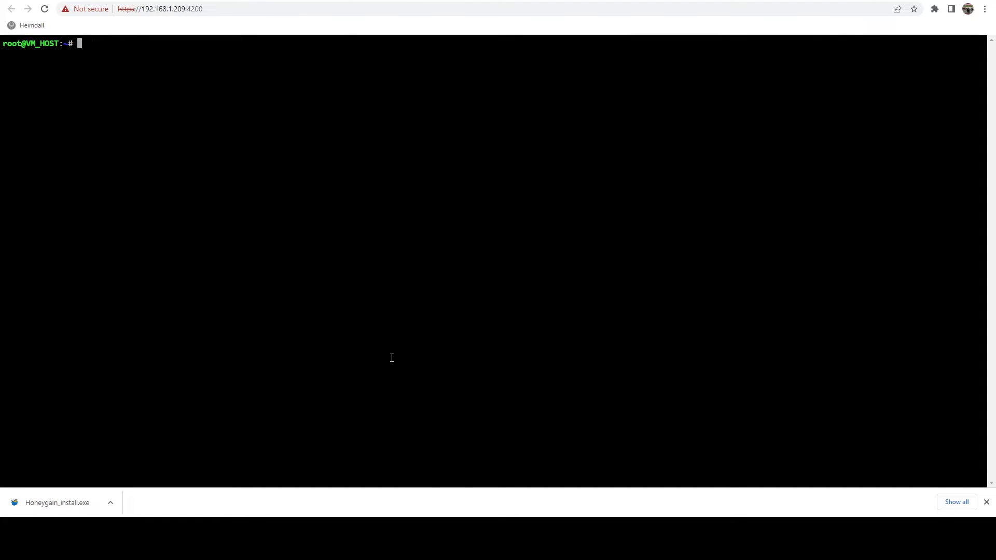
# Confirm with docker ps and docker logs honeygain that the container is up, authorised and connected
pyautogui.write('docke')
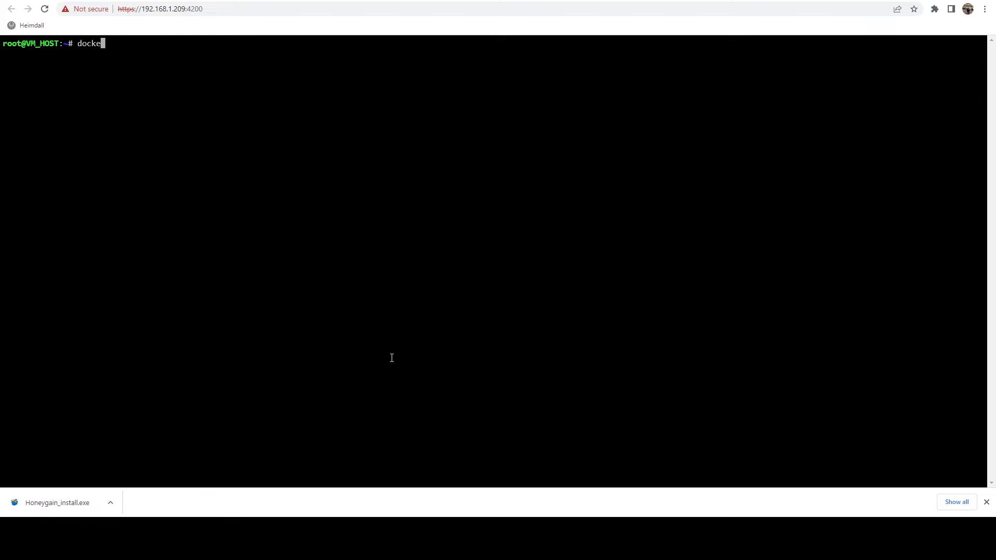
pyautogui.press('Return')
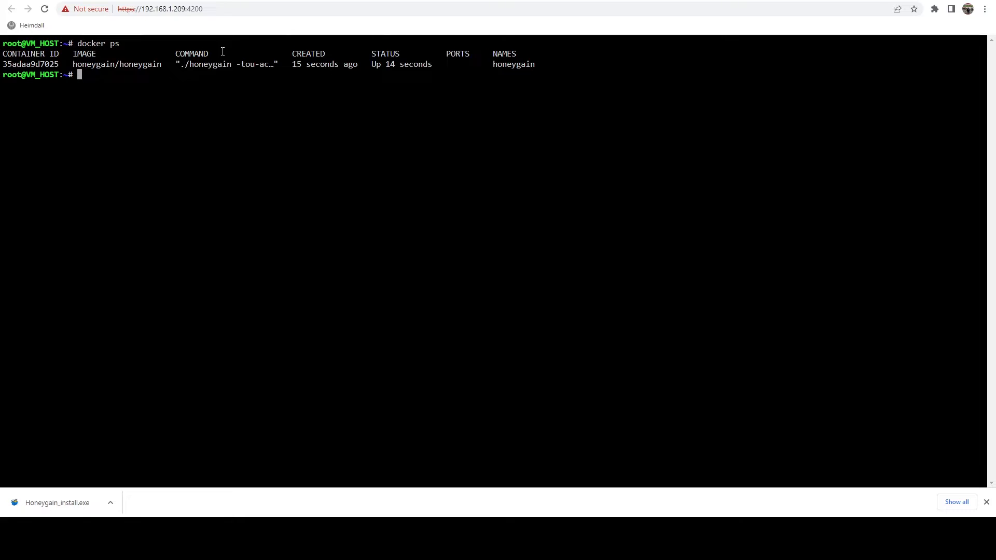
pyautogui.moveTo(439, 178)
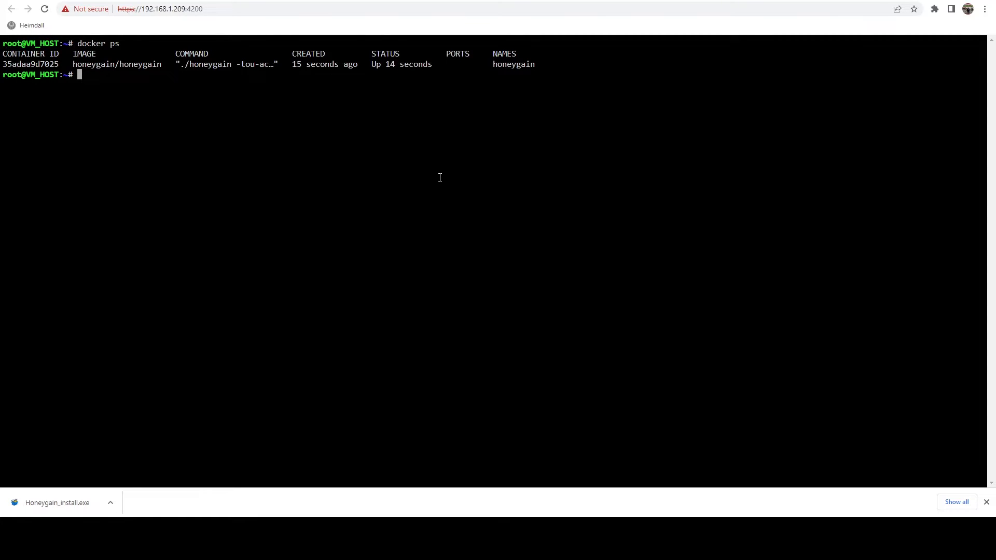
pyautogui.write('do')
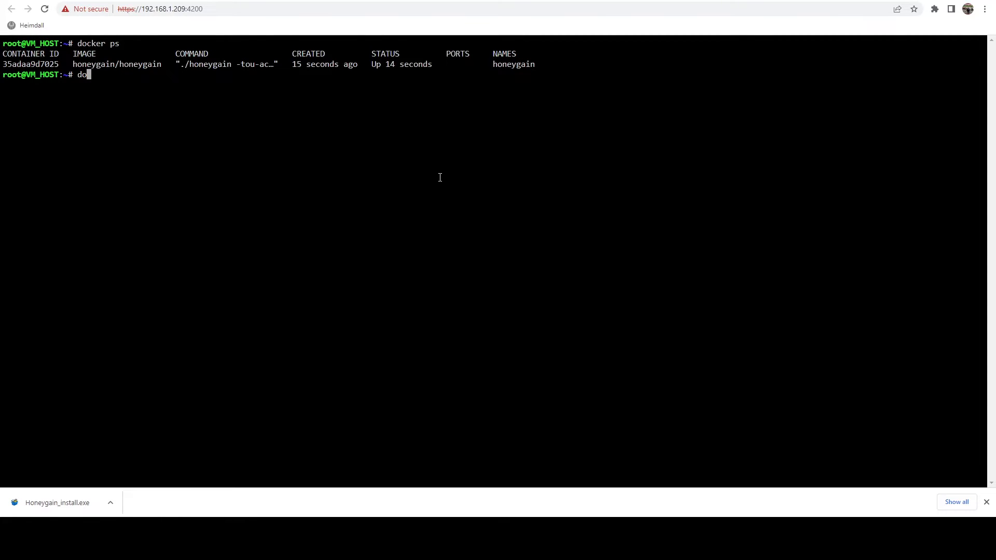
pyautogui.write('cle')
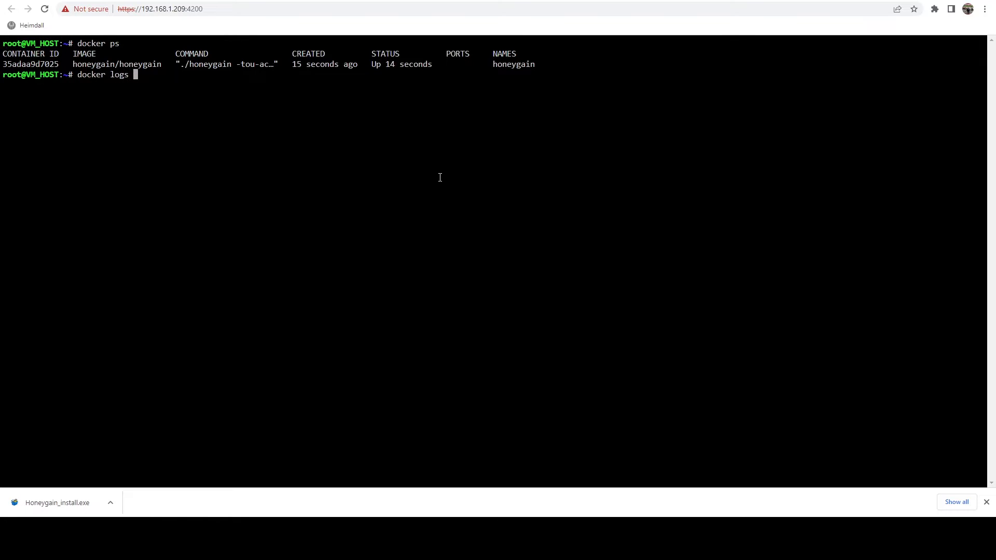
pyautogui.write('honeygain')
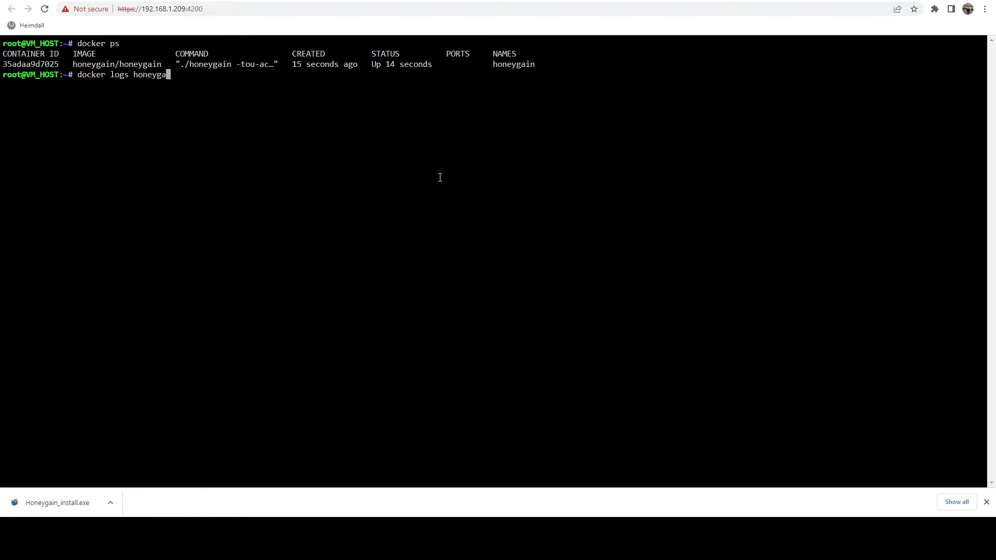
pyautogui.write('in')
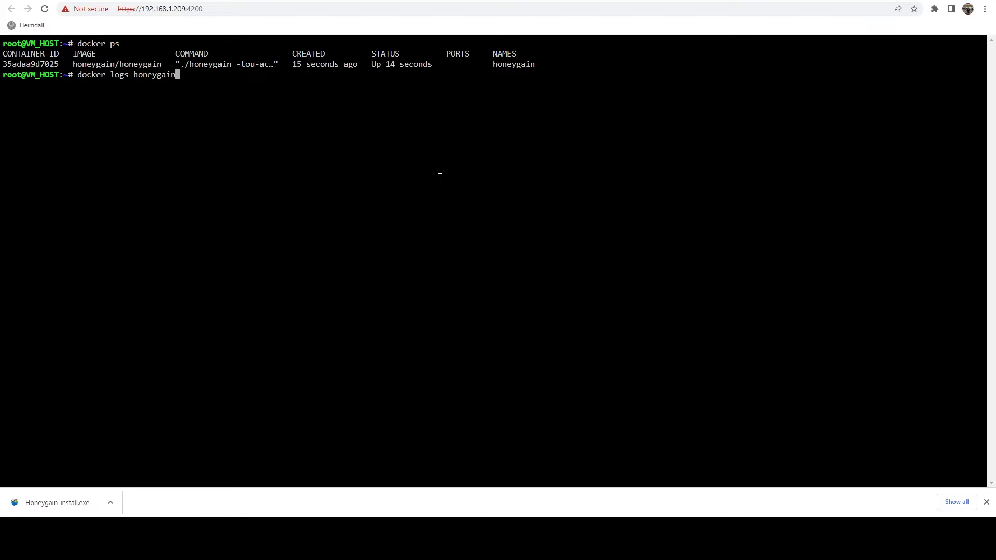
pyautogui.press('Return')
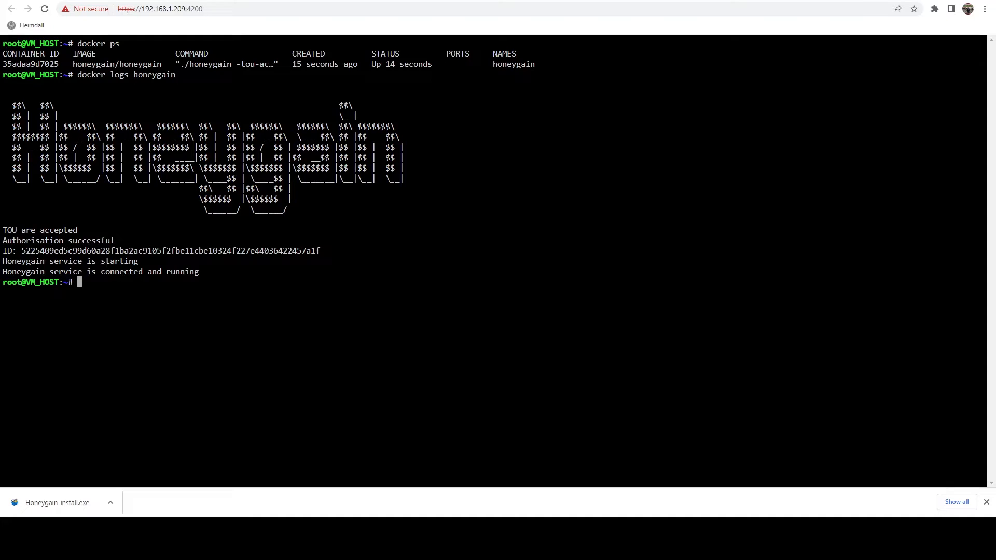
pyautogui.moveTo(149, 279)
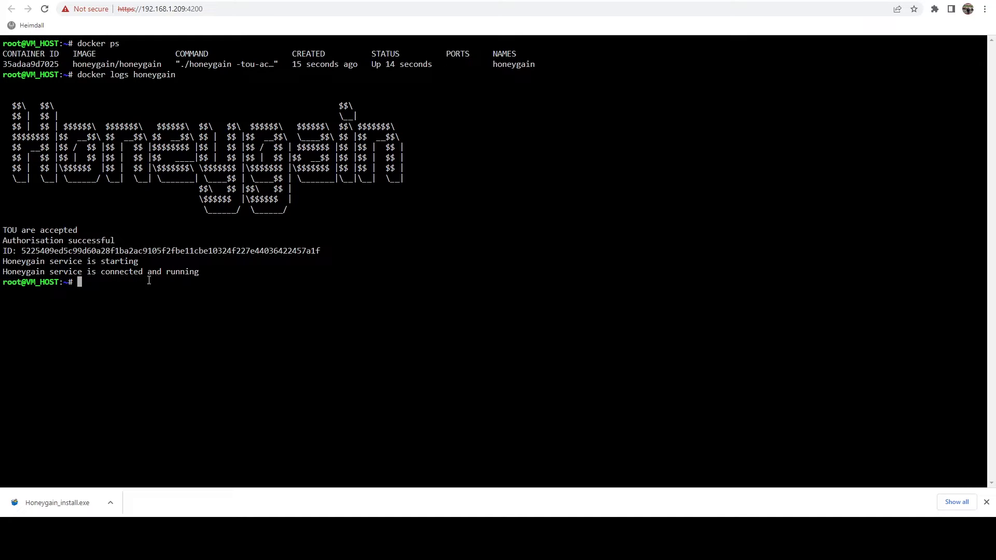
pyautogui.moveTo(350, 267)
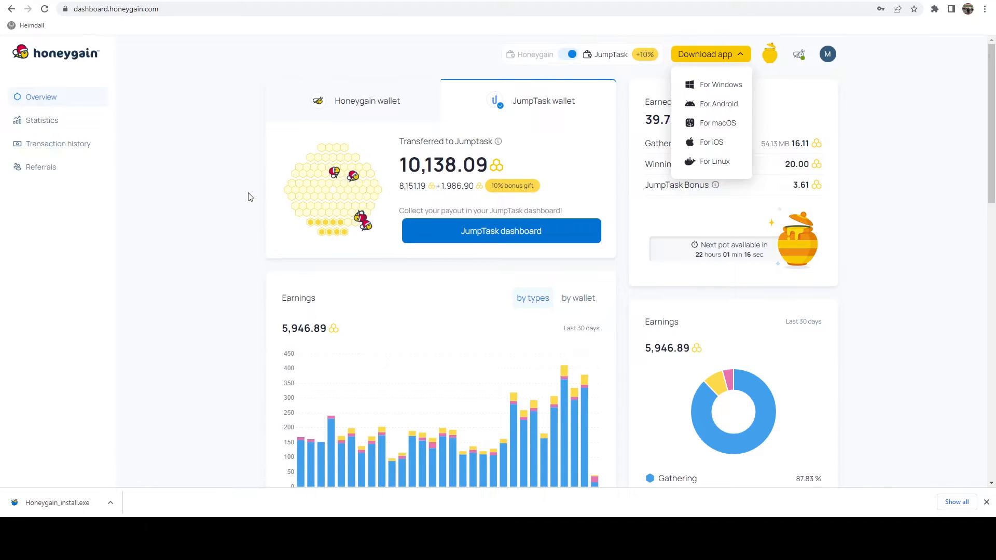
# Scroll the Honeygain dashboard to My active devices, now listing 6 including Docker VM_HOST Linux 0.6.6
pyautogui.scroll(-3)
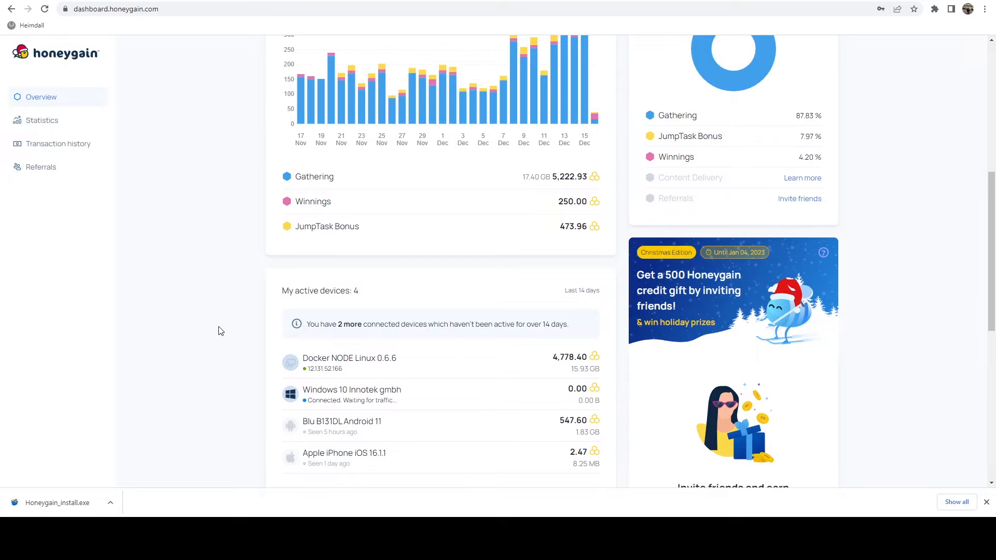
pyautogui.scroll(-3)
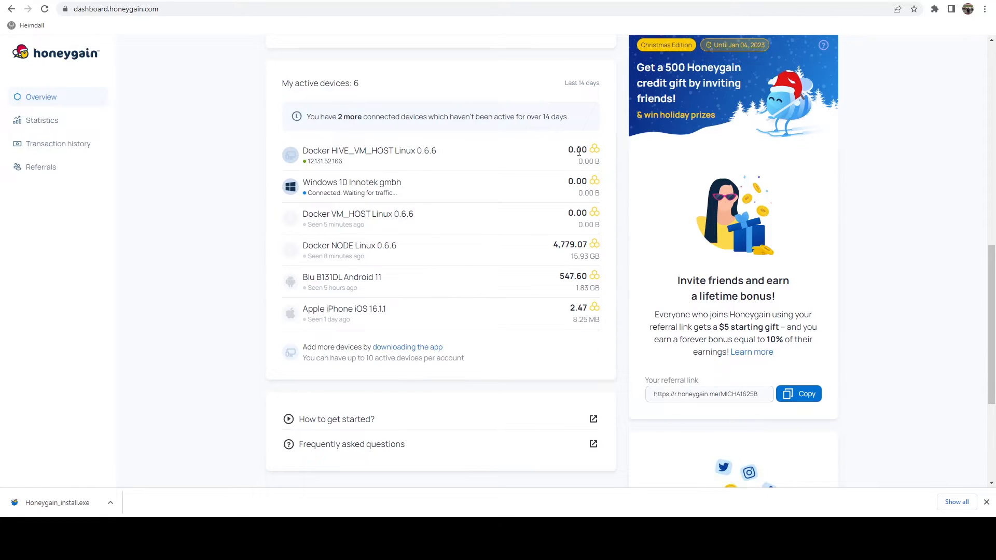
pyautogui.moveTo(572, 166)
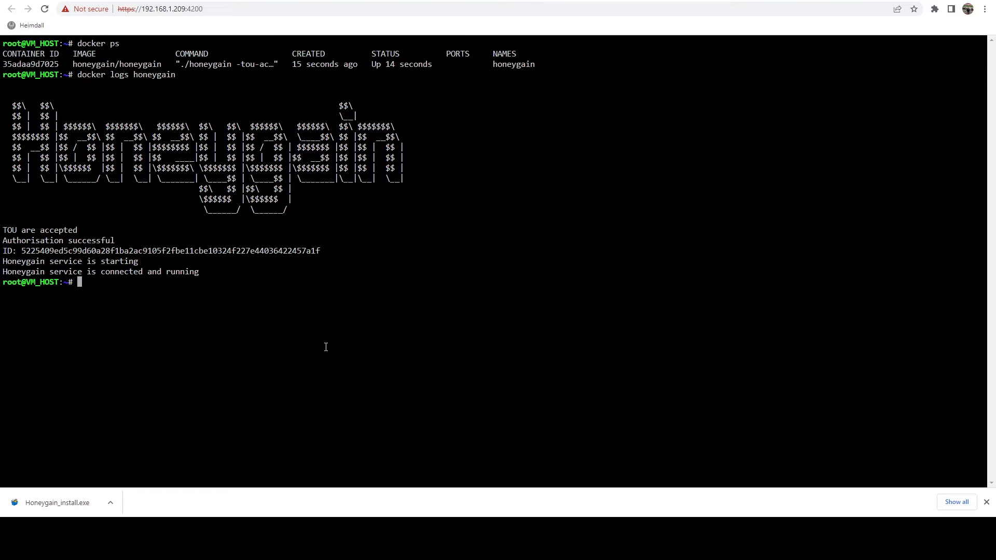
pyautogui.moveTo(686, 121)
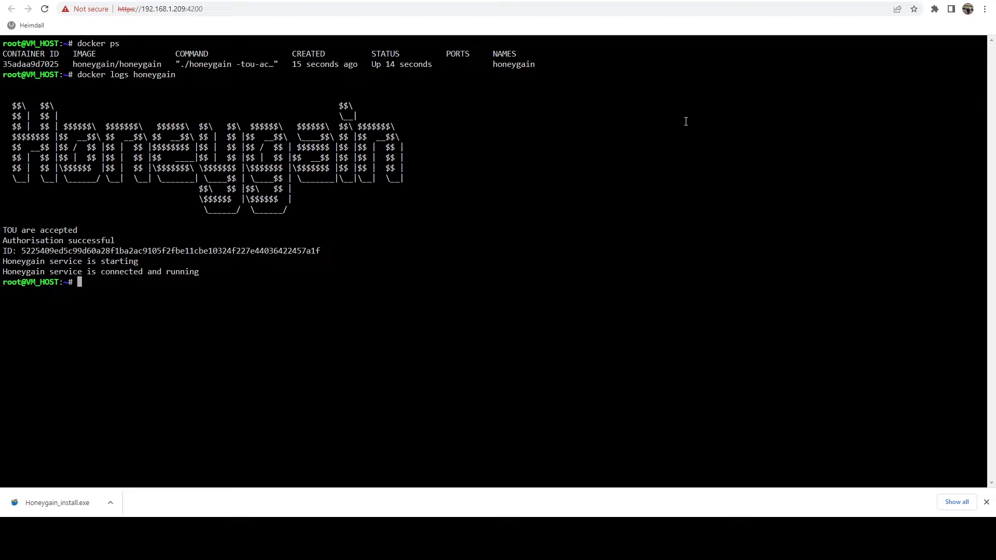
pyautogui.moveTo(192, 99)
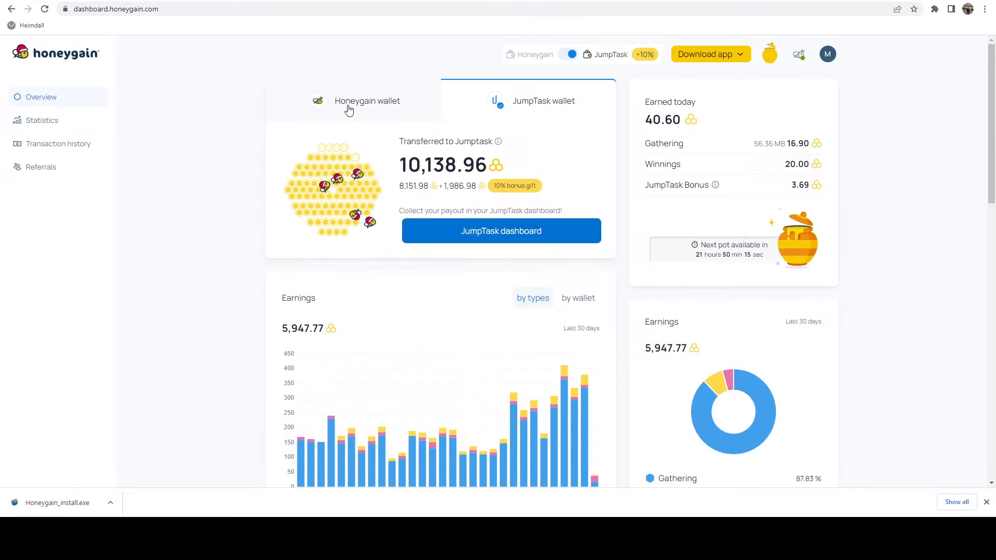
pyautogui.click(366, 101)
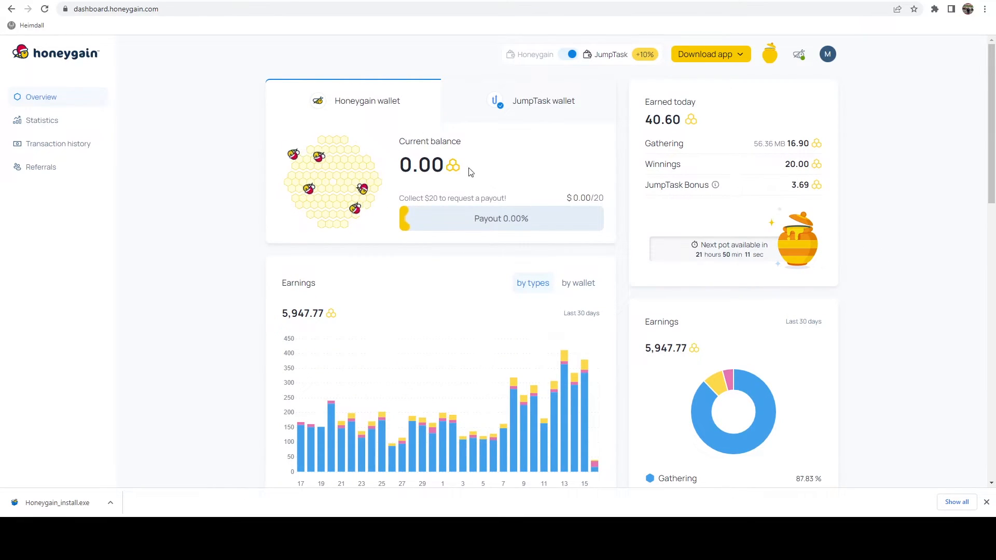
pyautogui.moveTo(489, 212)
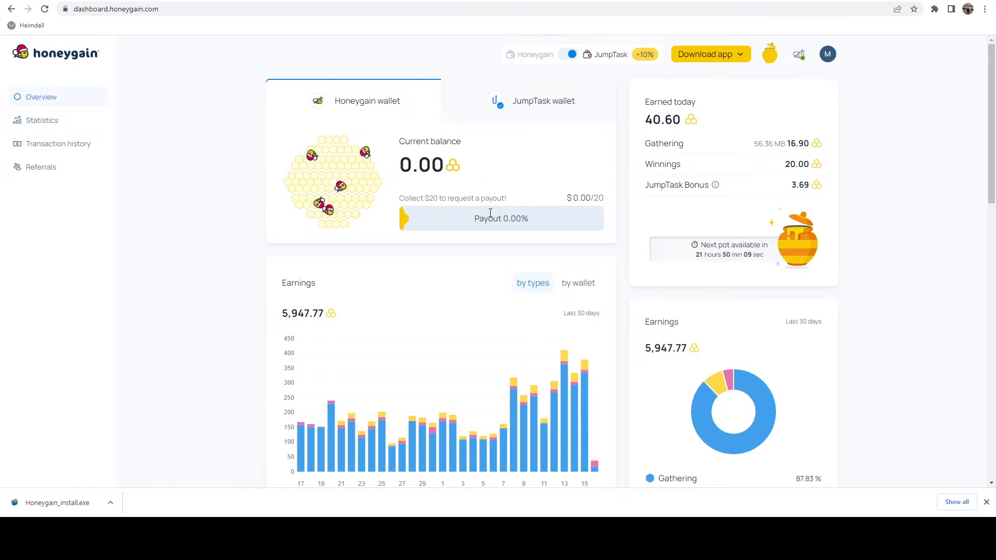
pyautogui.moveTo(539, 236)
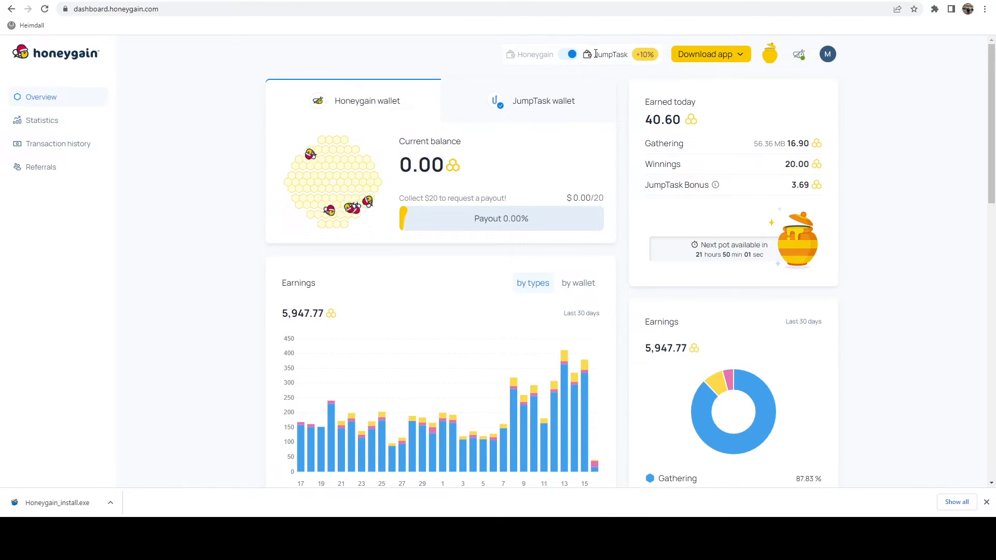
pyautogui.moveTo(644, 54)
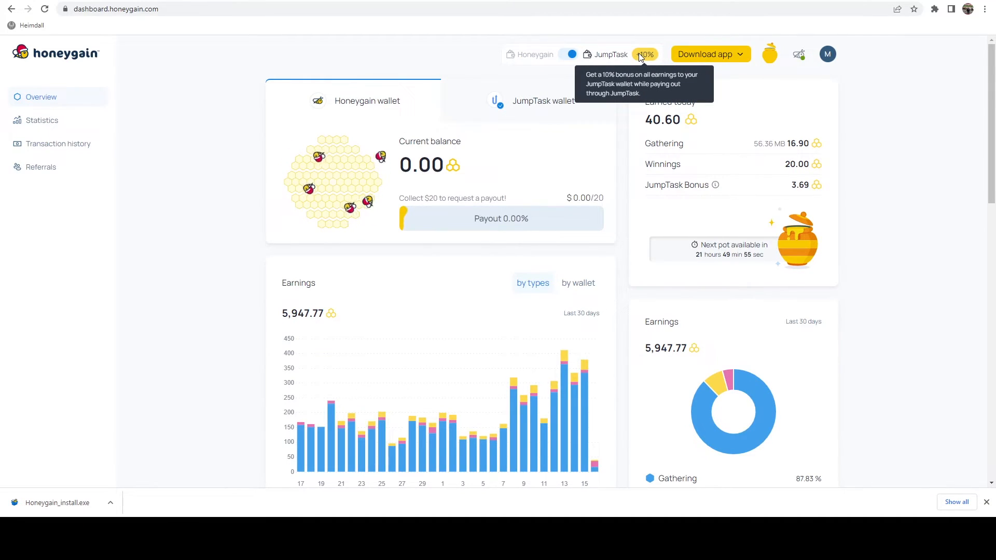
pyautogui.moveTo(463, 219)
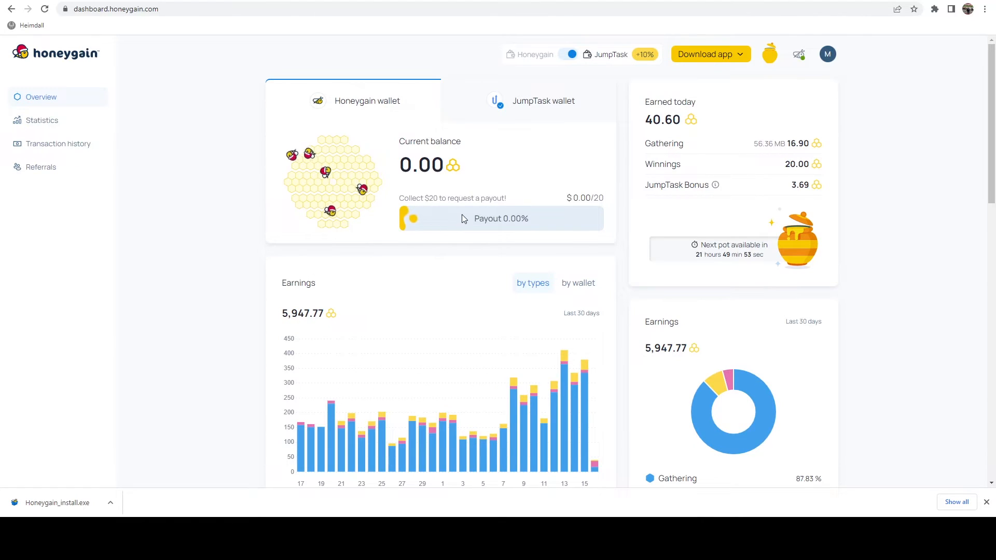
pyautogui.moveTo(984, 250)
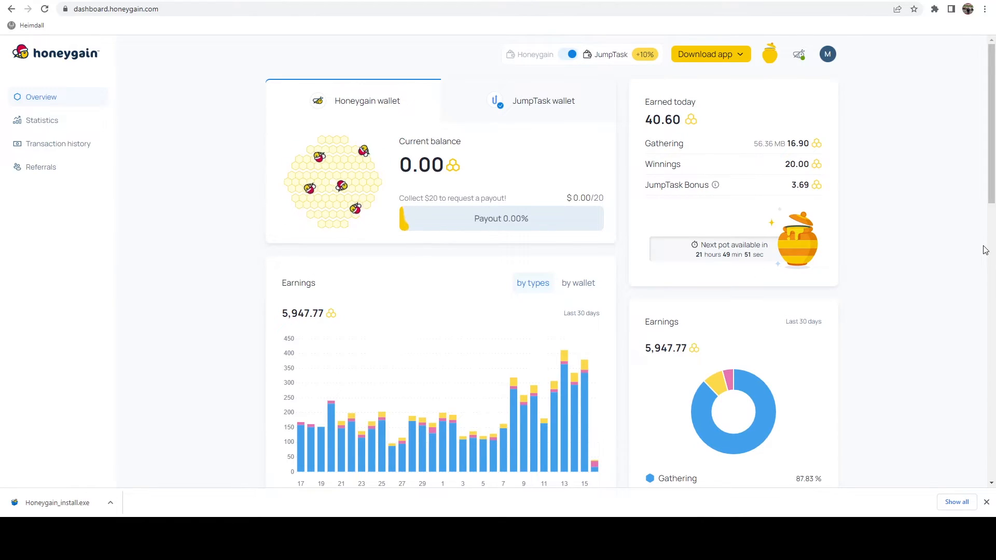
pyautogui.scroll(-3)
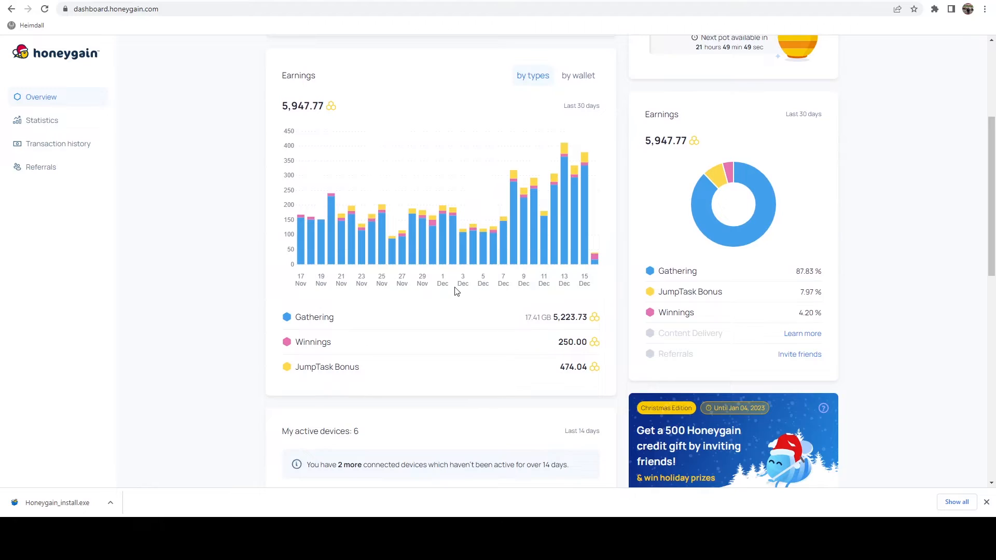
pyautogui.moveTo(359, 64)
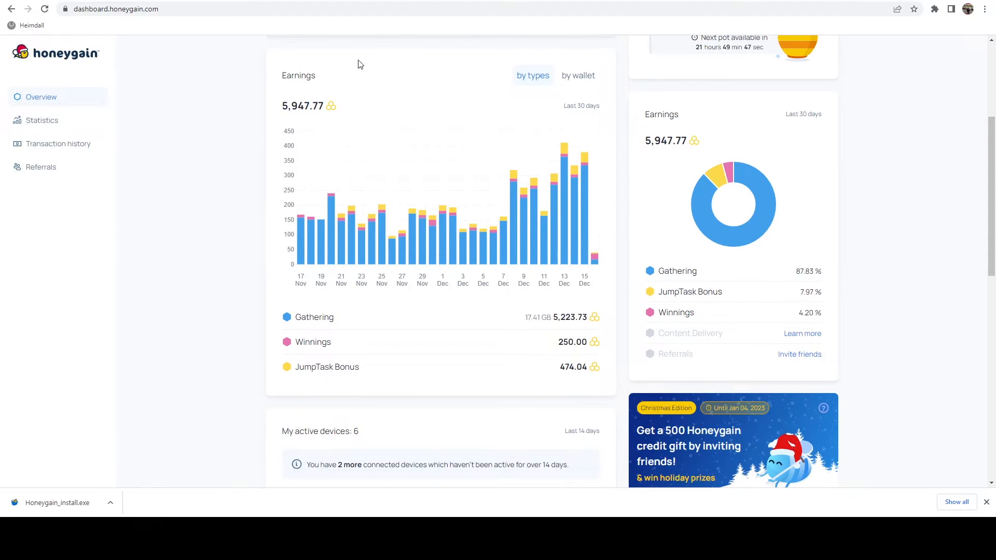
pyautogui.moveTo(388, 342)
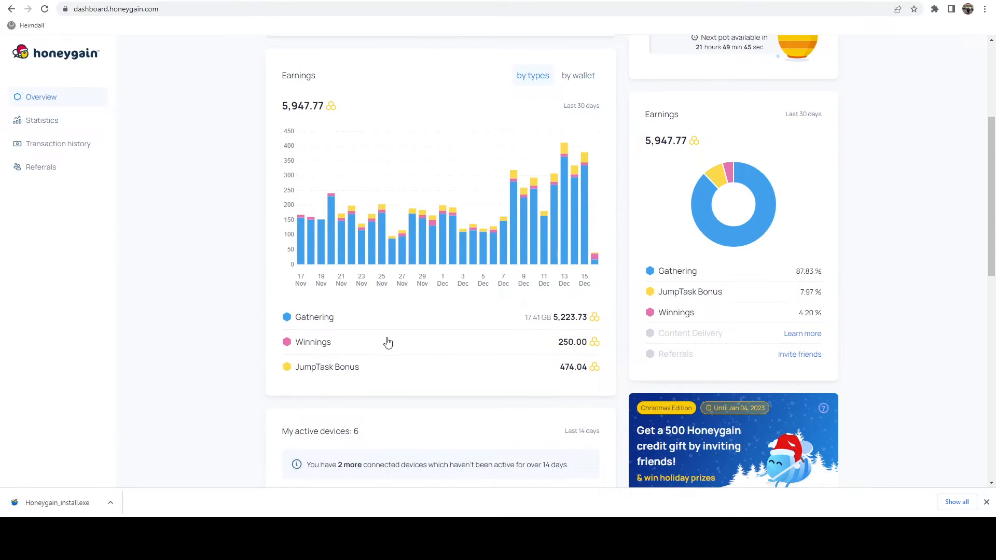
pyautogui.moveTo(426, 389)
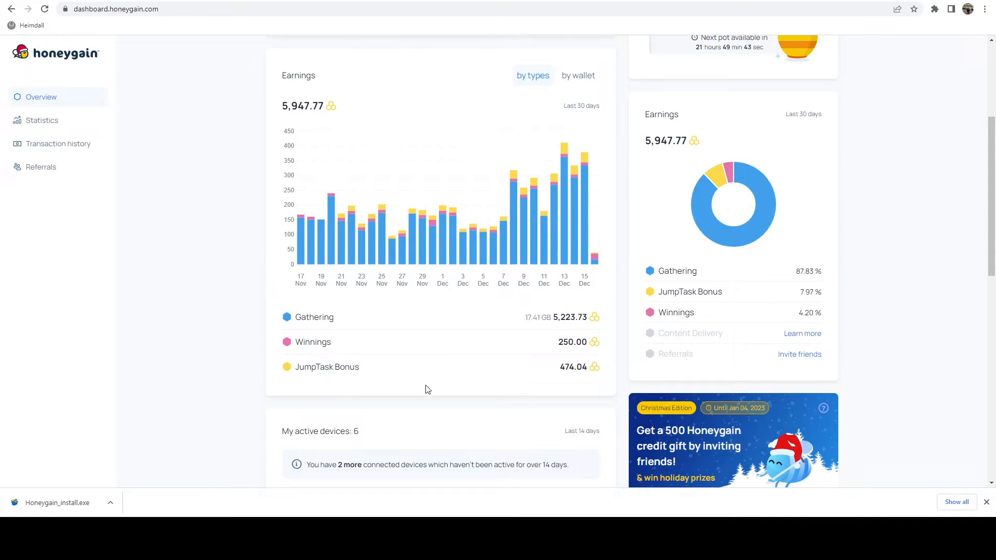
pyautogui.moveTo(558, 322)
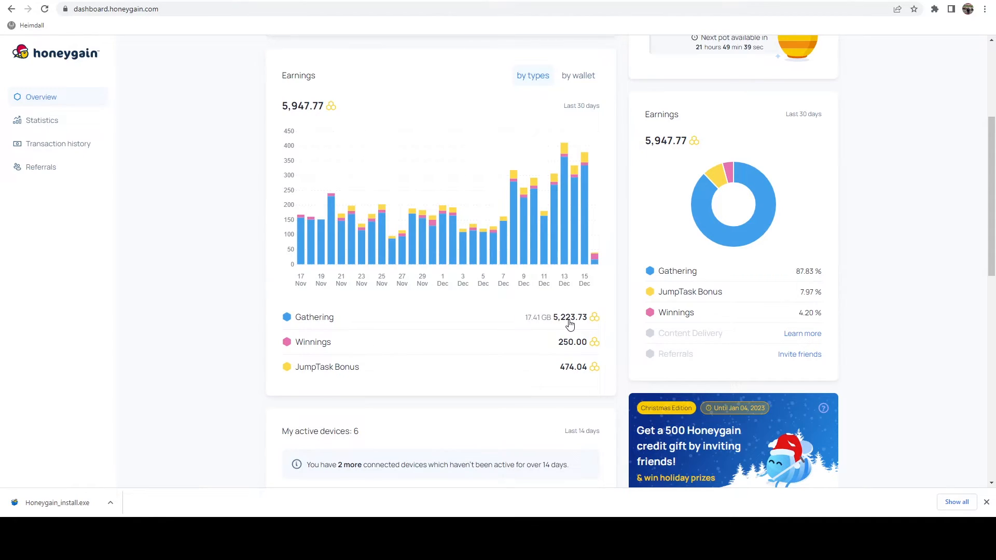
pyautogui.moveTo(567, 371)
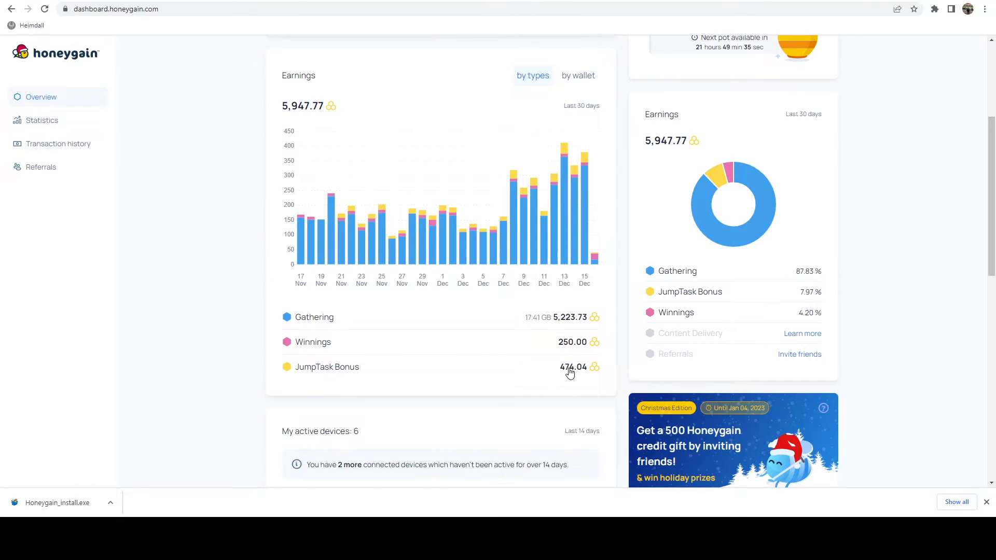
pyautogui.moveTo(539, 414)
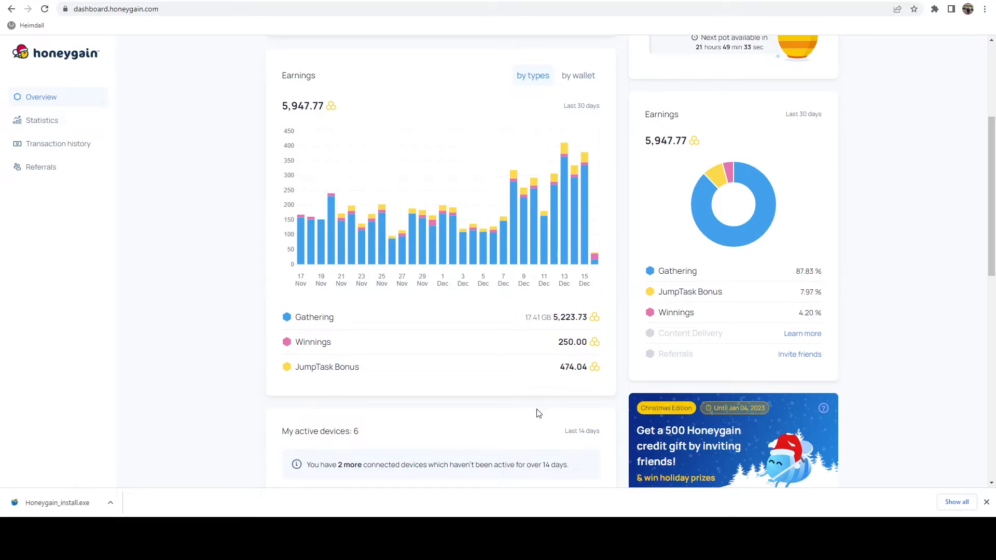
pyautogui.moveTo(572, 369)
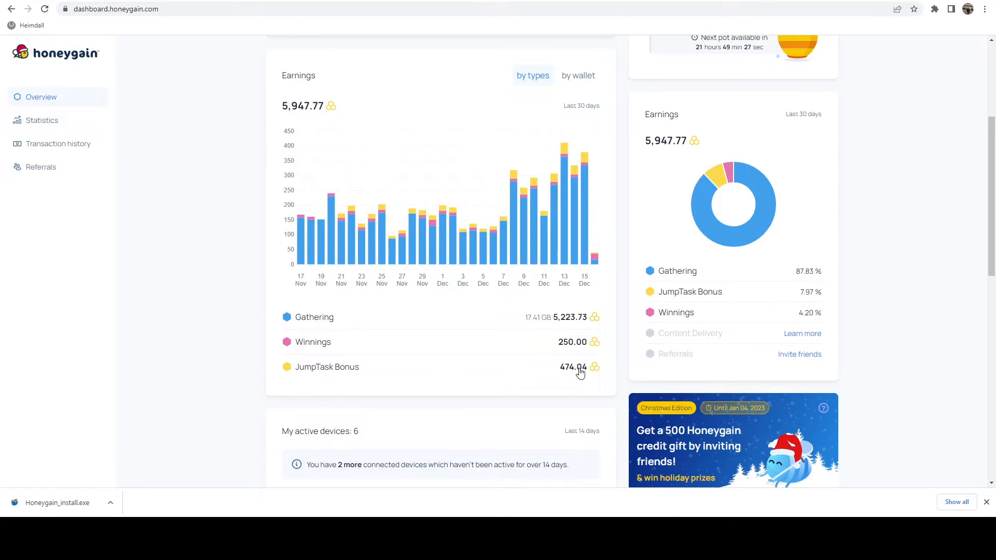
pyautogui.moveTo(855, 375)
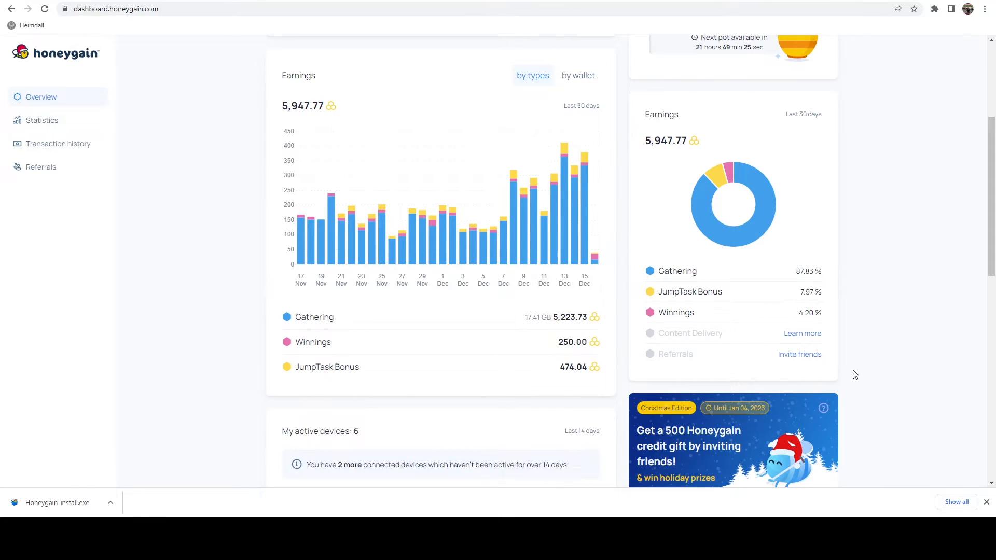
pyautogui.scroll(3)
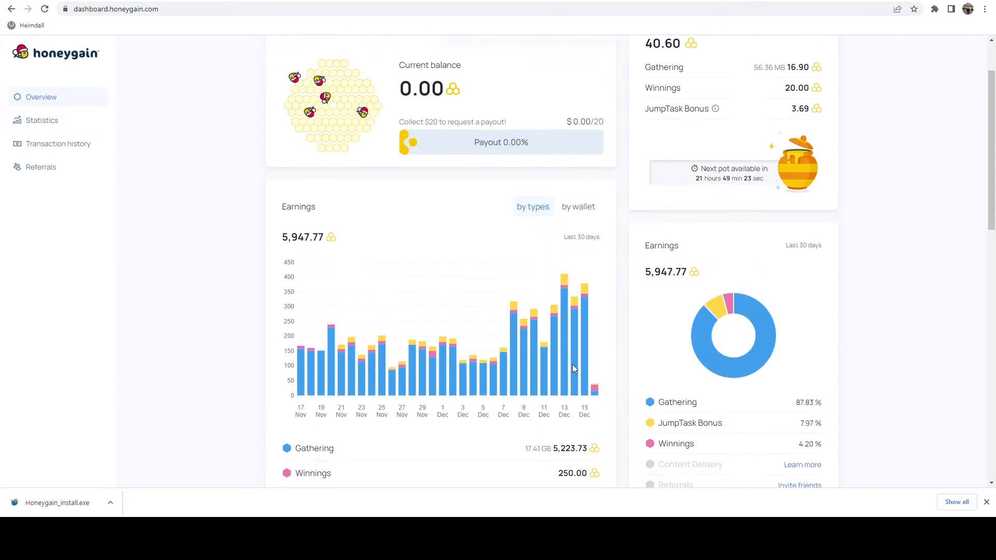
pyautogui.scroll(3)
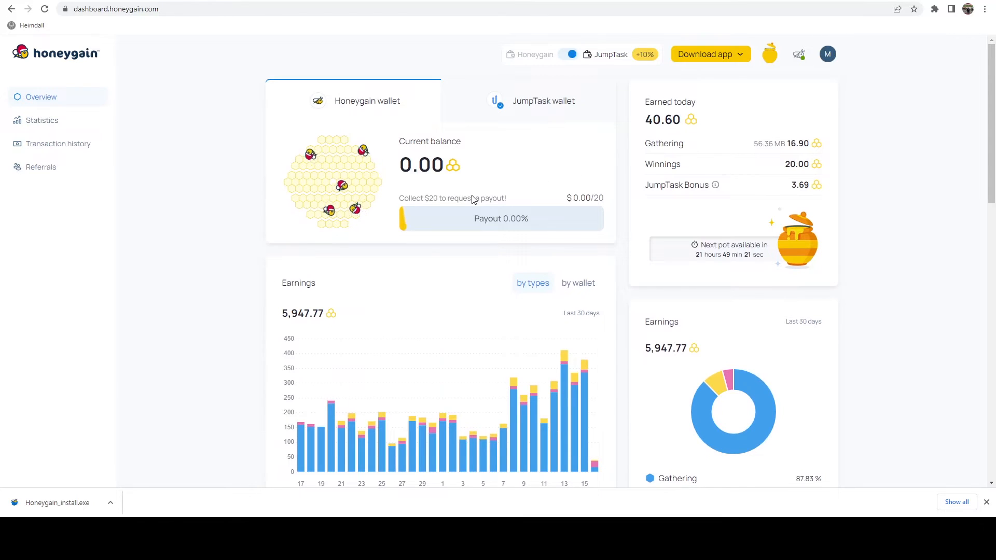
pyautogui.moveTo(617, 77)
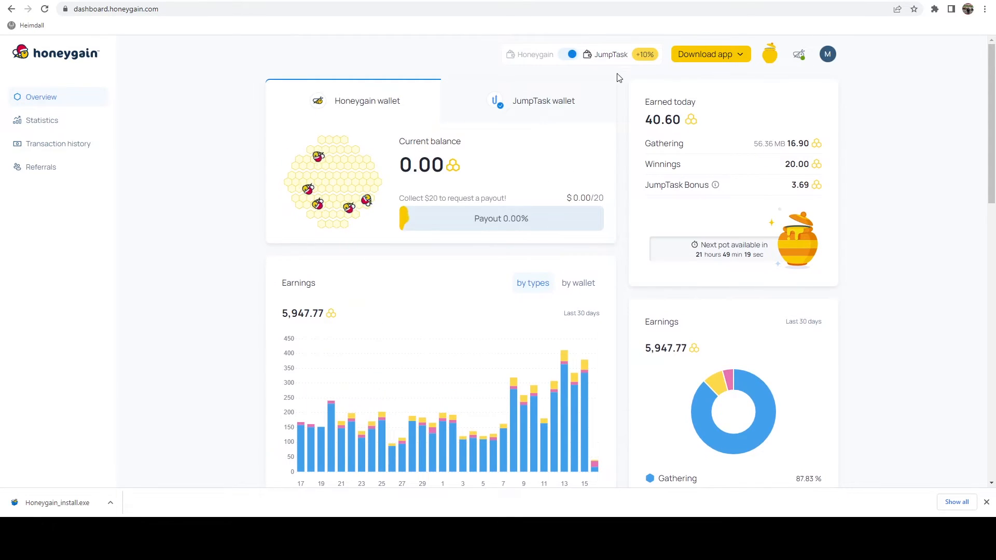
# From the JumpTask wallet panel, reopen the JumpTask dashboard showing 2.30102 JMPT available
pyautogui.click(542, 100)
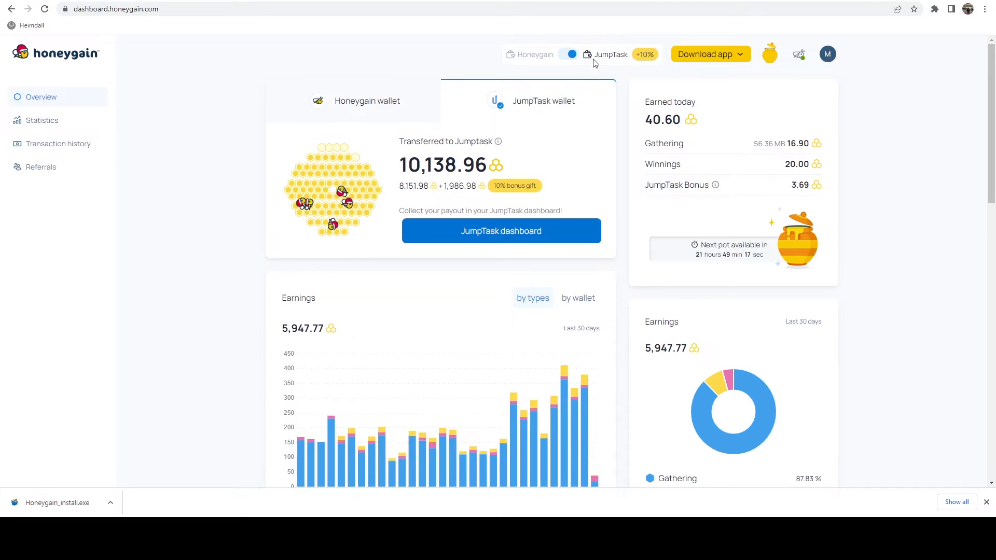
pyautogui.click(500, 231)
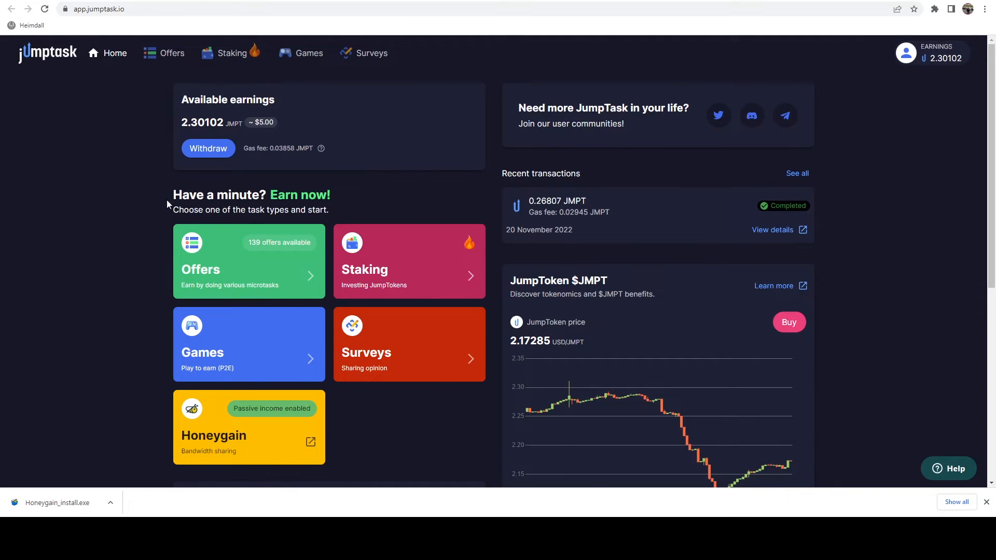
pyautogui.moveTo(158, 139)
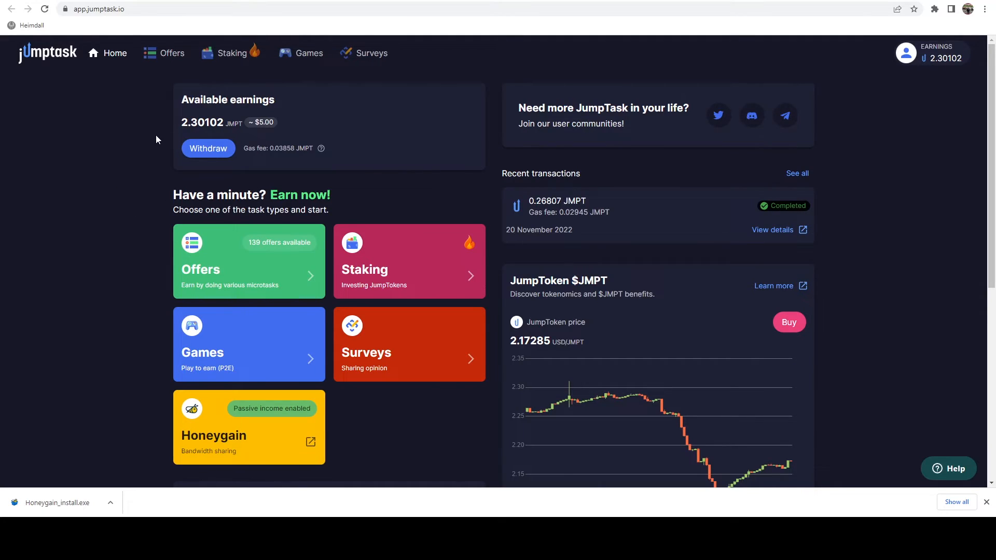
pyautogui.moveTo(53, 253)
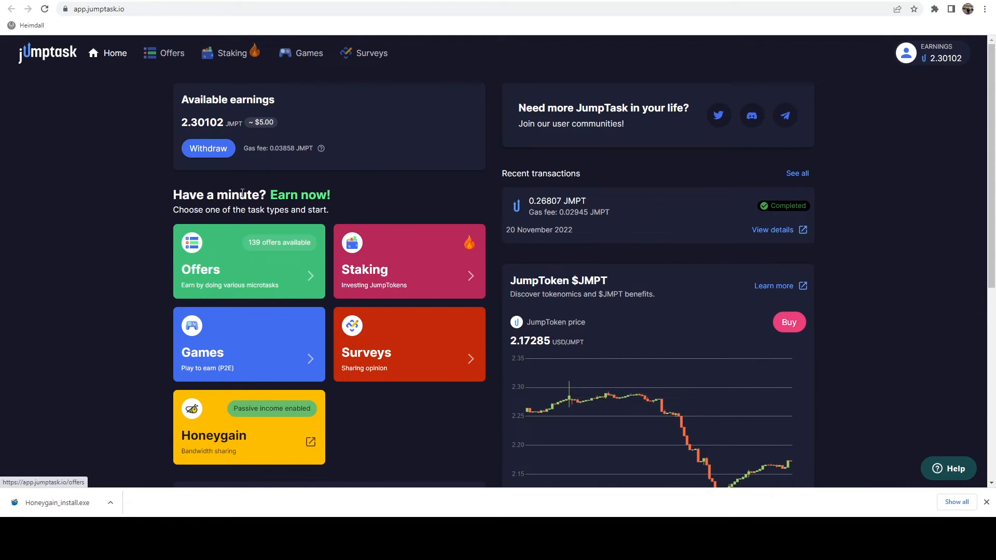
# Withdraw the available JMPT earnings to the wallet, leaving 0.0001 JMPT and a completed 2.30102 JMPT transfer
pyautogui.click(208, 149)
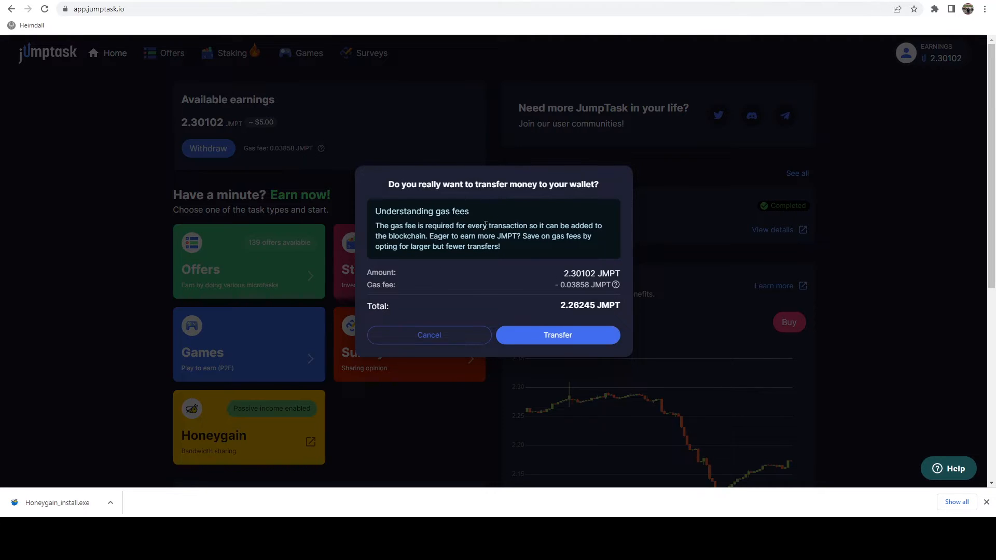
pyautogui.moveTo(465, 308)
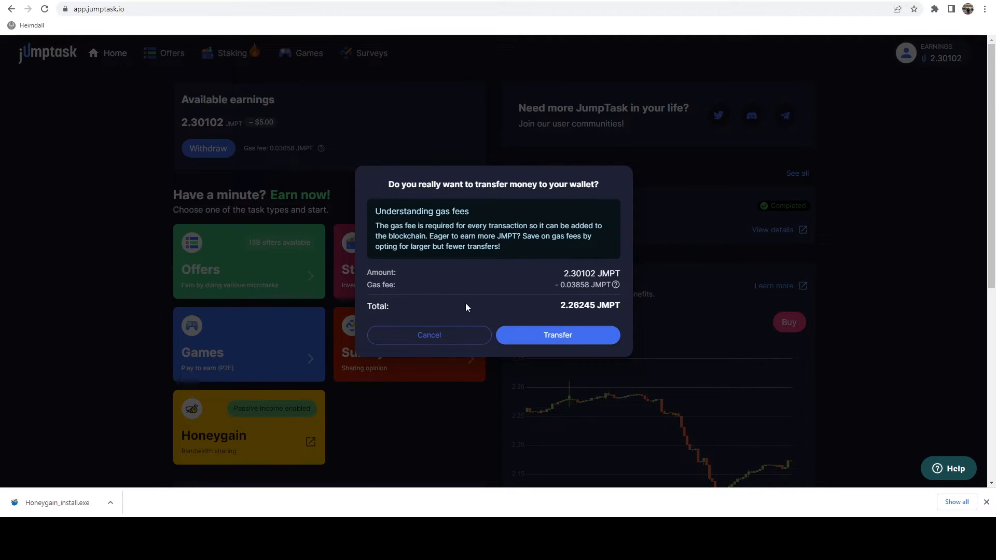
pyautogui.click(557, 335)
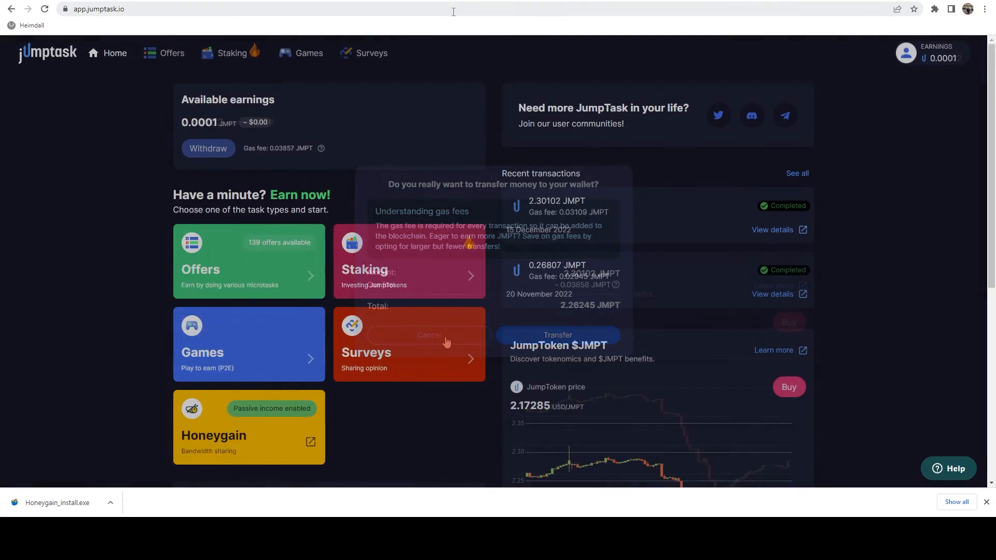
pyautogui.click(428, 335)
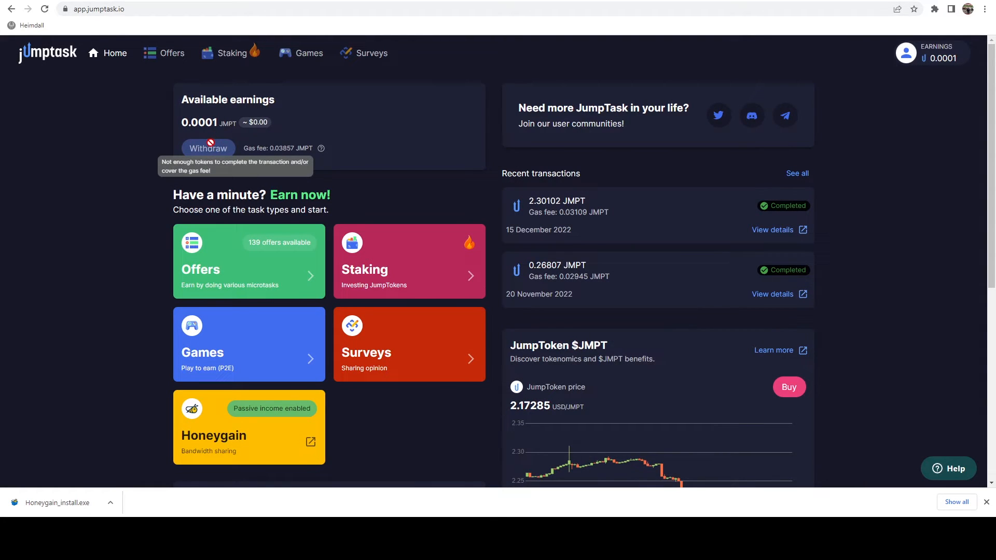
pyautogui.moveTo(231, 152)
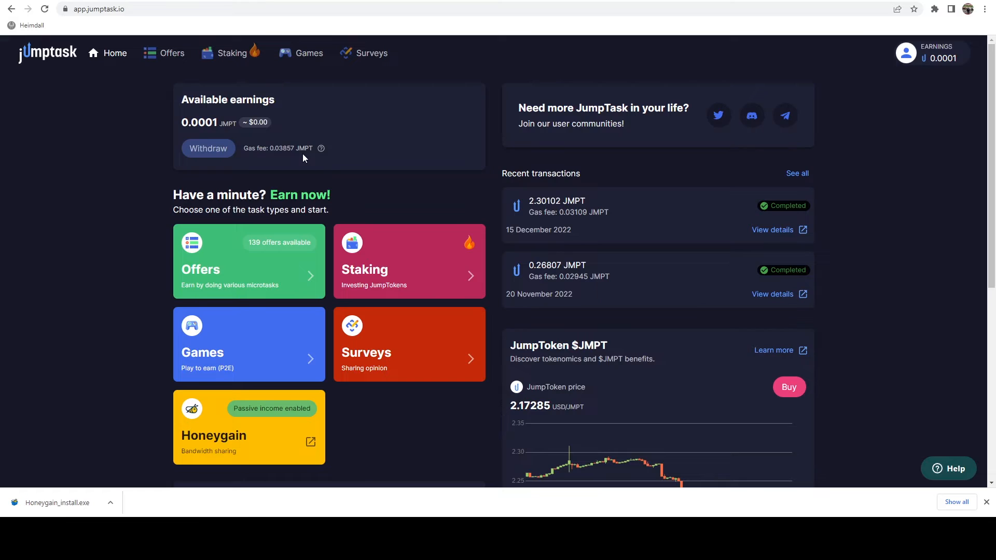
pyautogui.moveTo(307, 122)
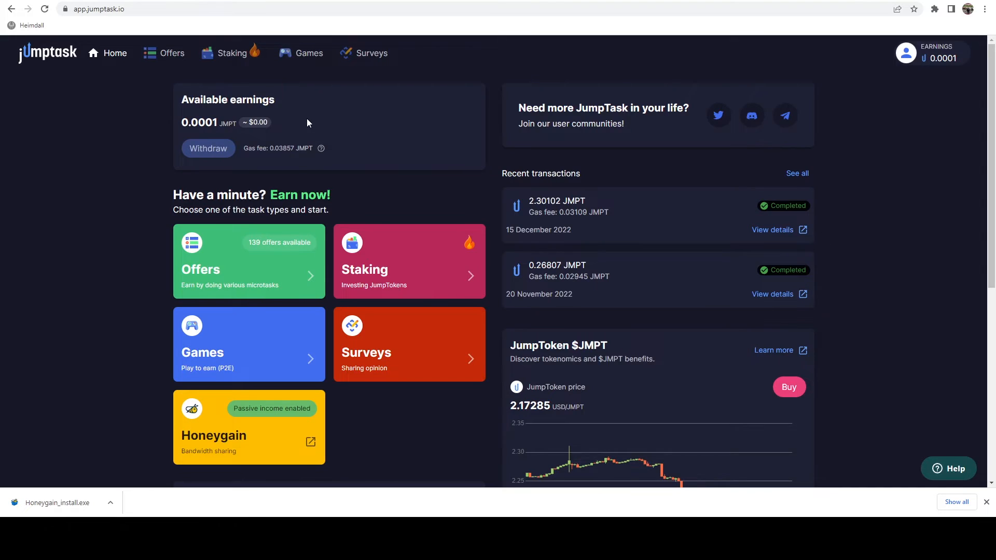
pyautogui.moveTo(320, 140)
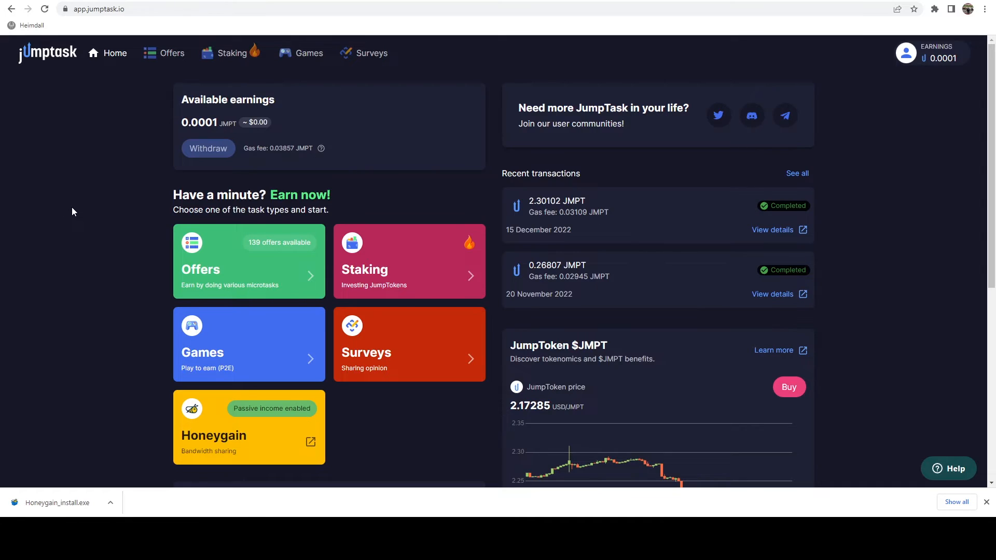
pyautogui.moveTo(274, 181)
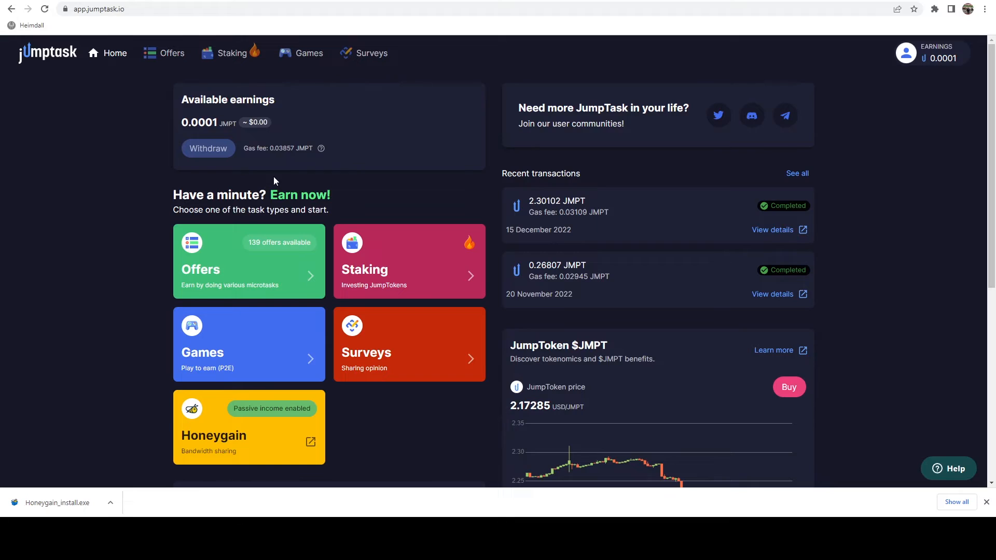
pyautogui.moveTo(317, 171)
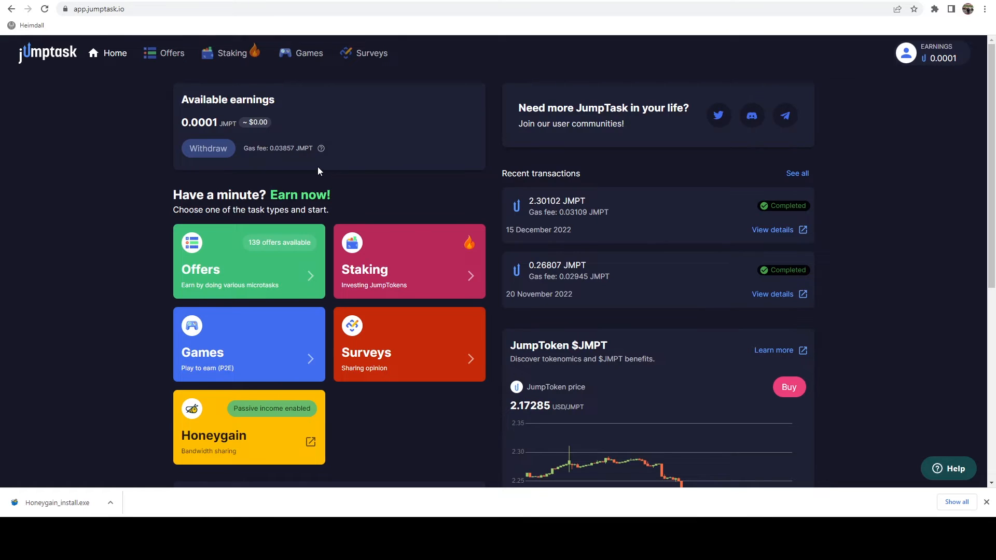
pyautogui.moveTo(293, 149)
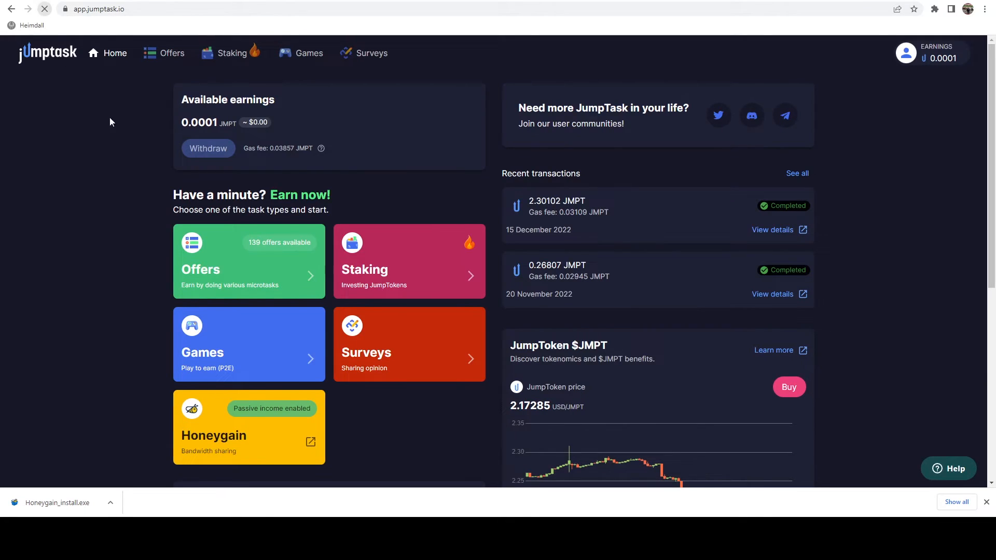
pyautogui.moveTo(614, 189)
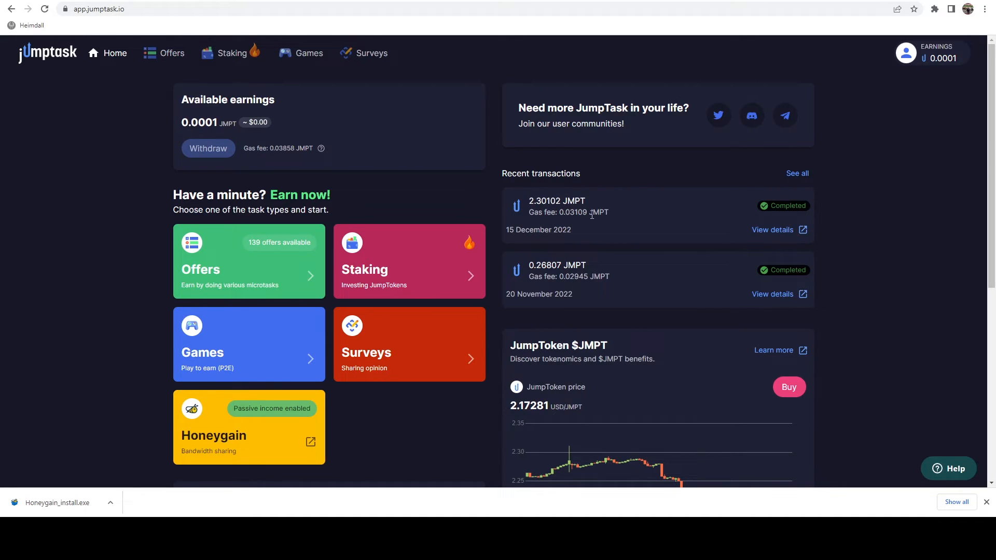
pyautogui.moveTo(589, 227)
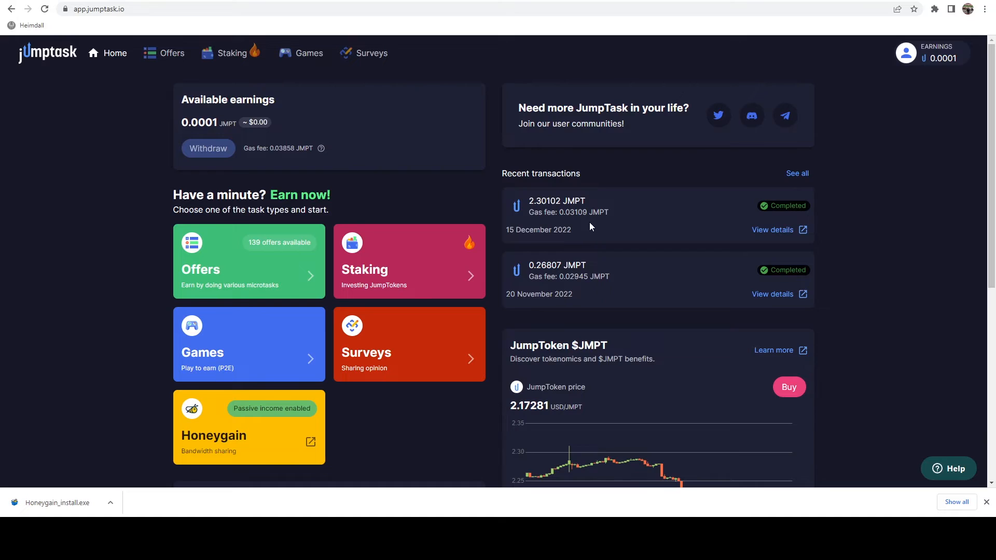
pyautogui.moveTo(585, 234)
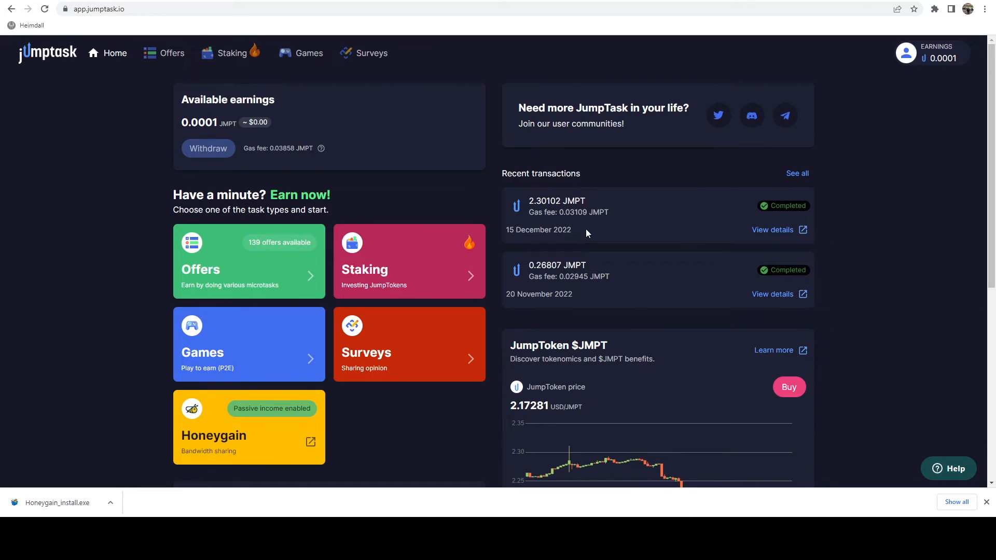
pyautogui.moveTo(609, 233)
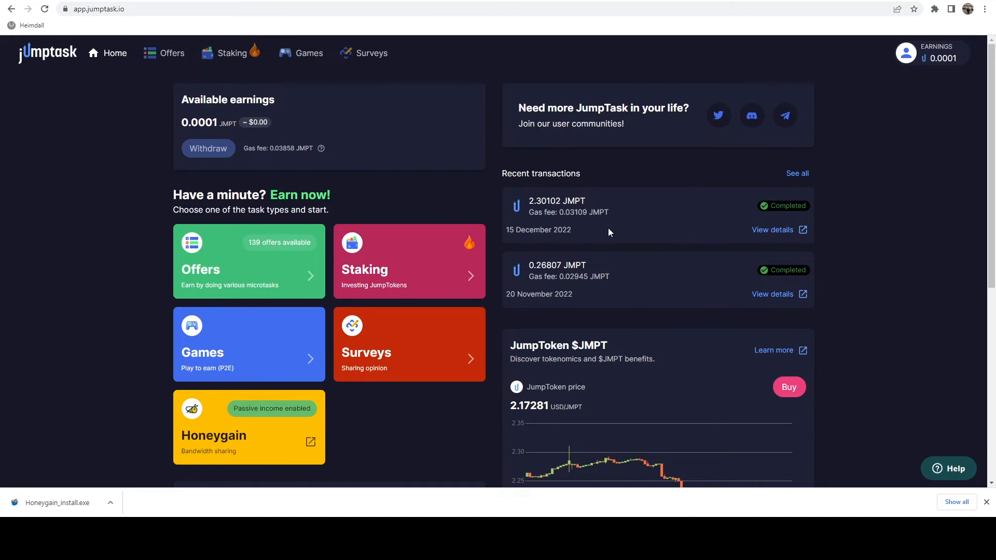
pyautogui.moveTo(595, 224)
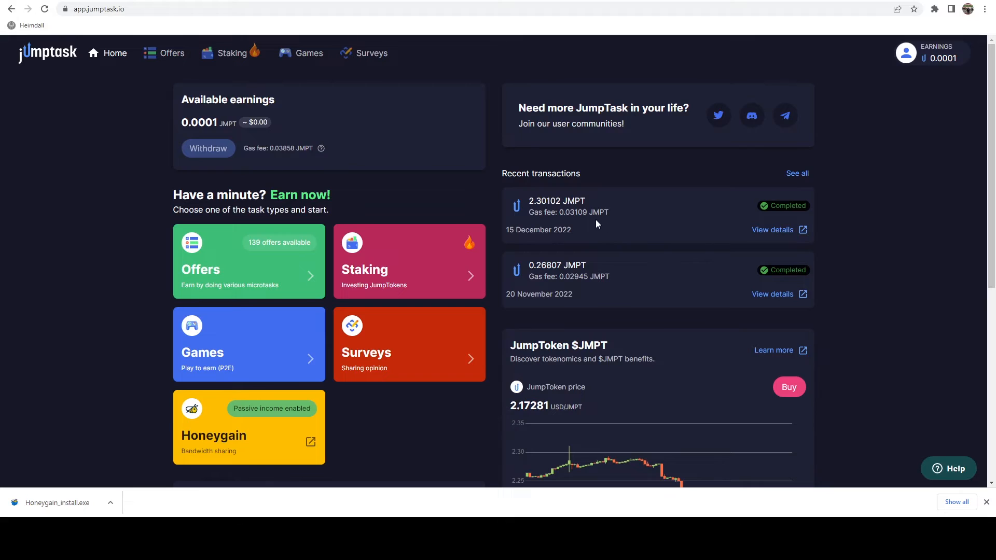
pyautogui.moveTo(653, 222)
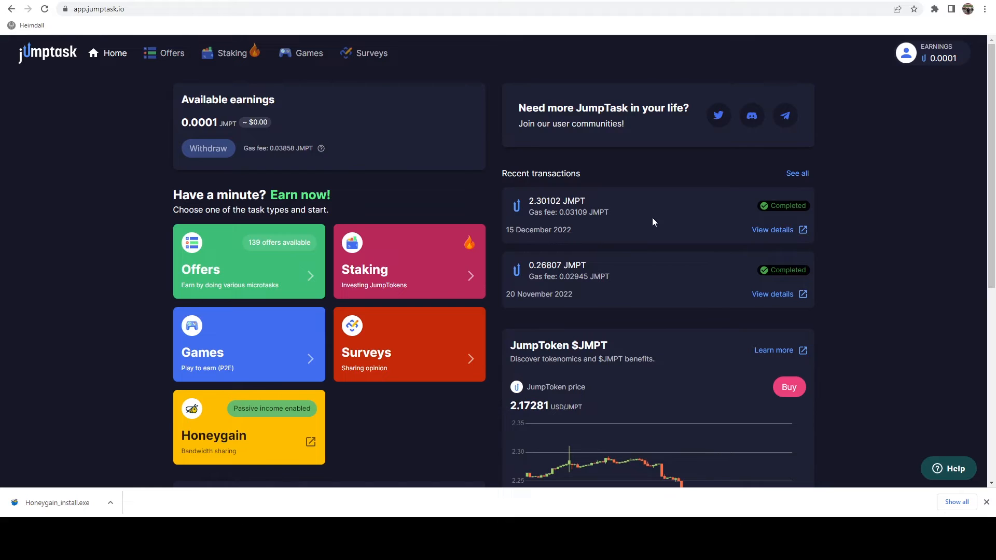
# View the withdrawal on BscScan: Success, 2.2699369816024252 JMPT transferred
pyautogui.click(772, 230)
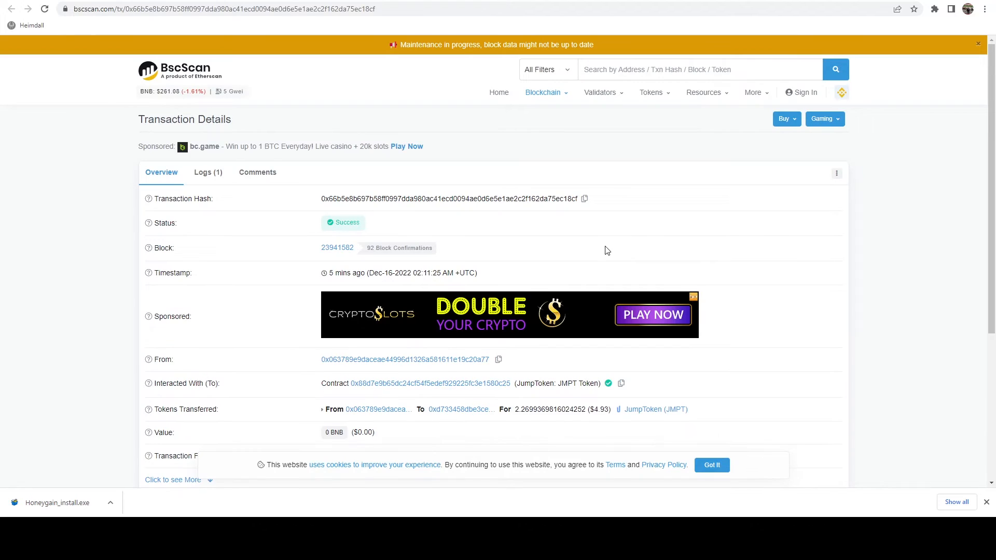
pyautogui.scroll(-3)
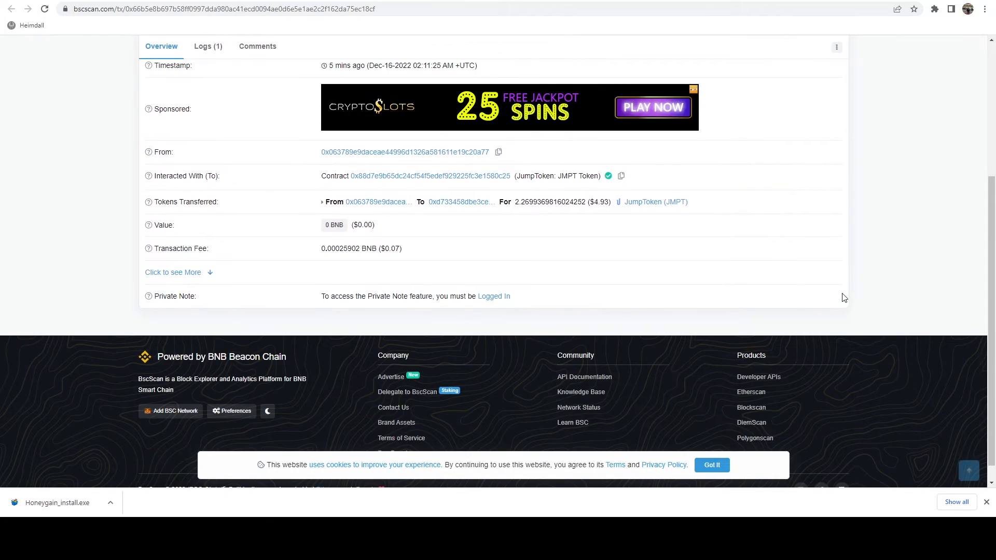
pyautogui.scroll(3)
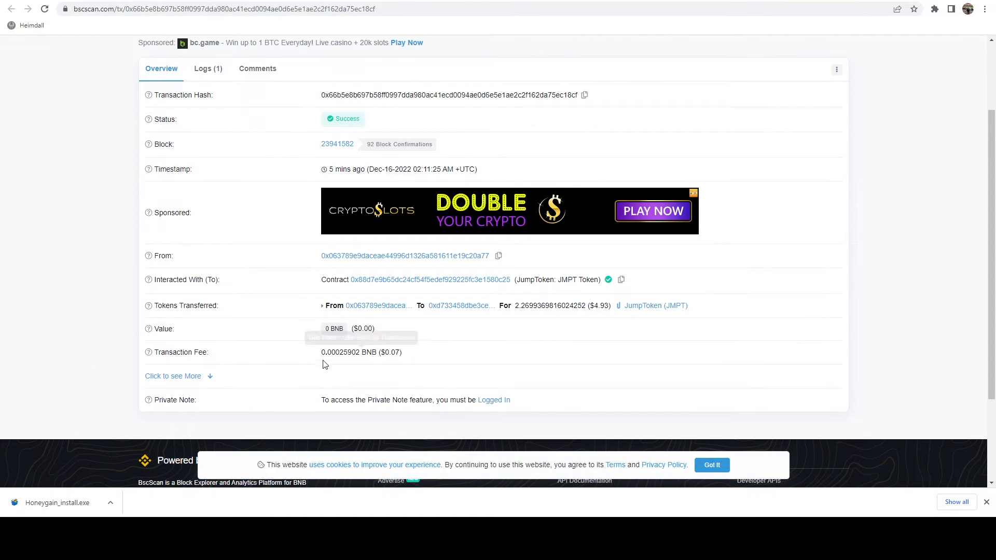
pyautogui.moveTo(526, 308)
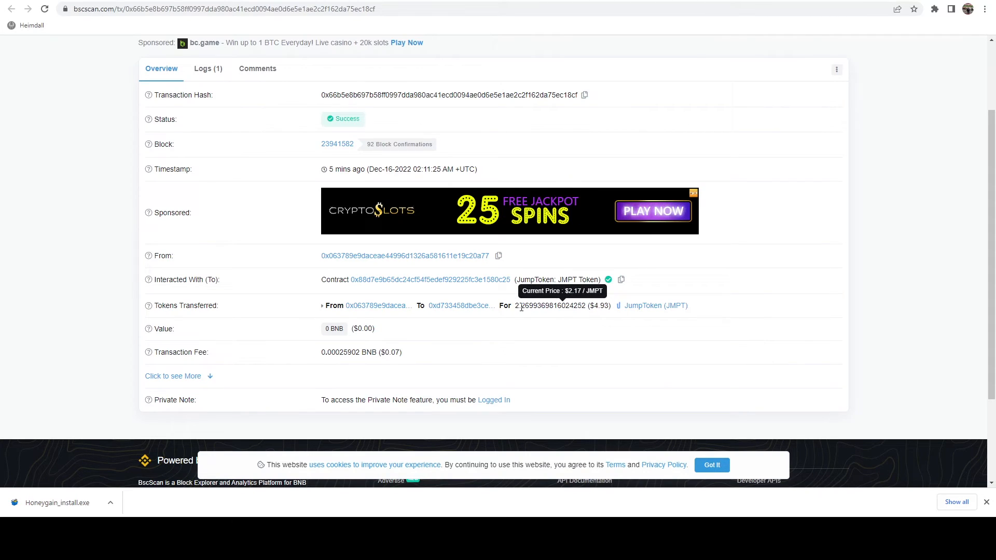
pyautogui.moveTo(521, 316)
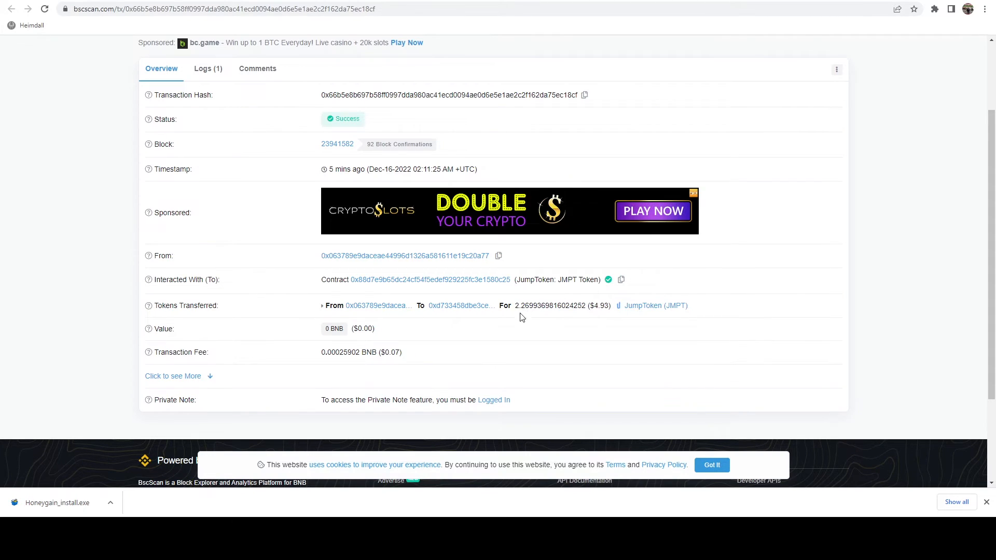
pyautogui.moveTo(601, 307)
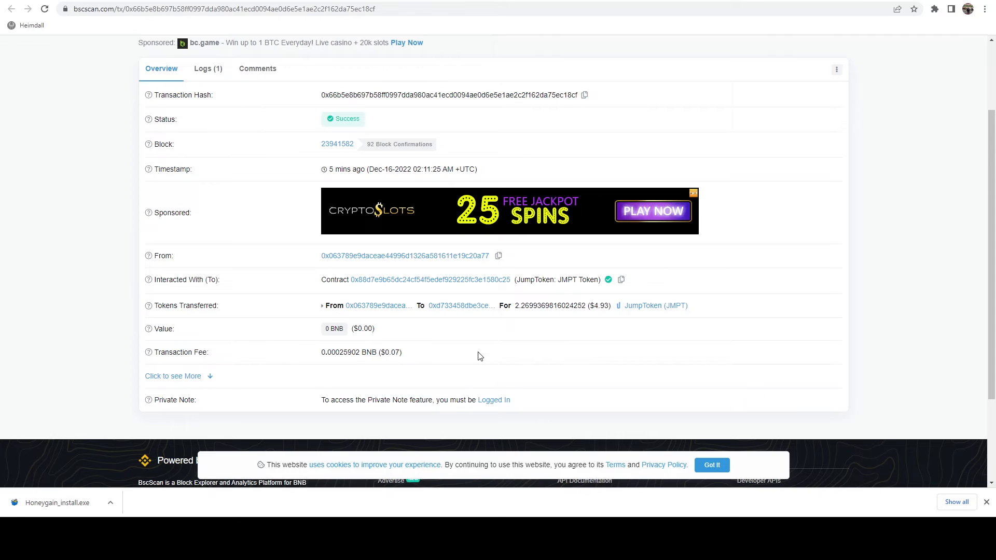
pyautogui.moveTo(576, 361)
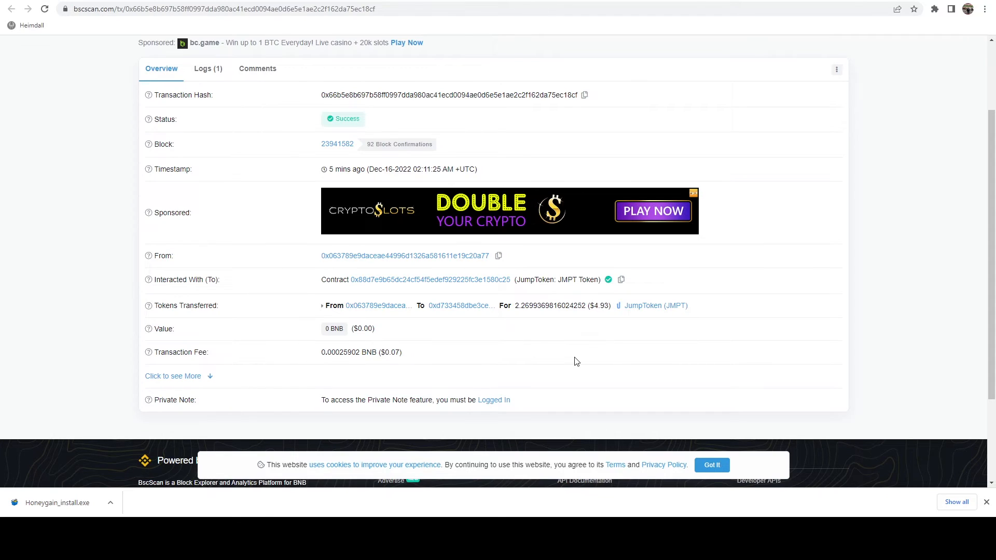
pyautogui.scroll(3)
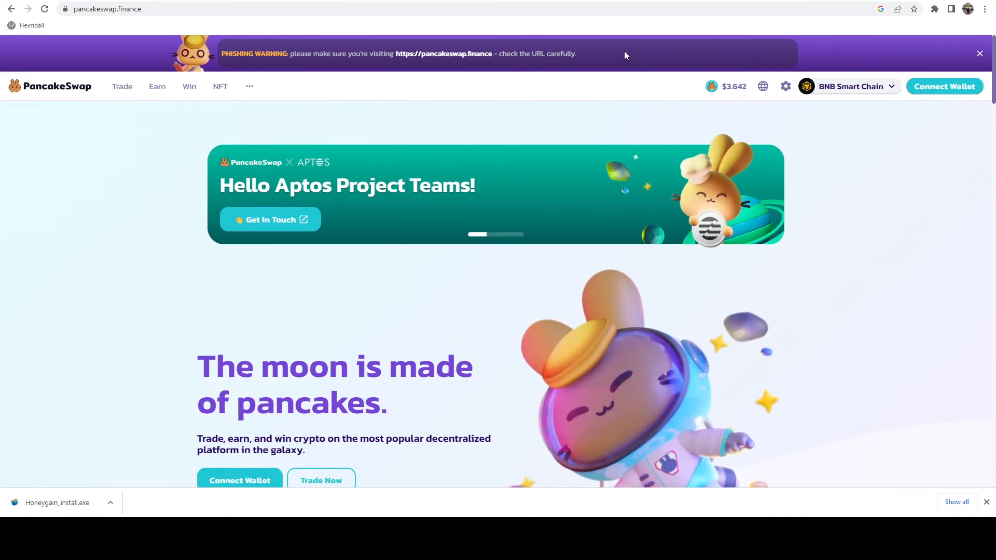
pyautogui.moveTo(900, 77)
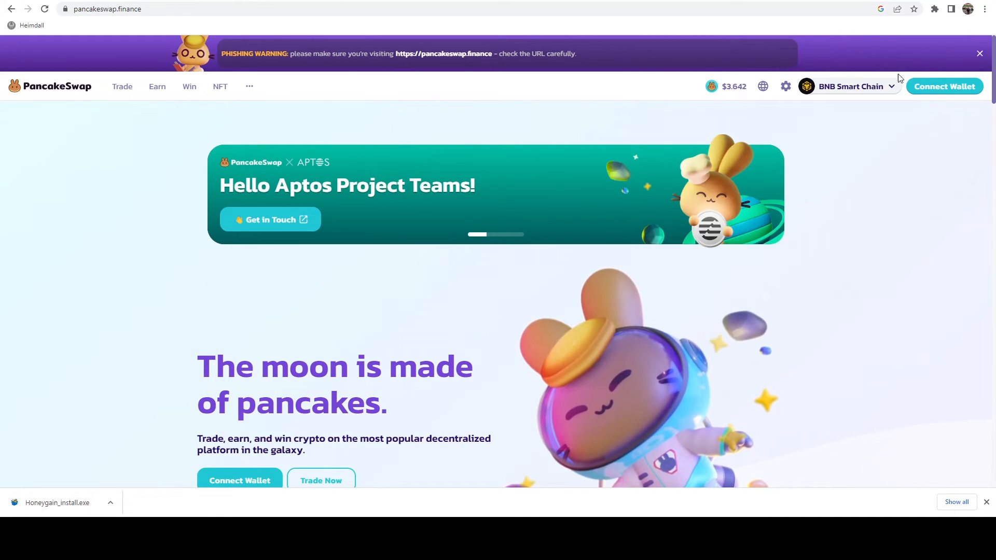
# Connect the MetaMask account 0xD7…A9D4 to PancakeSwap
pyautogui.click(944, 86)
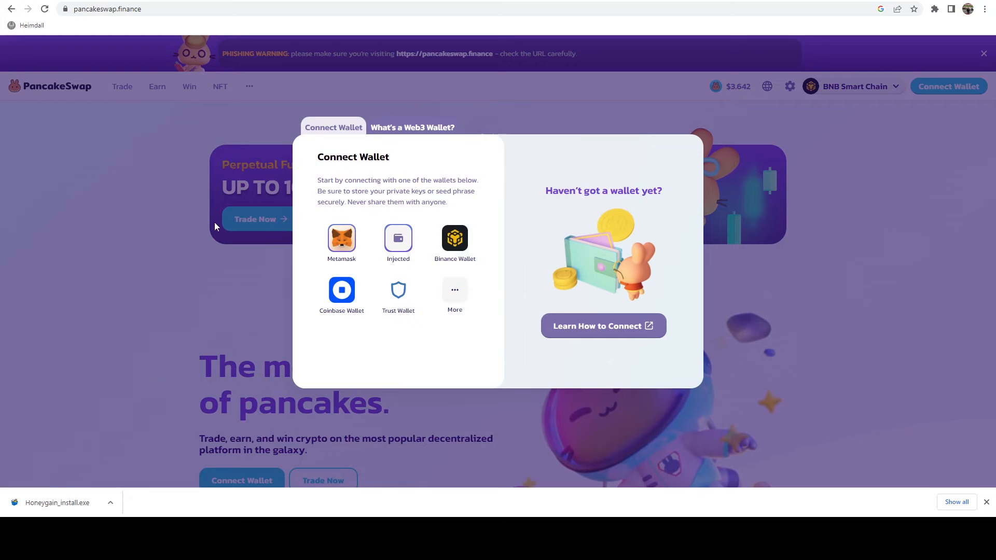
pyautogui.click(341, 243)
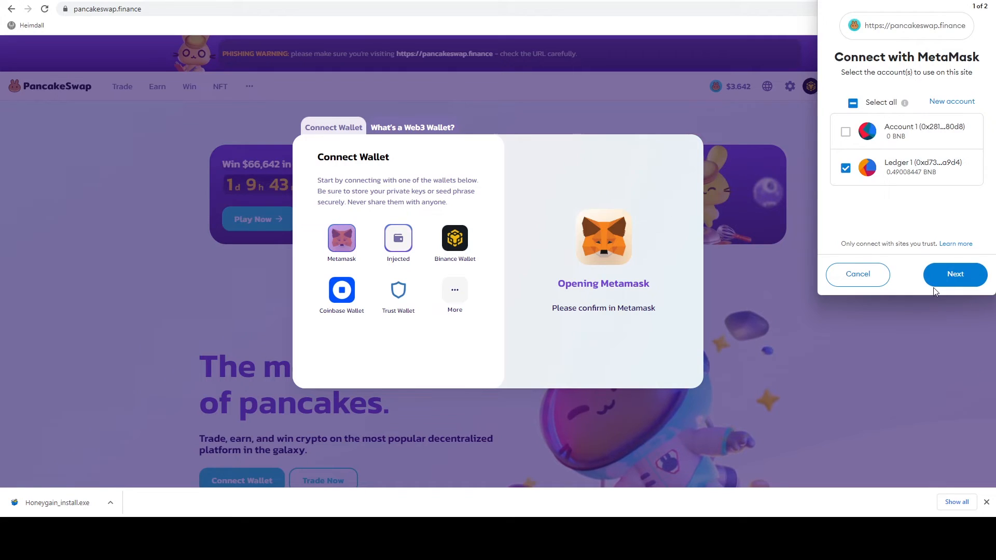
pyautogui.click(955, 274)
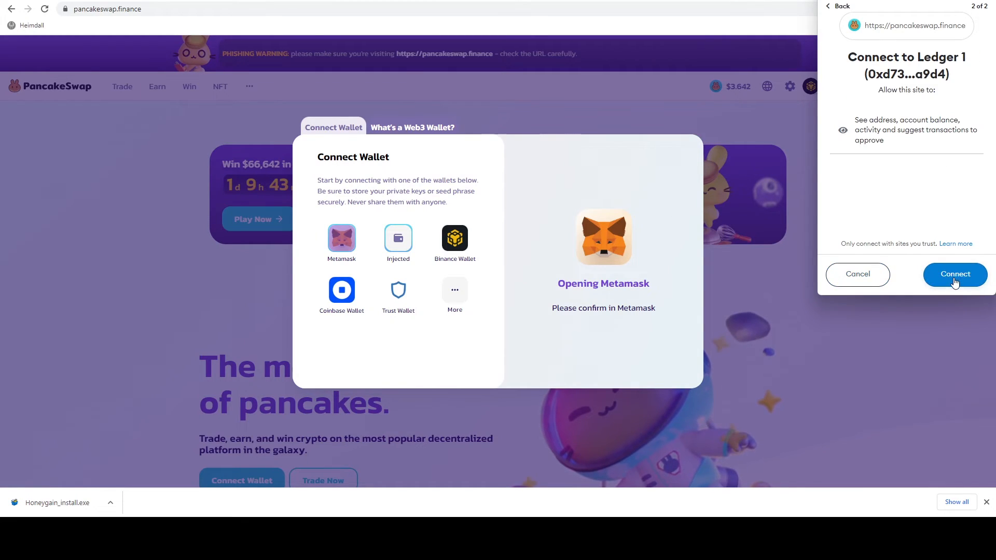
pyautogui.click(955, 274)
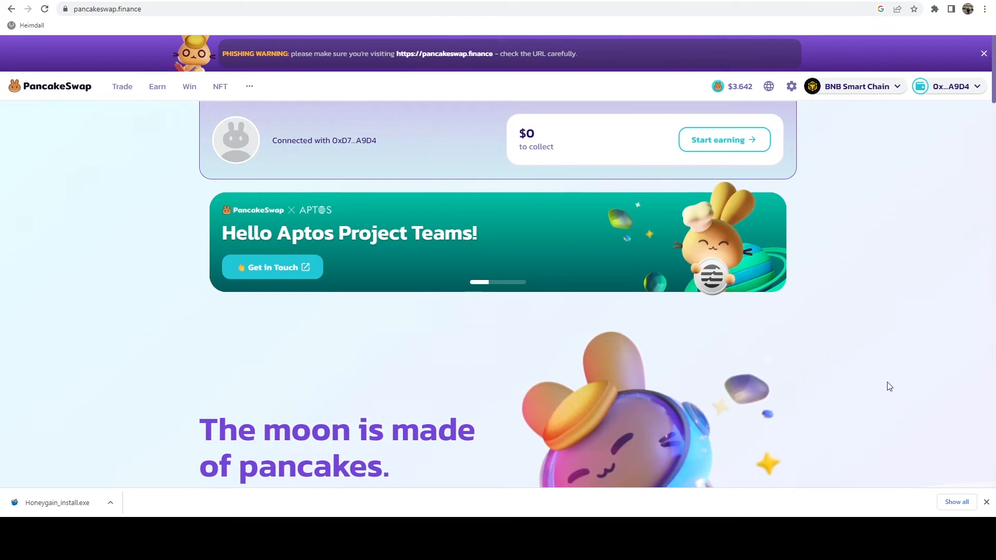
# Go to the Trade > Swap page showing BNB to CAKE
pyautogui.click(123, 87)
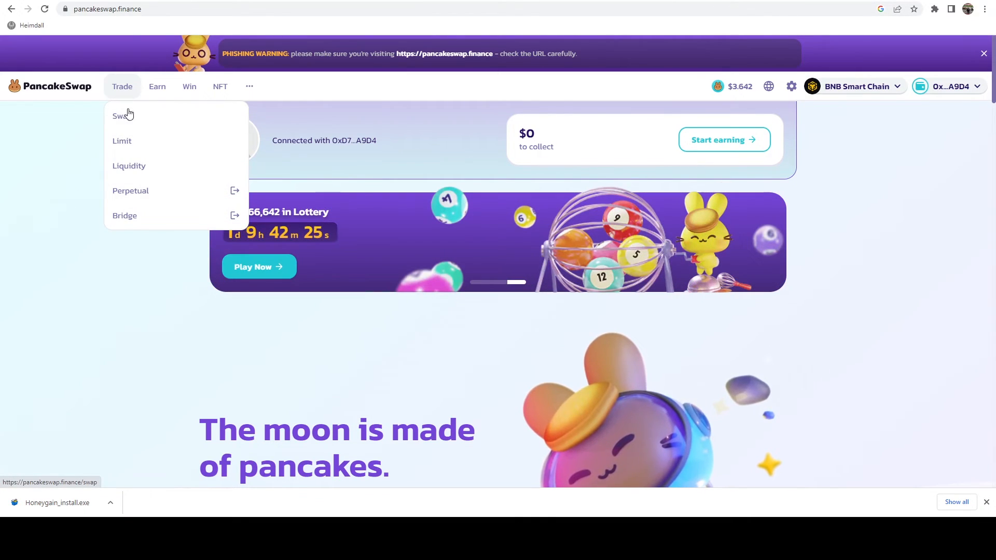
pyautogui.click(118, 116)
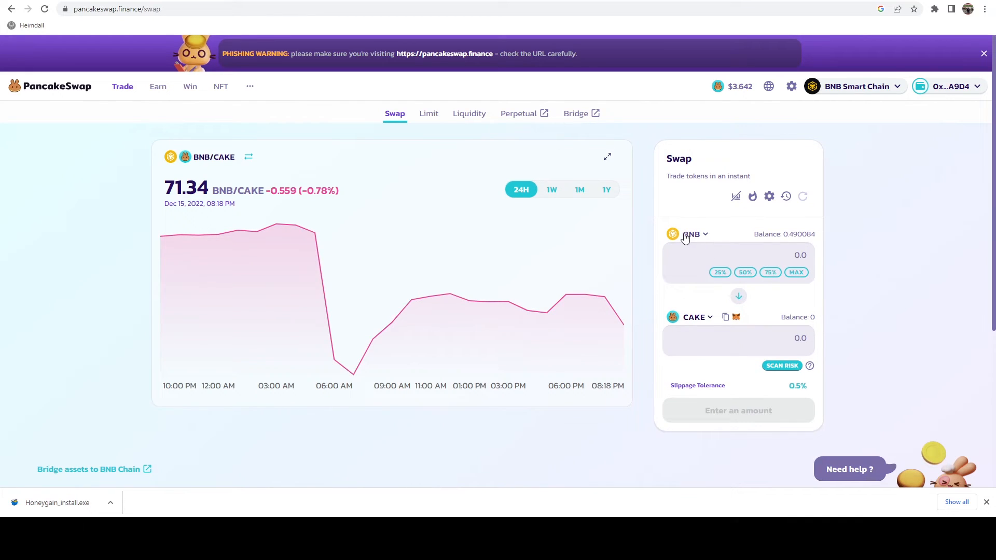
# Review the token management settings and imported custom tokens, then return to the token list
pyautogui.click(692, 233)
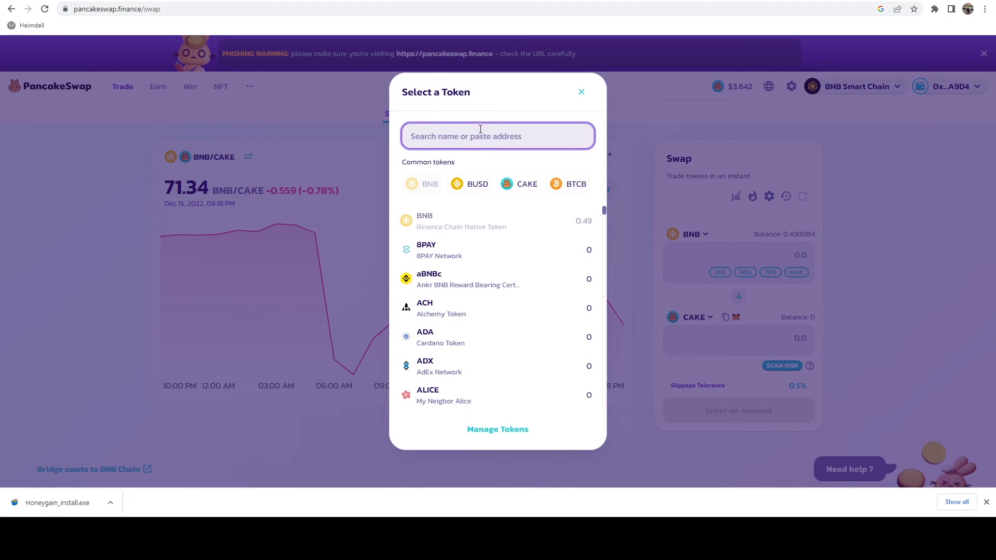
pyautogui.moveTo(481, 446)
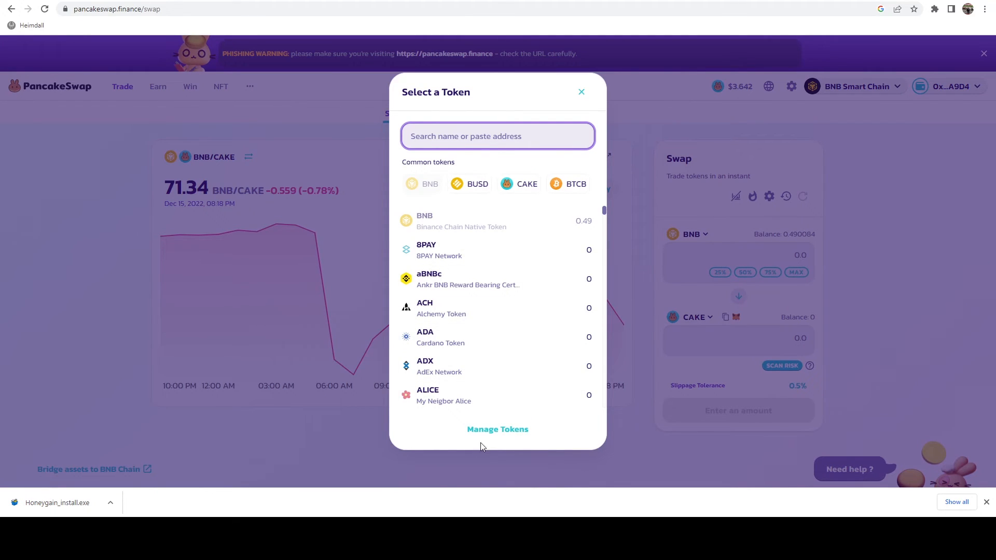
pyautogui.click(497, 429)
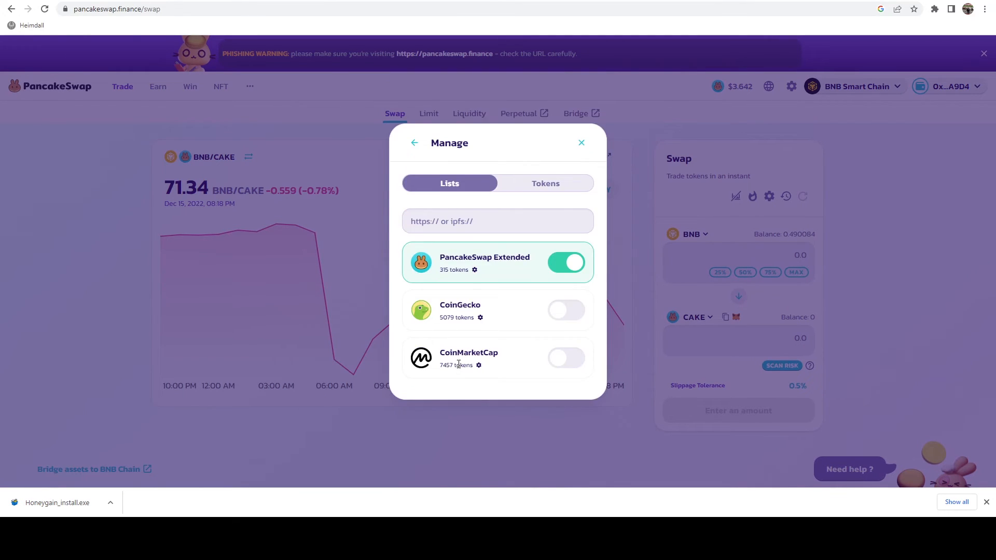
pyautogui.click(545, 183)
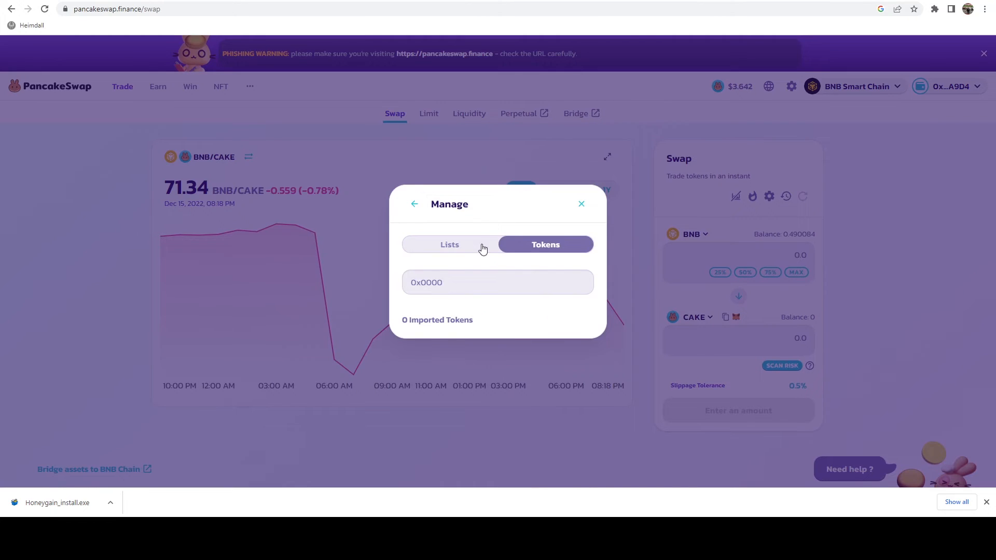
pyautogui.click(414, 204)
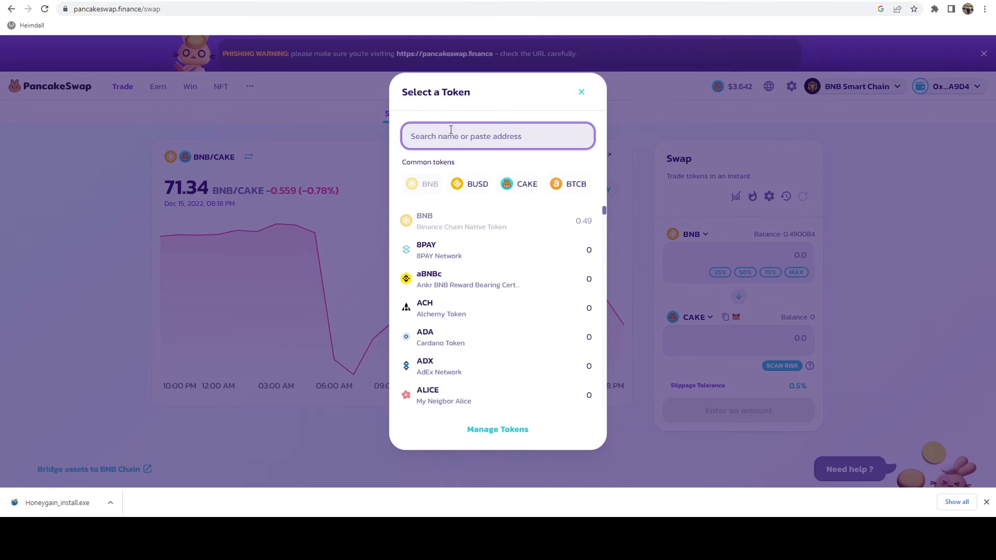
# Search 'jmpt' and import JumpToken (JMPT) as the input token with 2.26993 balance
pyautogui.write('h')
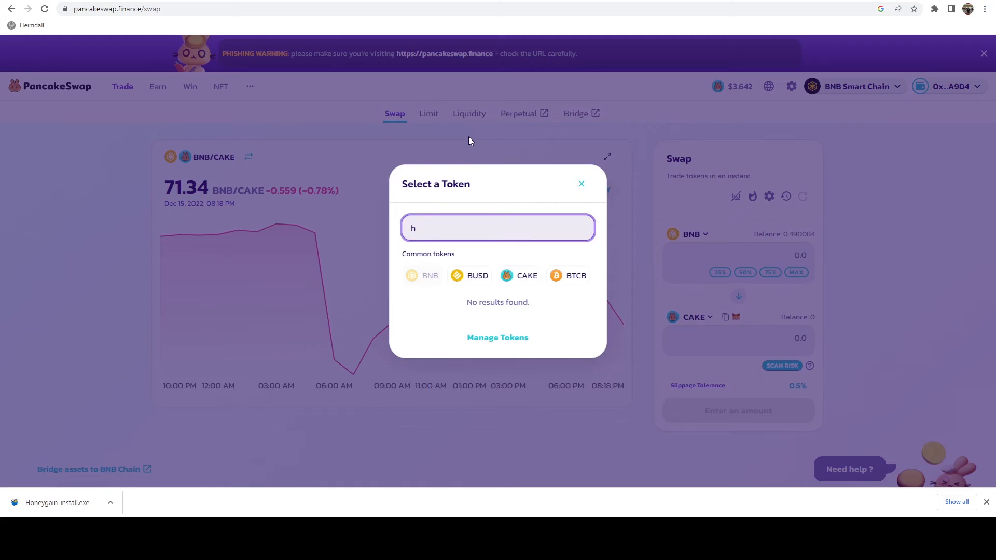
pyautogui.write('jm')
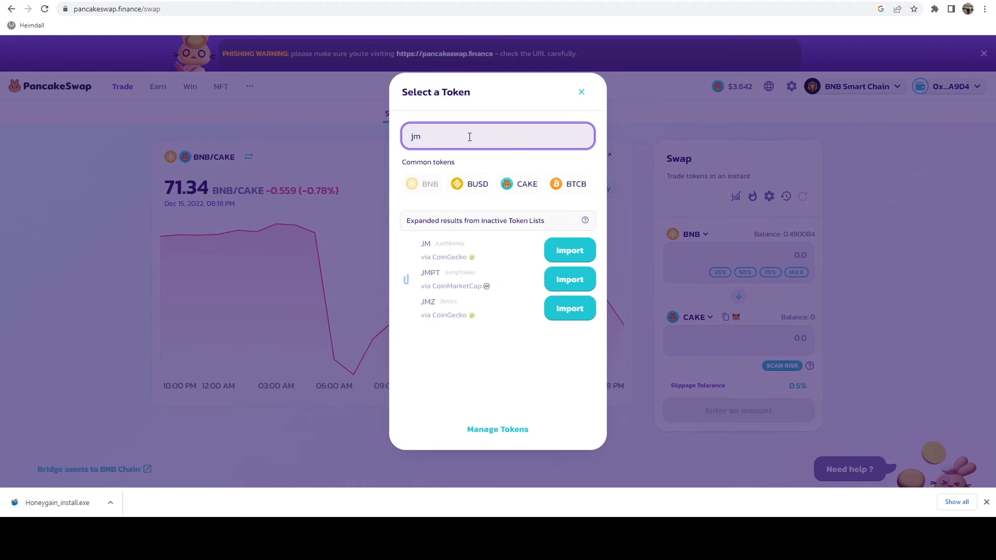
pyautogui.write('pt')
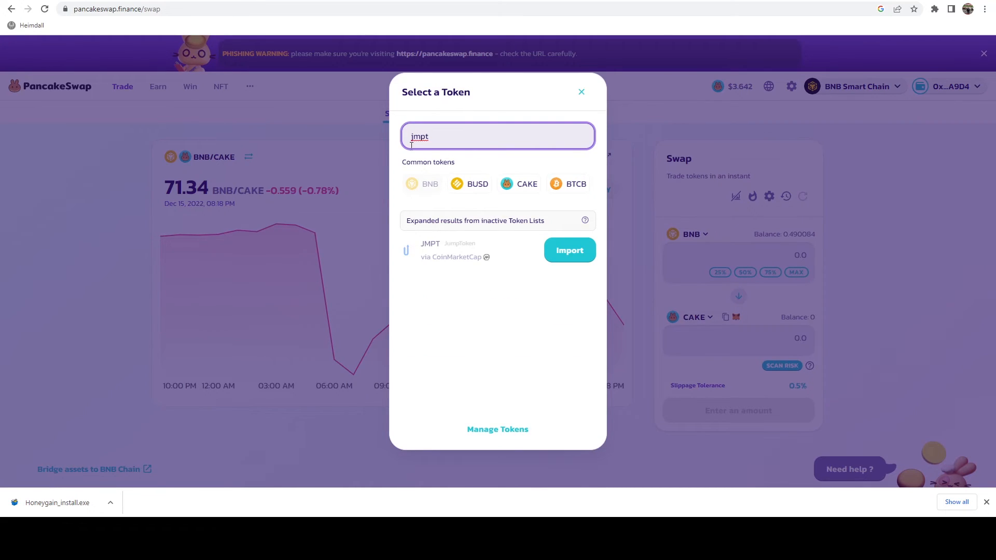
pyautogui.click(568, 250)
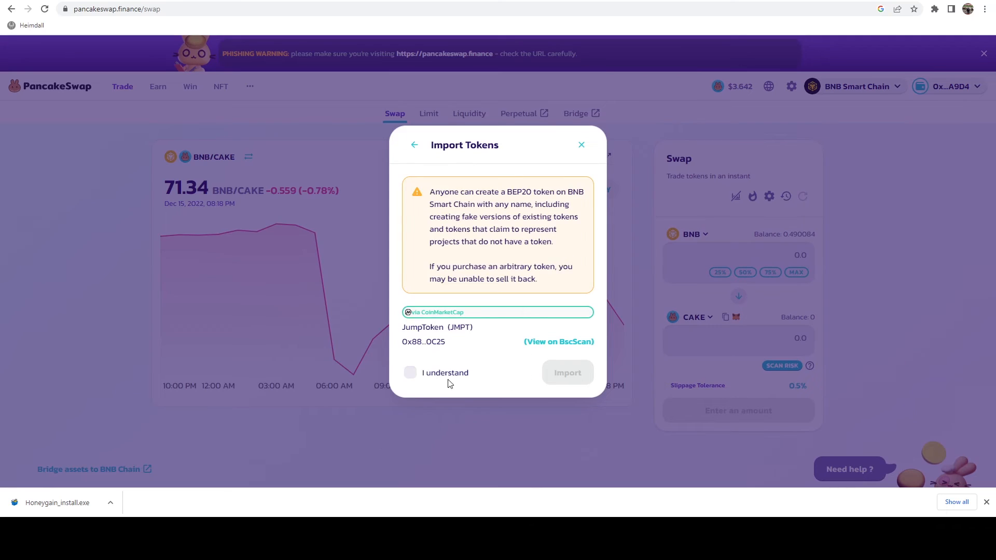
pyautogui.click(410, 373)
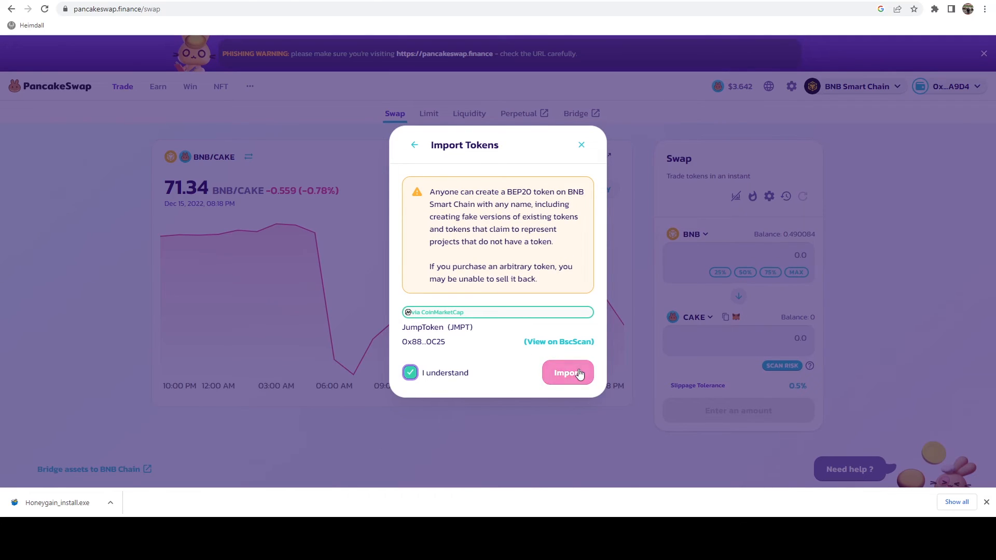
pyautogui.click(566, 373)
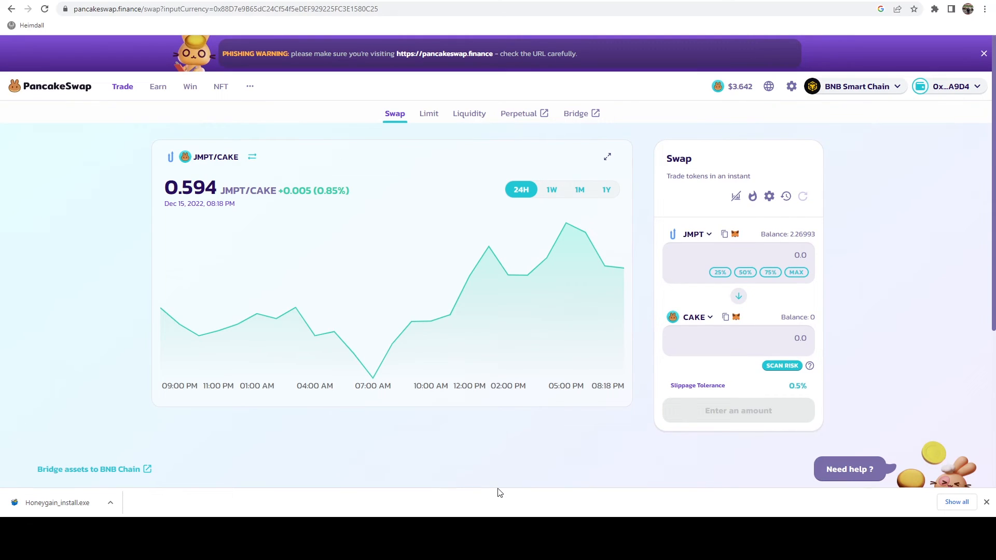
pyautogui.moveTo(791, 239)
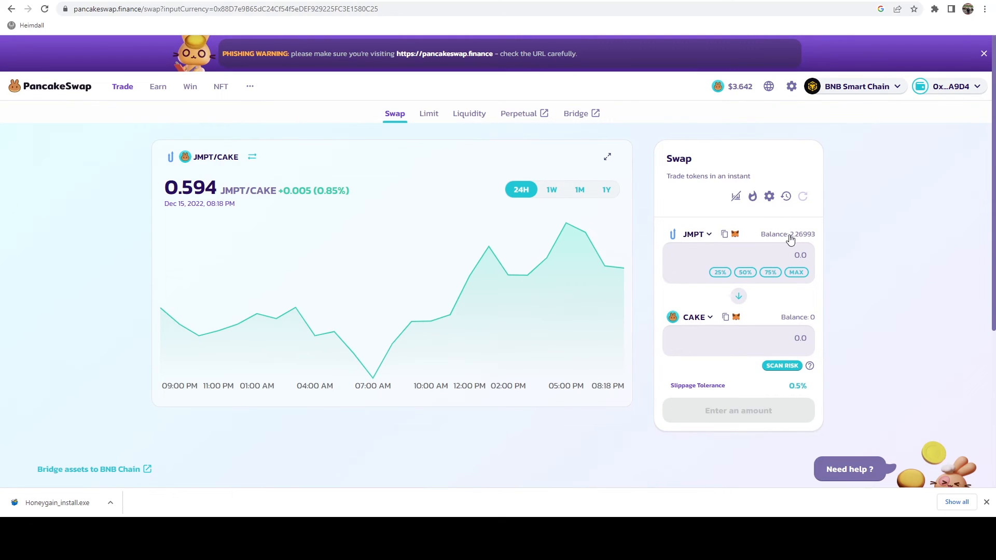
pyautogui.moveTo(695, 324)
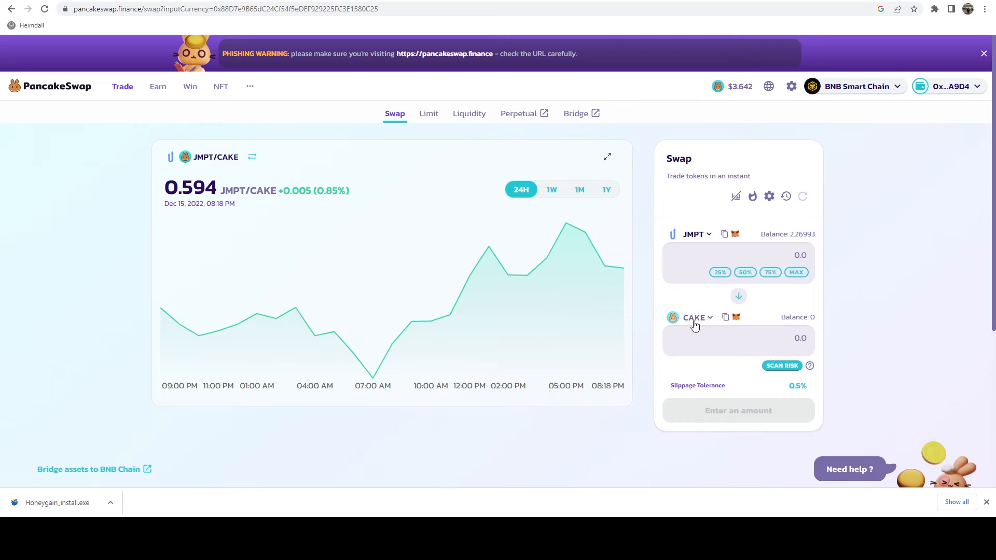
# Set BNB as the output, fill the full 2.26993 JMPT, and review the swap for about 0.0188418 BNB
pyautogui.click(694, 317)
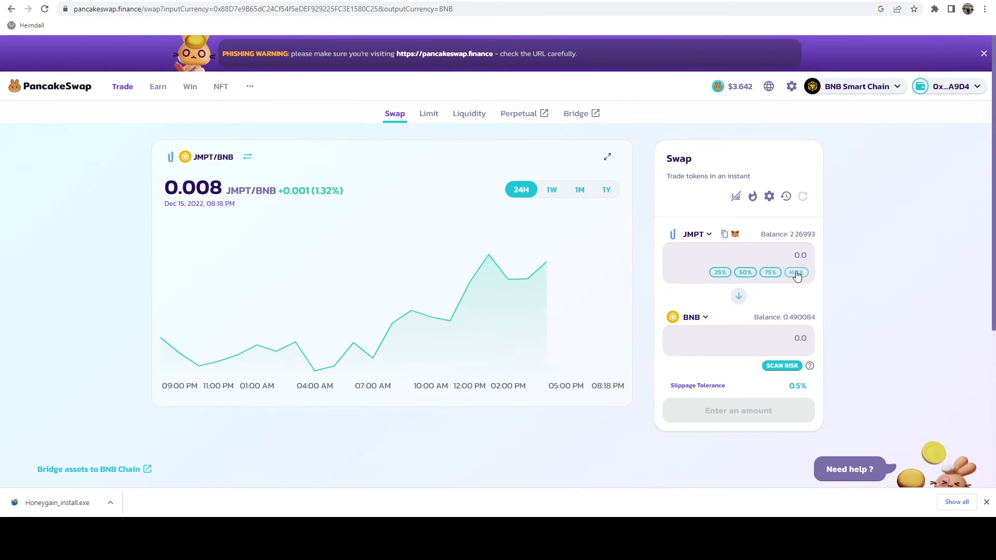
pyautogui.click(797, 272)
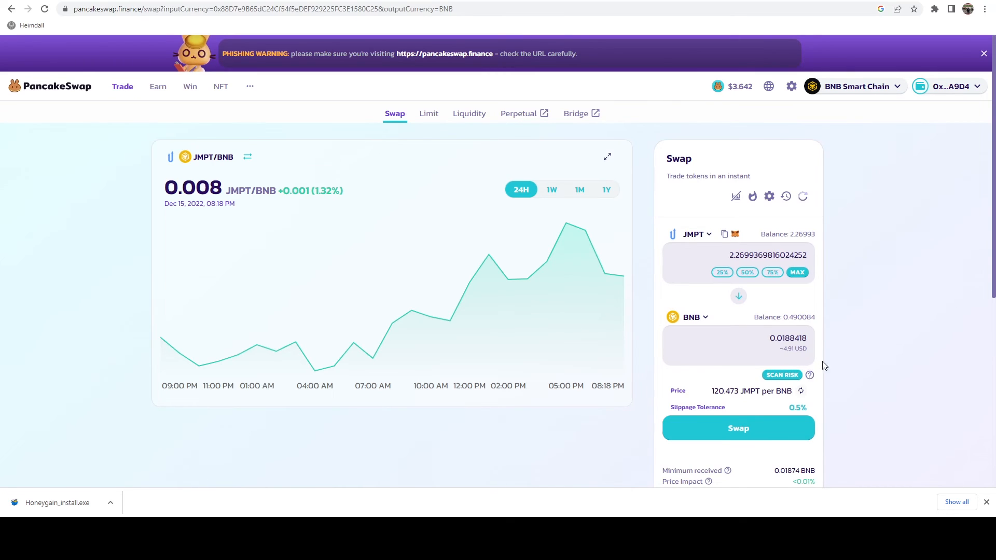
pyautogui.moveTo(797, 271)
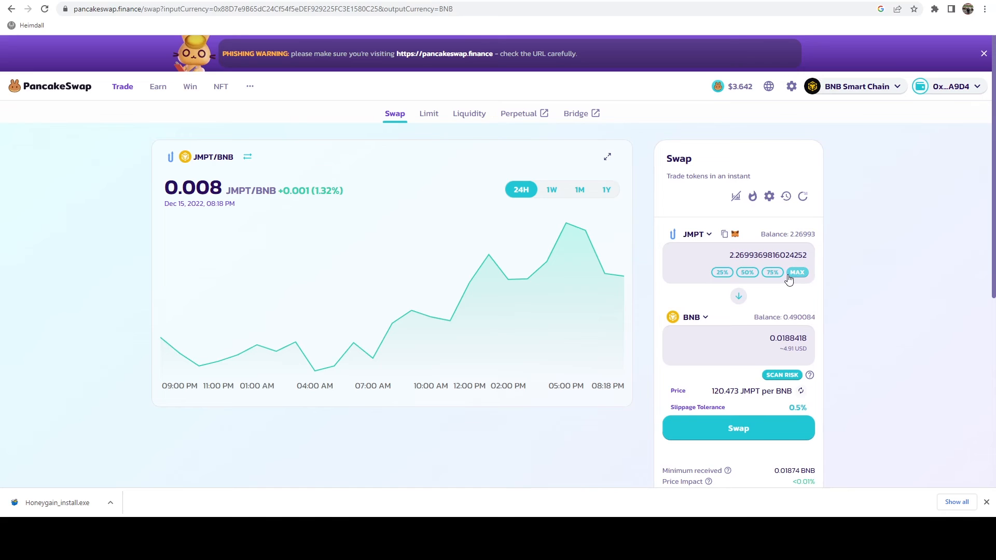
pyautogui.moveTo(692, 325)
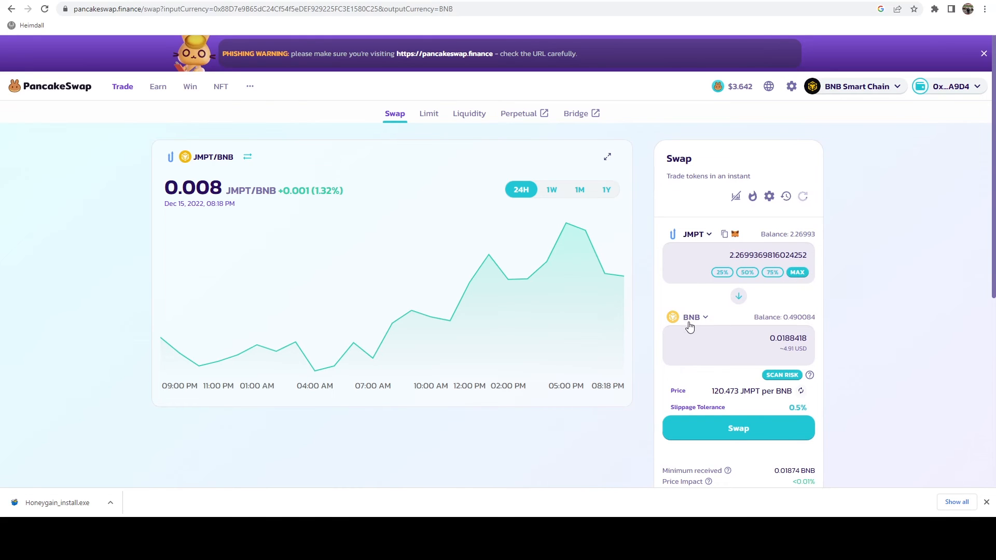
pyautogui.scroll(-3)
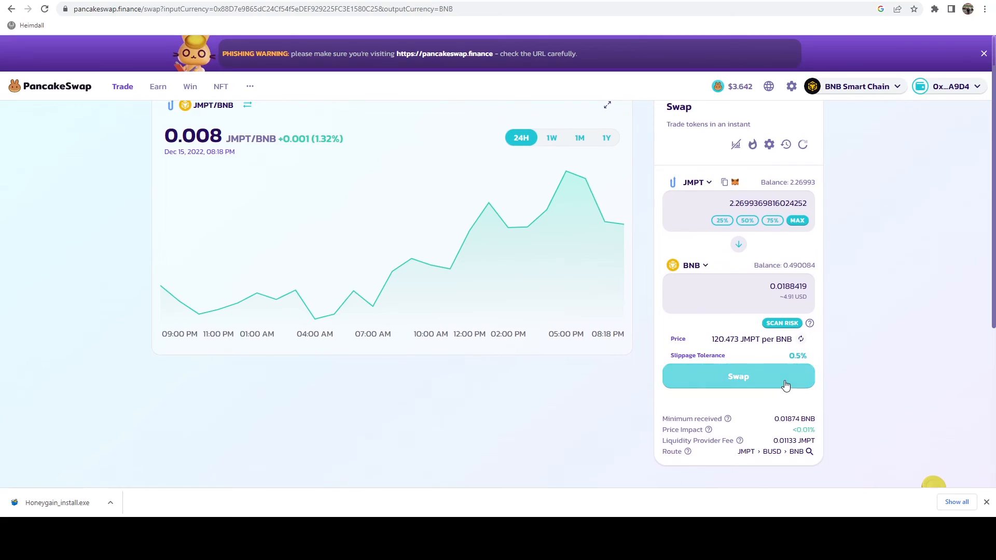
pyautogui.click(738, 376)
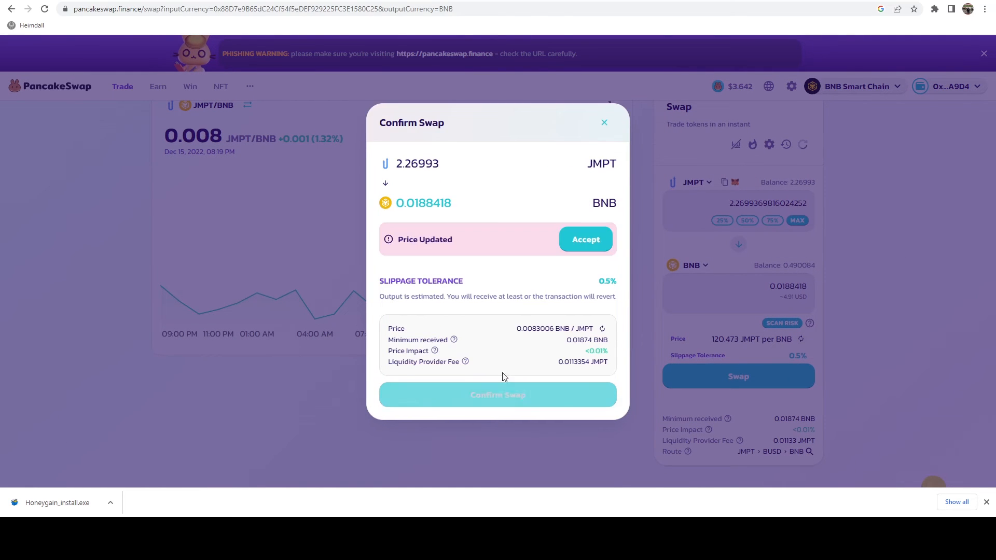
# Accept the updated price twice and submit the swap, leaving 0 JMPT and 0.50799 BNB
pyautogui.click(585, 239)
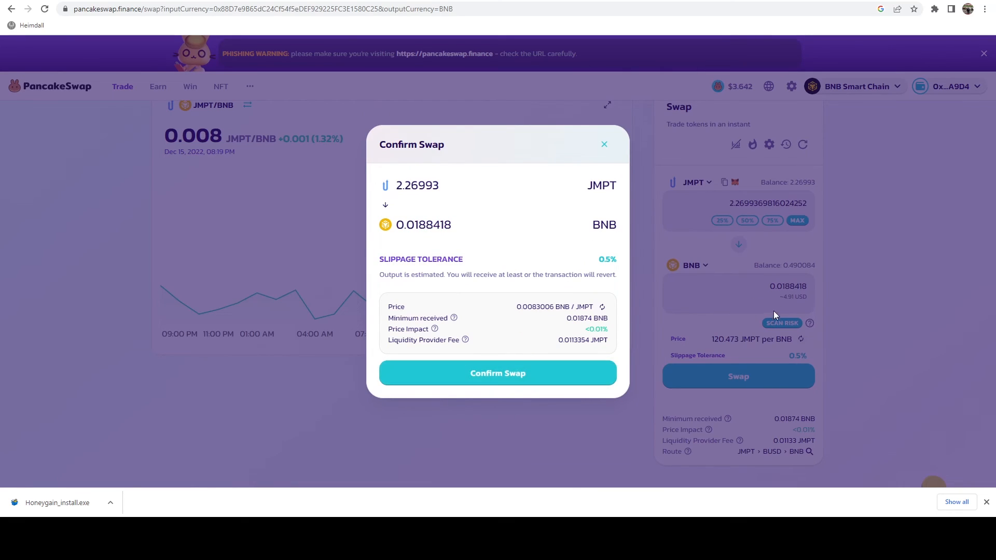
pyautogui.moveTo(790, 304)
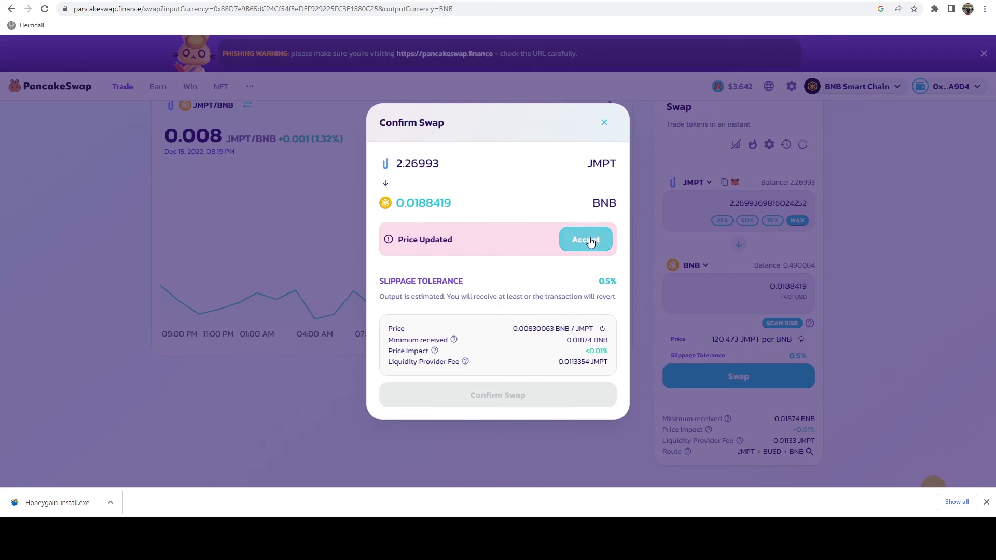
pyautogui.click(584, 240)
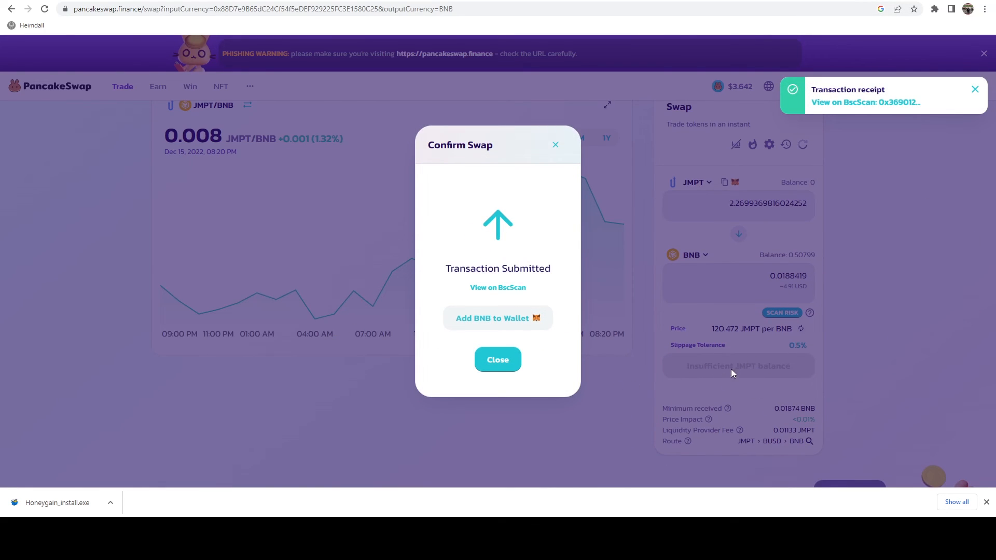
pyautogui.moveTo(796, 269)
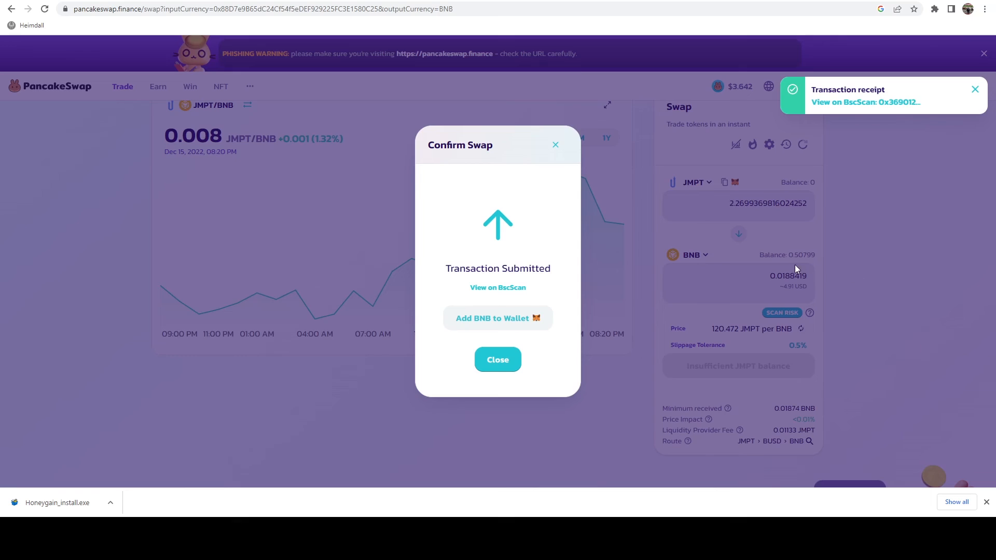
pyautogui.click(497, 360)
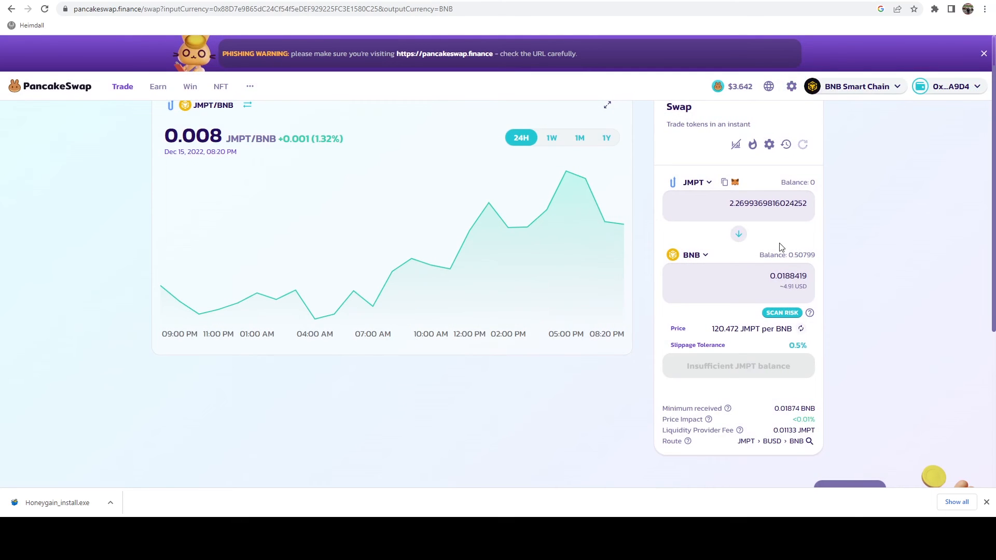
pyautogui.moveTo(802, 261)
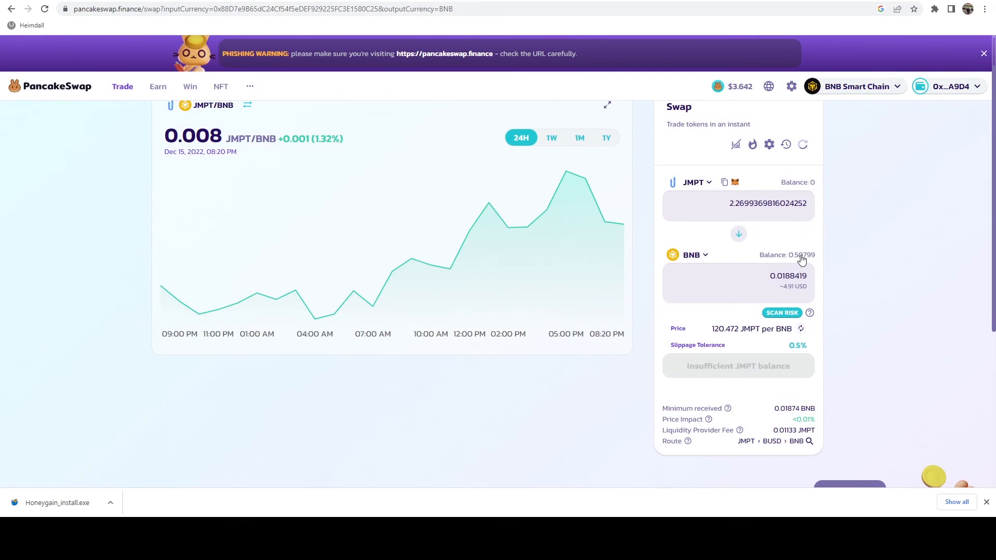
pyautogui.moveTo(915, 258)
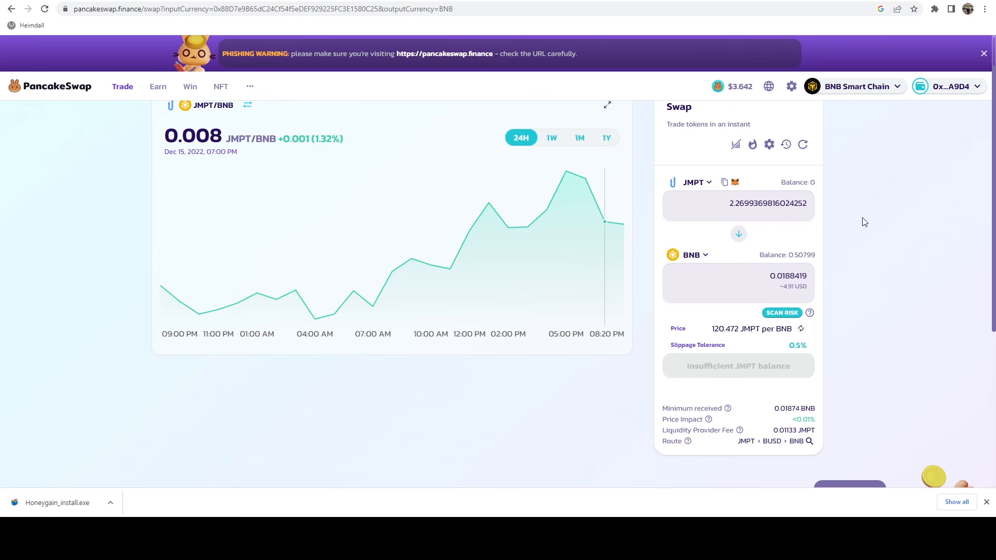
# Show the Select a Token list for the receiving side, BNB at 0.5079
pyautogui.click(802, 144)
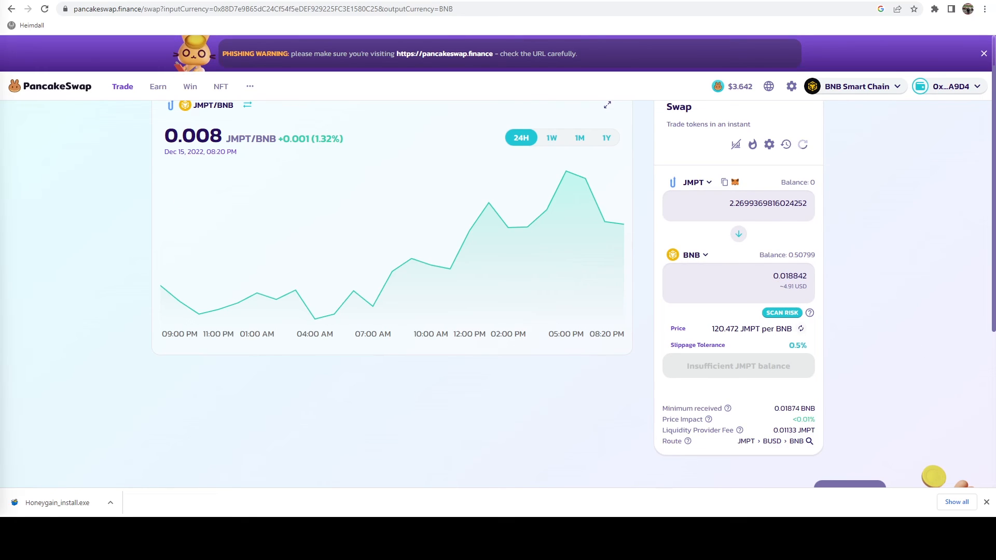
pyautogui.moveTo(566, 172)
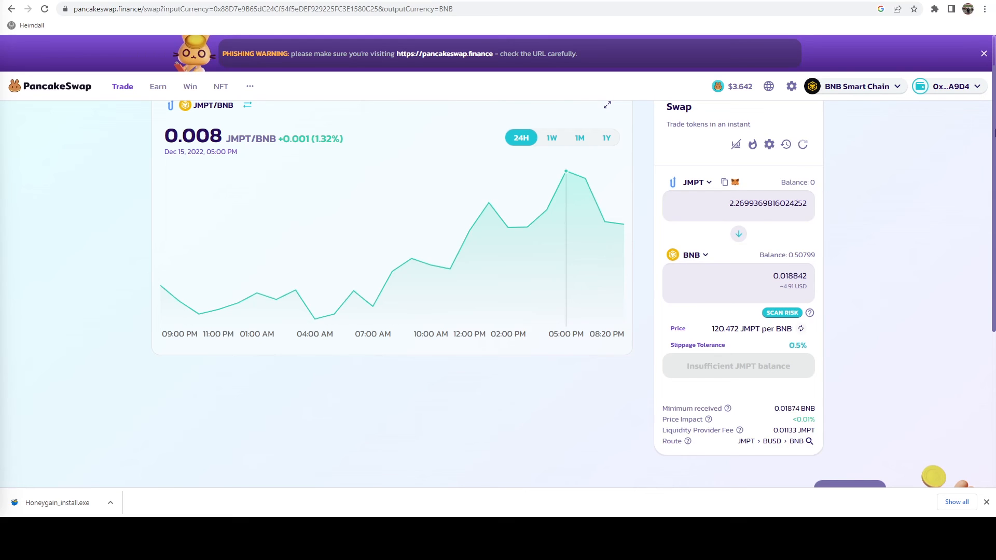
pyautogui.moveTo(686, 273)
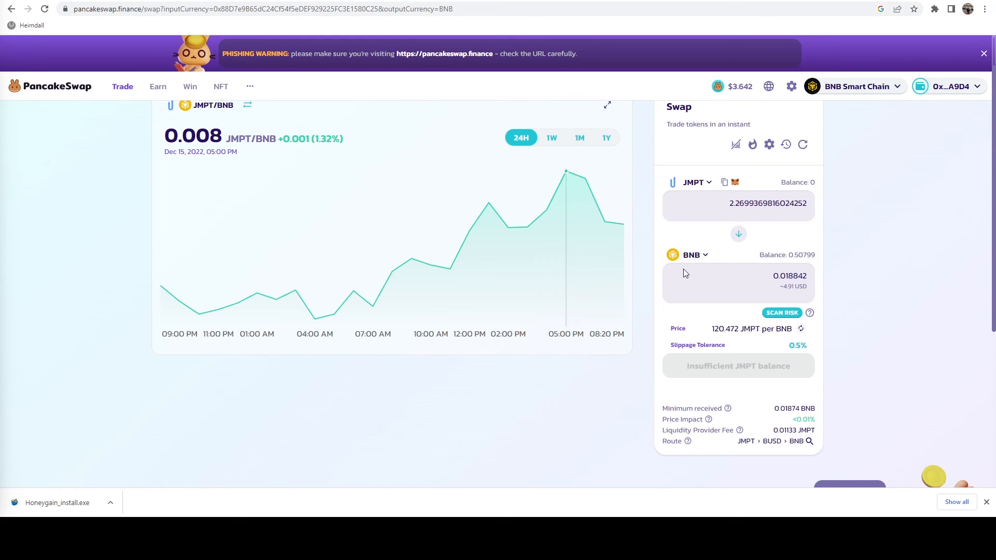
pyautogui.click(692, 255)
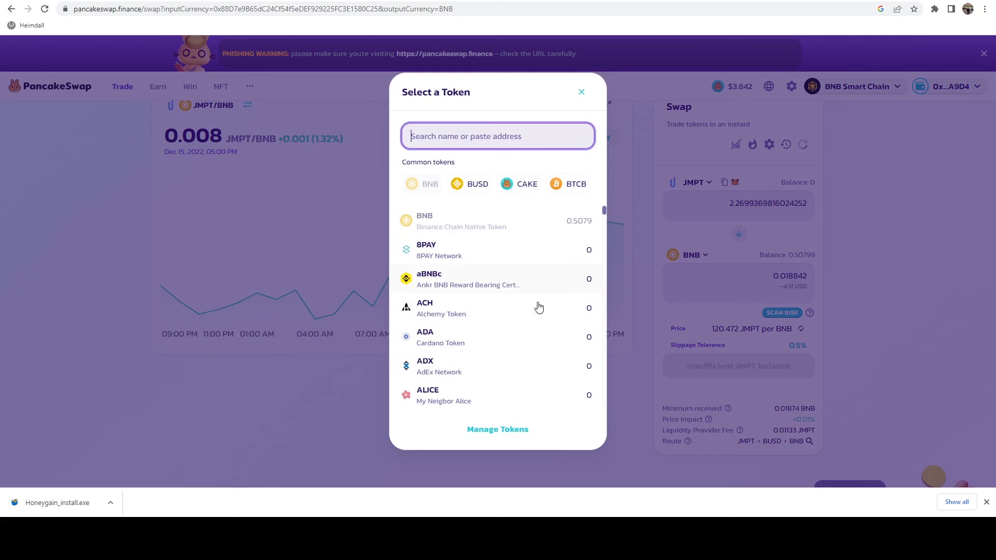
# Scroll through the token list and close it without choosing, back to 0 JMPT and 0.50799 BNB
pyautogui.scroll(-3)
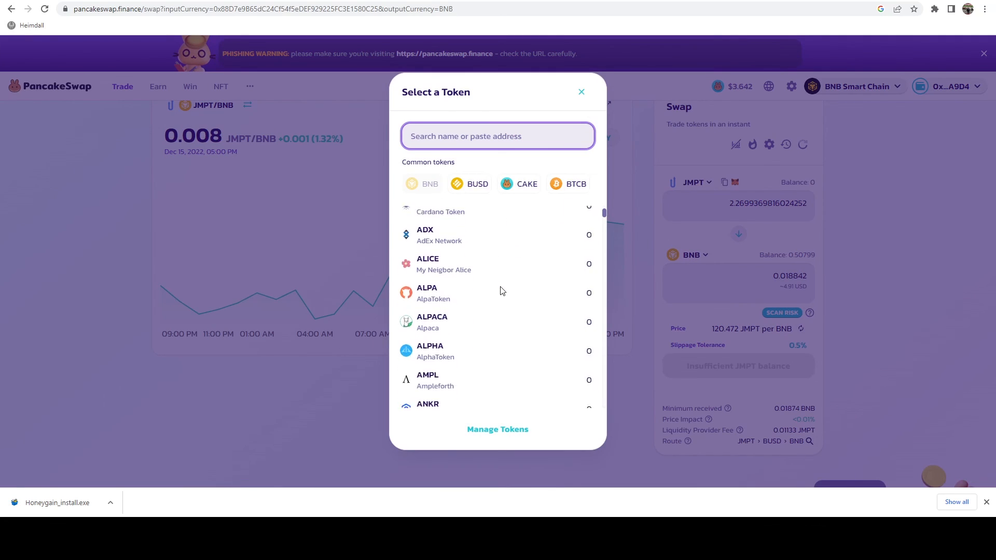
pyautogui.scroll(-3)
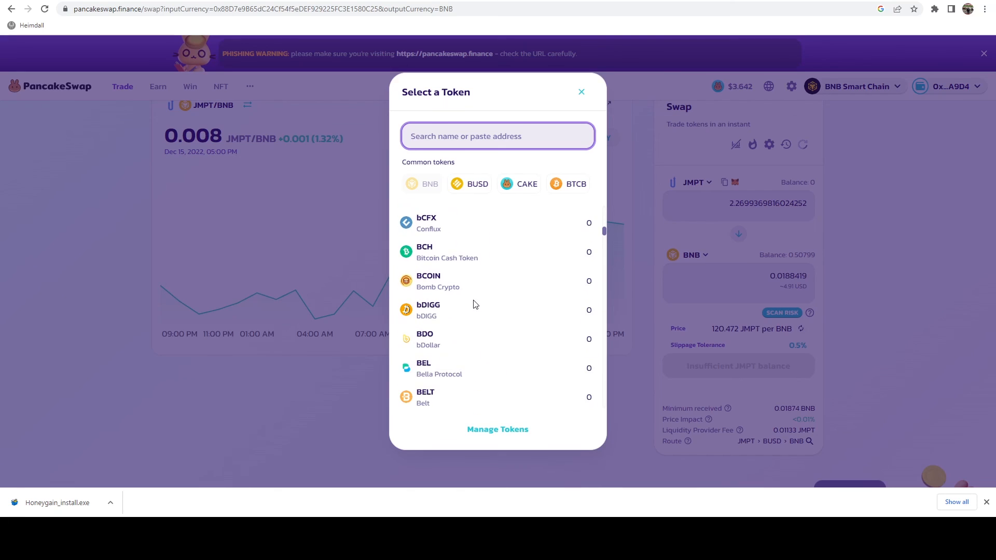
pyautogui.scroll(-3)
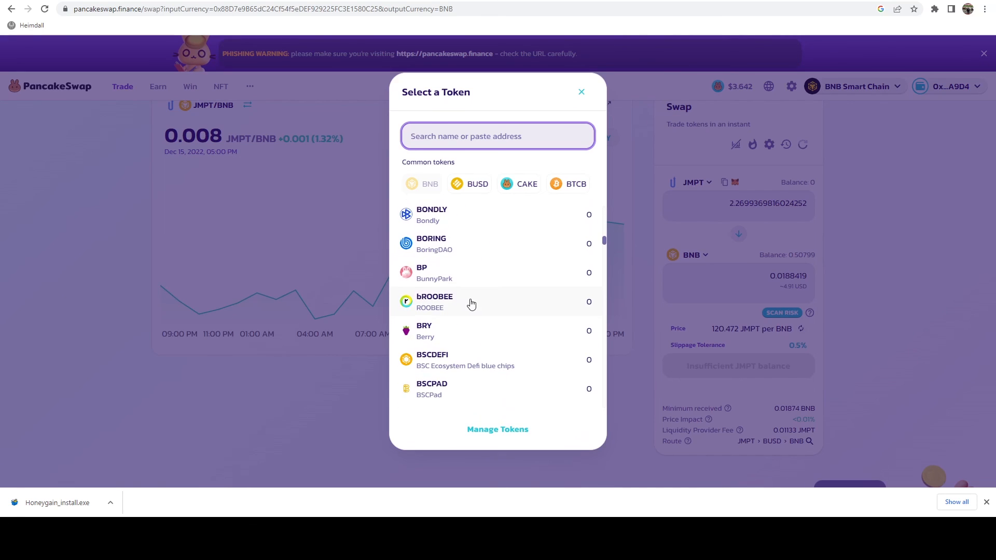
pyautogui.scroll(-3)
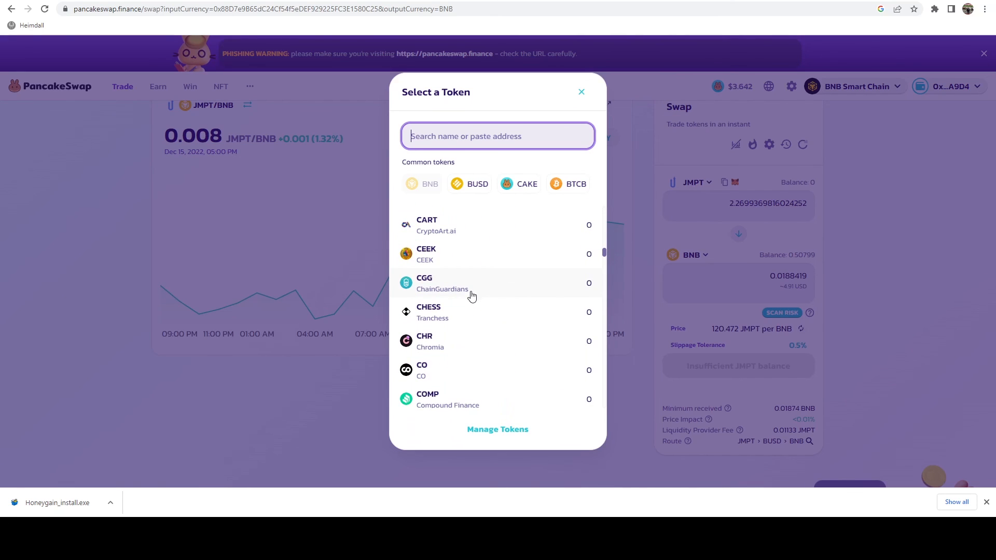
pyautogui.scroll(-3)
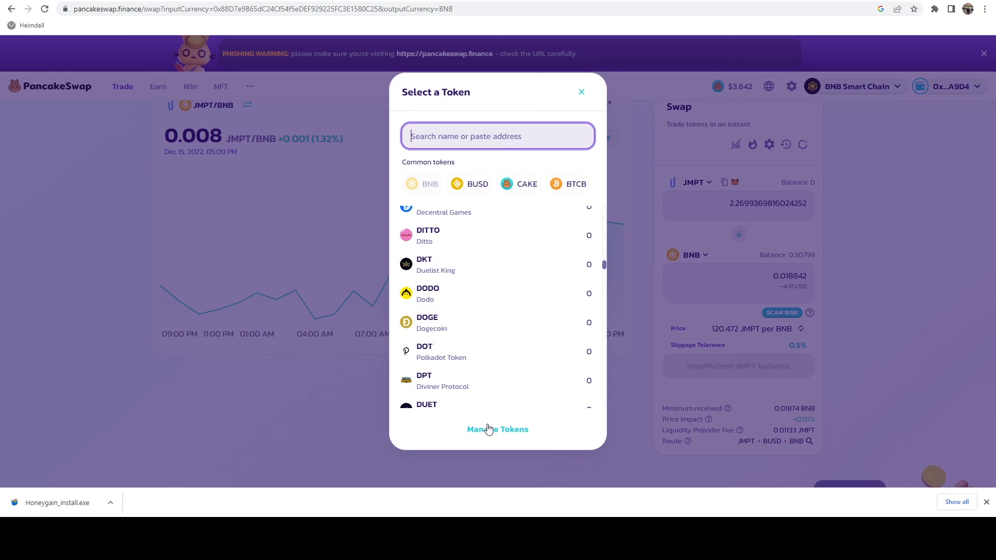
pyautogui.moveTo(604, 265)
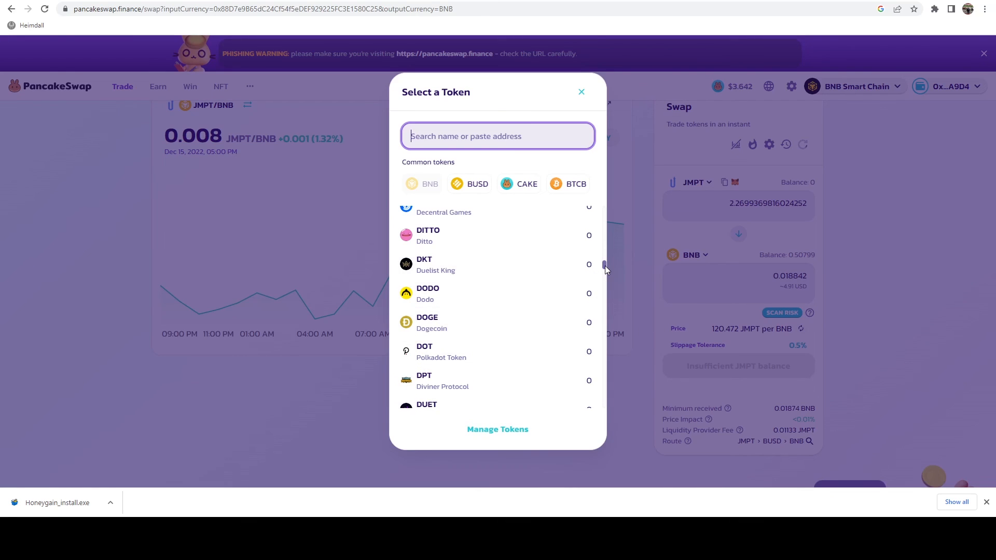
pyautogui.scroll(3)
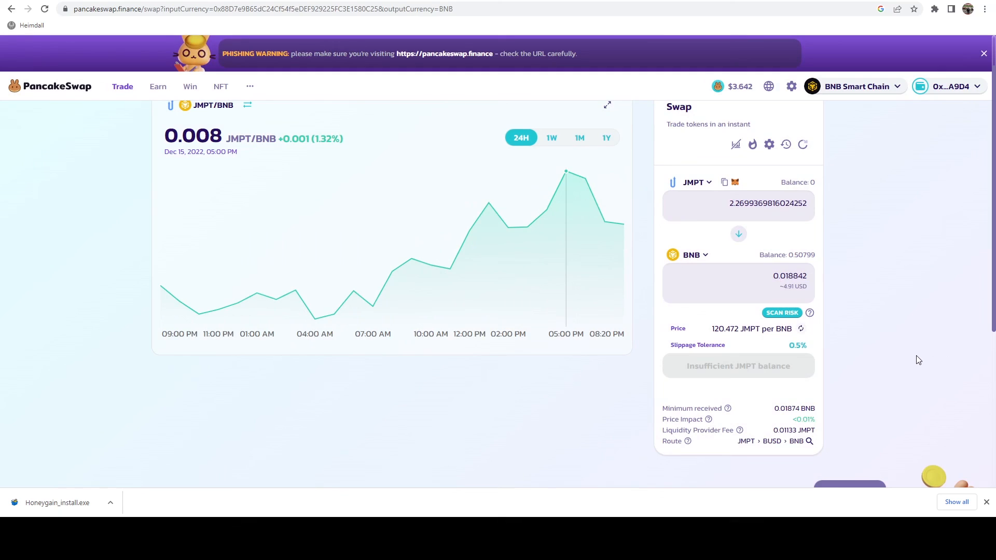
pyautogui.moveTo(806, 293)
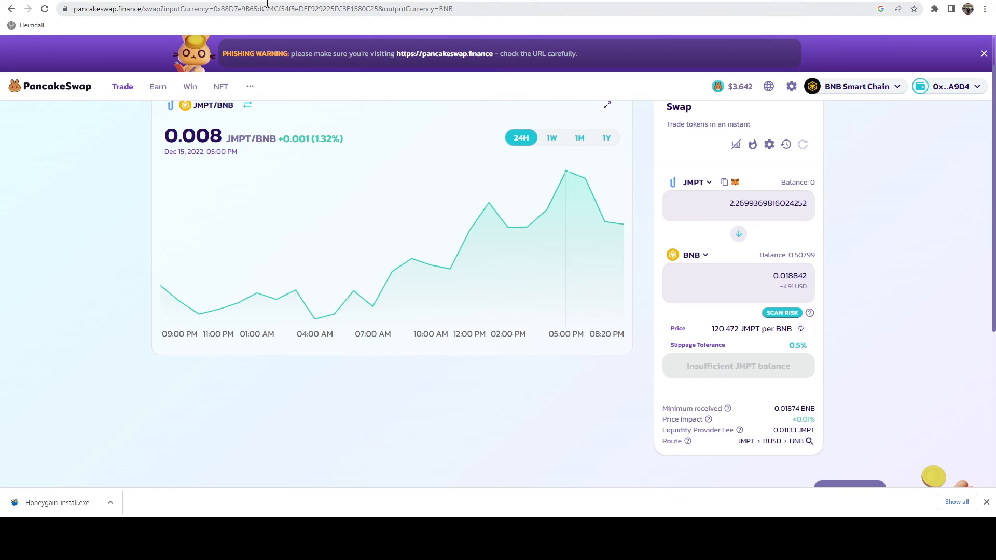
pyautogui.moveTo(260, 5)
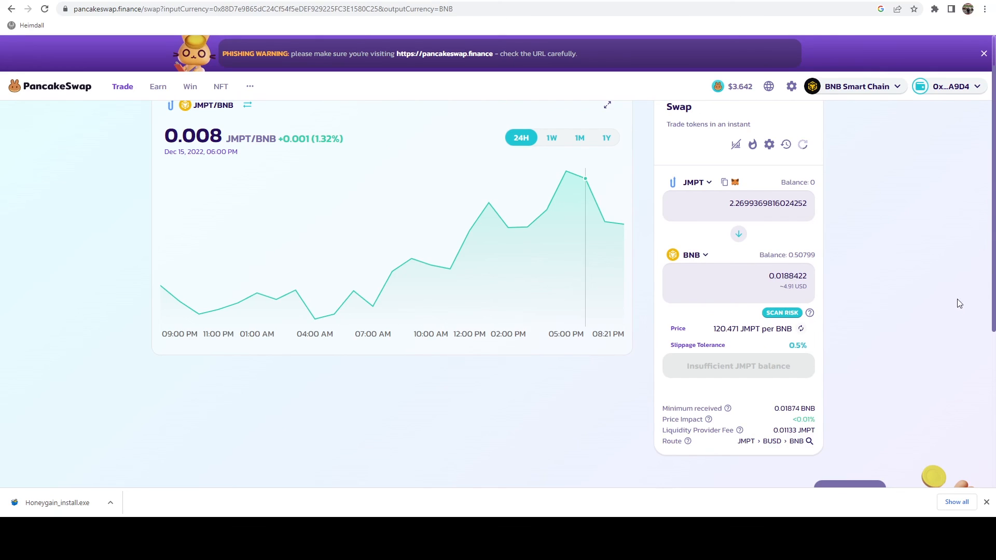
pyautogui.moveTo(921, 318)
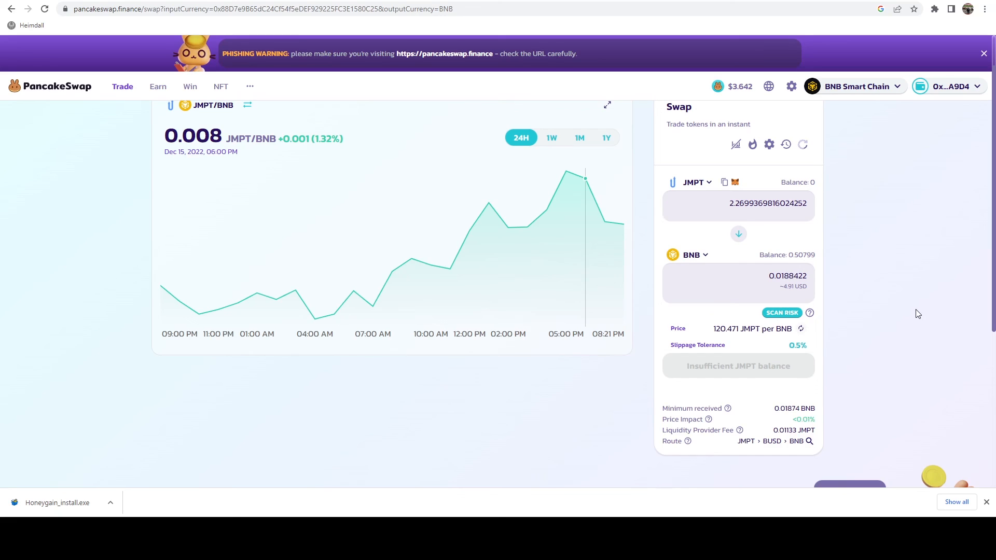
pyautogui.moveTo(839, 315)
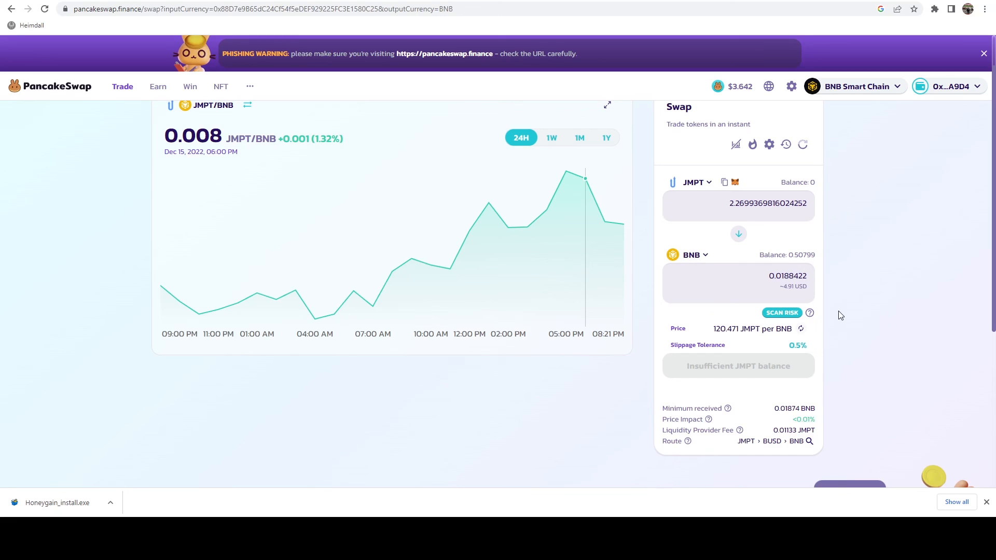
pyautogui.moveTo(862, 273)
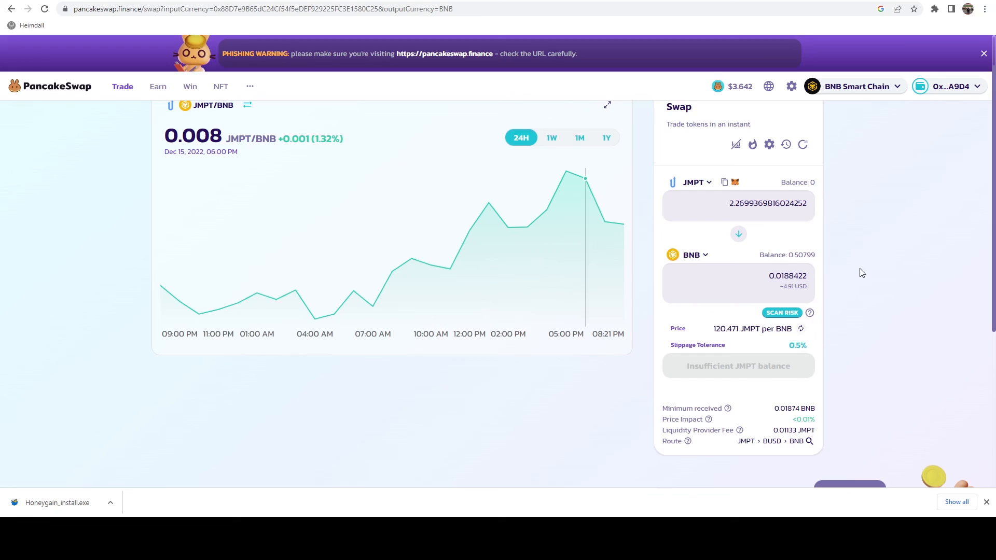